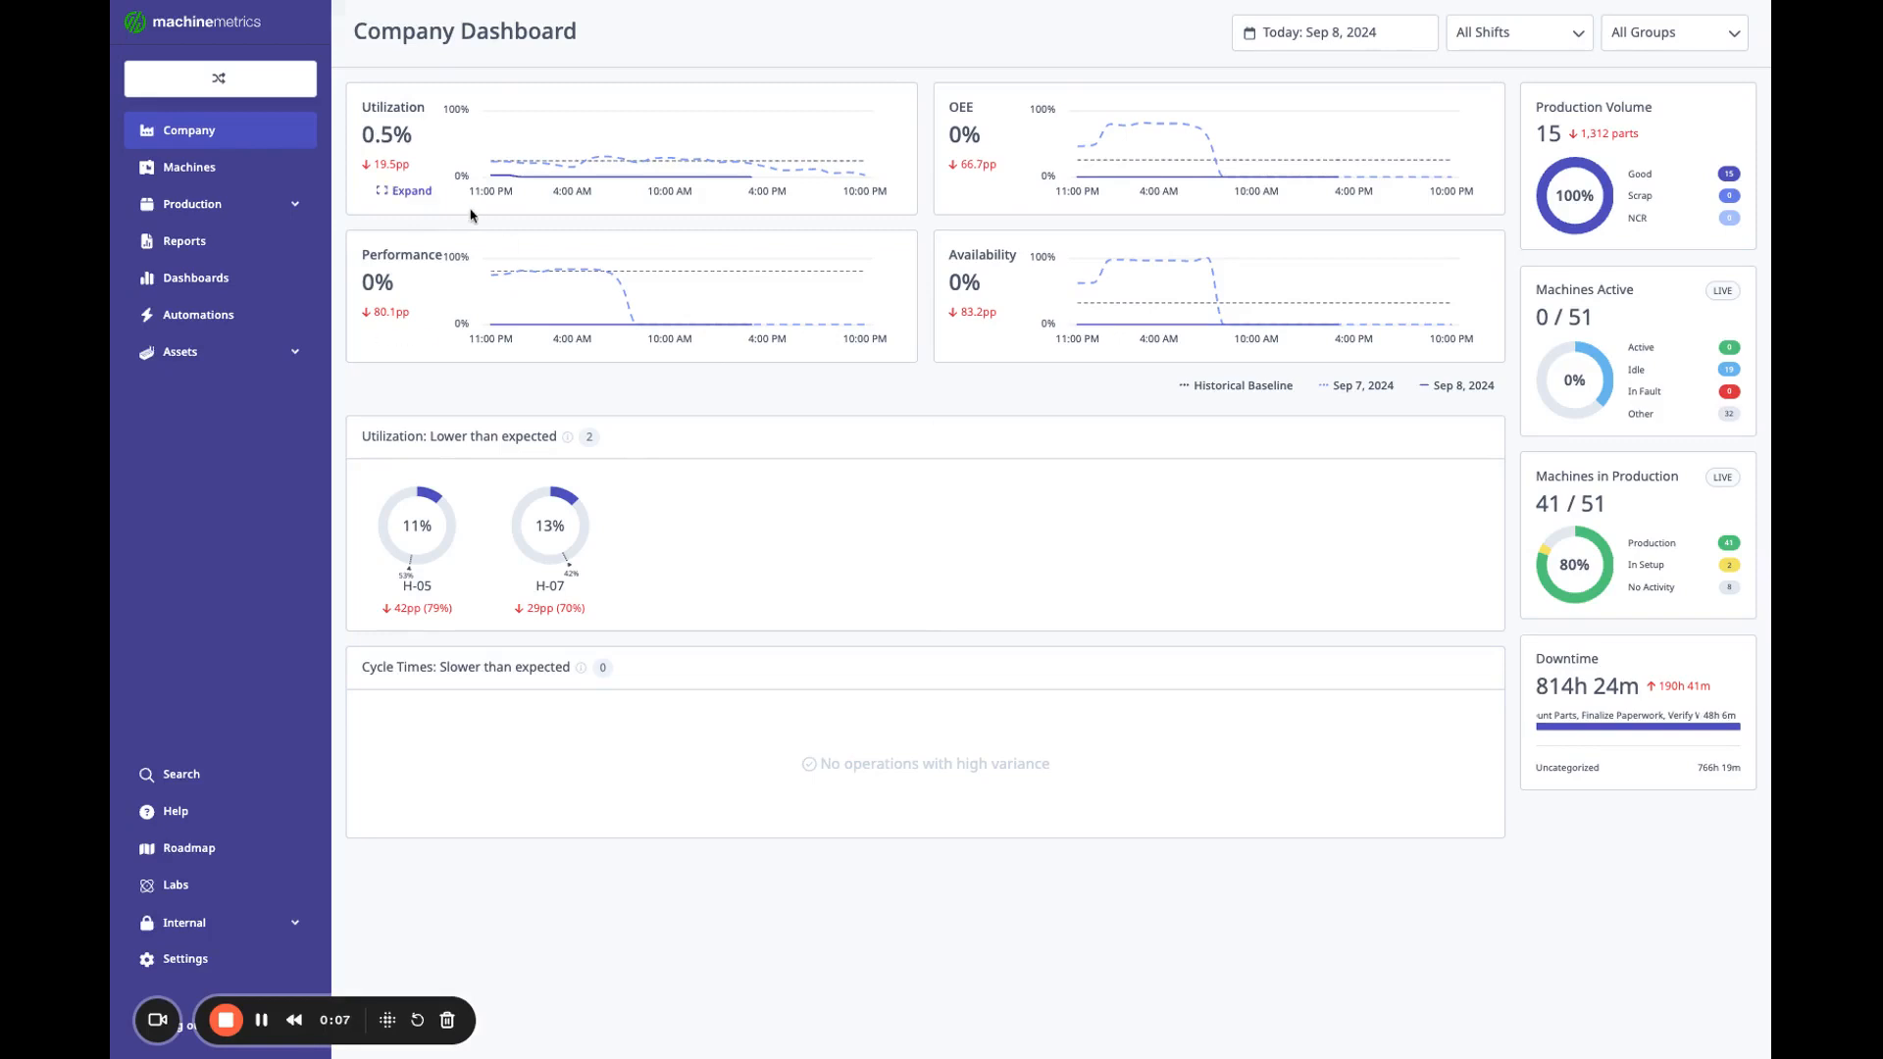
Open the machine list and scroll to machine H-91's entry.
{"action": "left_click", "coordinate": [188, 167]}
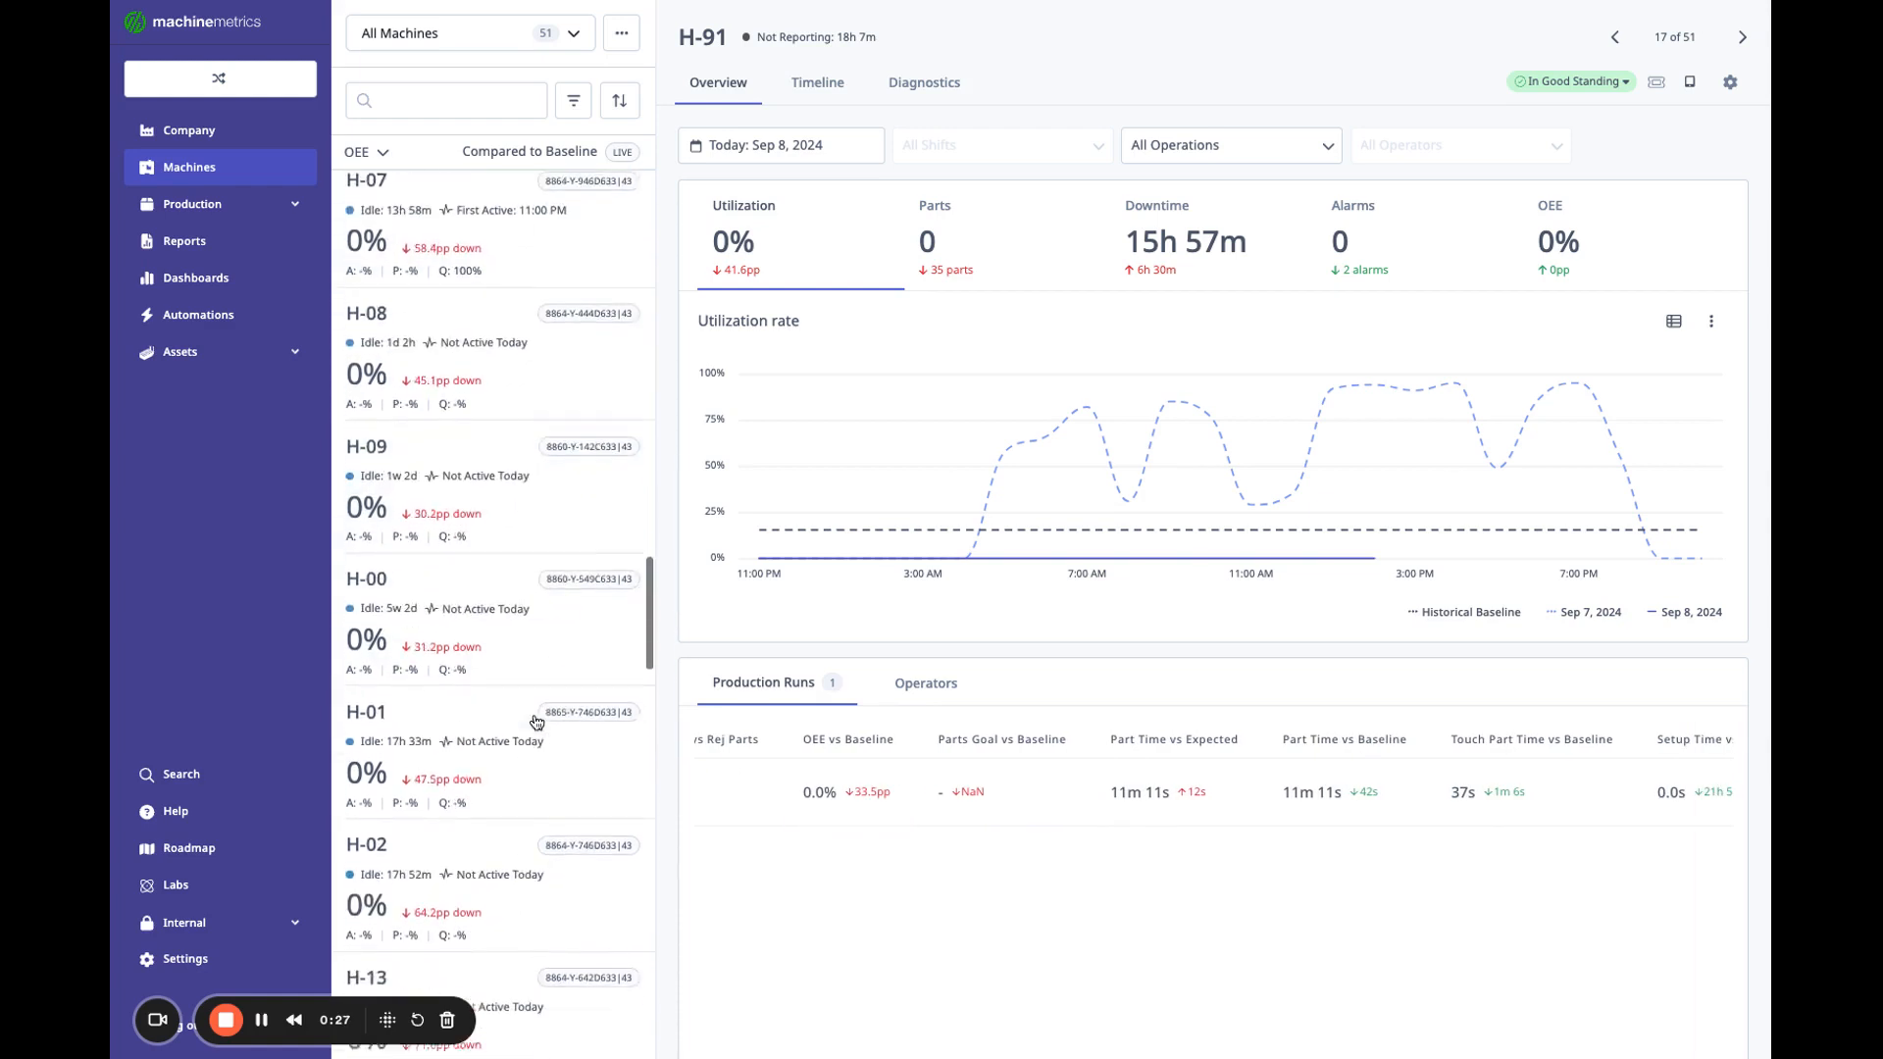
{"action": "scroll", "scroll_direction": "down", "scroll_amount": 3}
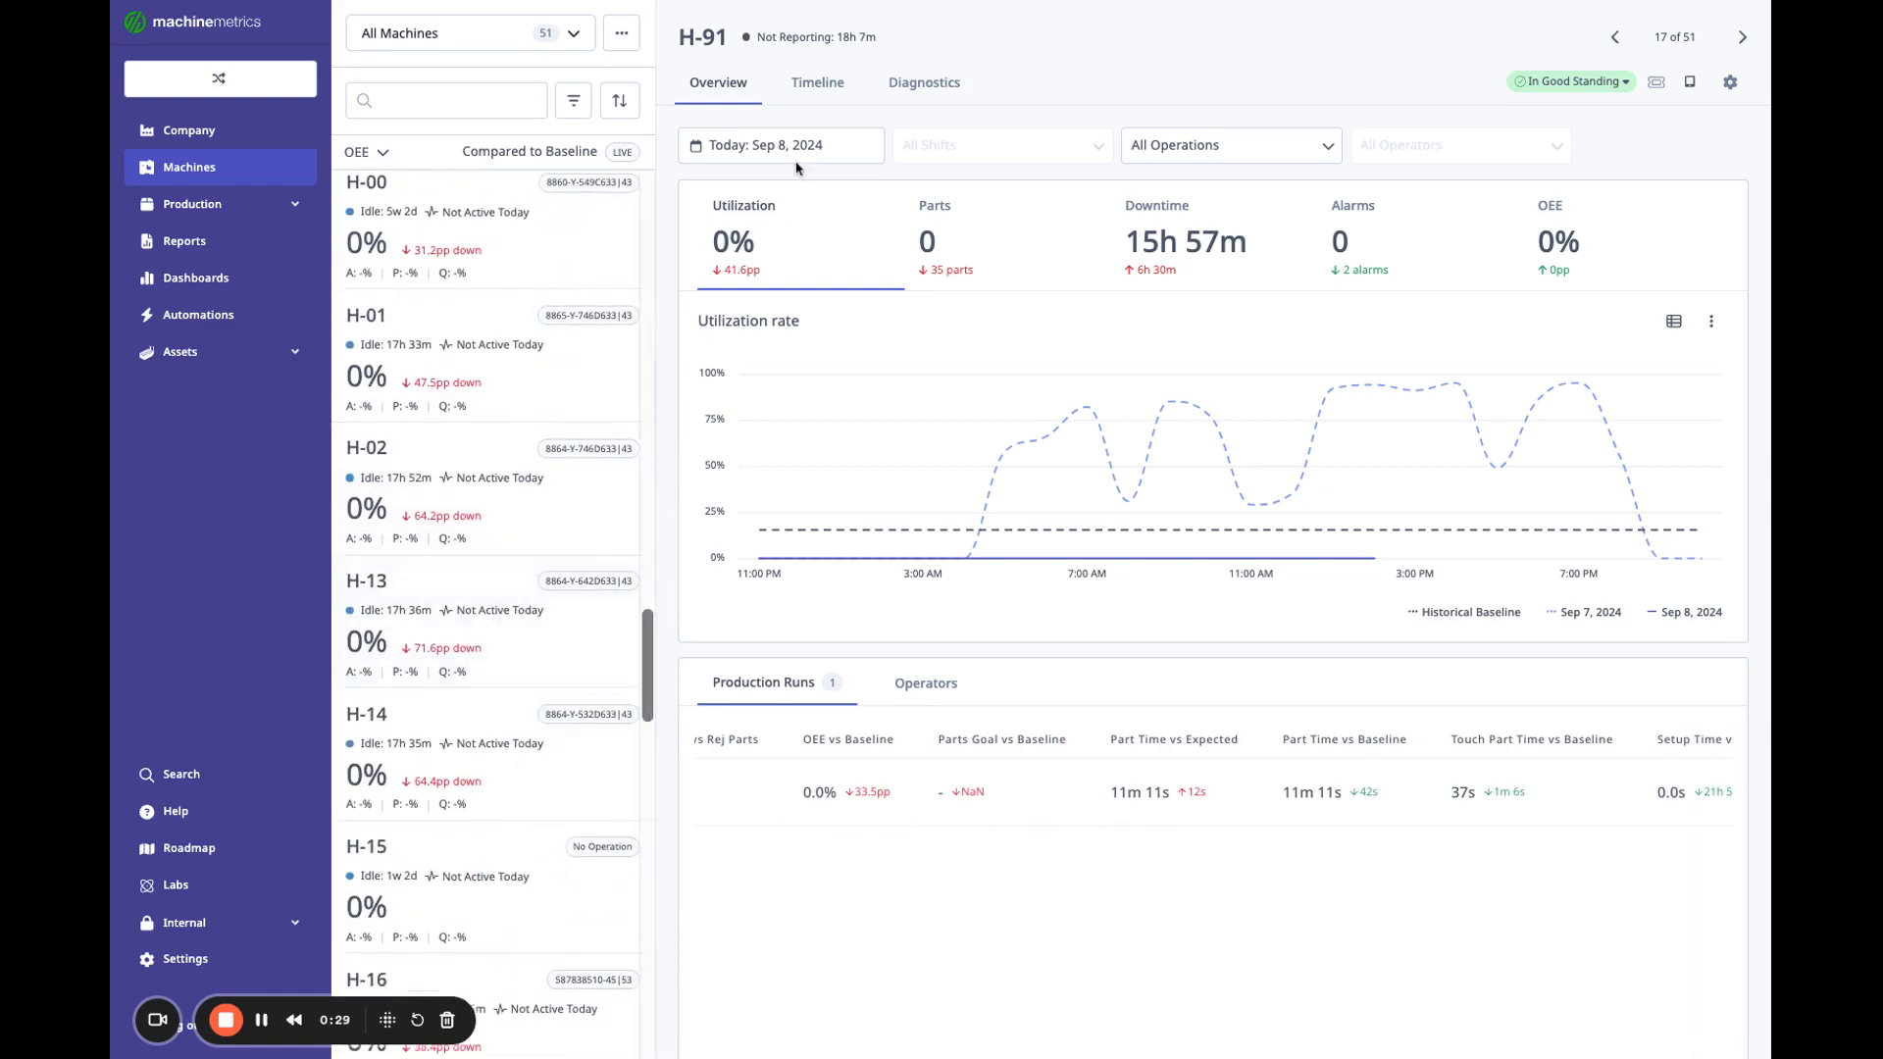
Show H-91's data for the last 7 days, Sep 2–8, 2024, and browse Production Runs.
{"action": "left_click", "coordinate": [781, 144]}
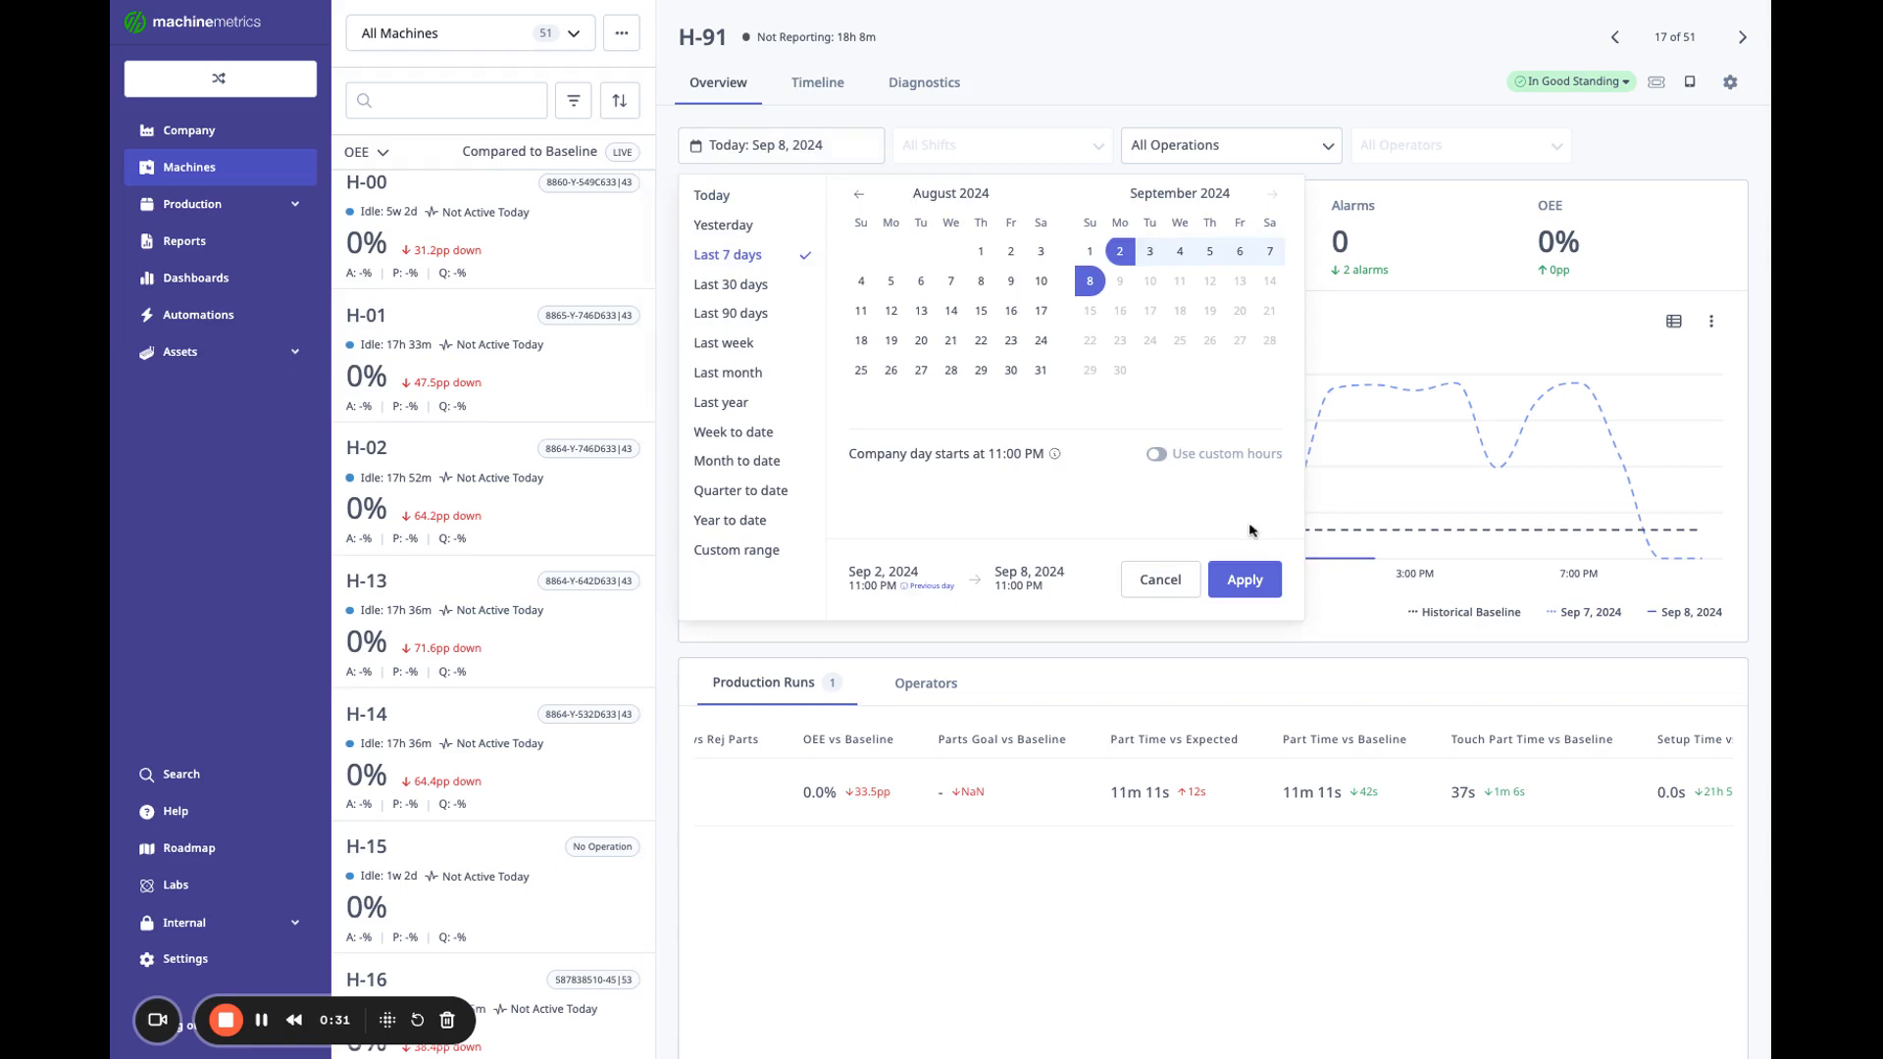
{"action": "left_click", "coordinate": [1243, 579]}
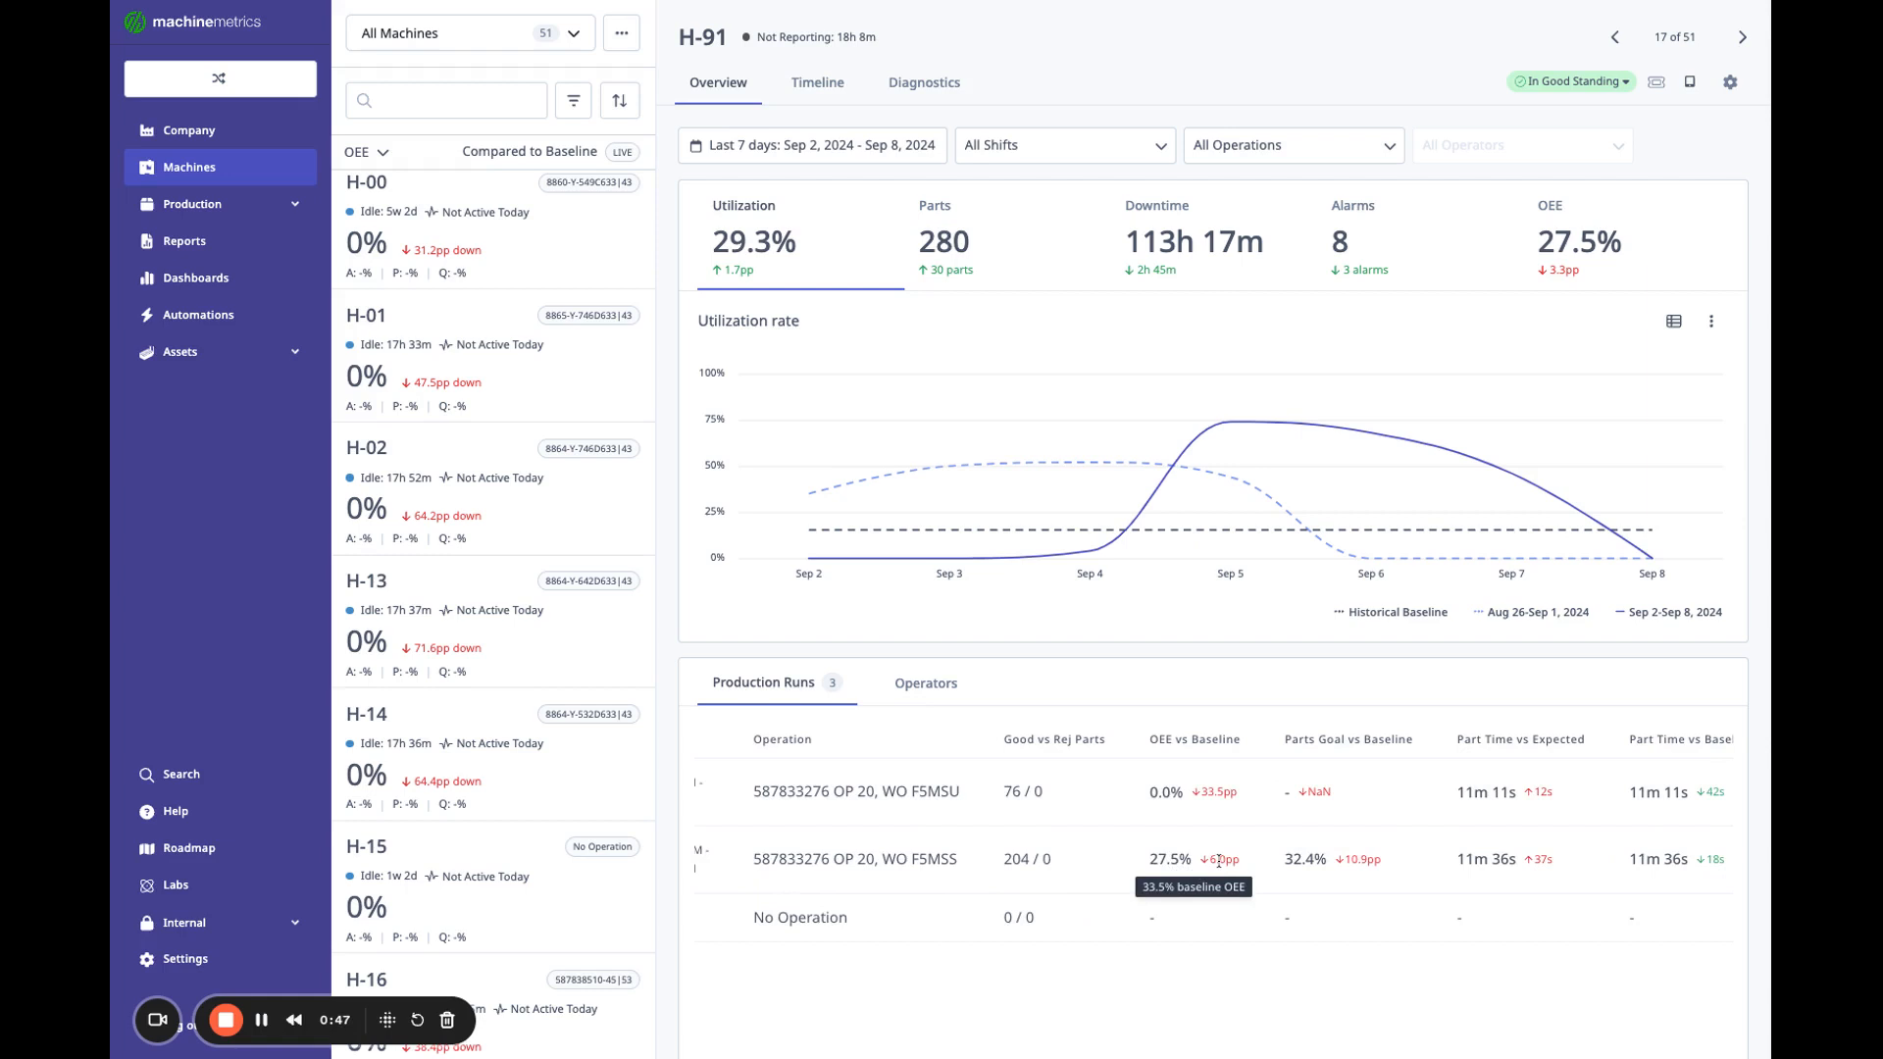
{"action": "scroll", "scroll_direction": "right", "scroll_amount": 3}
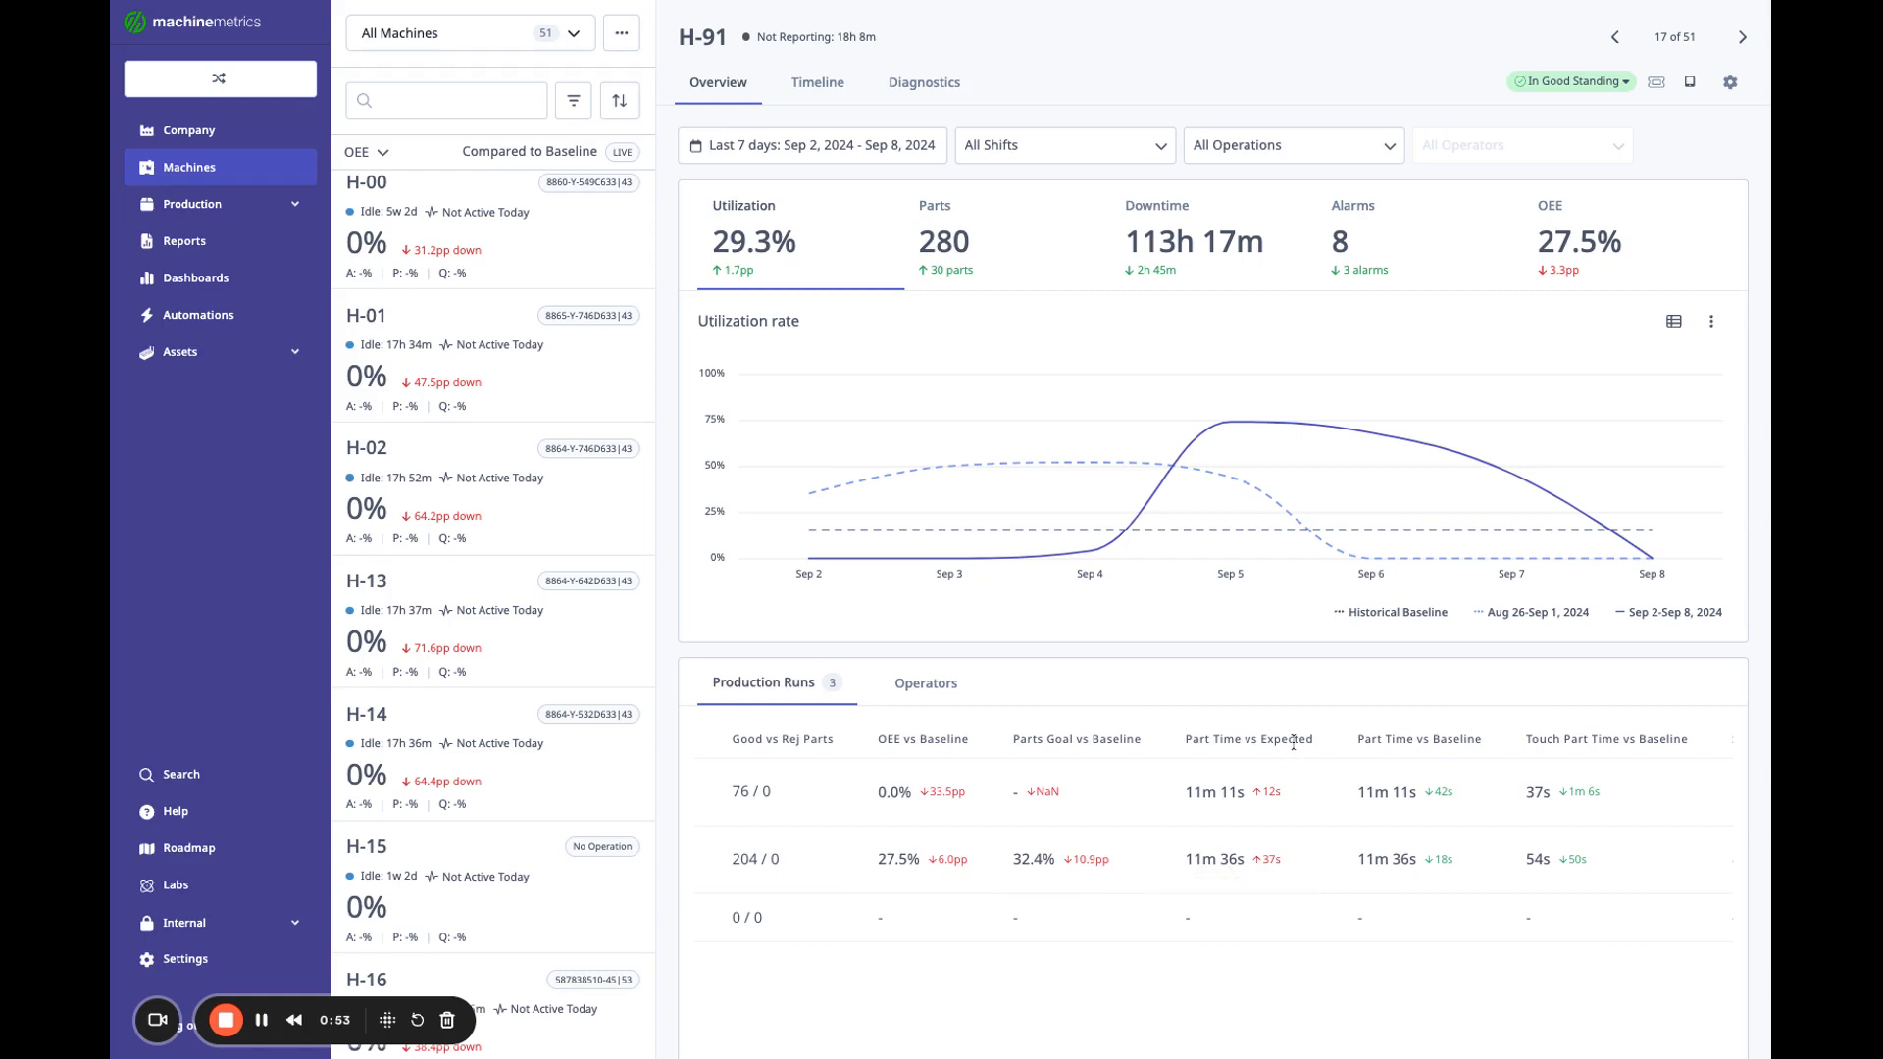
{"action": "mouse_move", "coordinate": [1436, 859]}
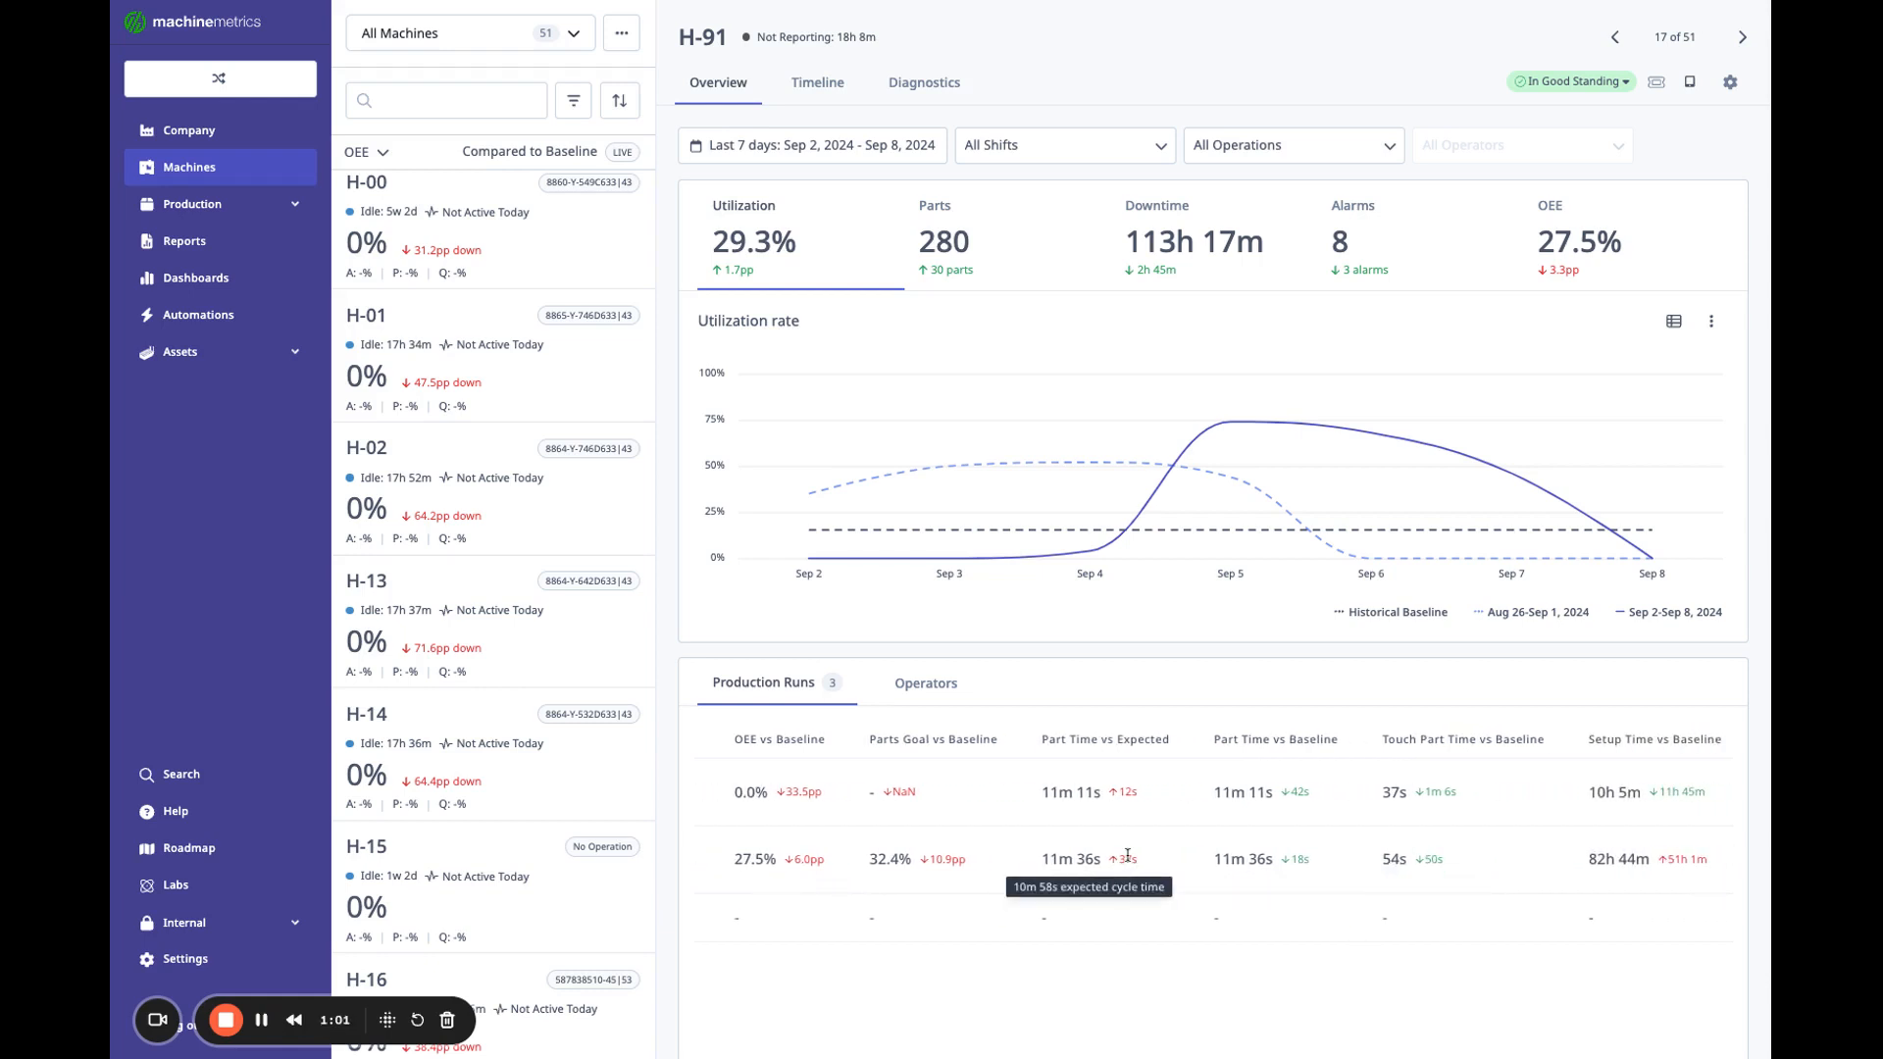
{"action": "mouse_move", "coordinate": [1199, 862]}
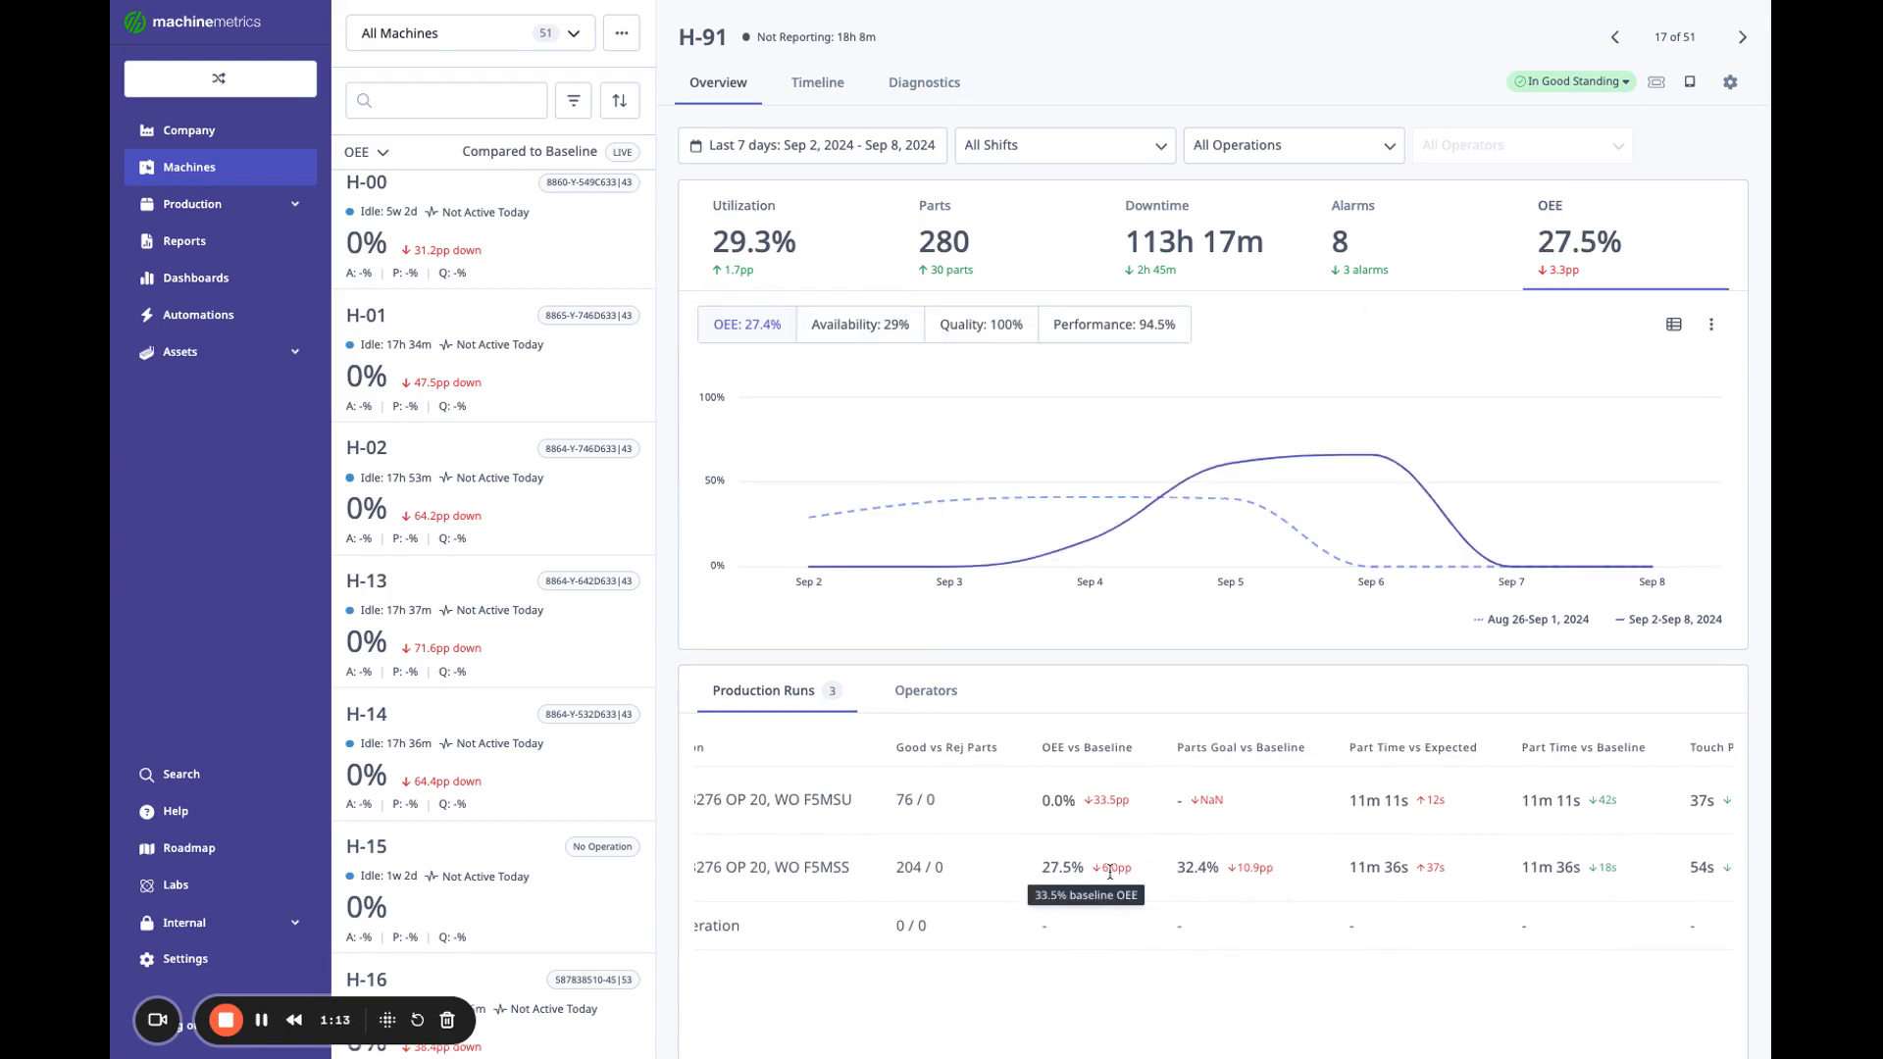
{"action": "mouse_move", "coordinate": [1037, 873]}
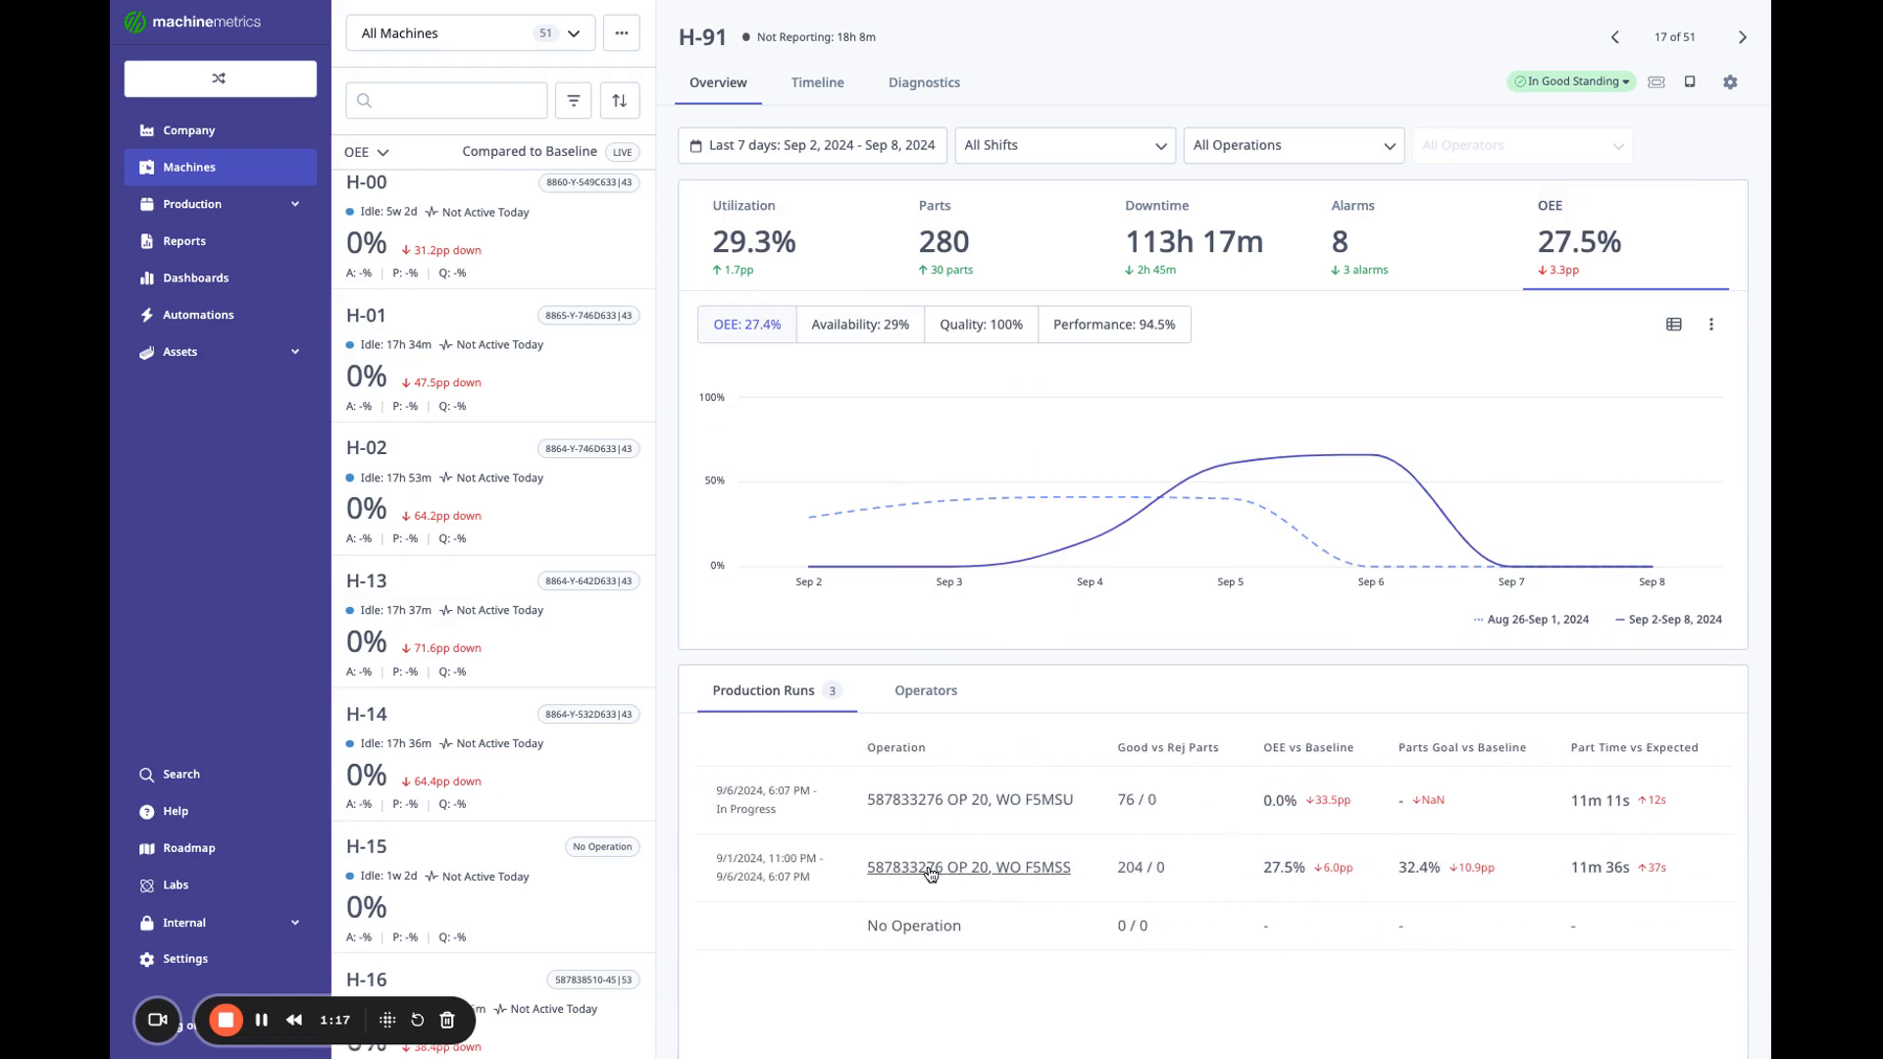
Review the 587833276 OP 20, WO F5MSS run summary, then return to the Company Dashboard.
{"action": "left_click", "coordinate": [968, 866]}
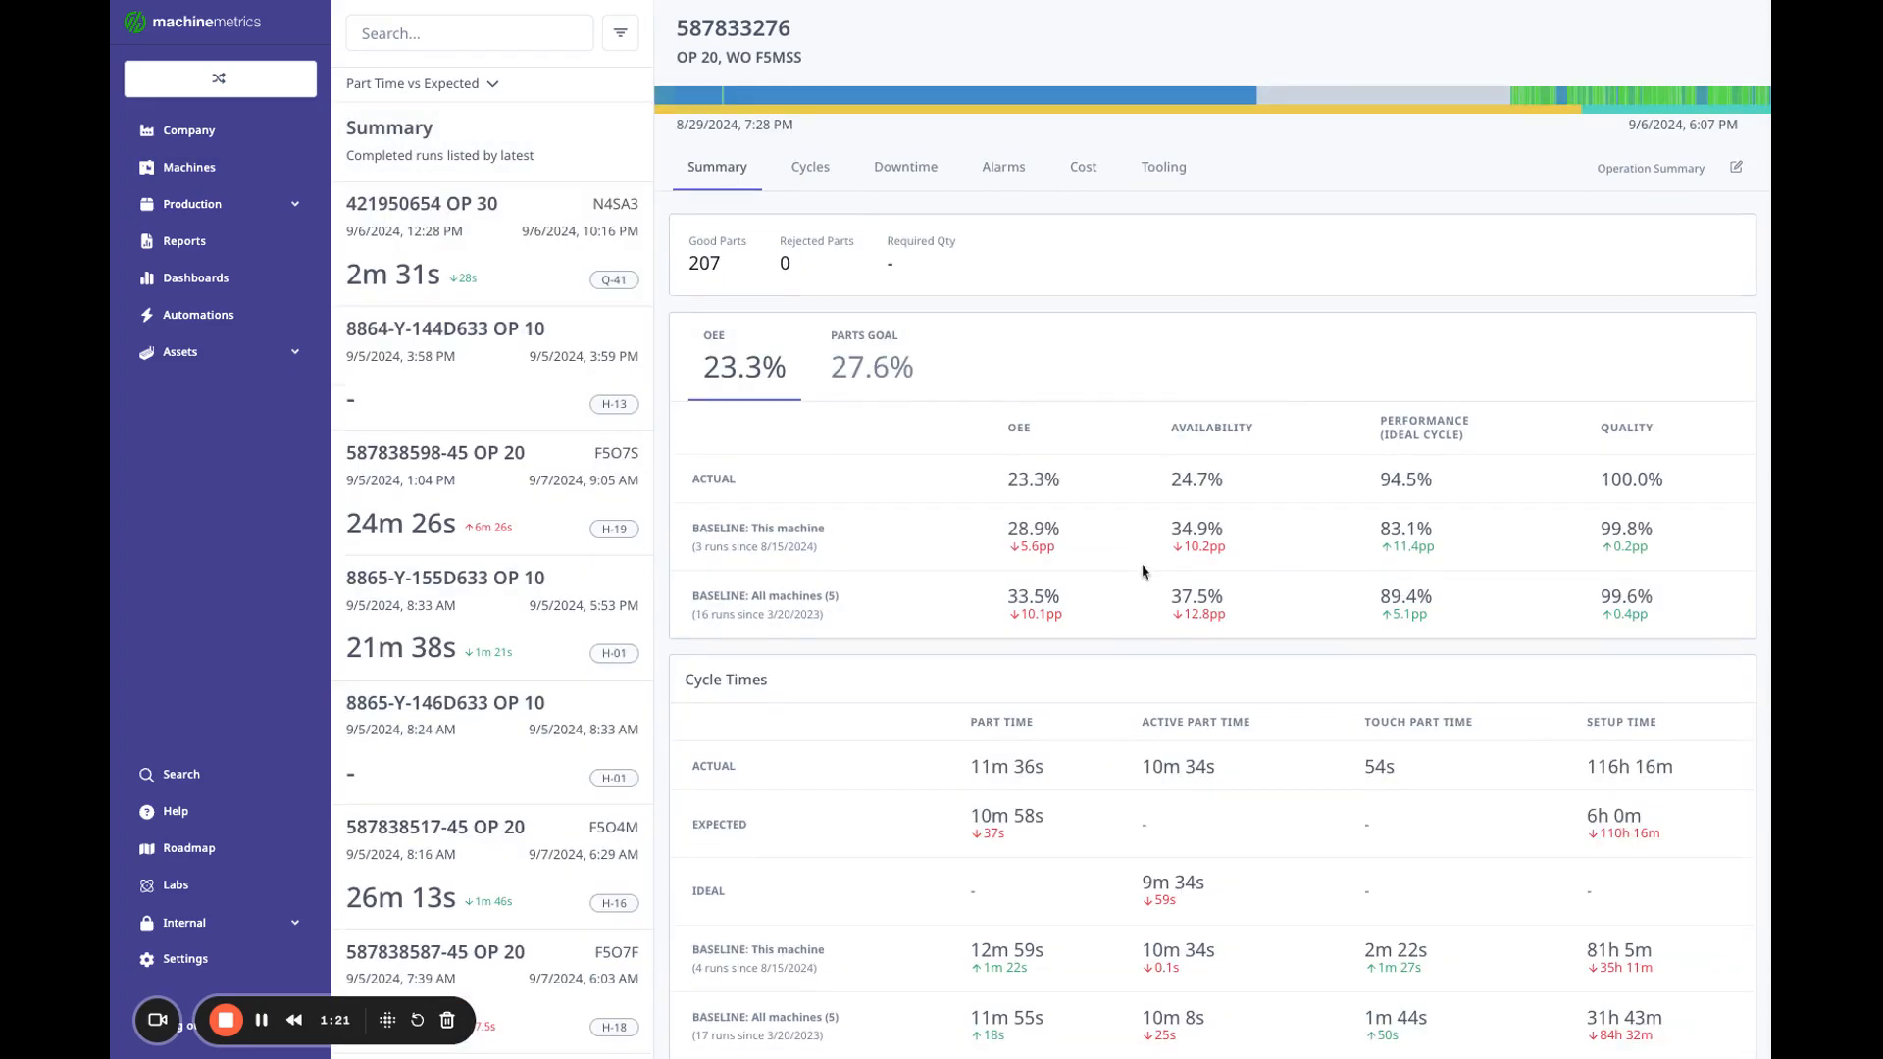
{"action": "mouse_move", "coordinate": [721, 177]}
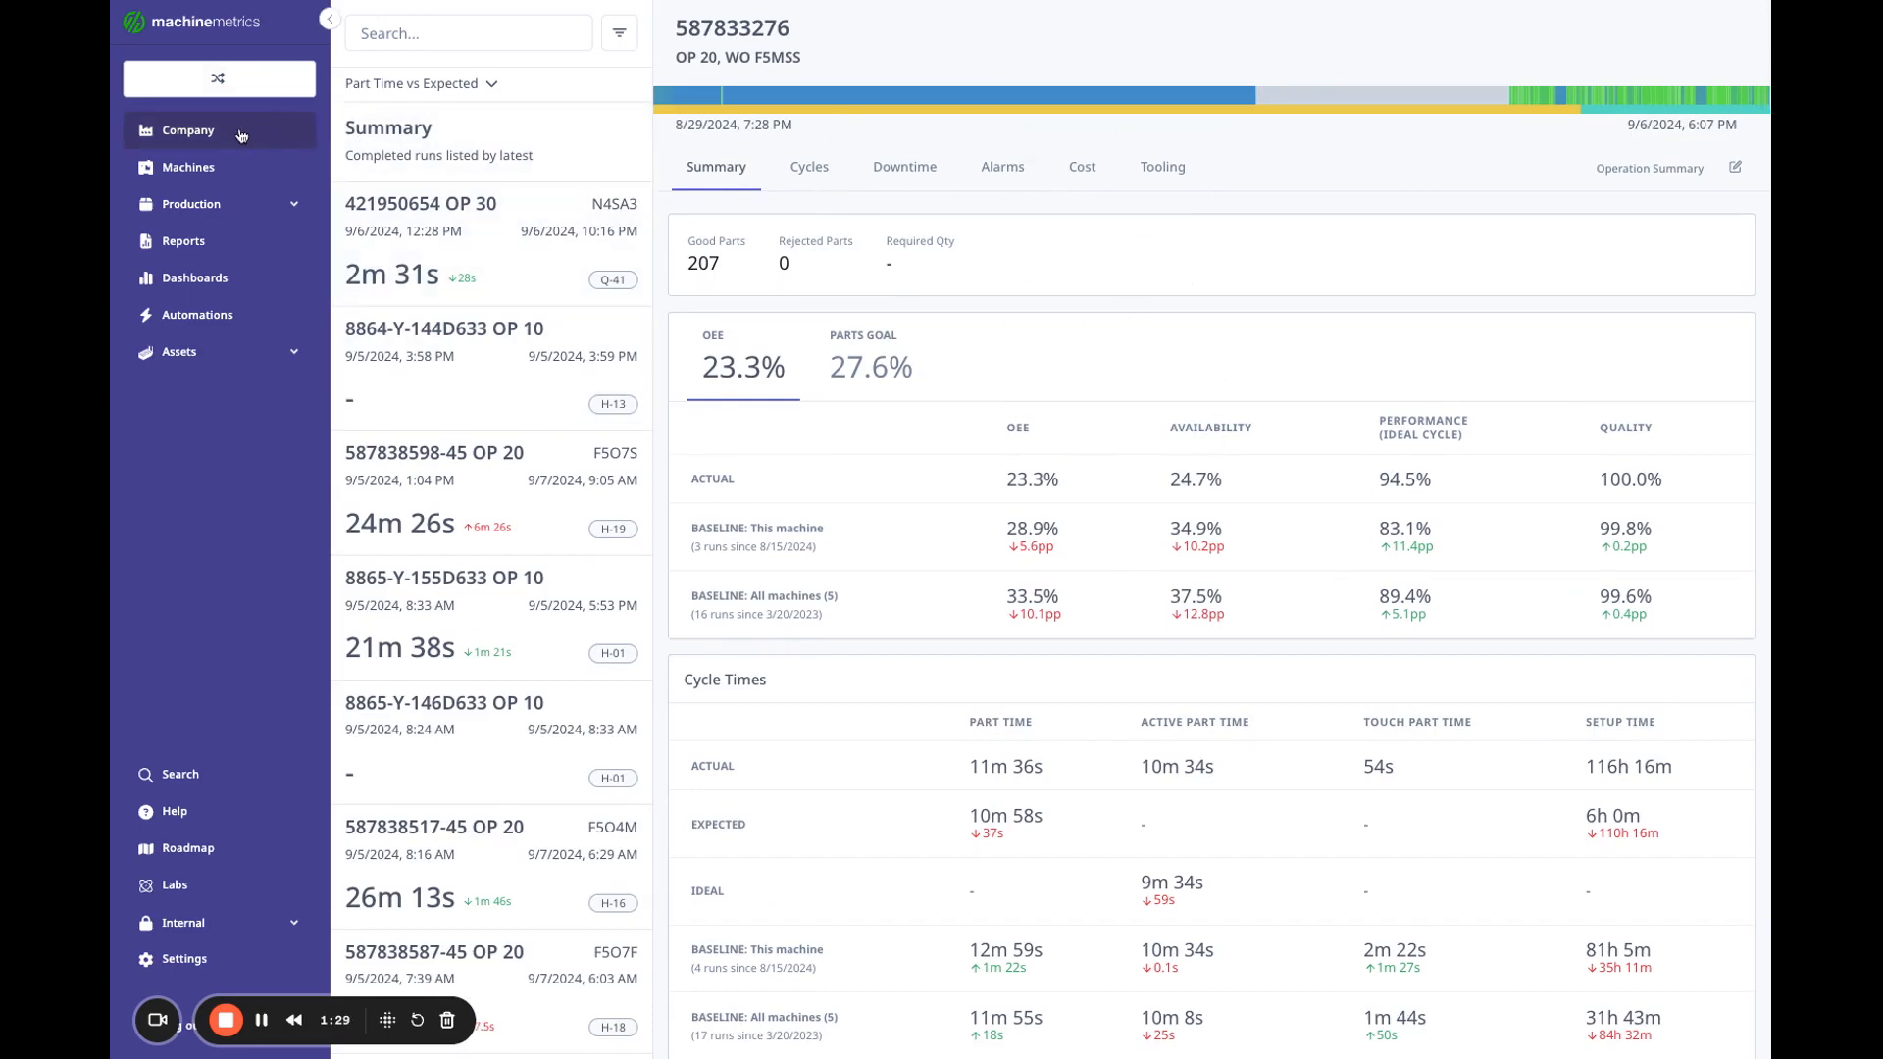
{"action": "left_click", "coordinate": [188, 130]}
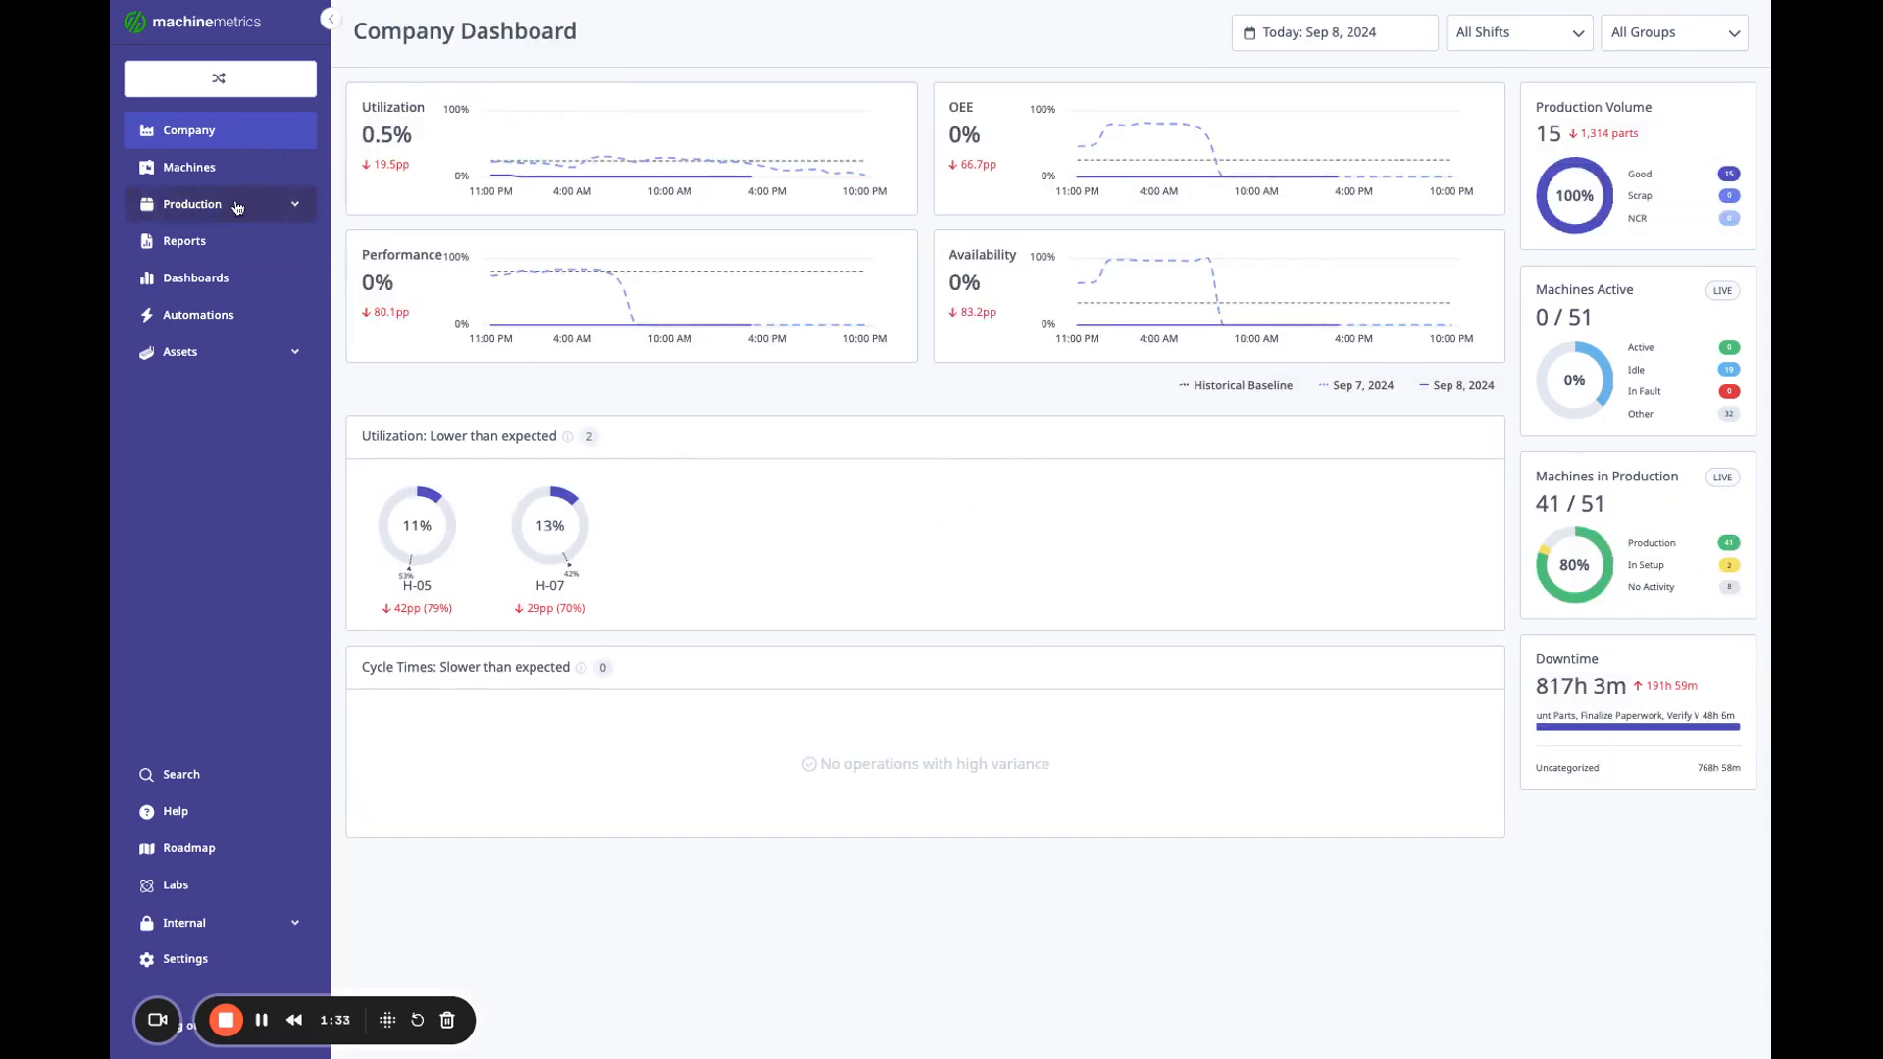
Open Analytics under the Production section of the sidebar.
{"action": "left_click", "coordinate": [191, 204]}
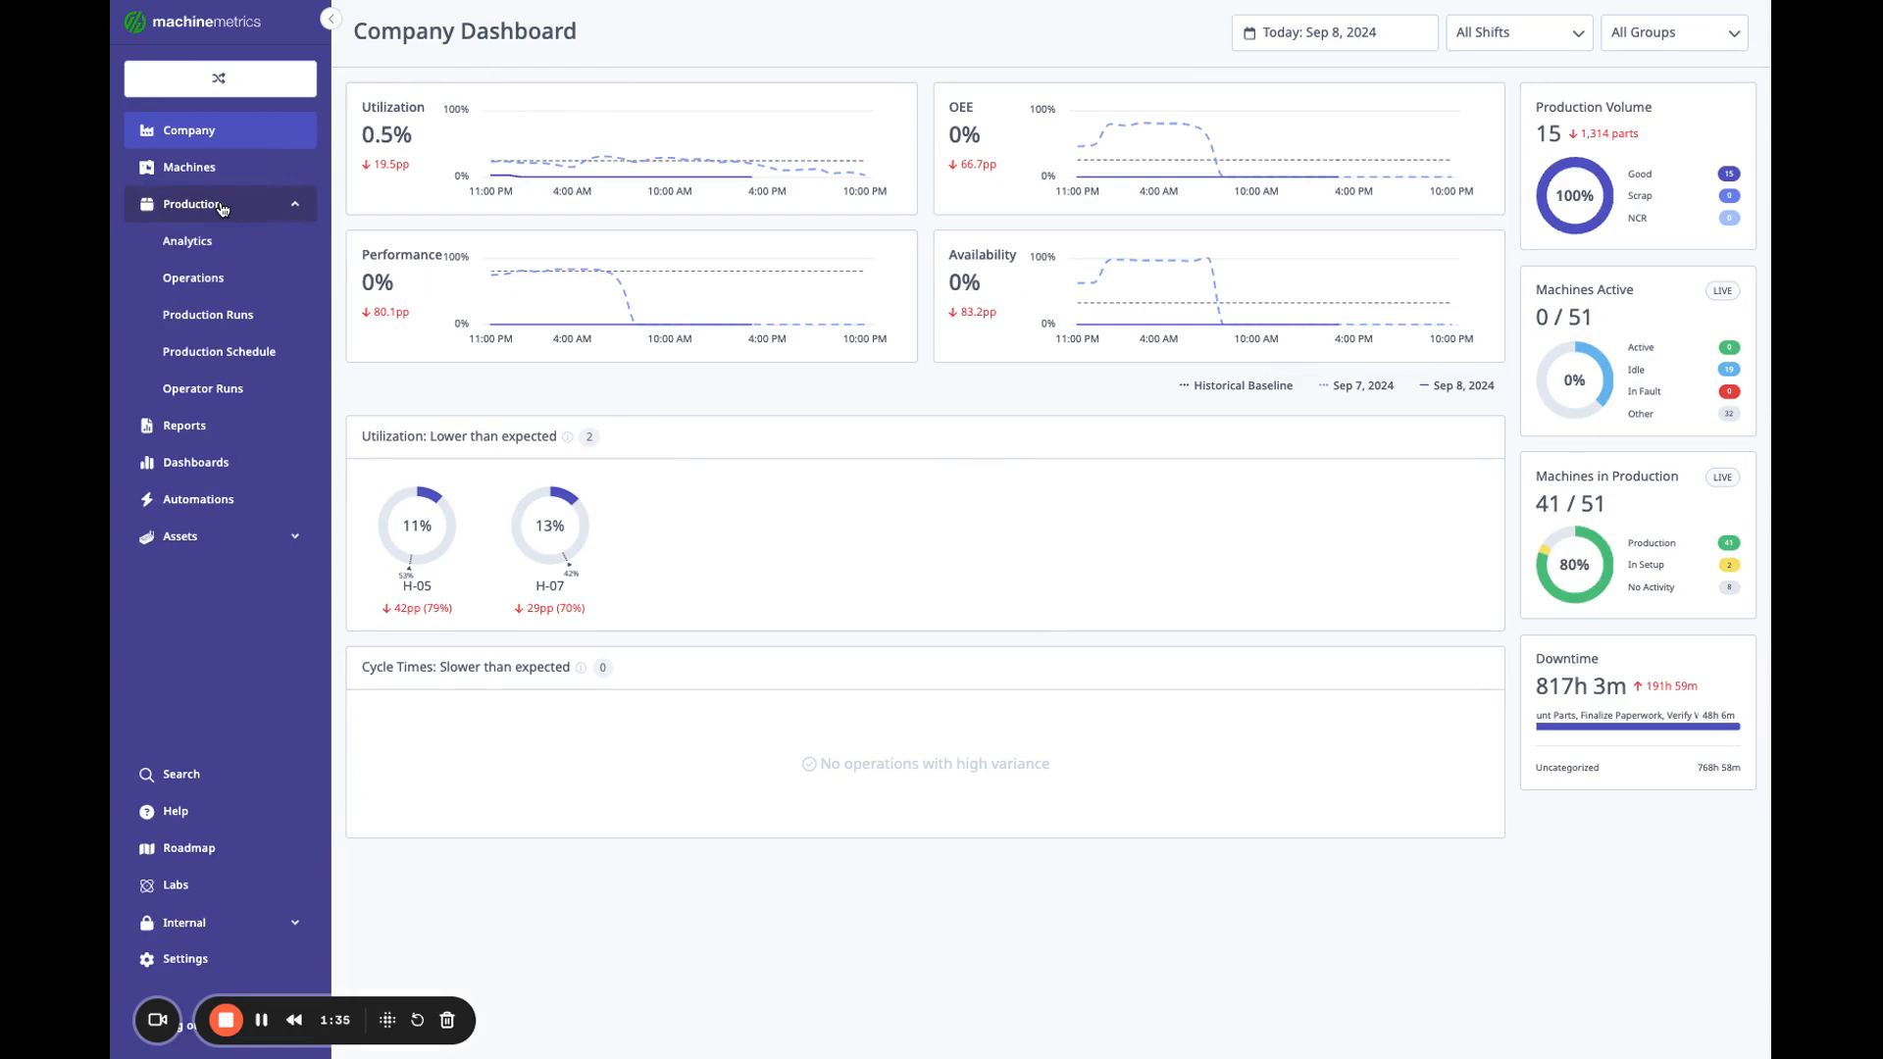
{"action": "left_click", "coordinate": [186, 240]}
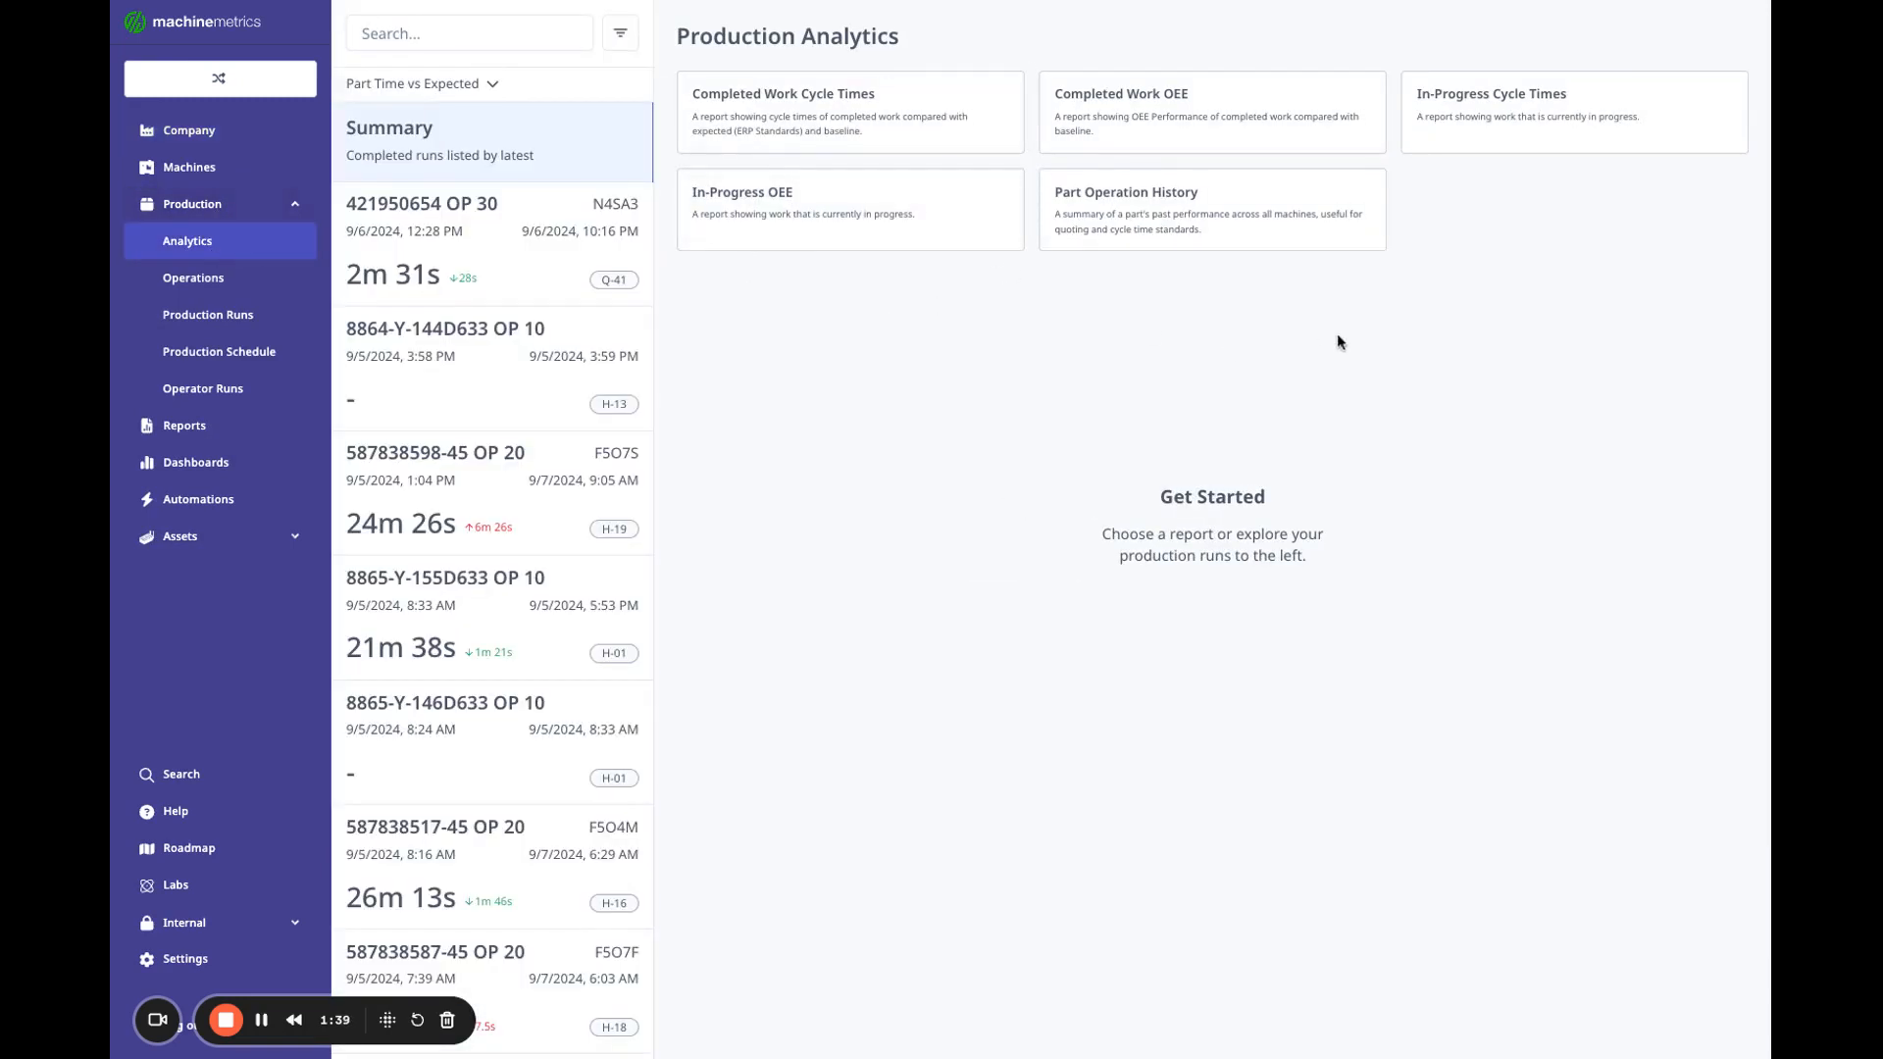
{"action": "mouse_move", "coordinate": [1344, 342]}
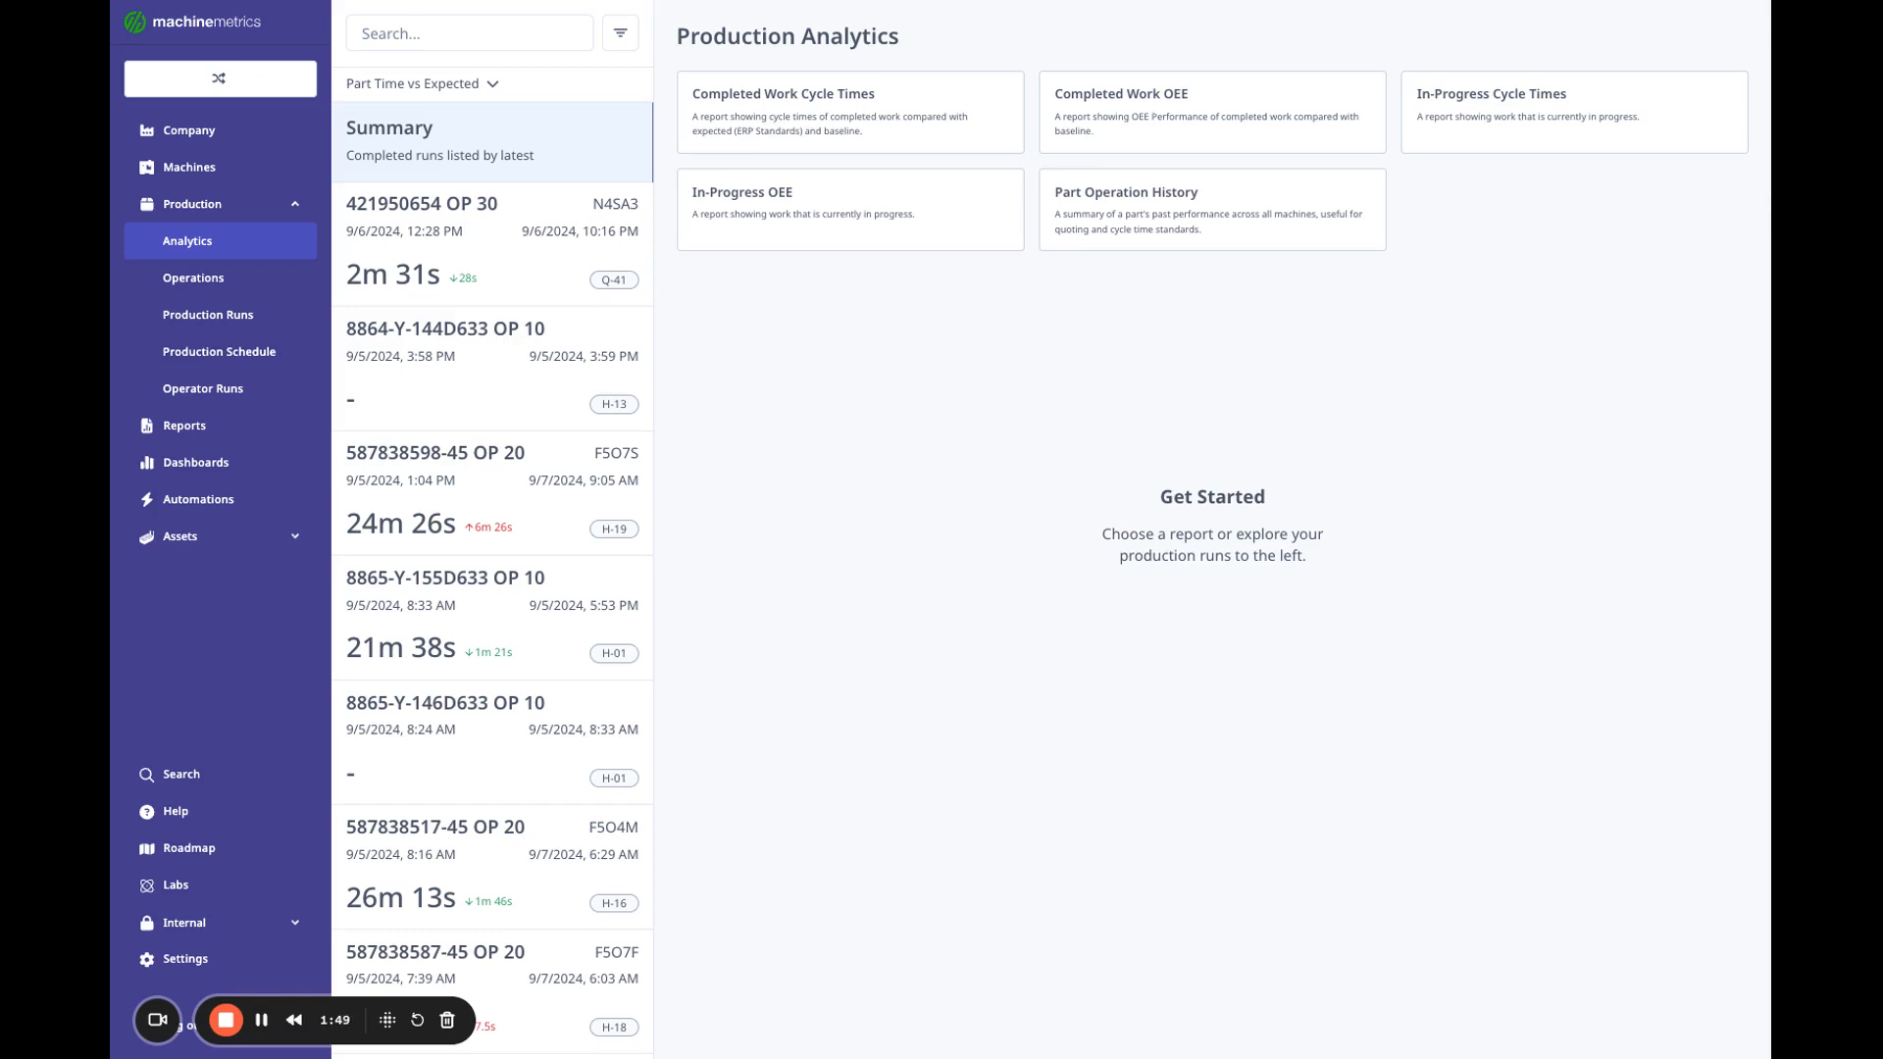
{"action": "mouse_move", "coordinate": [937, 109]}
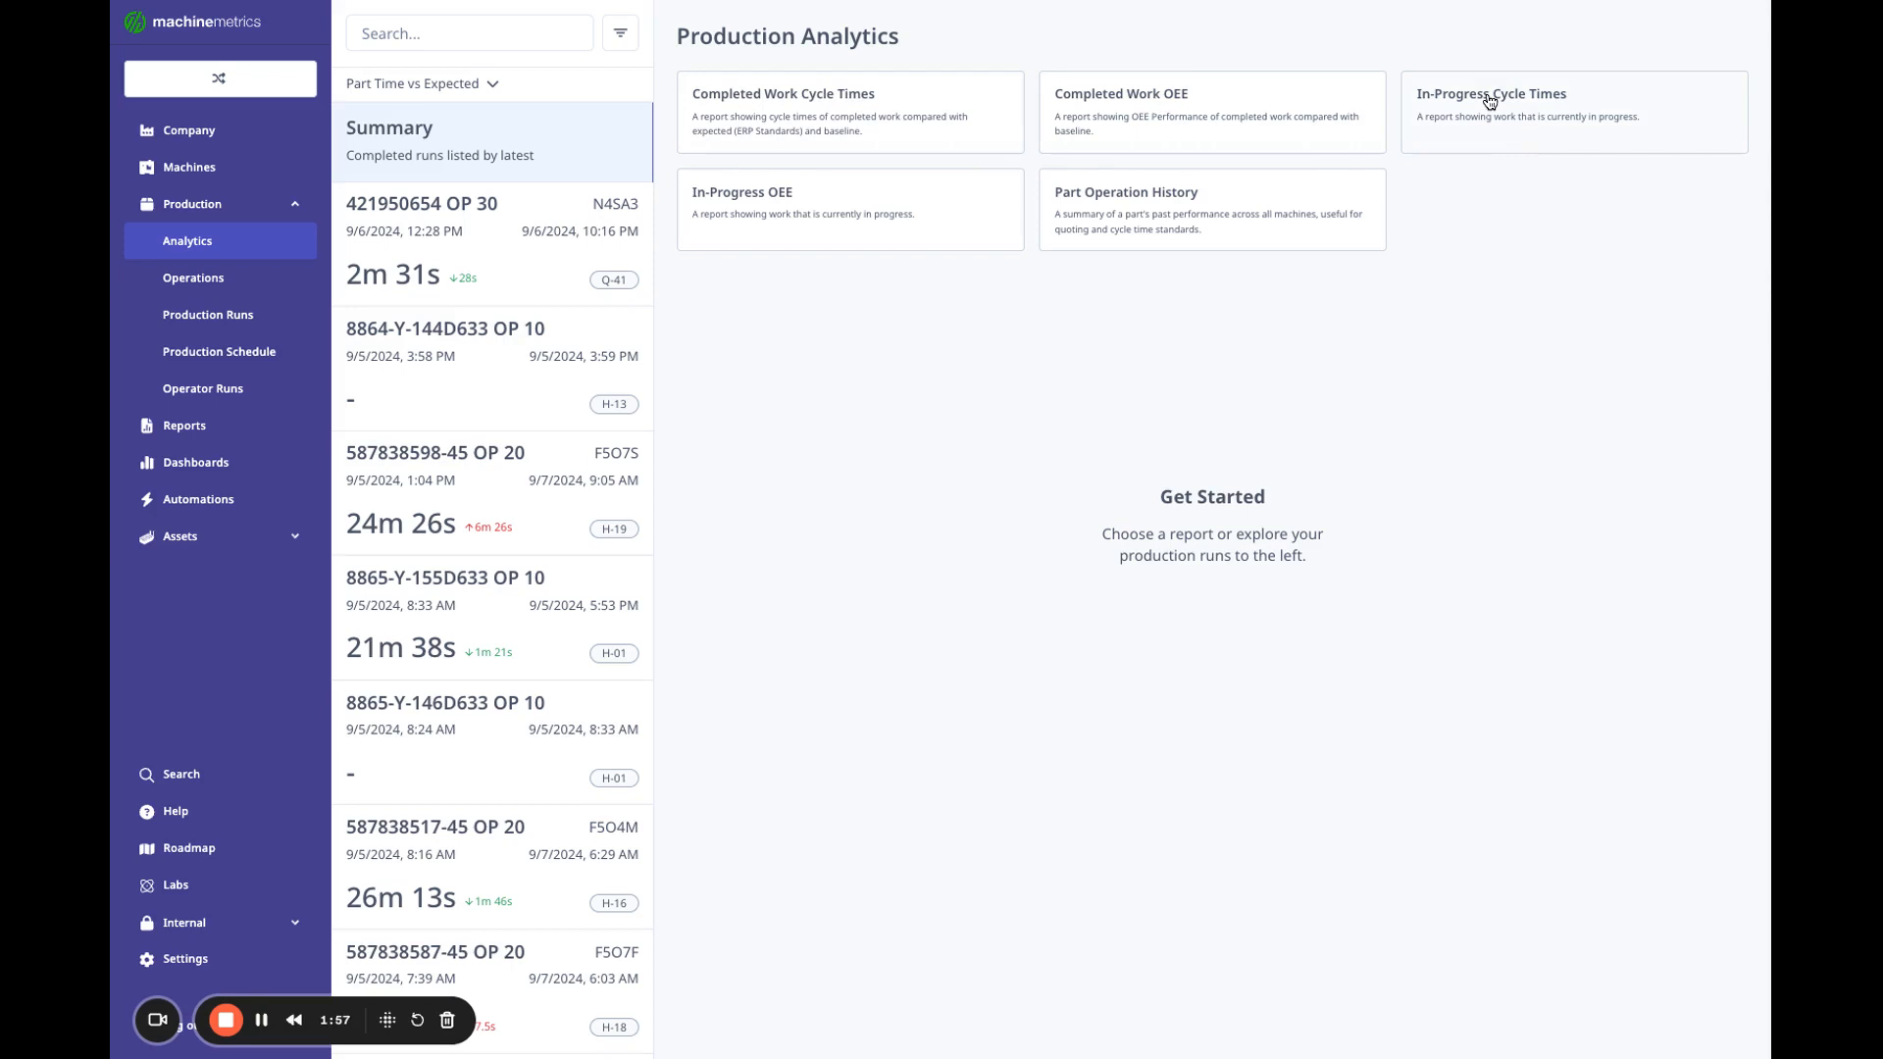
{"action": "mouse_move", "coordinate": [1530, 119]}
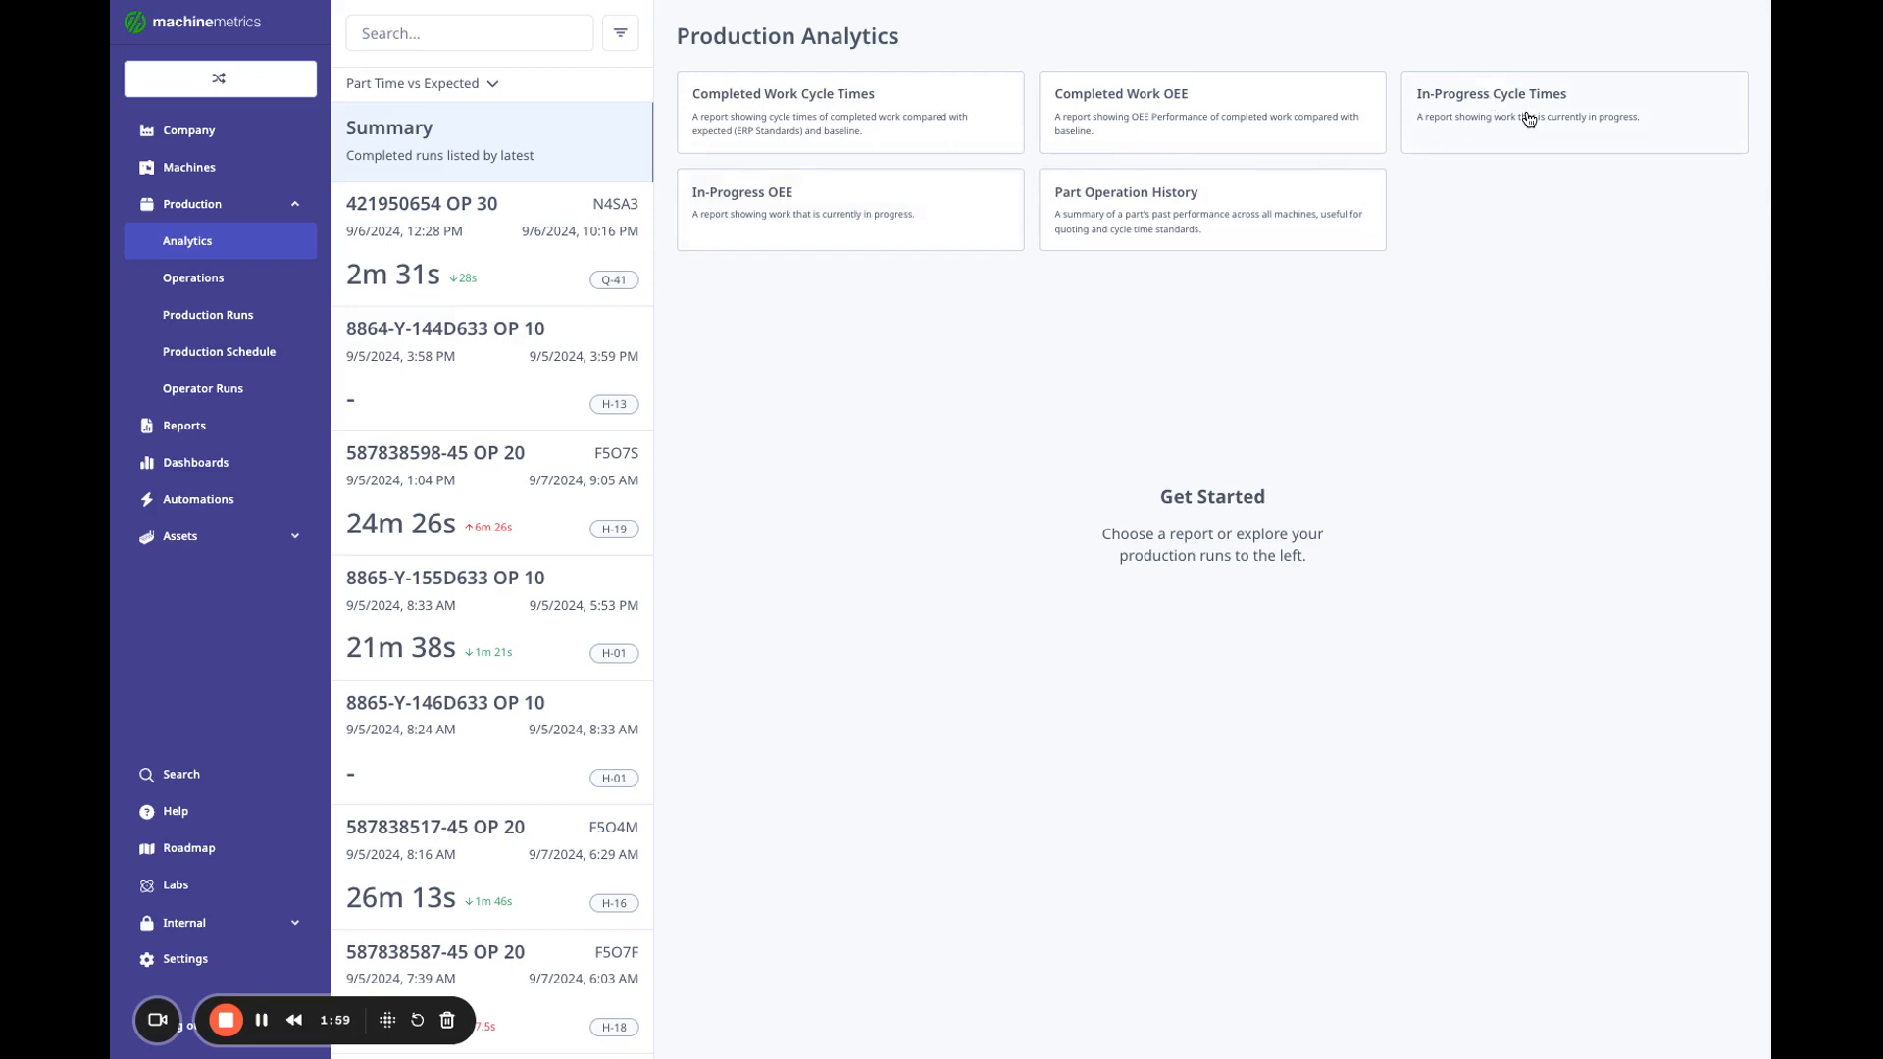
{"action": "mouse_move", "coordinate": [844, 214]}
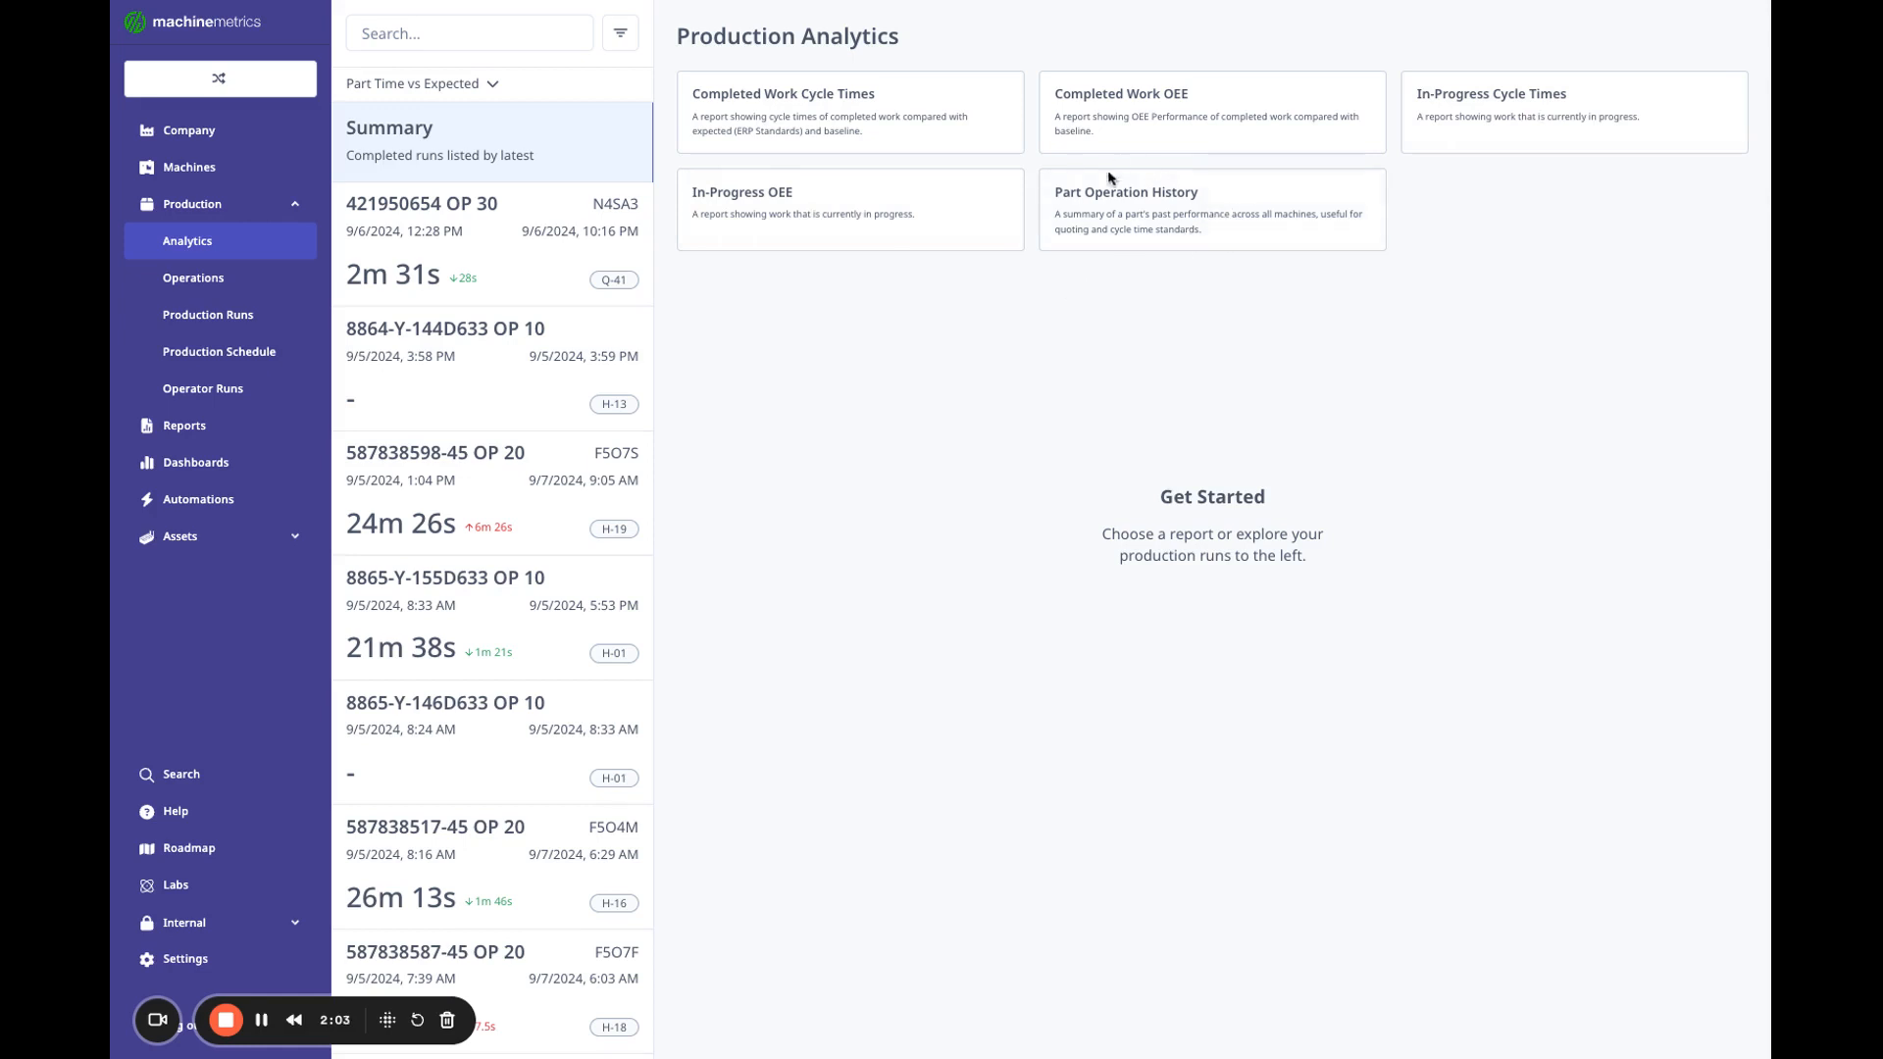
{"action": "mouse_move", "coordinate": [1160, 196]}
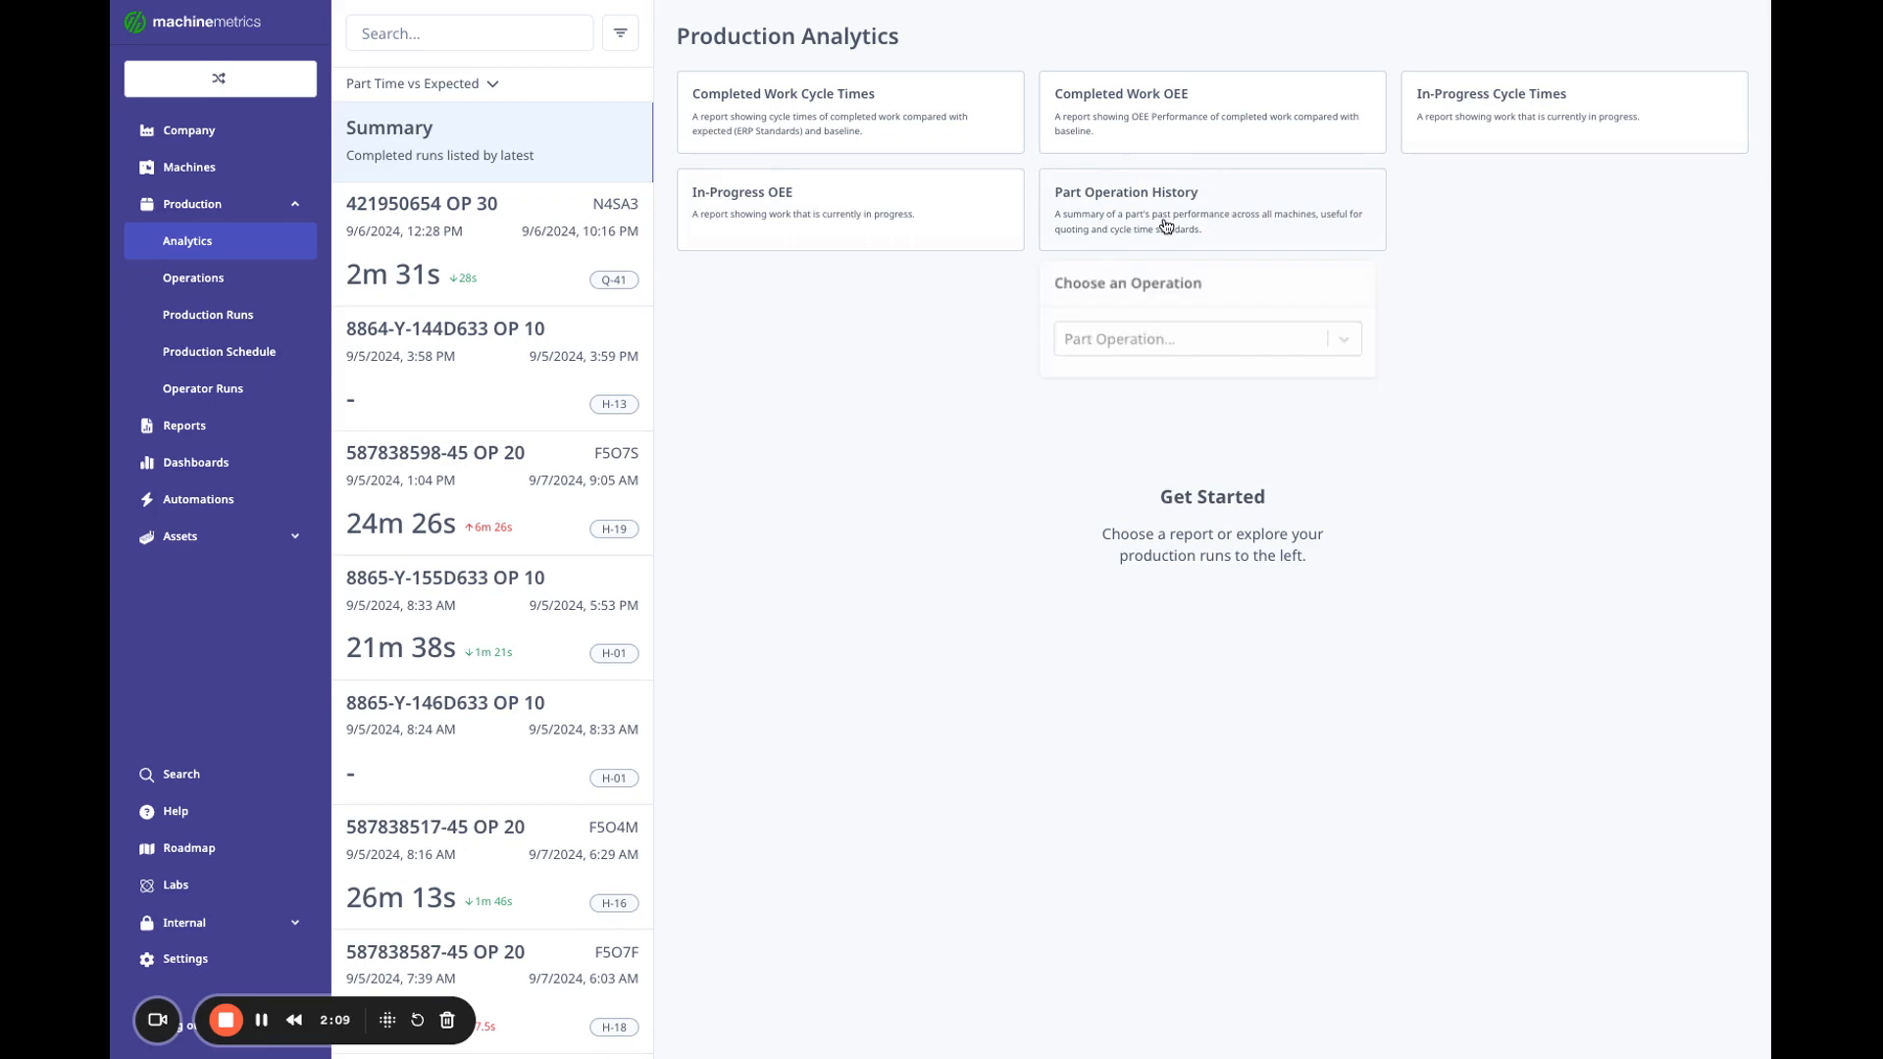
Run the Completed Work Cycle Times report with the date range Sep 2–8, 2024.
{"action": "left_click", "coordinate": [1200, 340]}
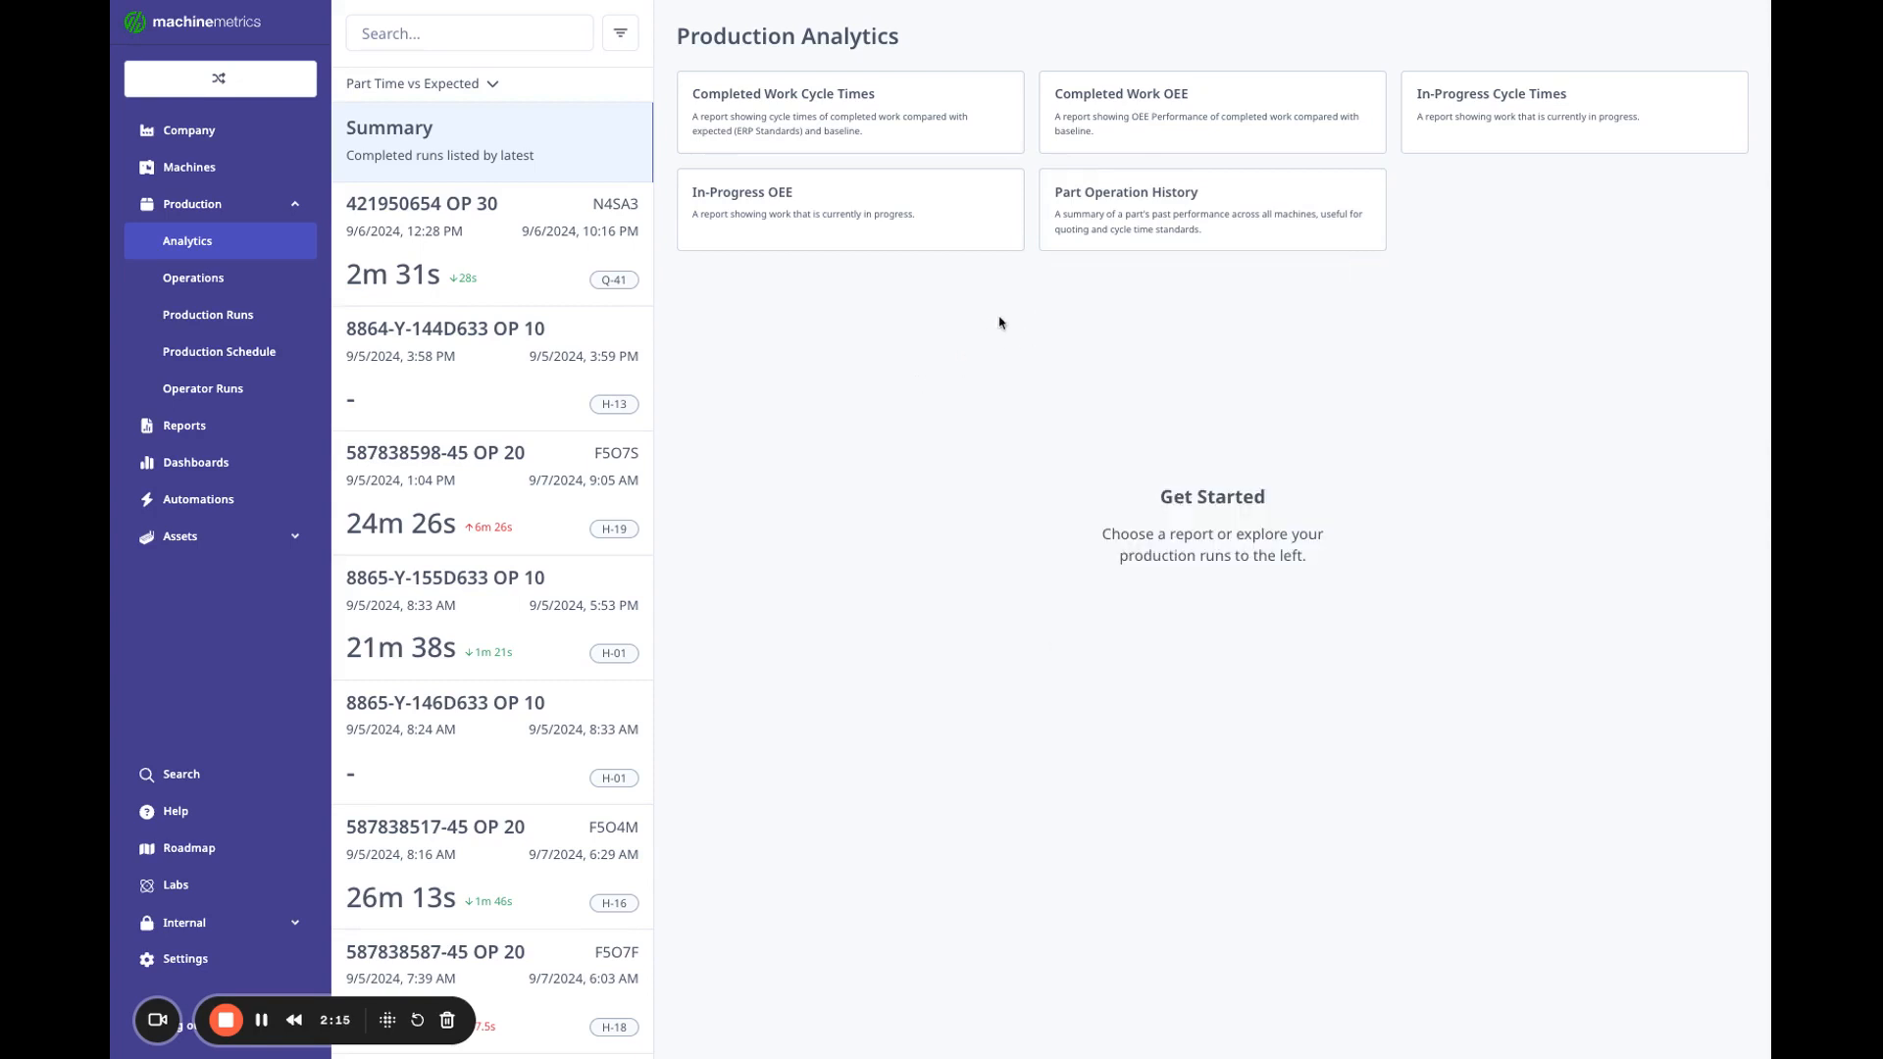
{"action": "mouse_move", "coordinate": [851, 119]}
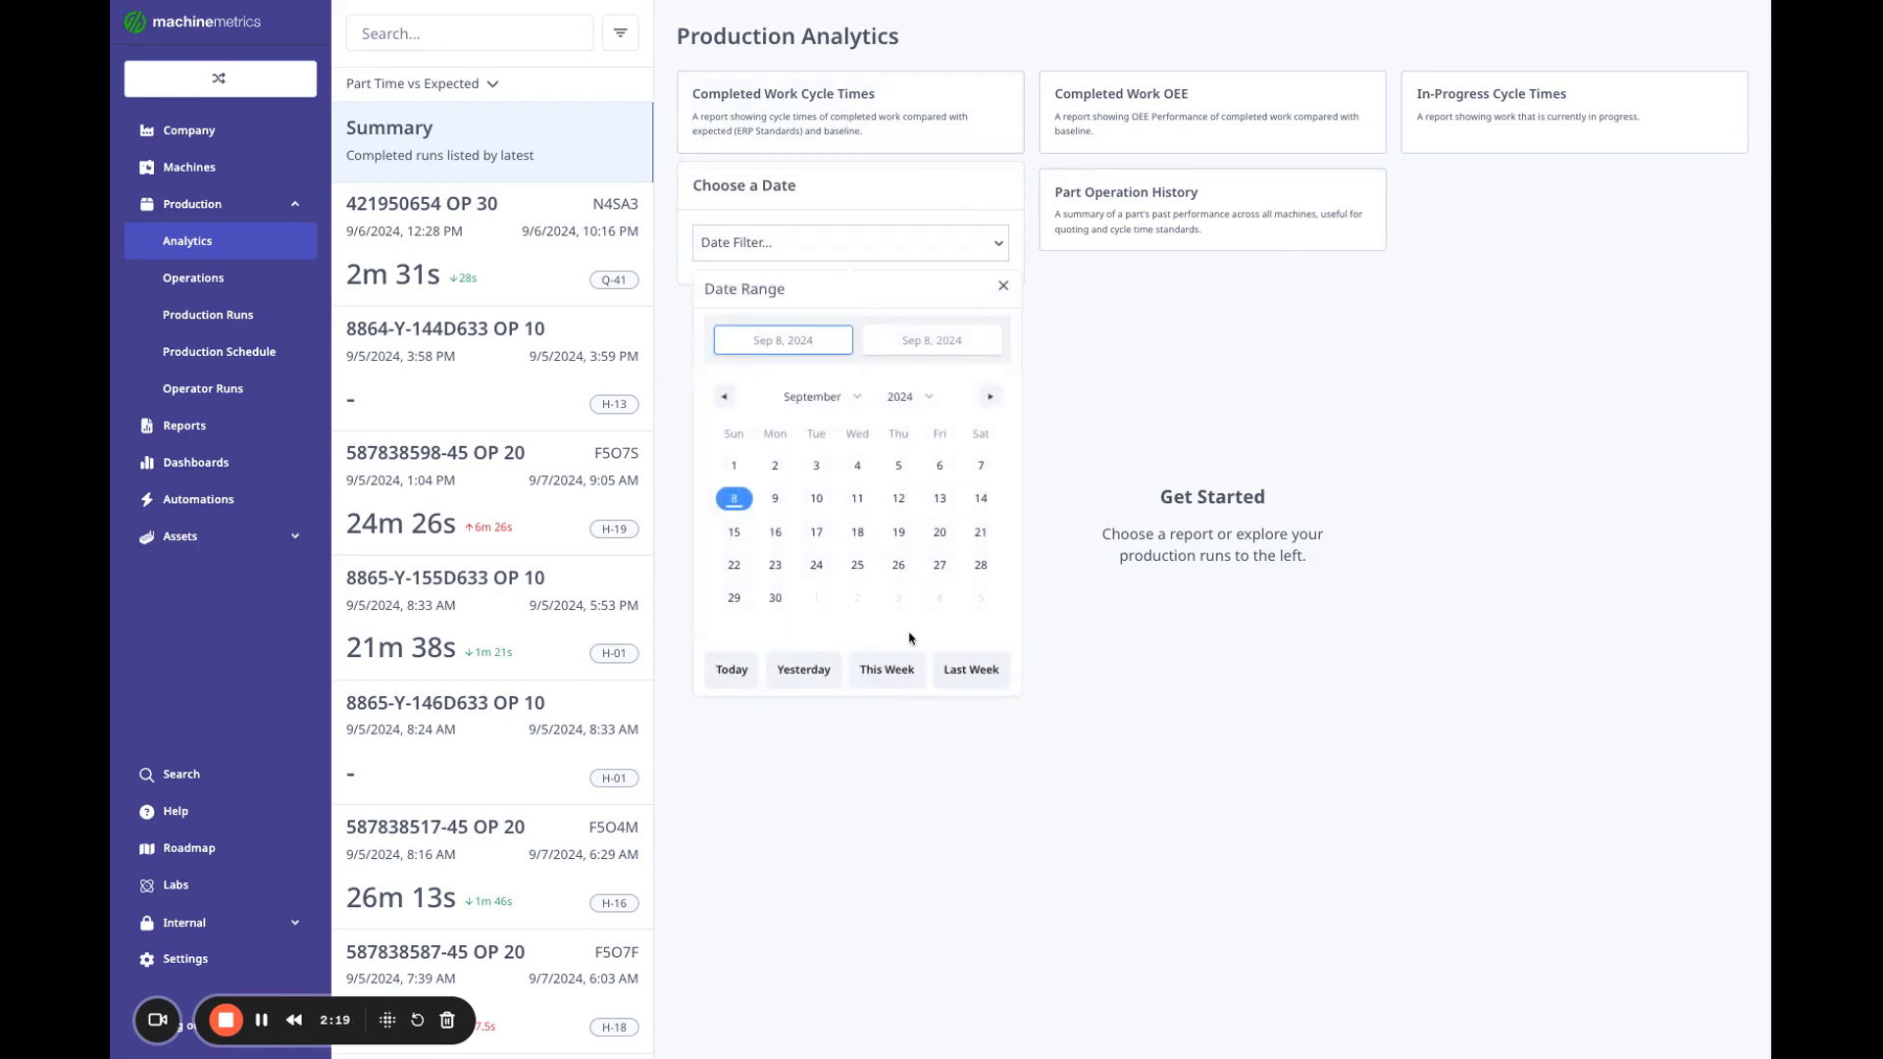
{"action": "left_click", "coordinate": [887, 669]}
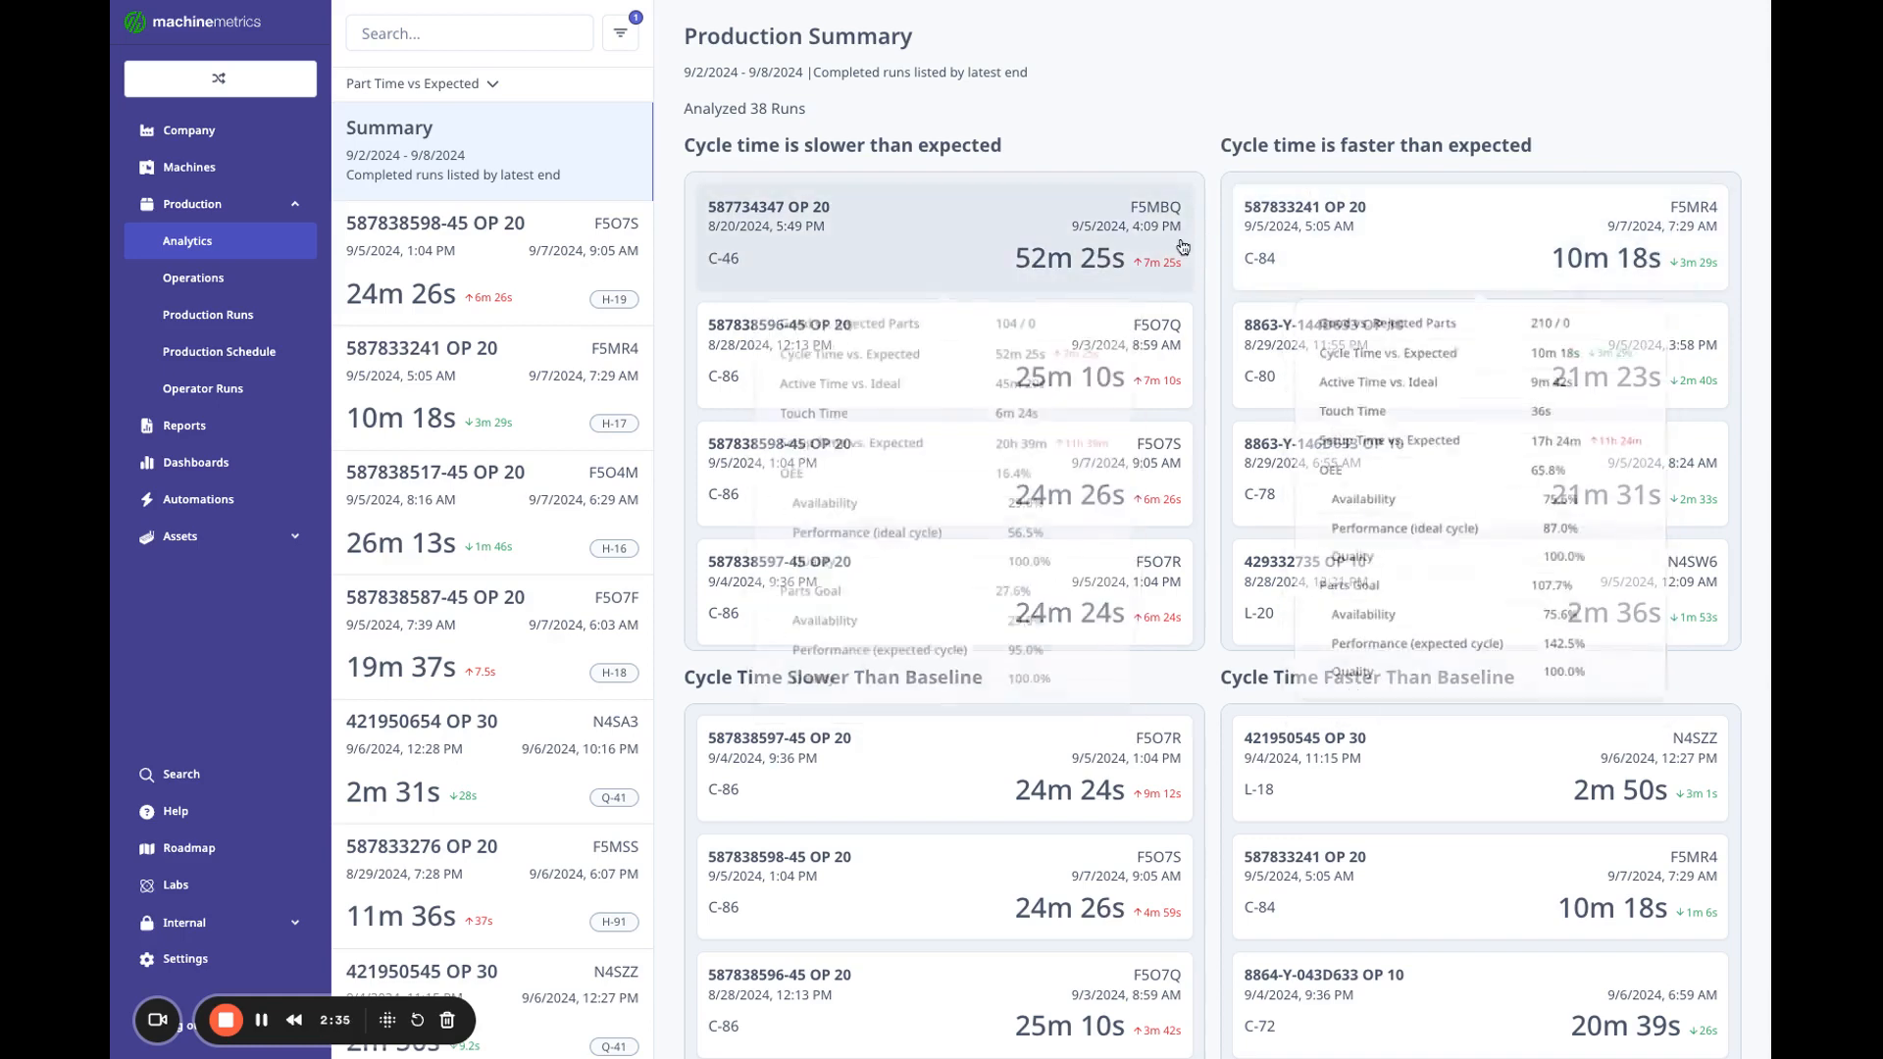
{"action": "mouse_move", "coordinate": [1068, 259]}
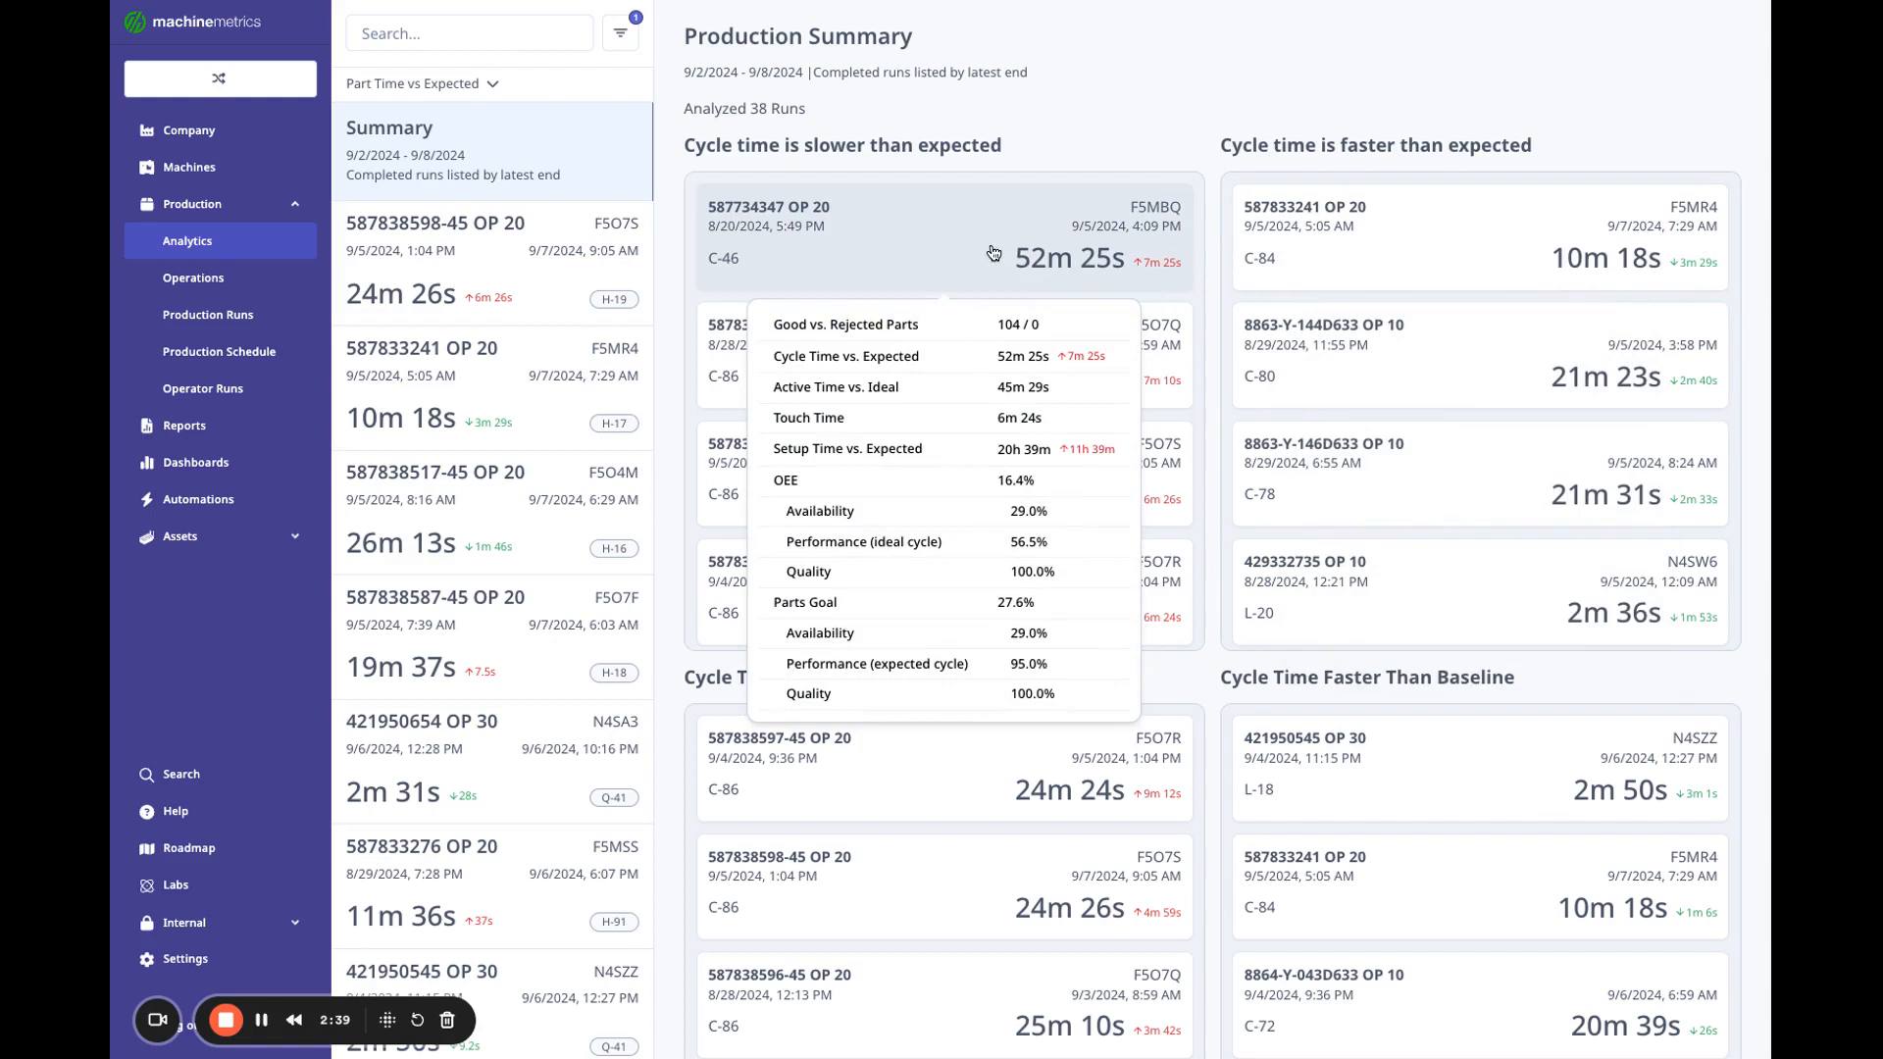
{"action": "mouse_move", "coordinate": [1050, 266]}
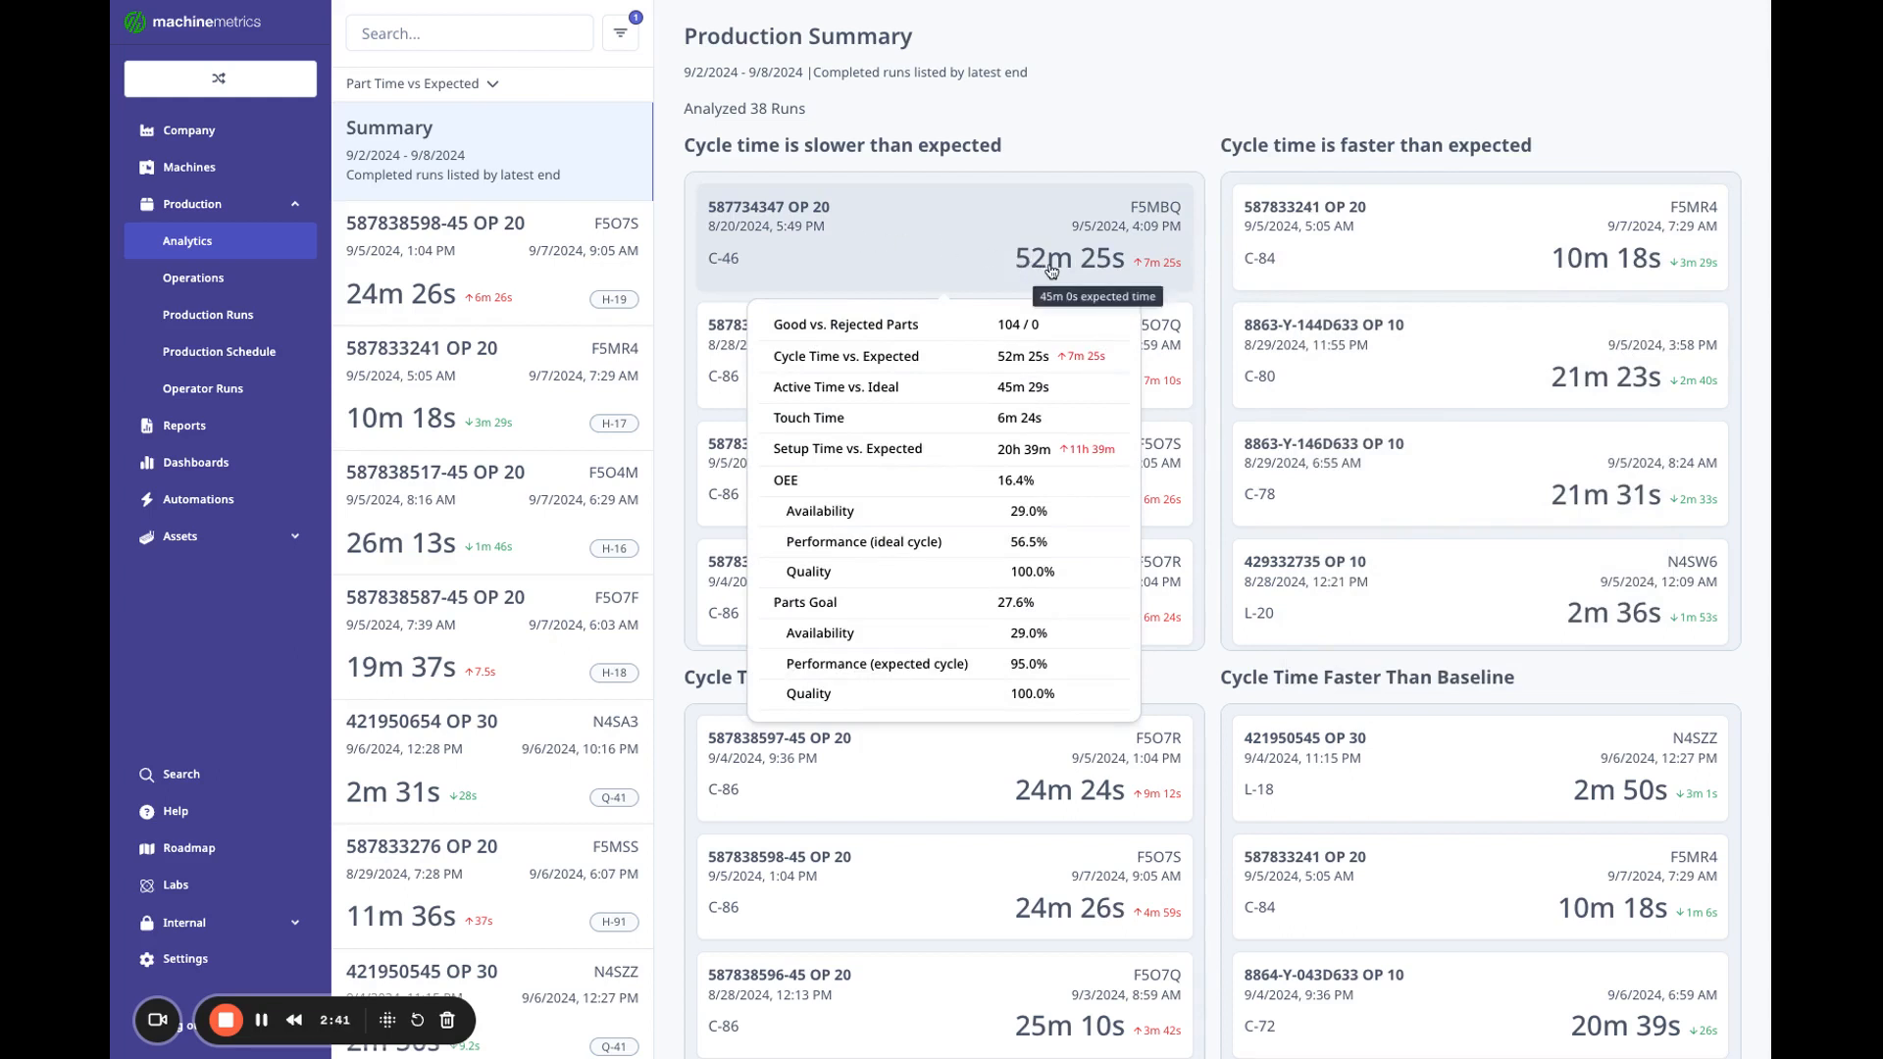
{"action": "mouse_move", "coordinate": [1175, 268]}
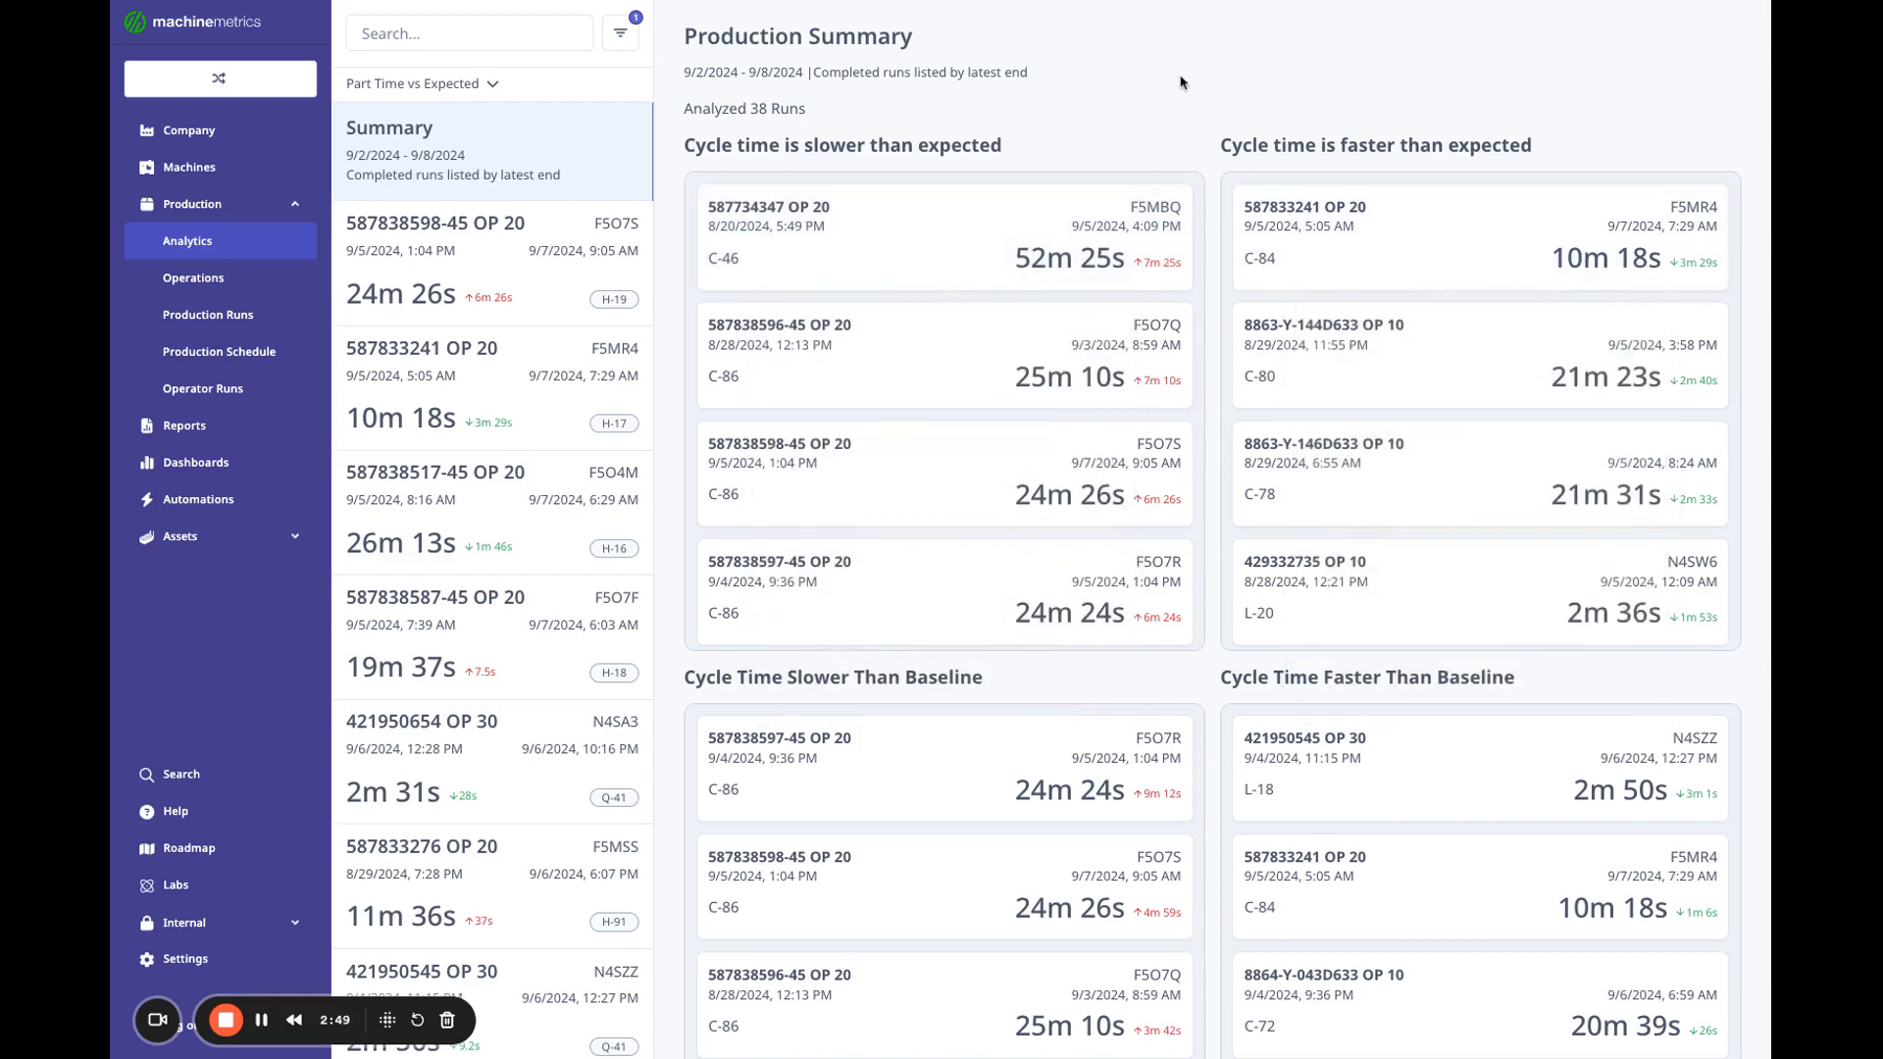
{"action": "scroll", "scroll_direction": "down", "scroll_amount": 3}
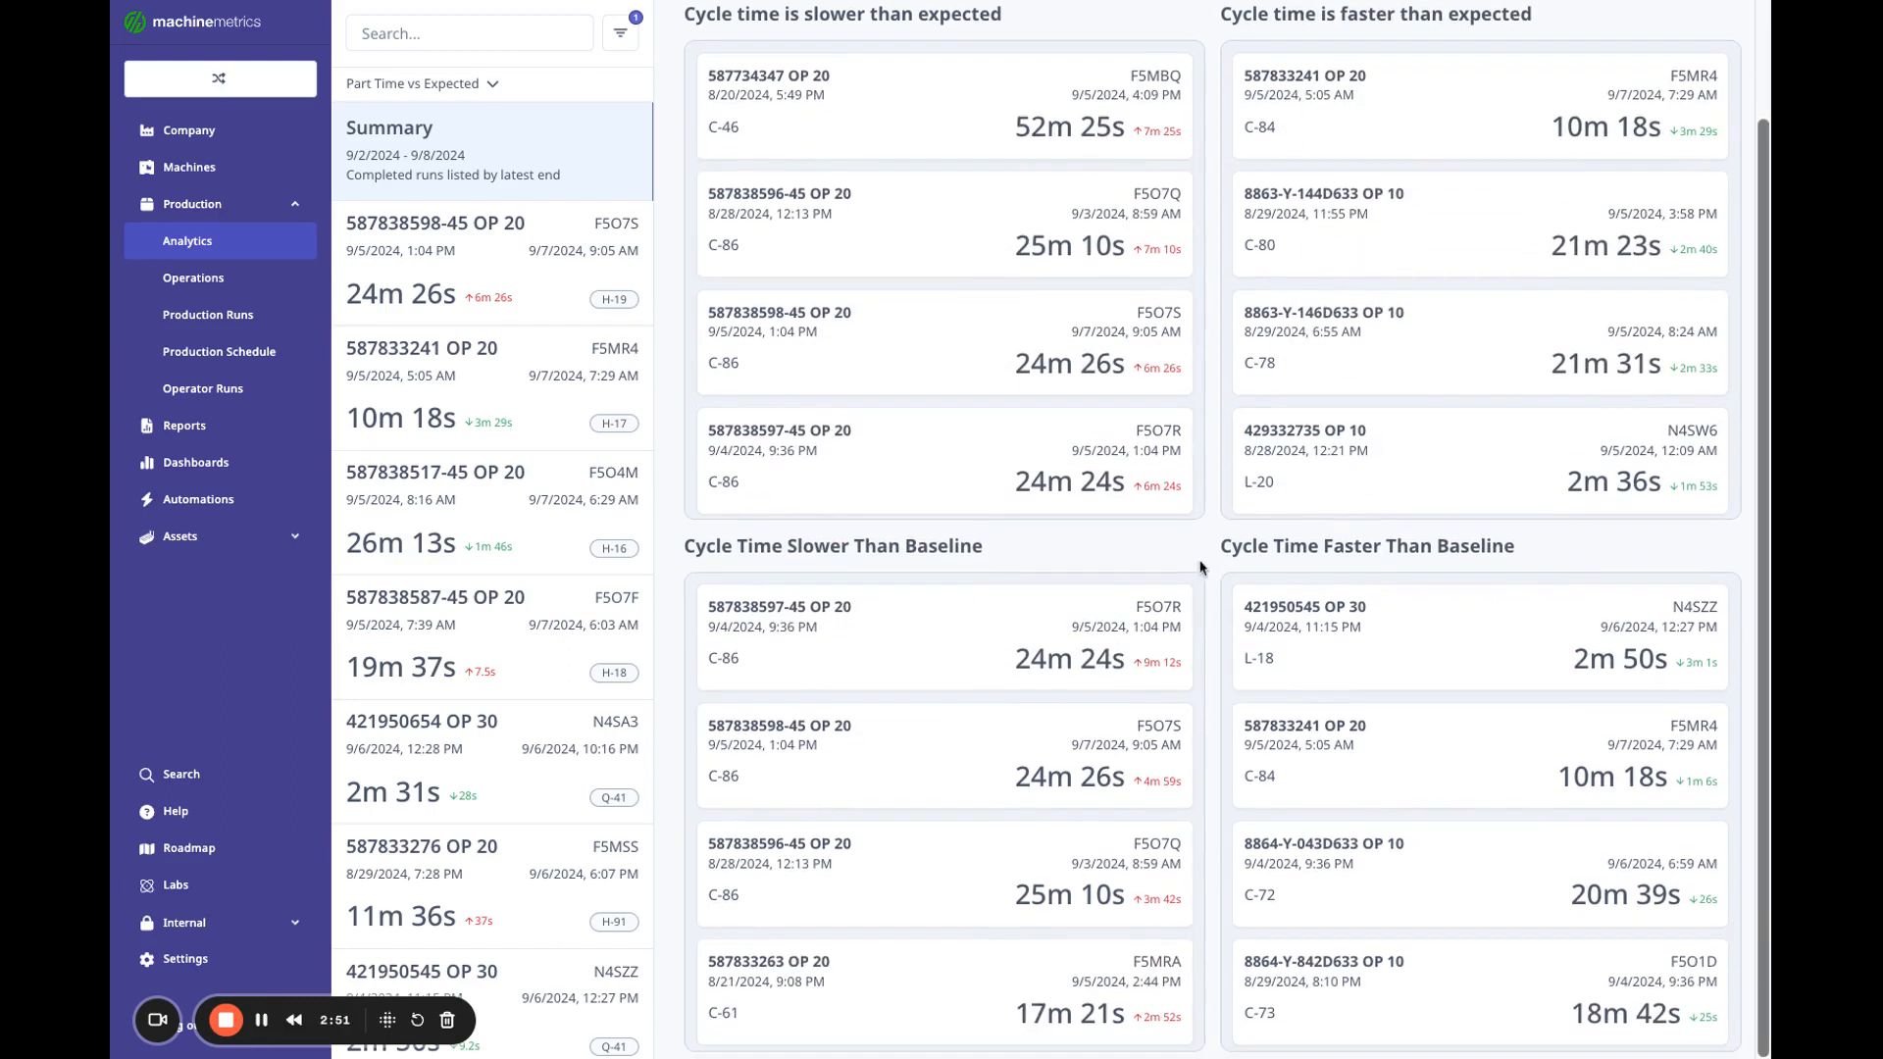
{"action": "mouse_move", "coordinate": [1159, 569]}
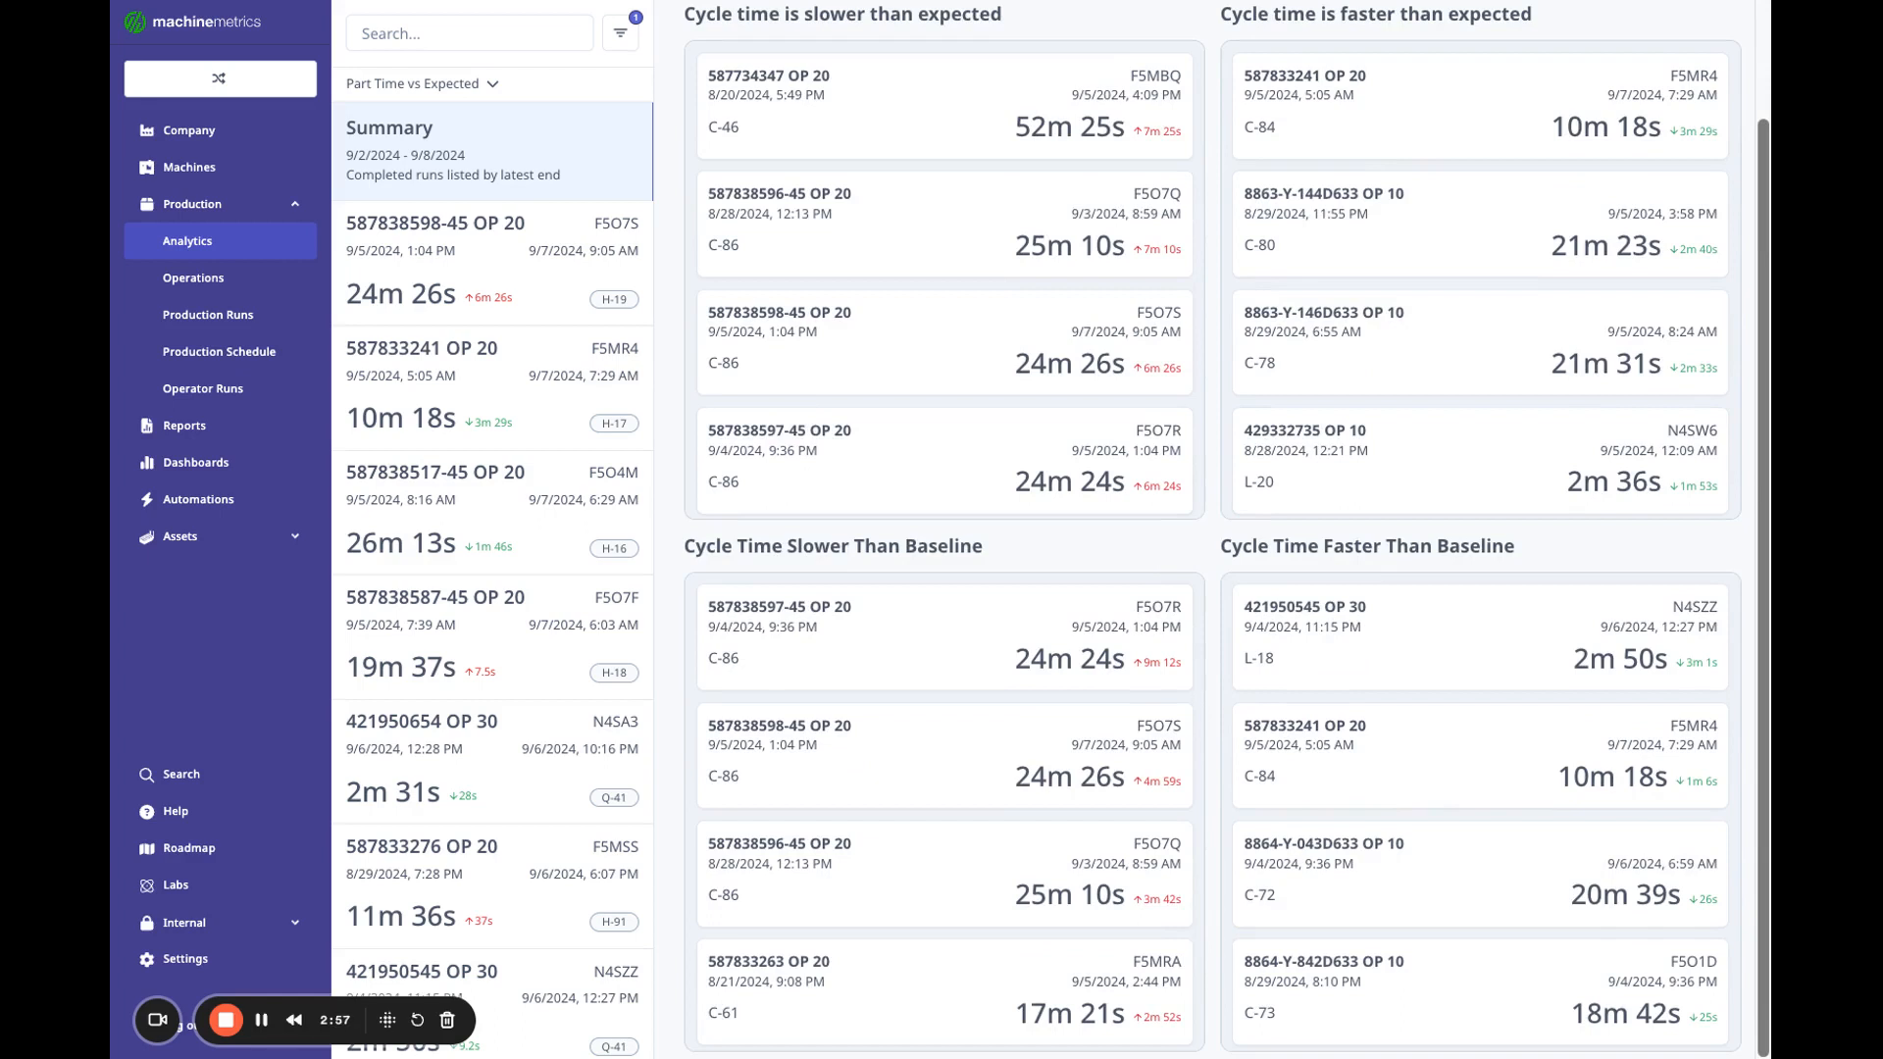
{"action": "mouse_move", "coordinate": [1172, 539]}
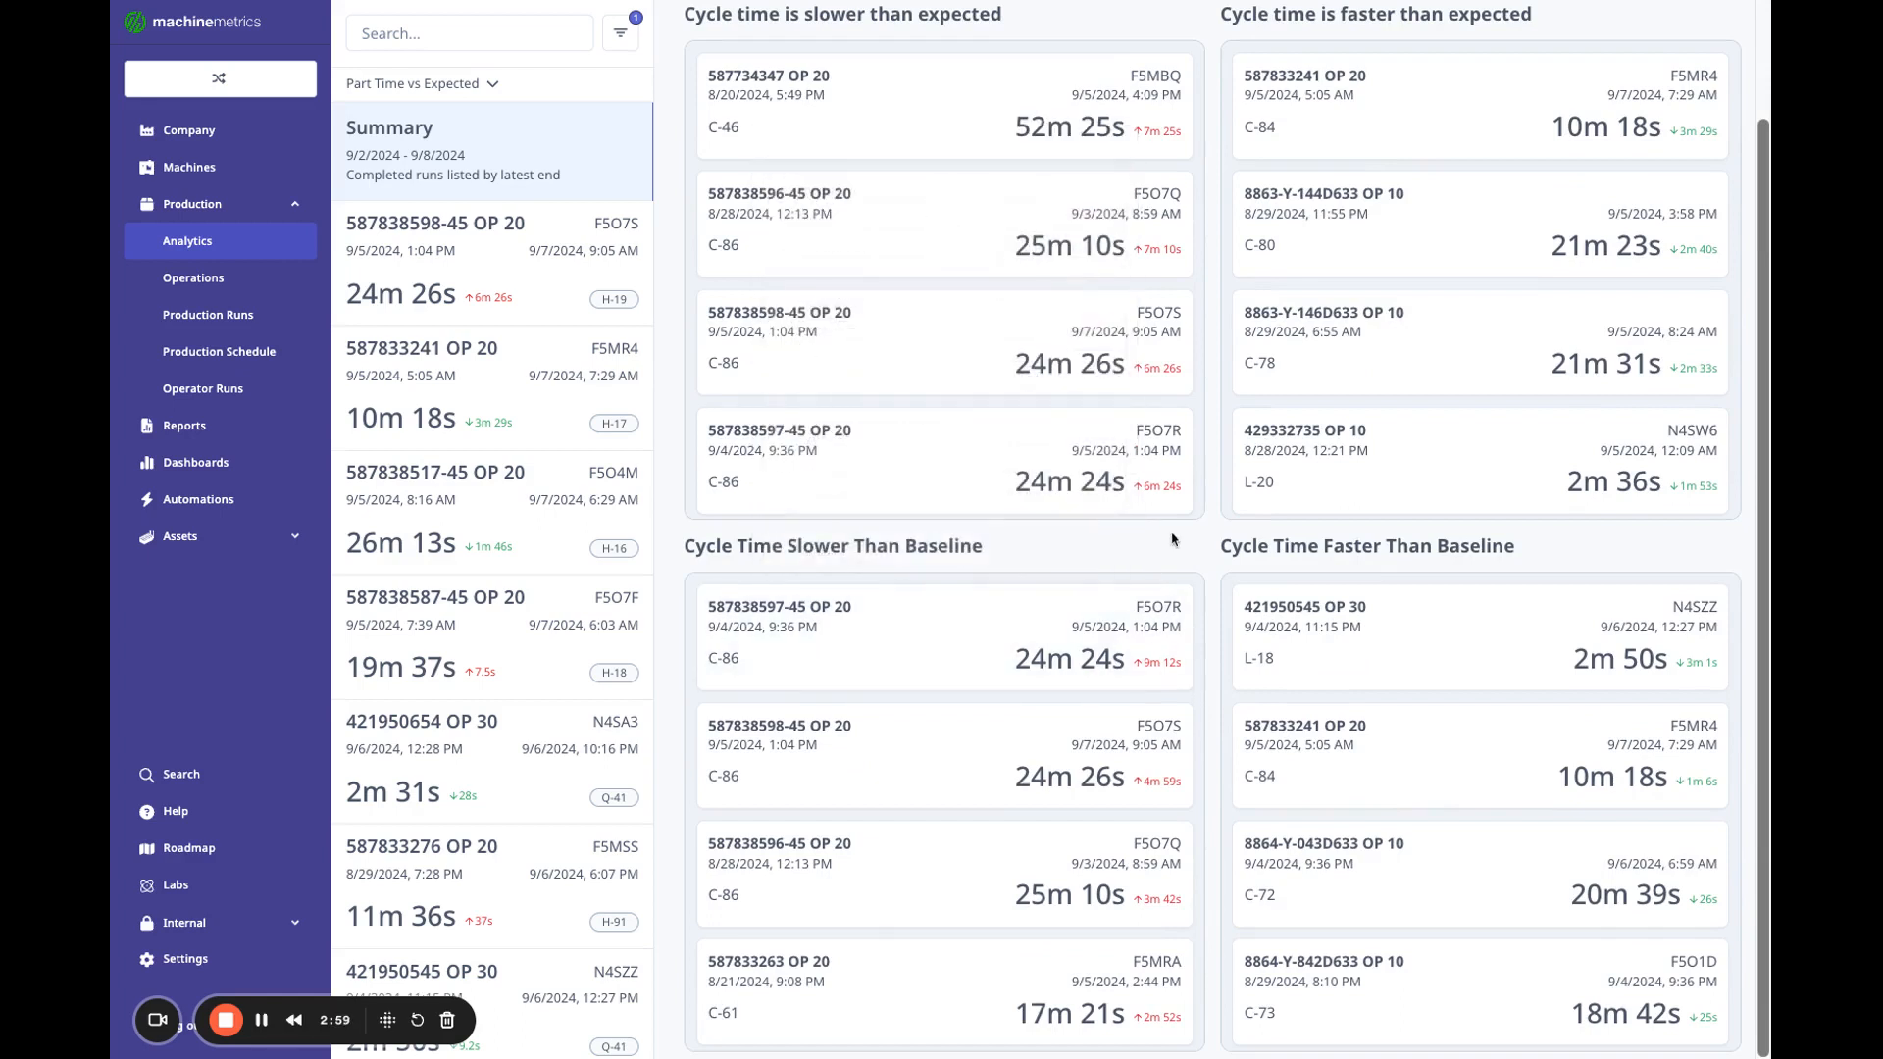
{"action": "mouse_move", "coordinate": [1154, 597]}
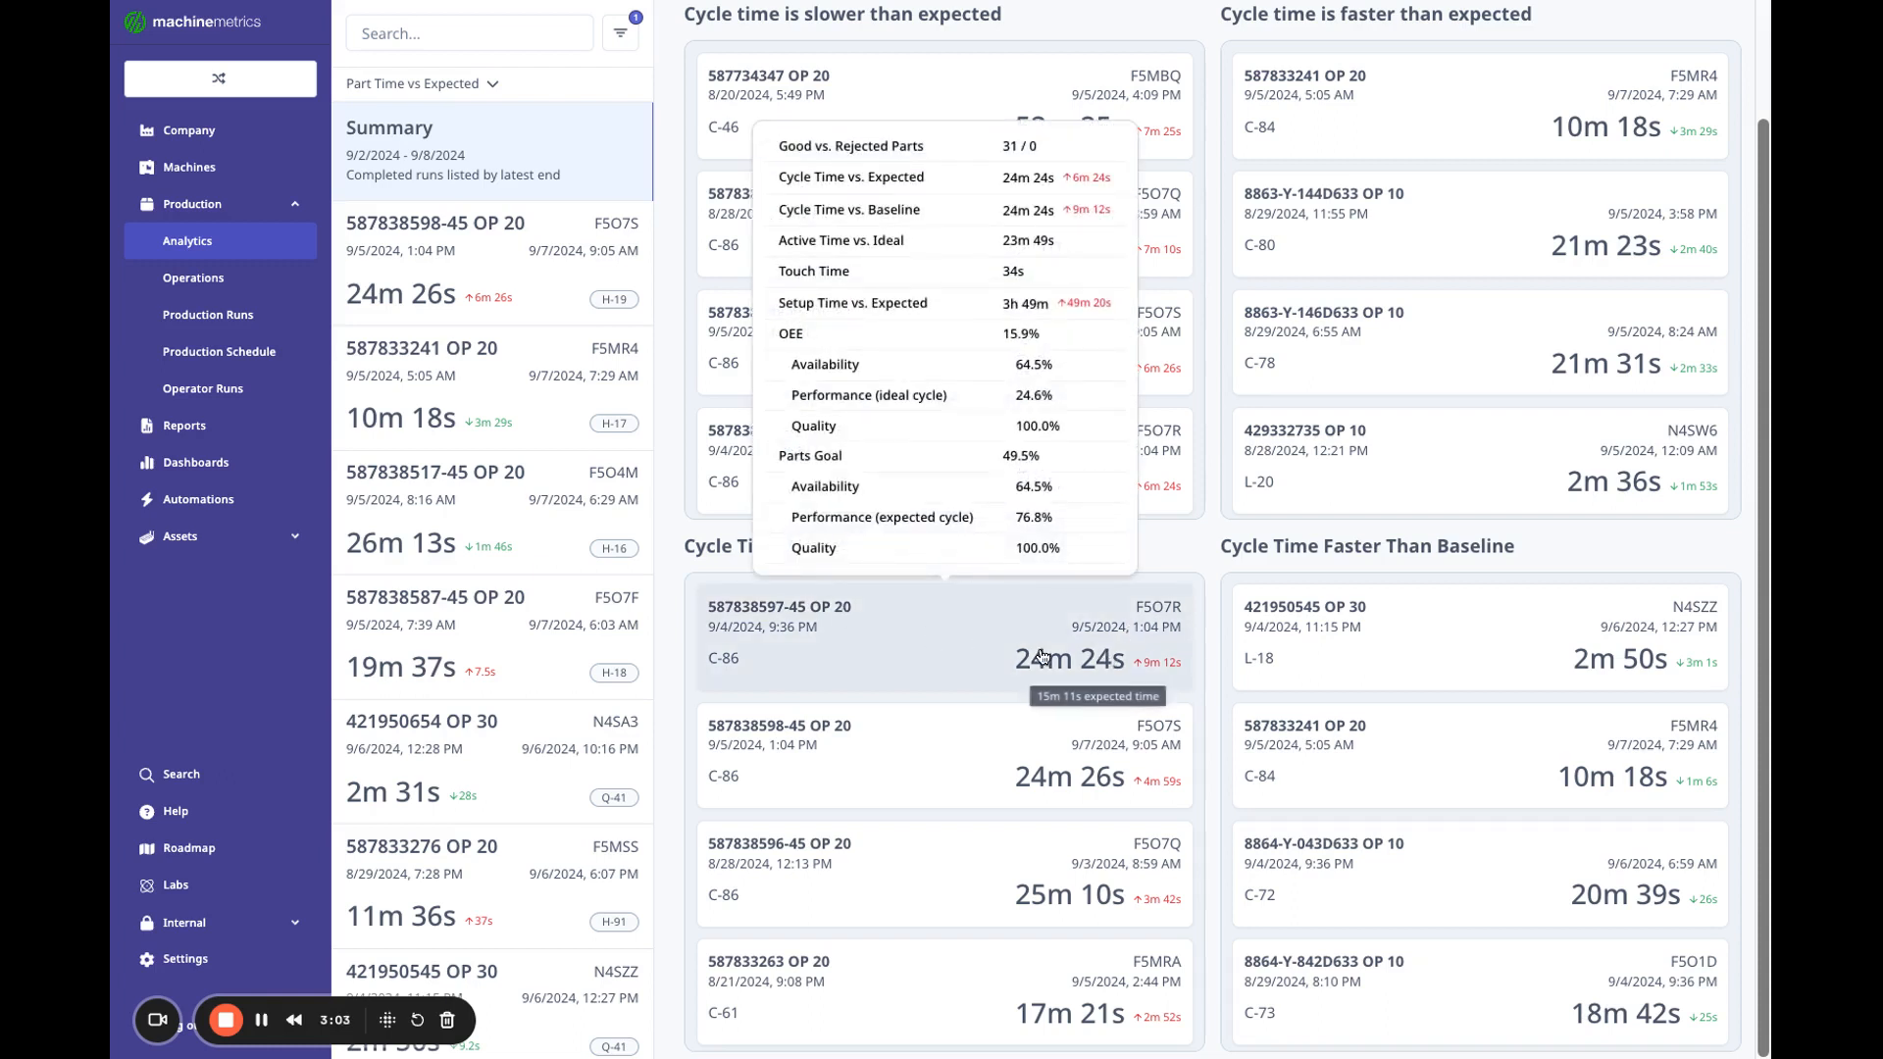
{"action": "mouse_move", "coordinate": [1114, 662]}
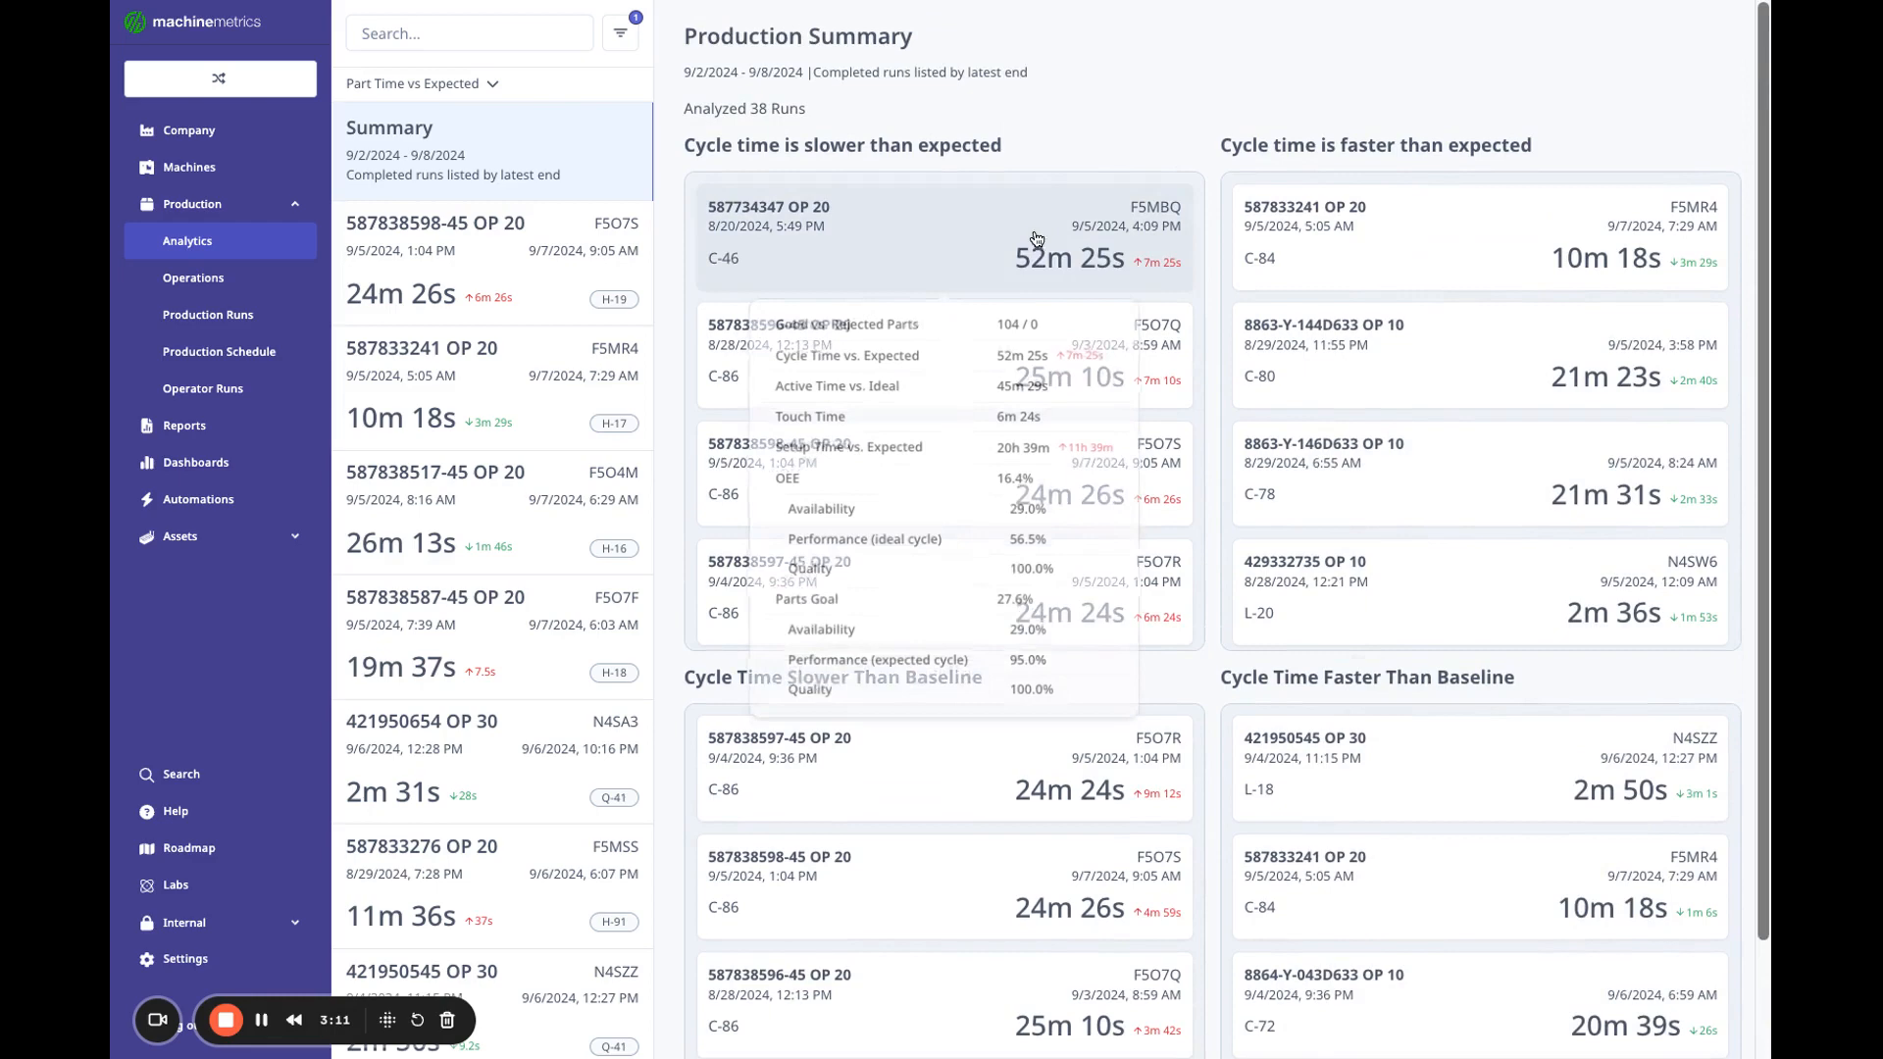
{"action": "left_click", "coordinate": [942, 234]}
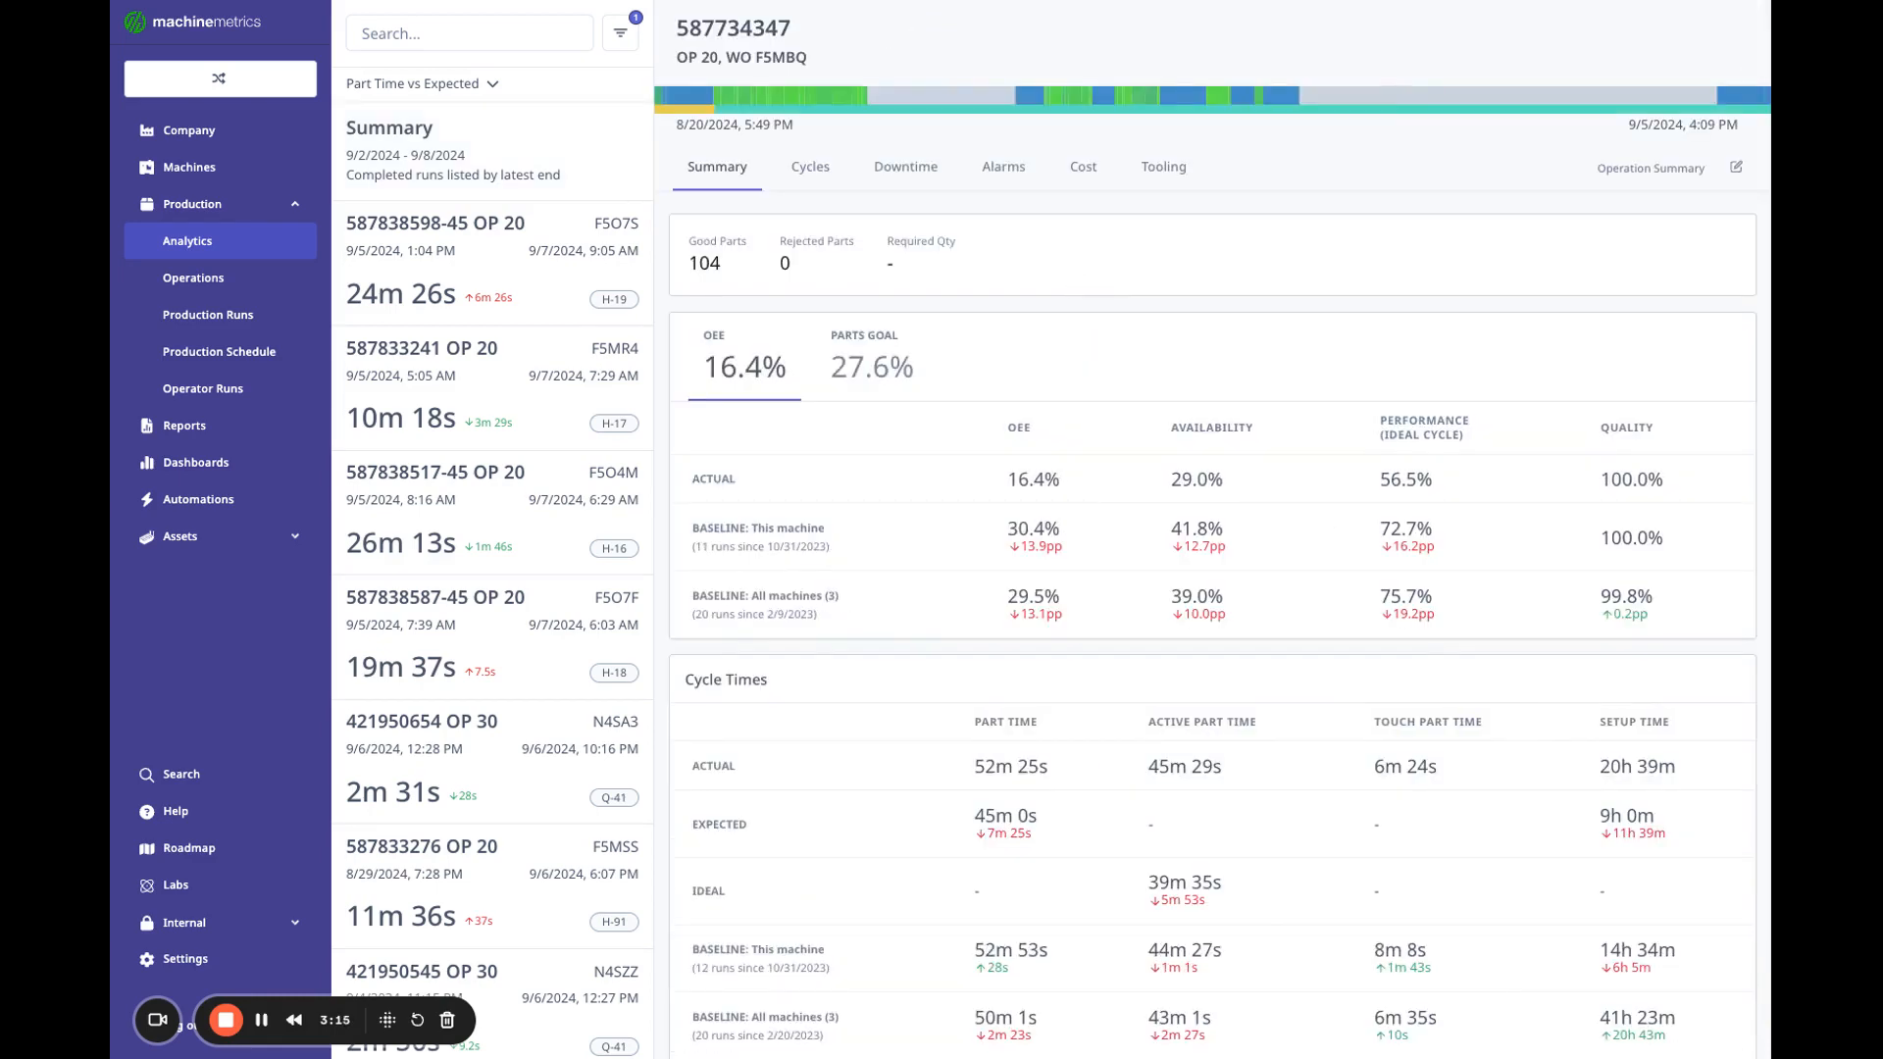
{"action": "mouse_move", "coordinate": [984, 486]}
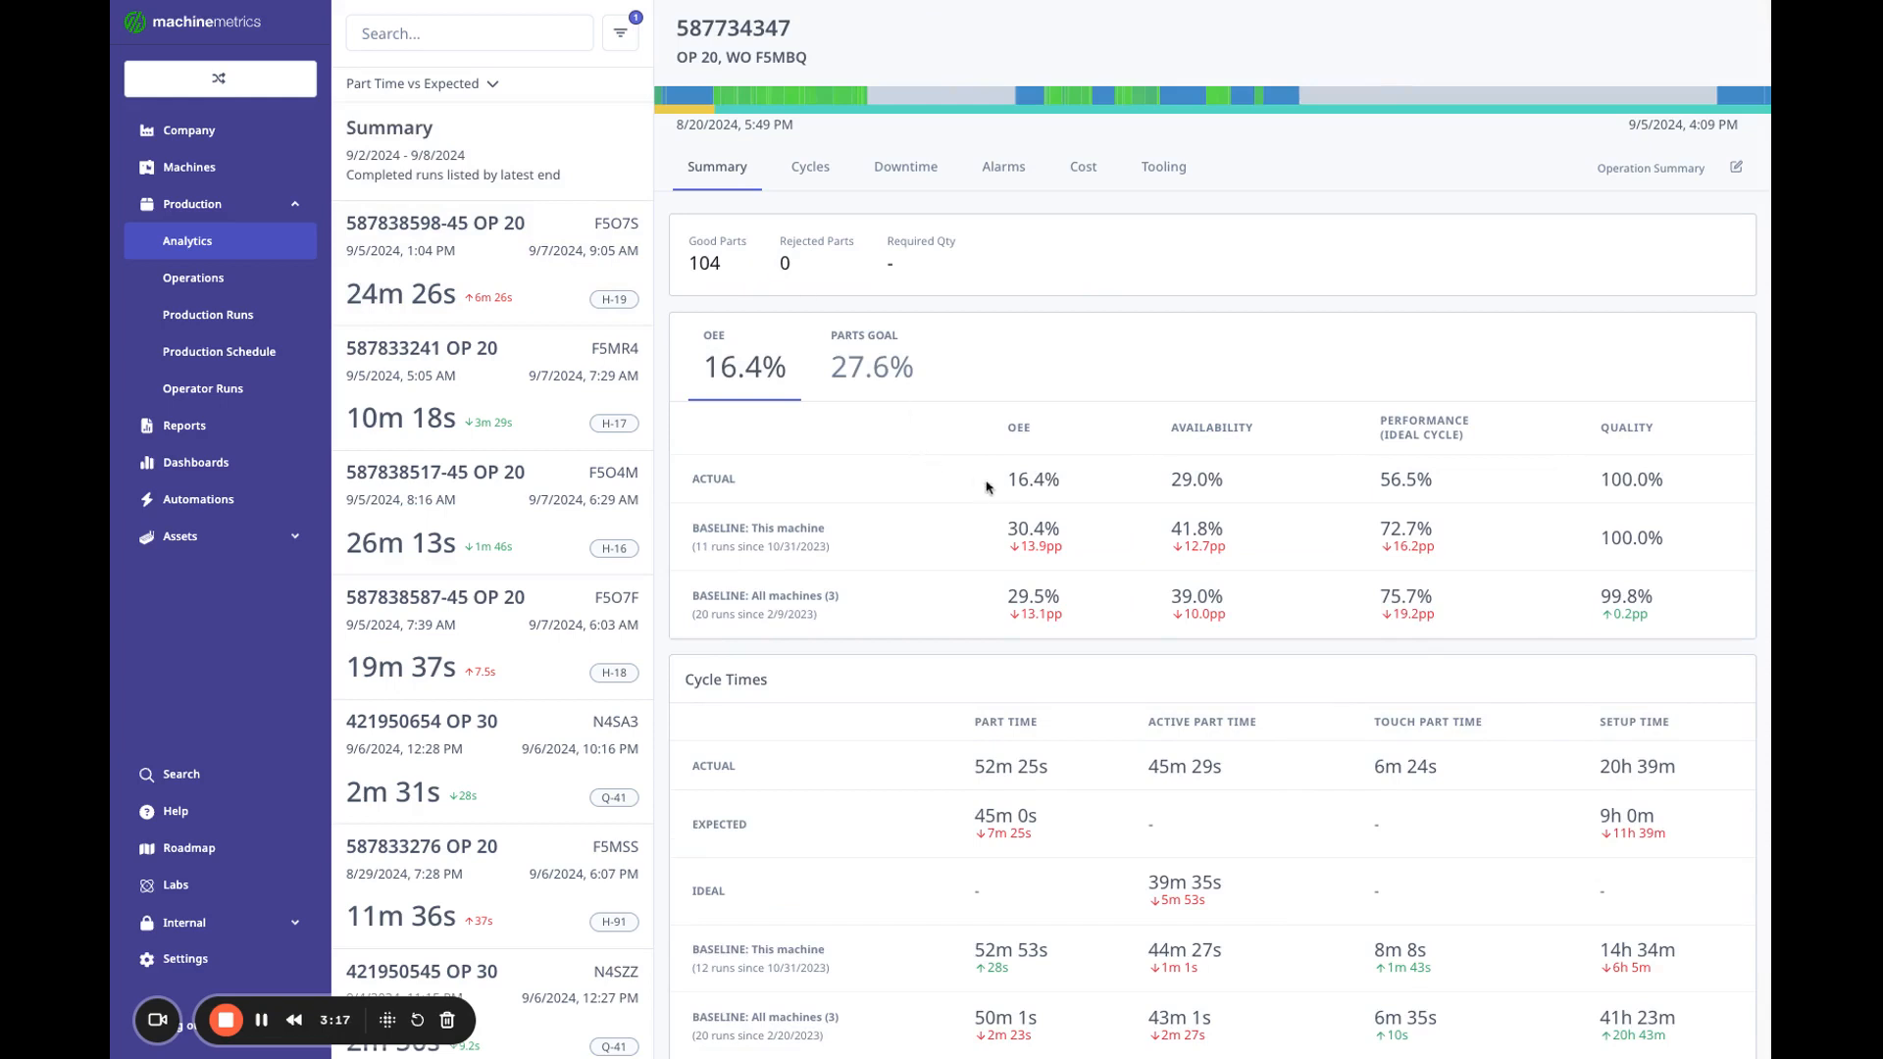
{"action": "mouse_move", "coordinate": [1038, 487]}
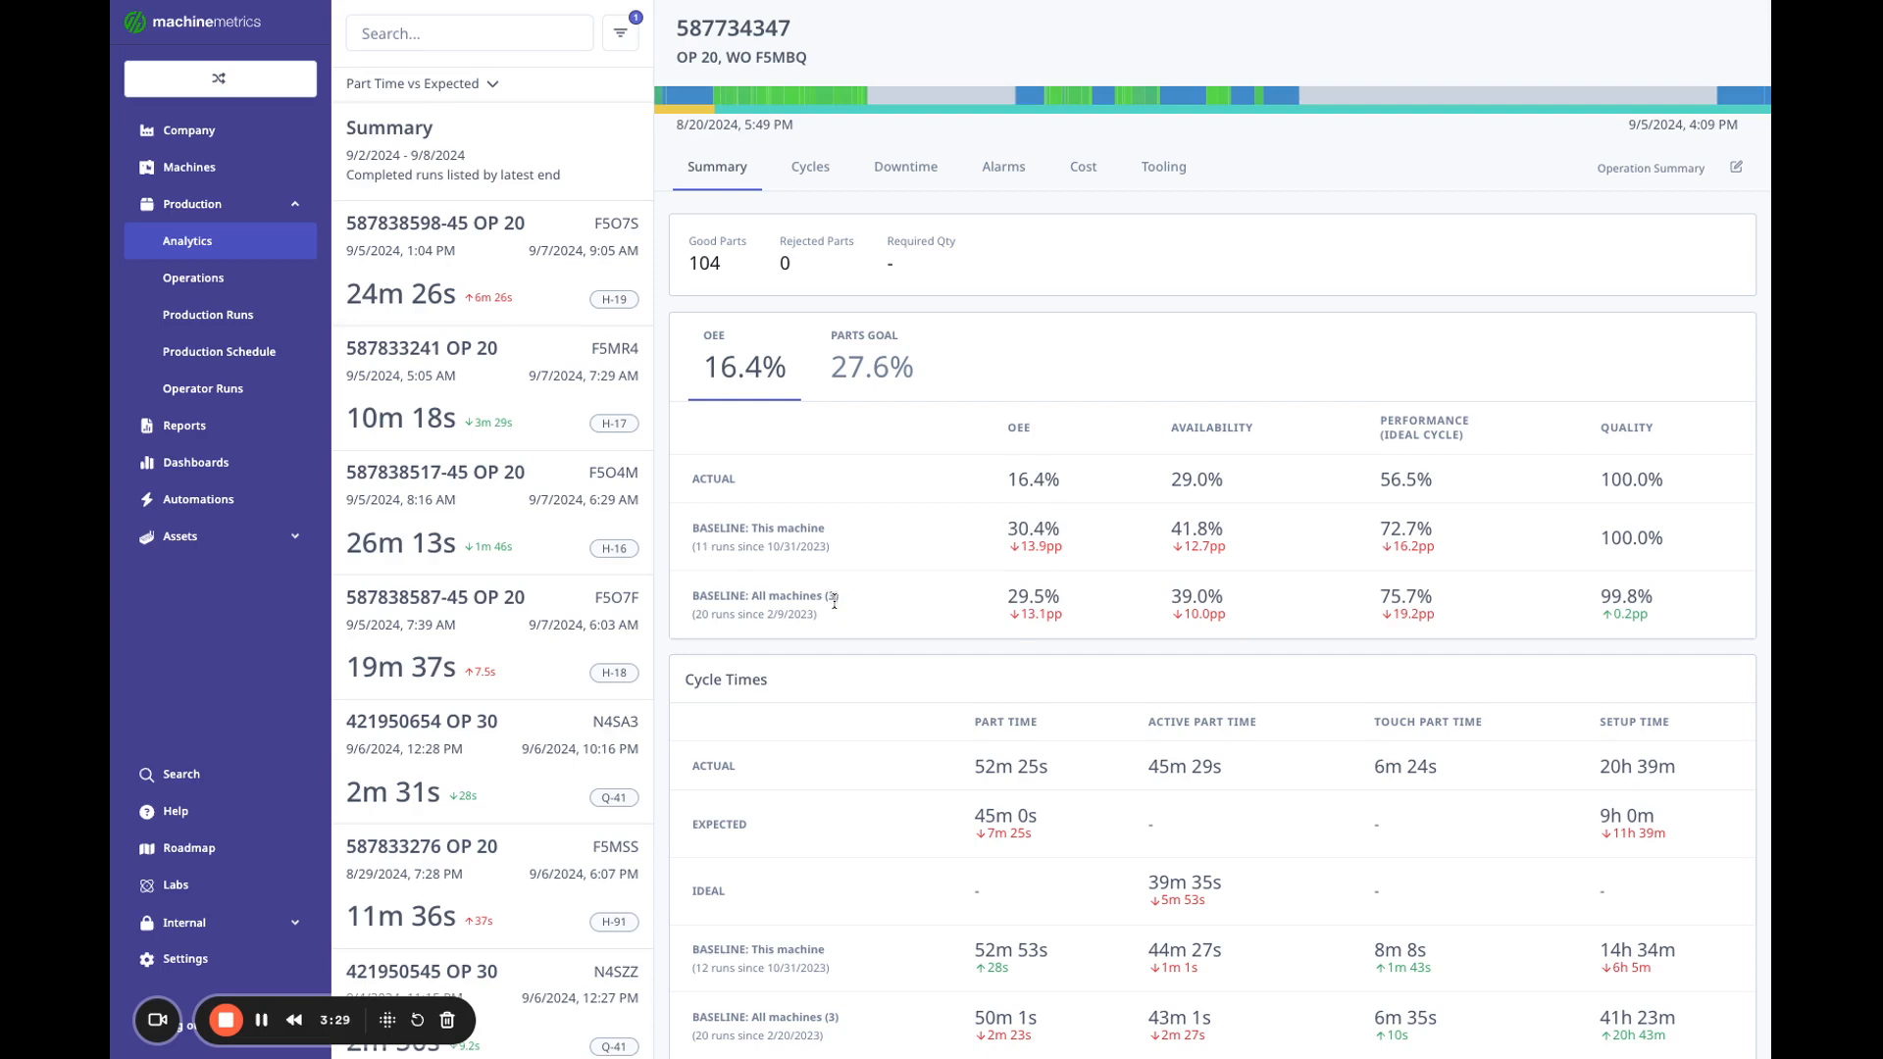
{"action": "mouse_move", "coordinate": [1086, 381]}
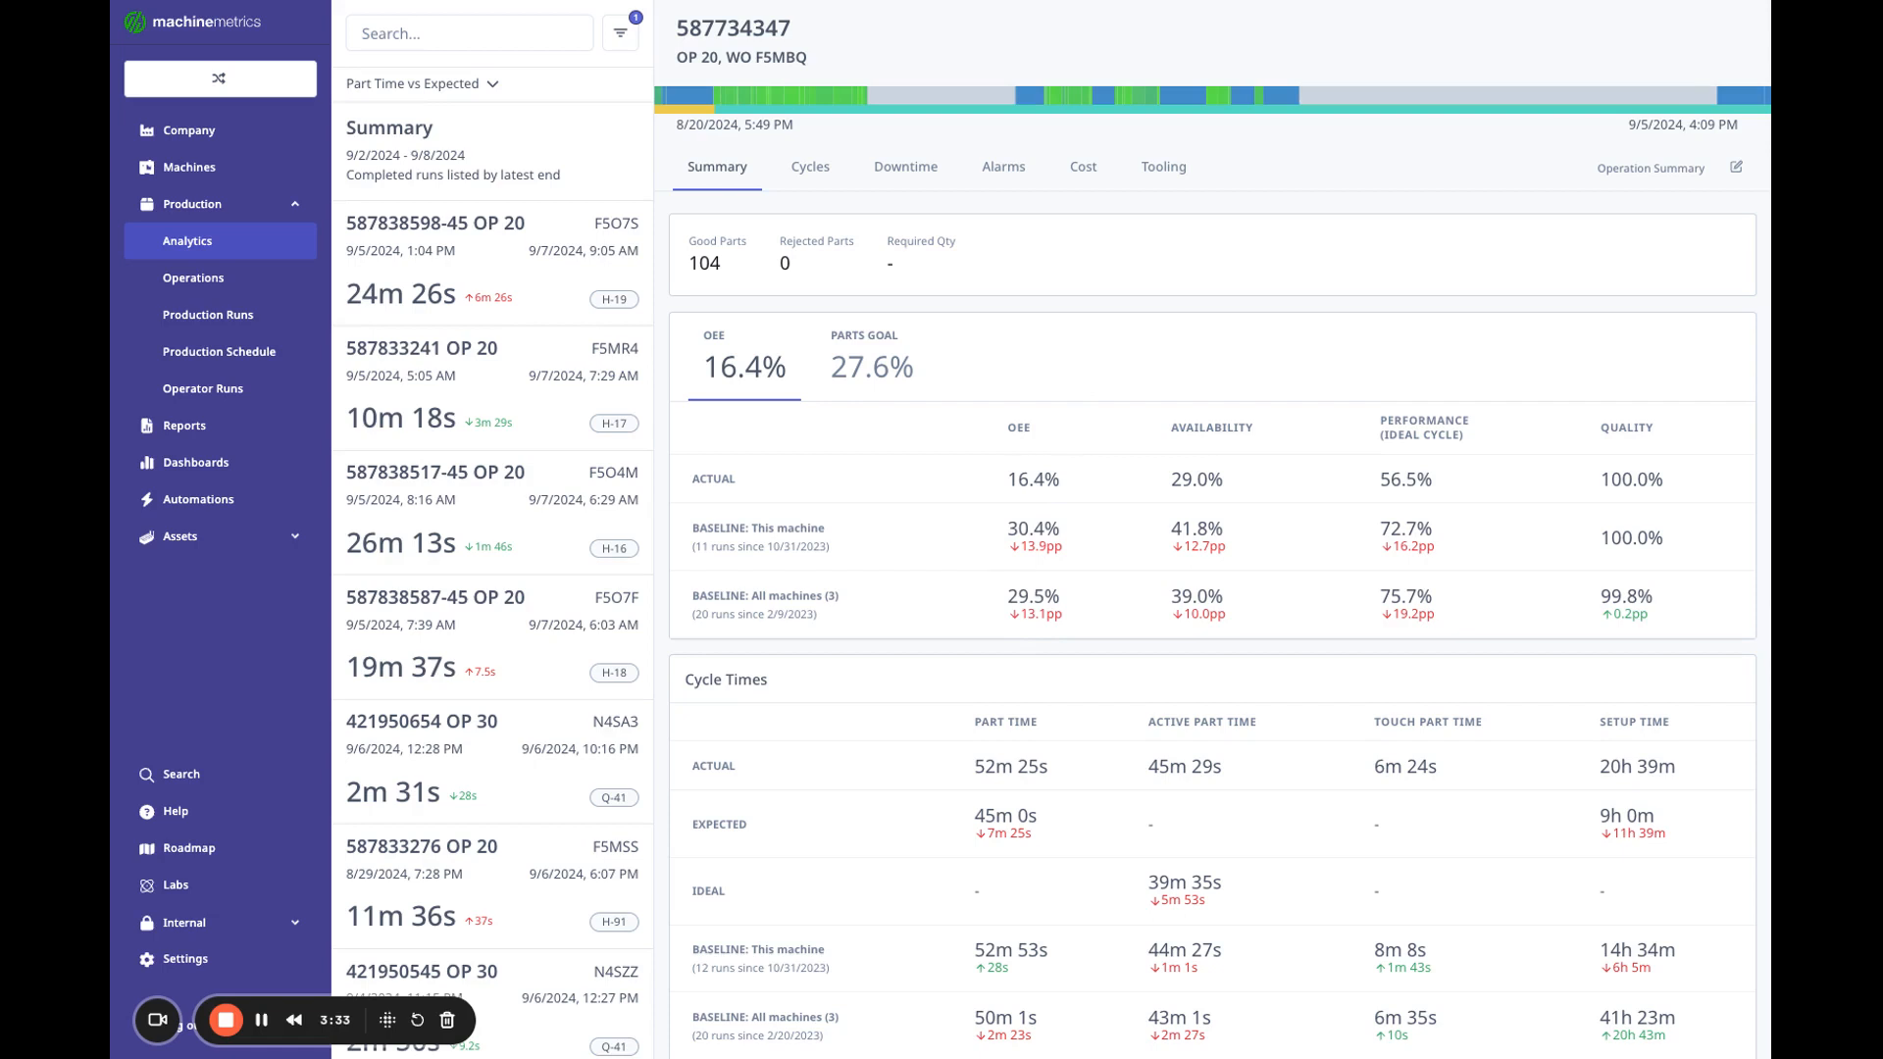
{"action": "mouse_move", "coordinate": [1087, 578]}
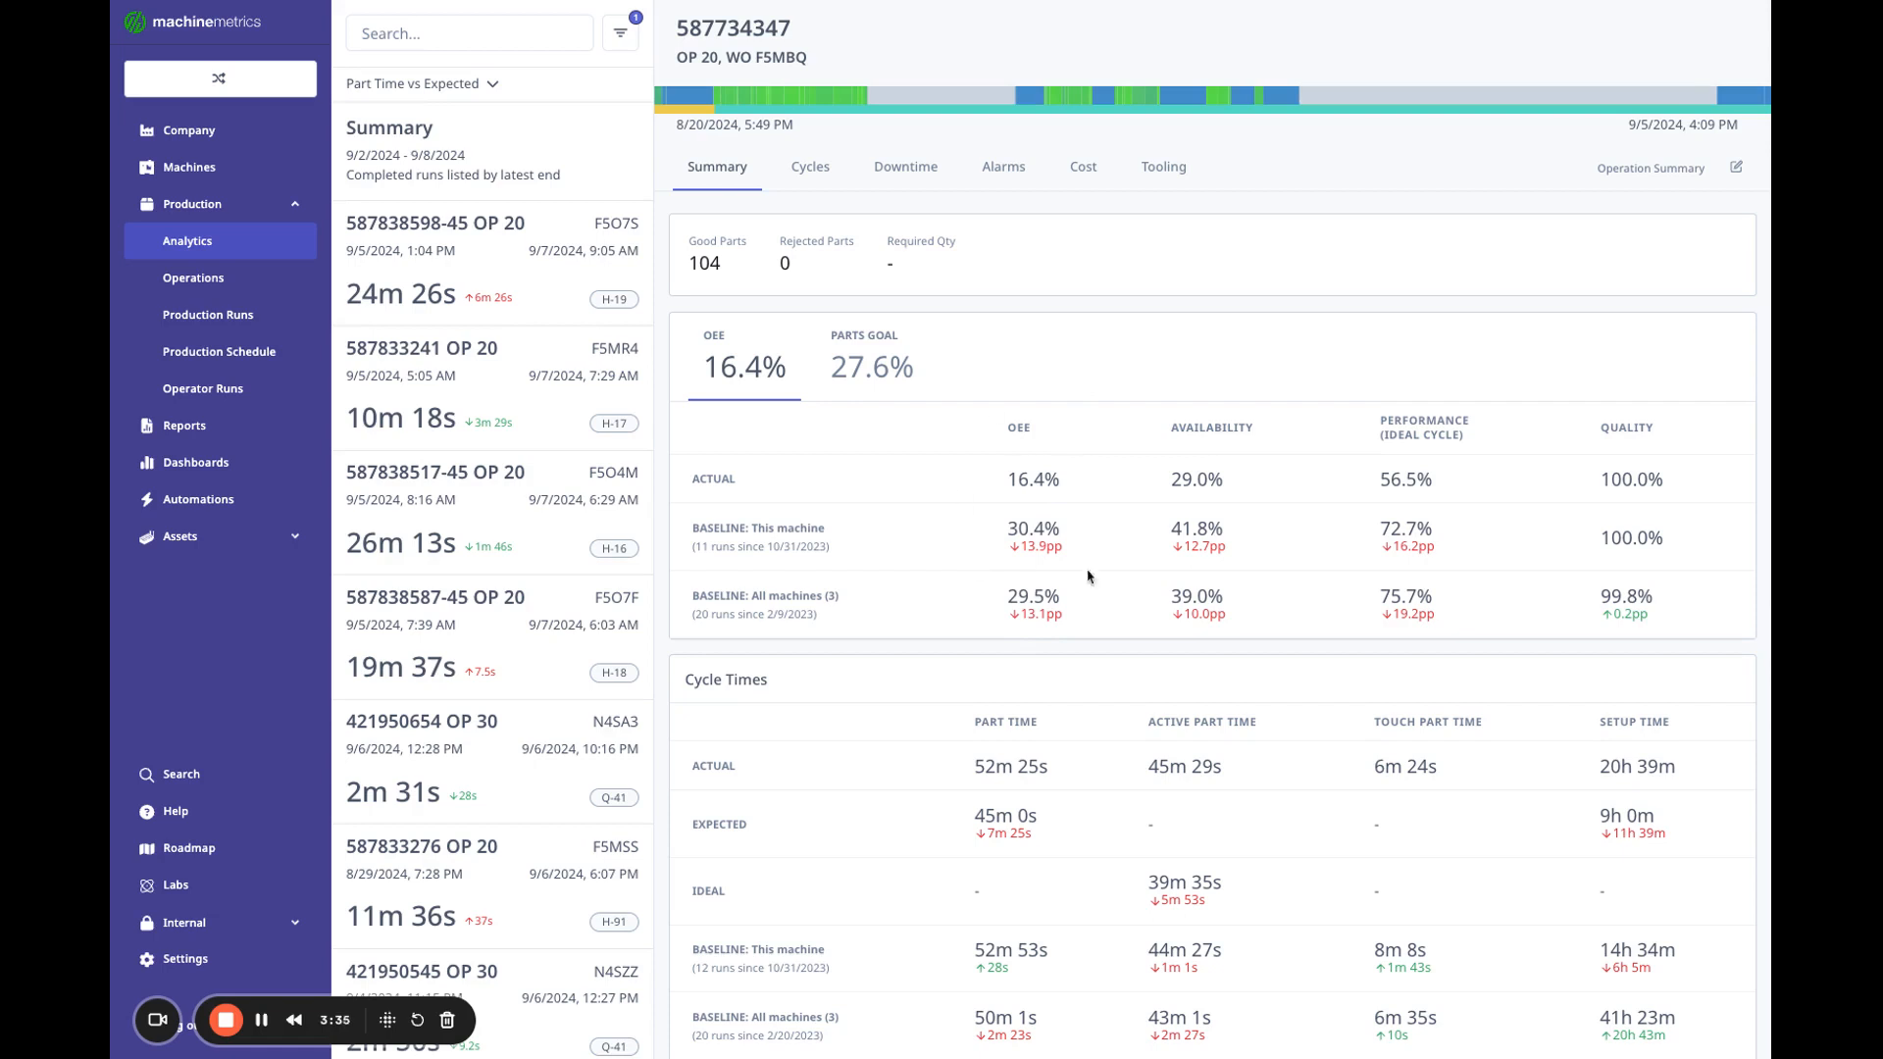
{"action": "mouse_move", "coordinate": [1166, 574]}
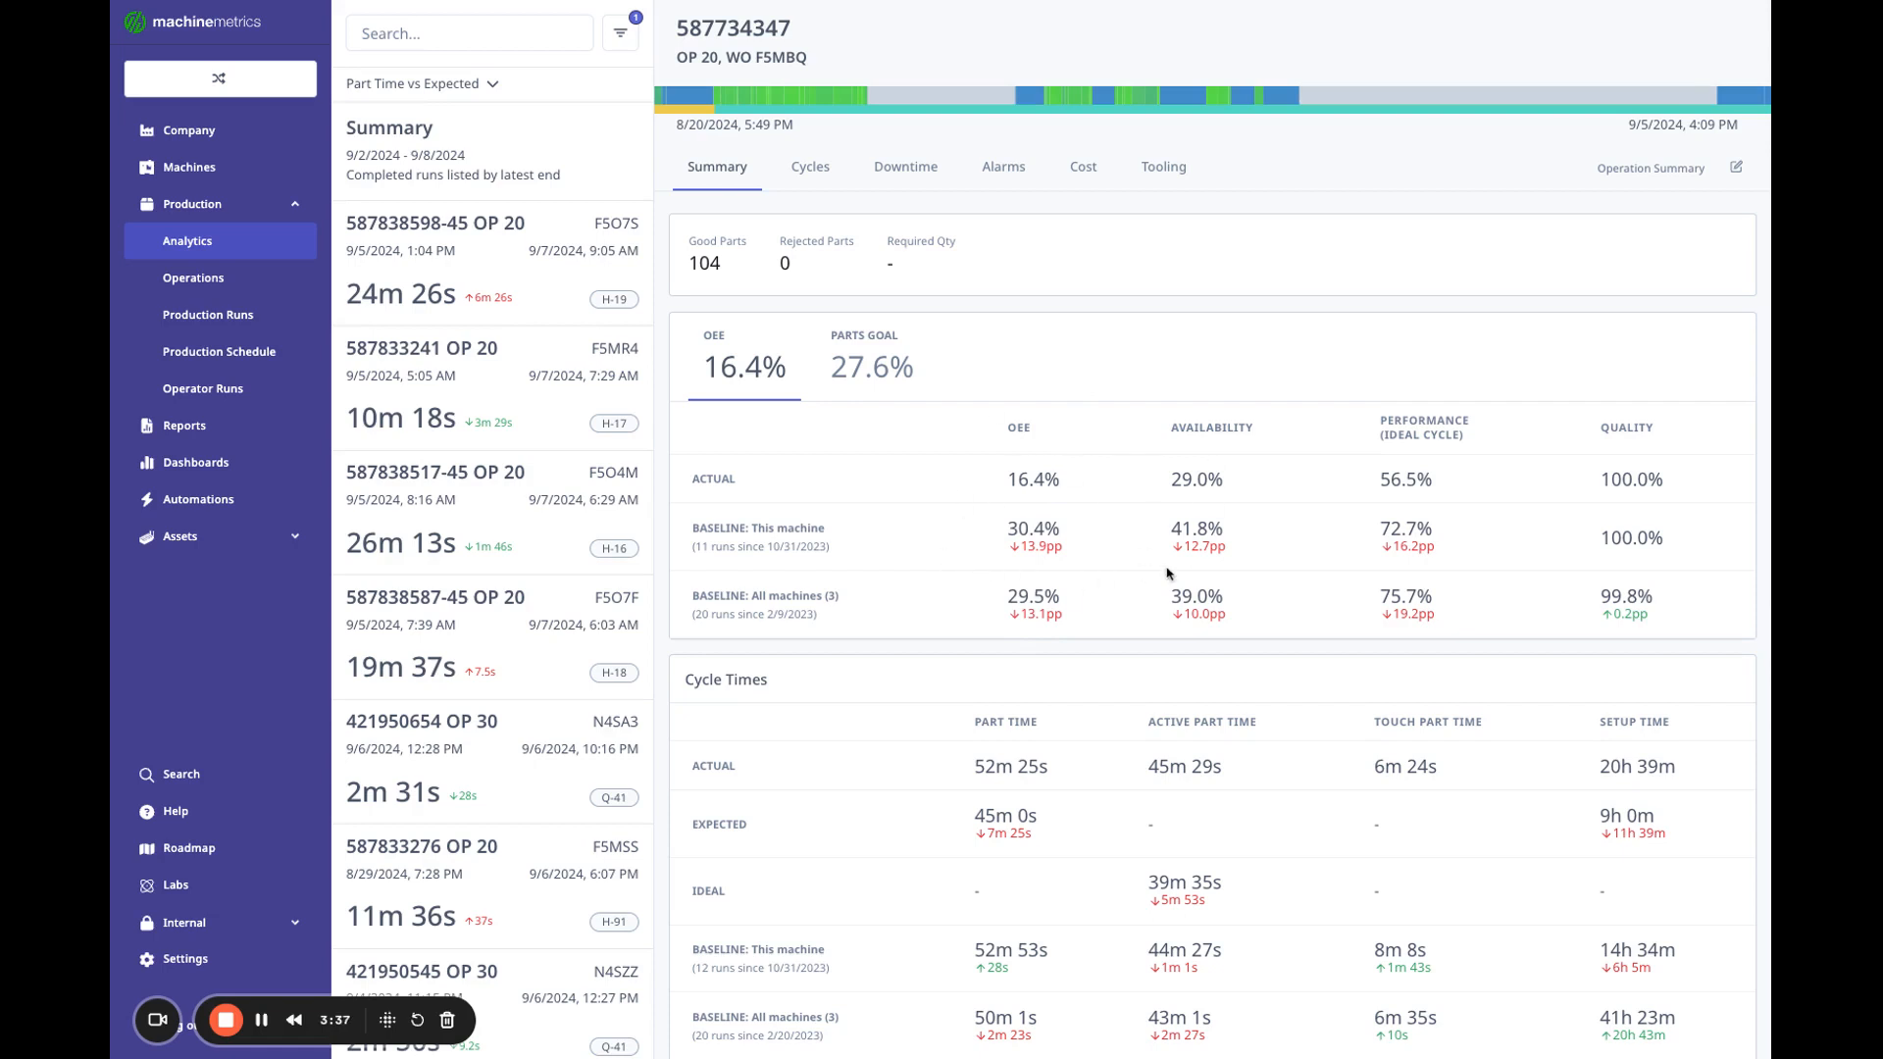
{"action": "mouse_move", "coordinate": [1213, 496]}
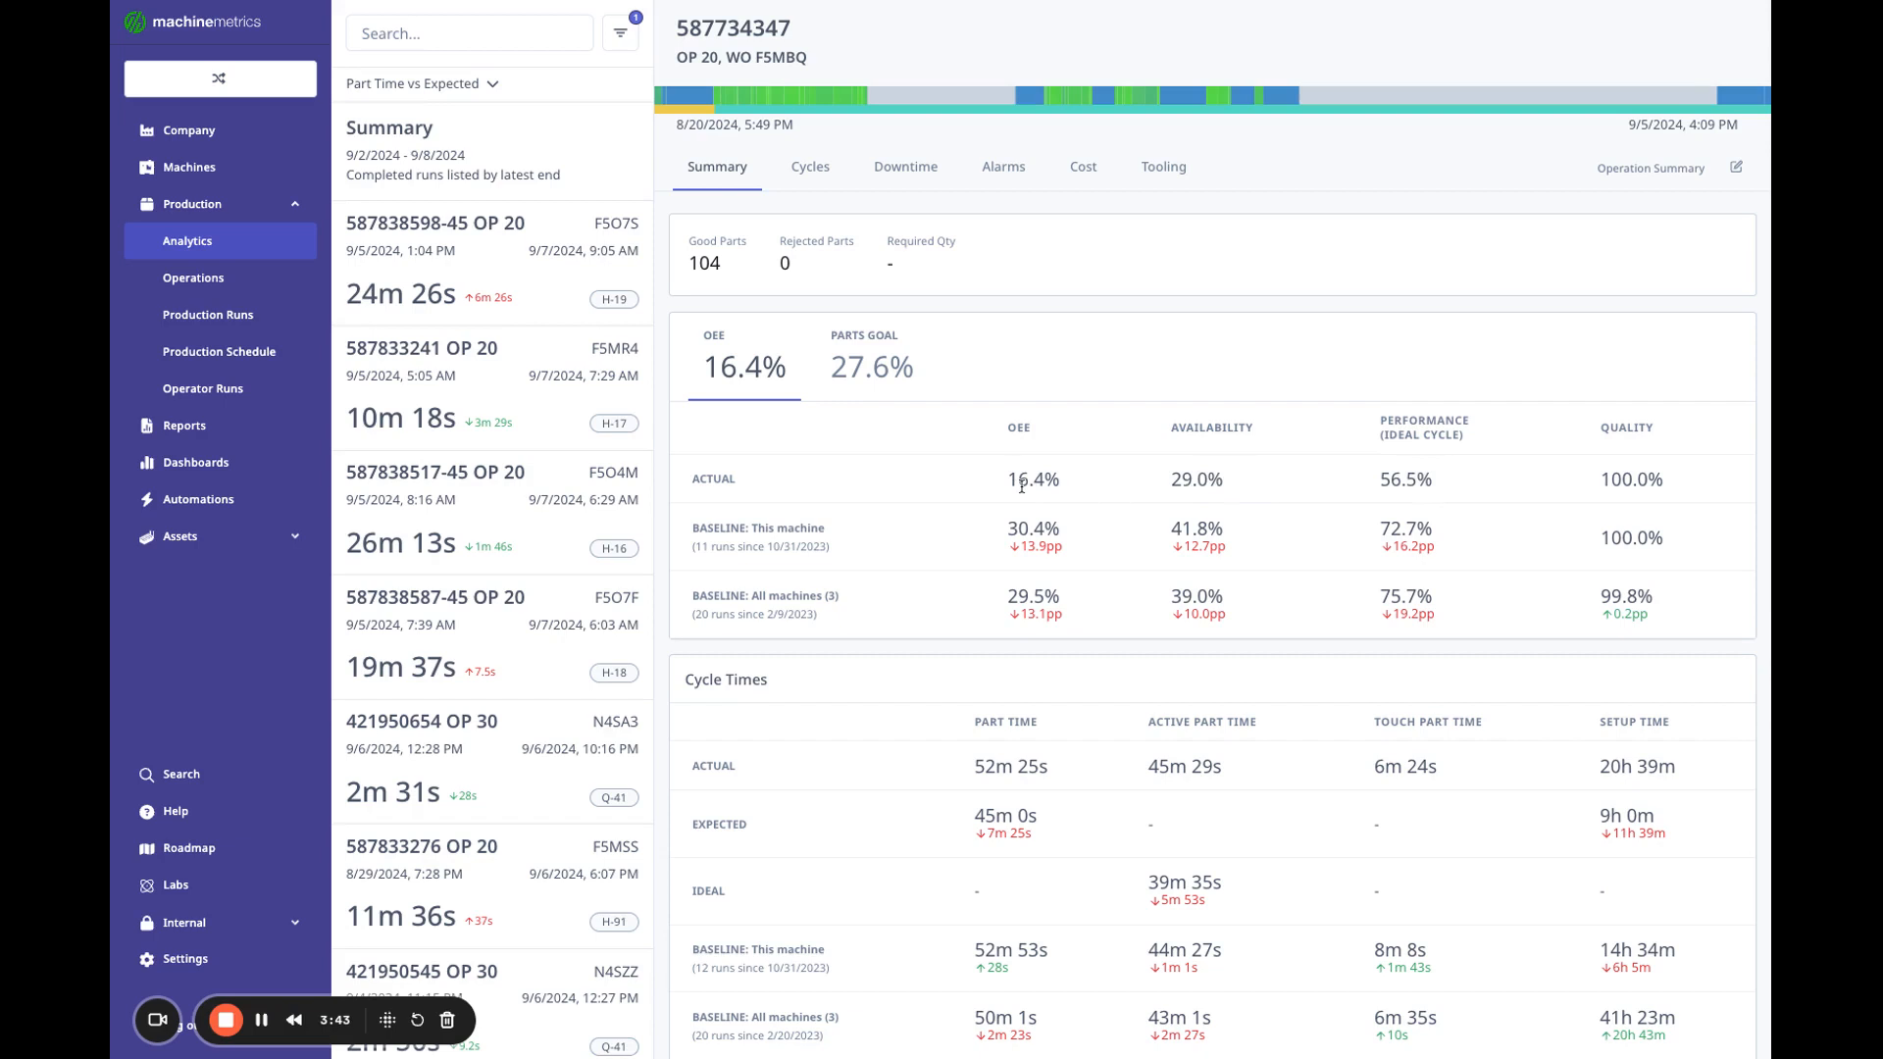
{"action": "scroll", "scroll_direction": "down", "scroll_amount": 3}
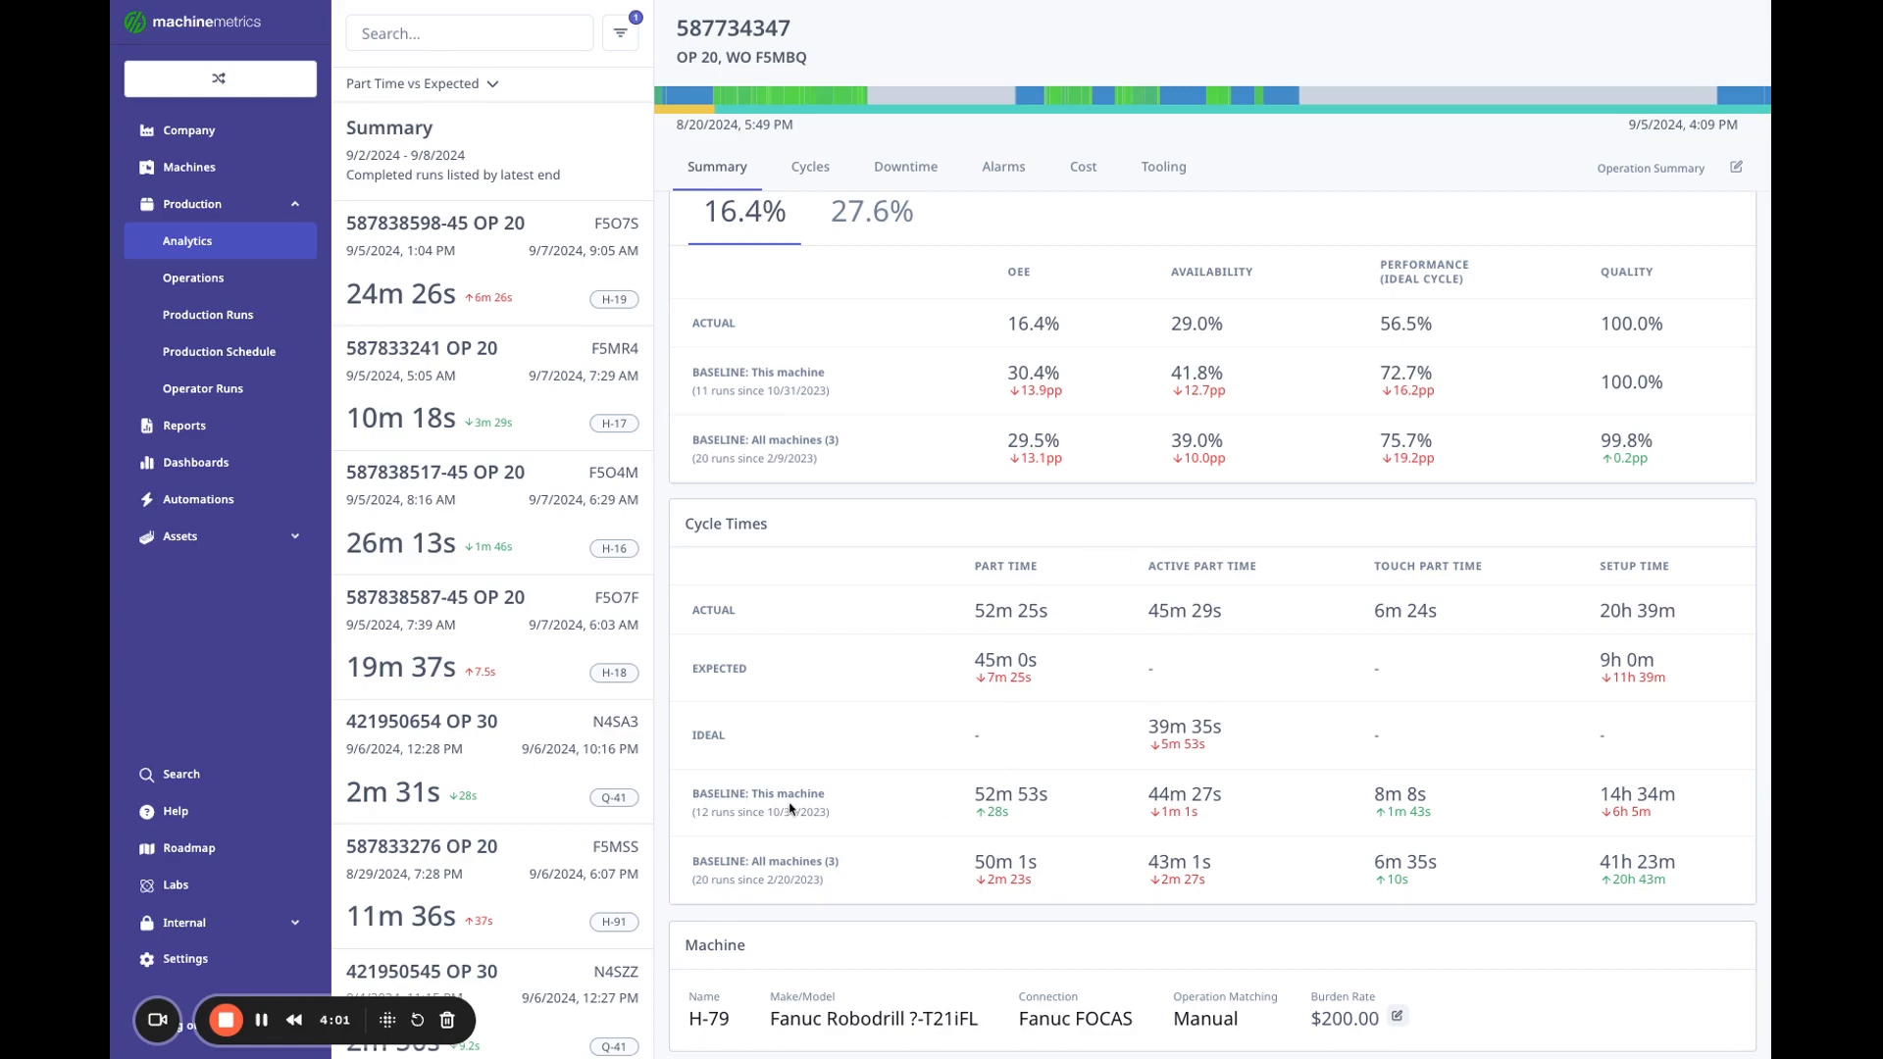
{"action": "mouse_move", "coordinate": [791, 811]}
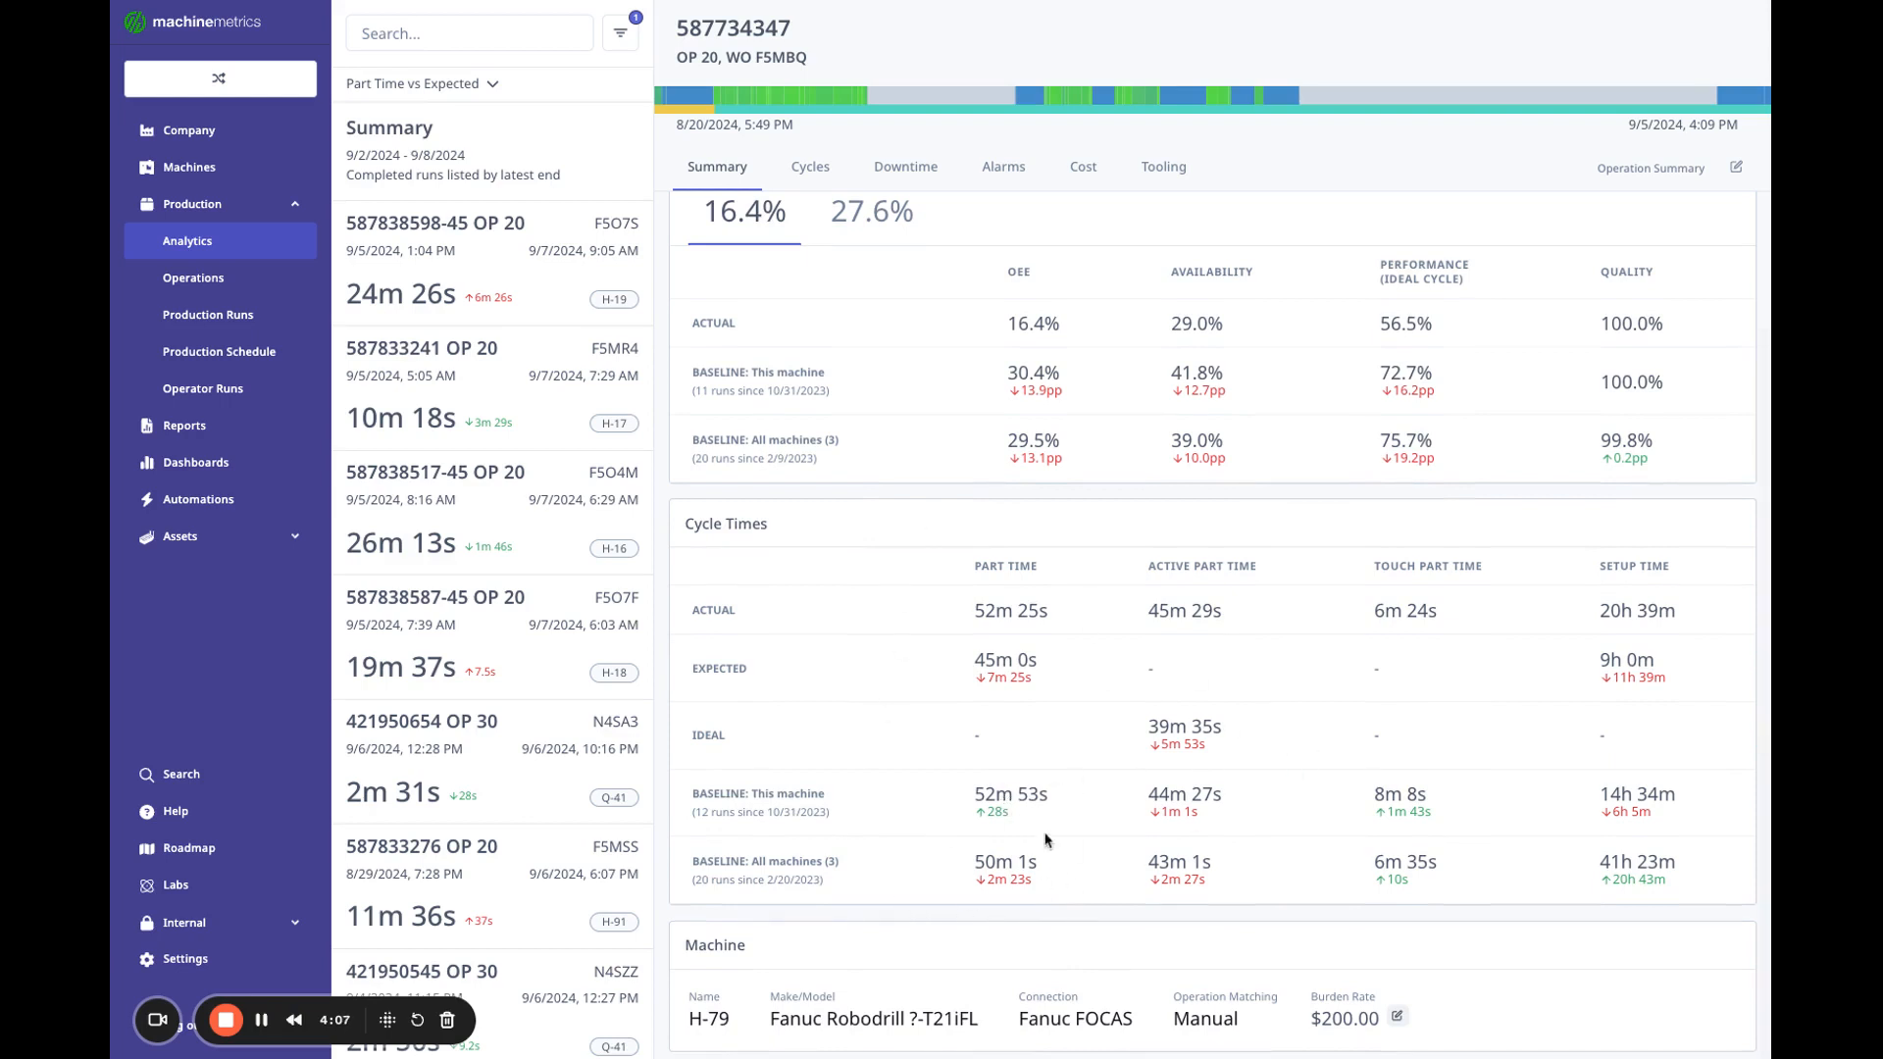
{"action": "mouse_move", "coordinate": [931, 876]}
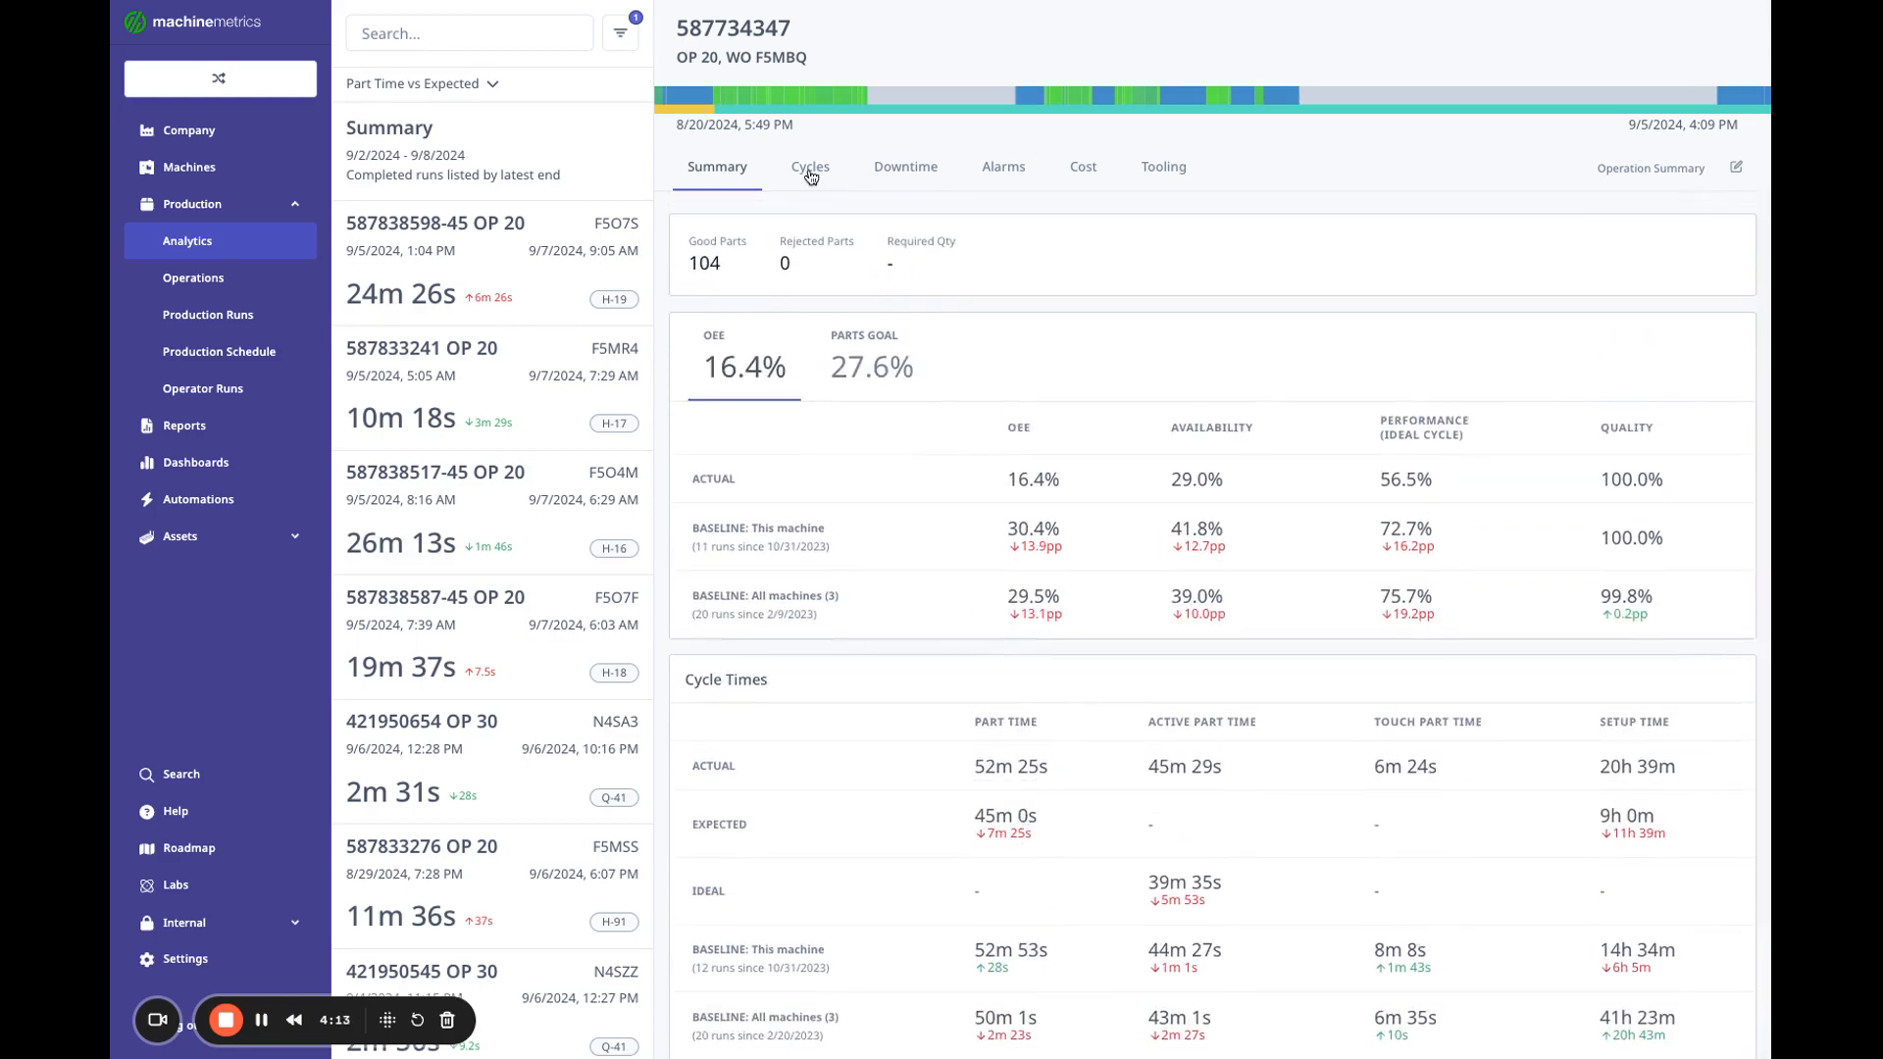
Show cycle histograms and sort the 104 part cycles by longest touch time.
{"action": "left_click", "coordinate": [809, 167]}
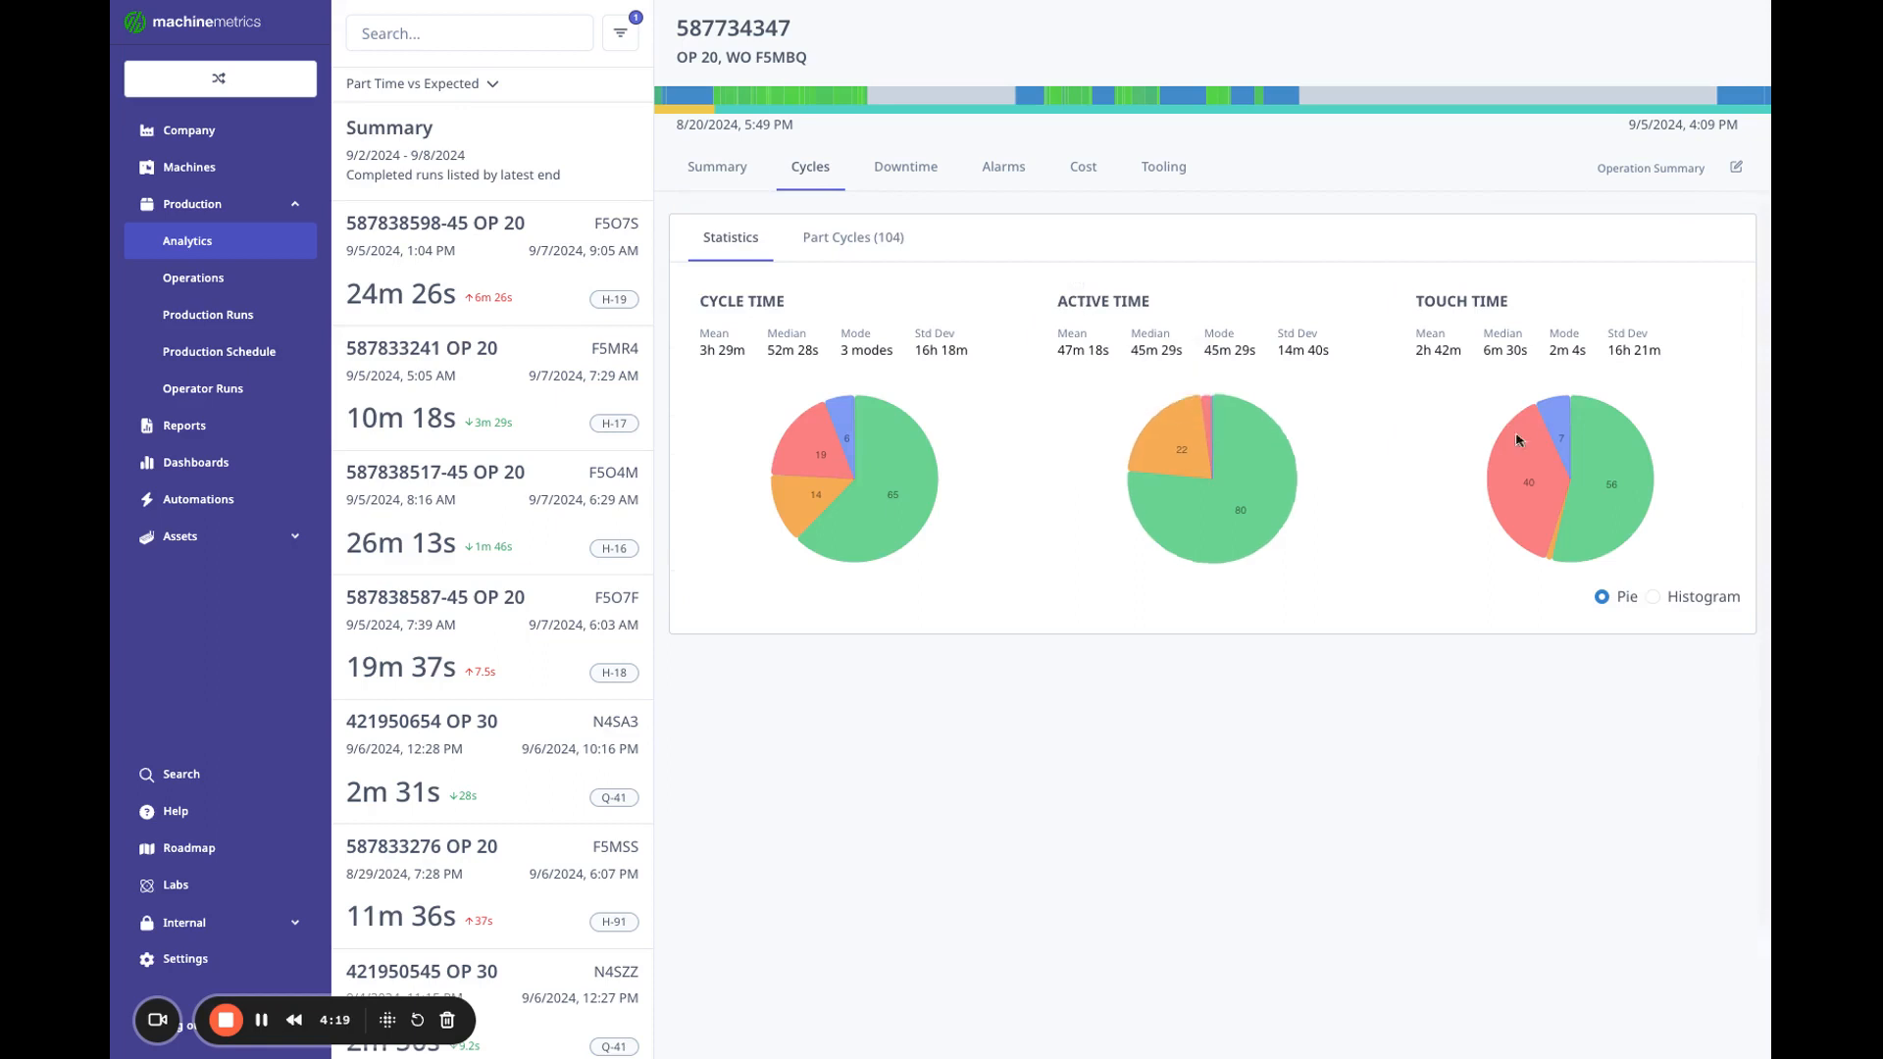
{"action": "mouse_move", "coordinate": [1527, 498]}
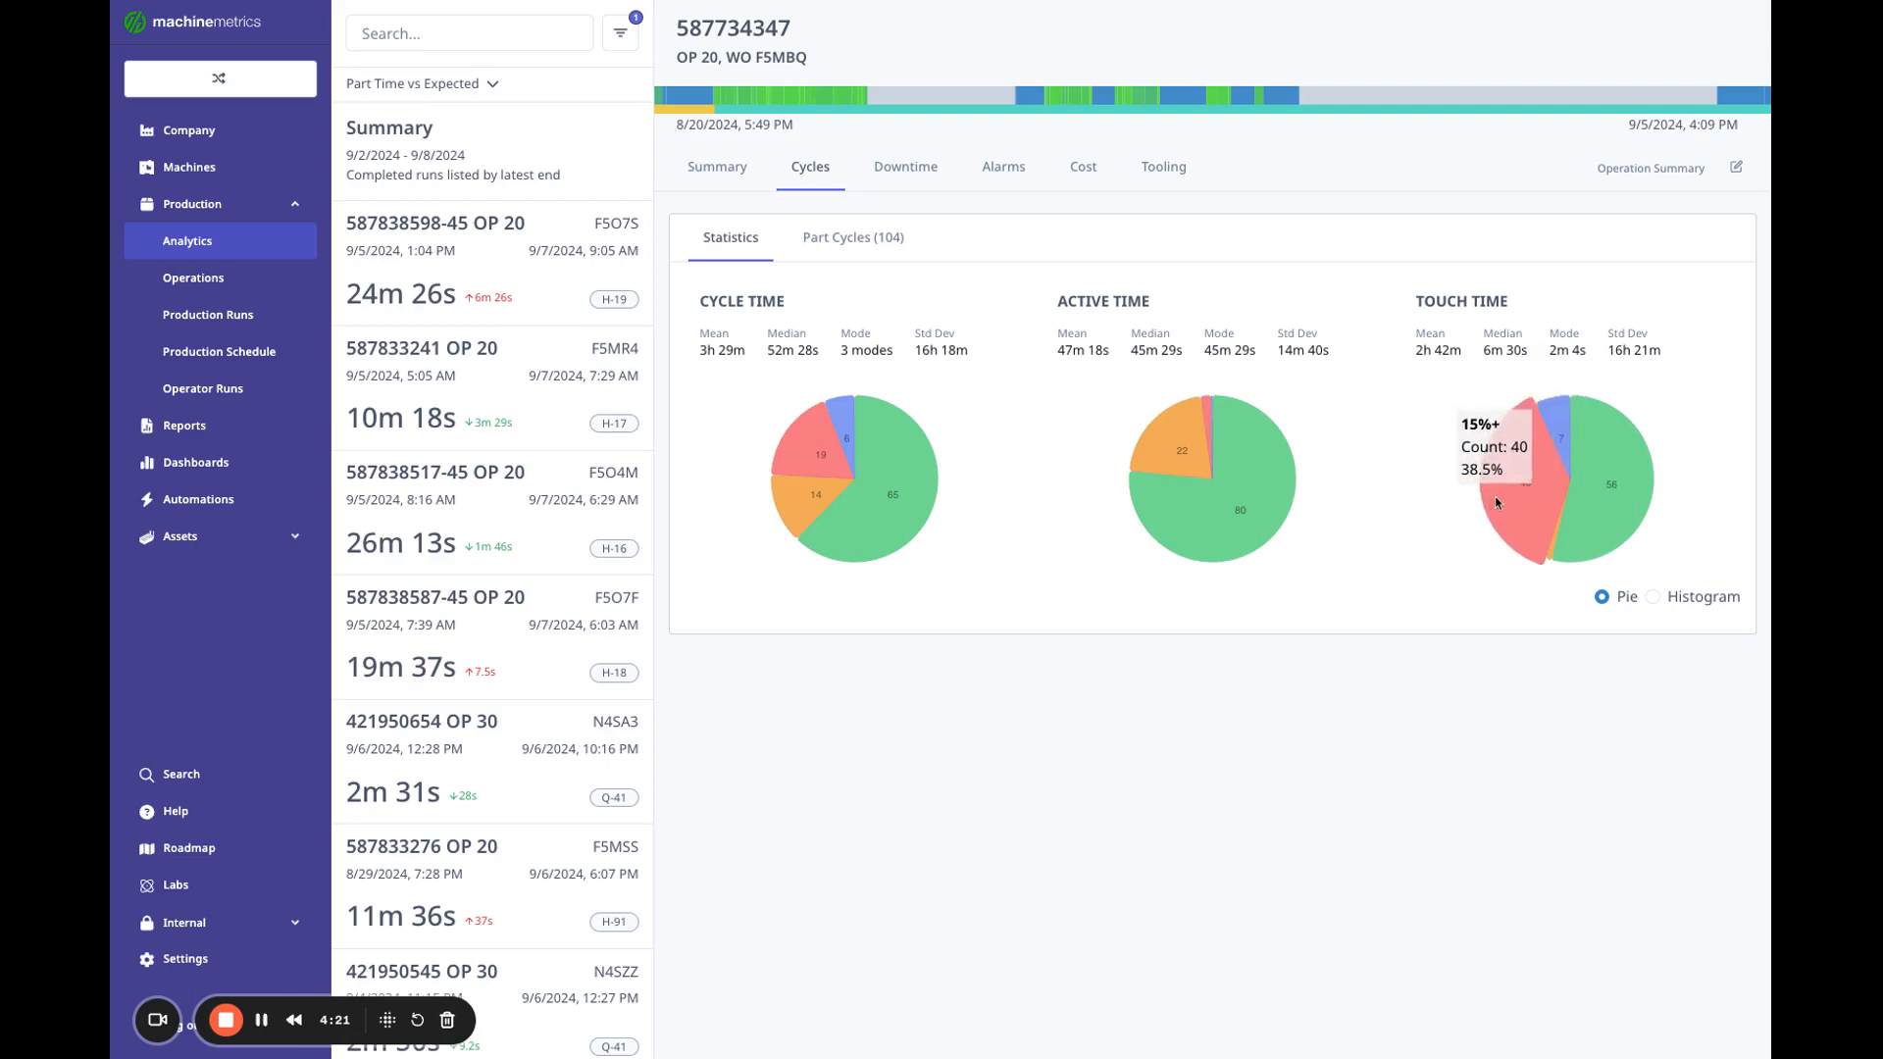
{"action": "left_click", "coordinate": [1653, 597]}
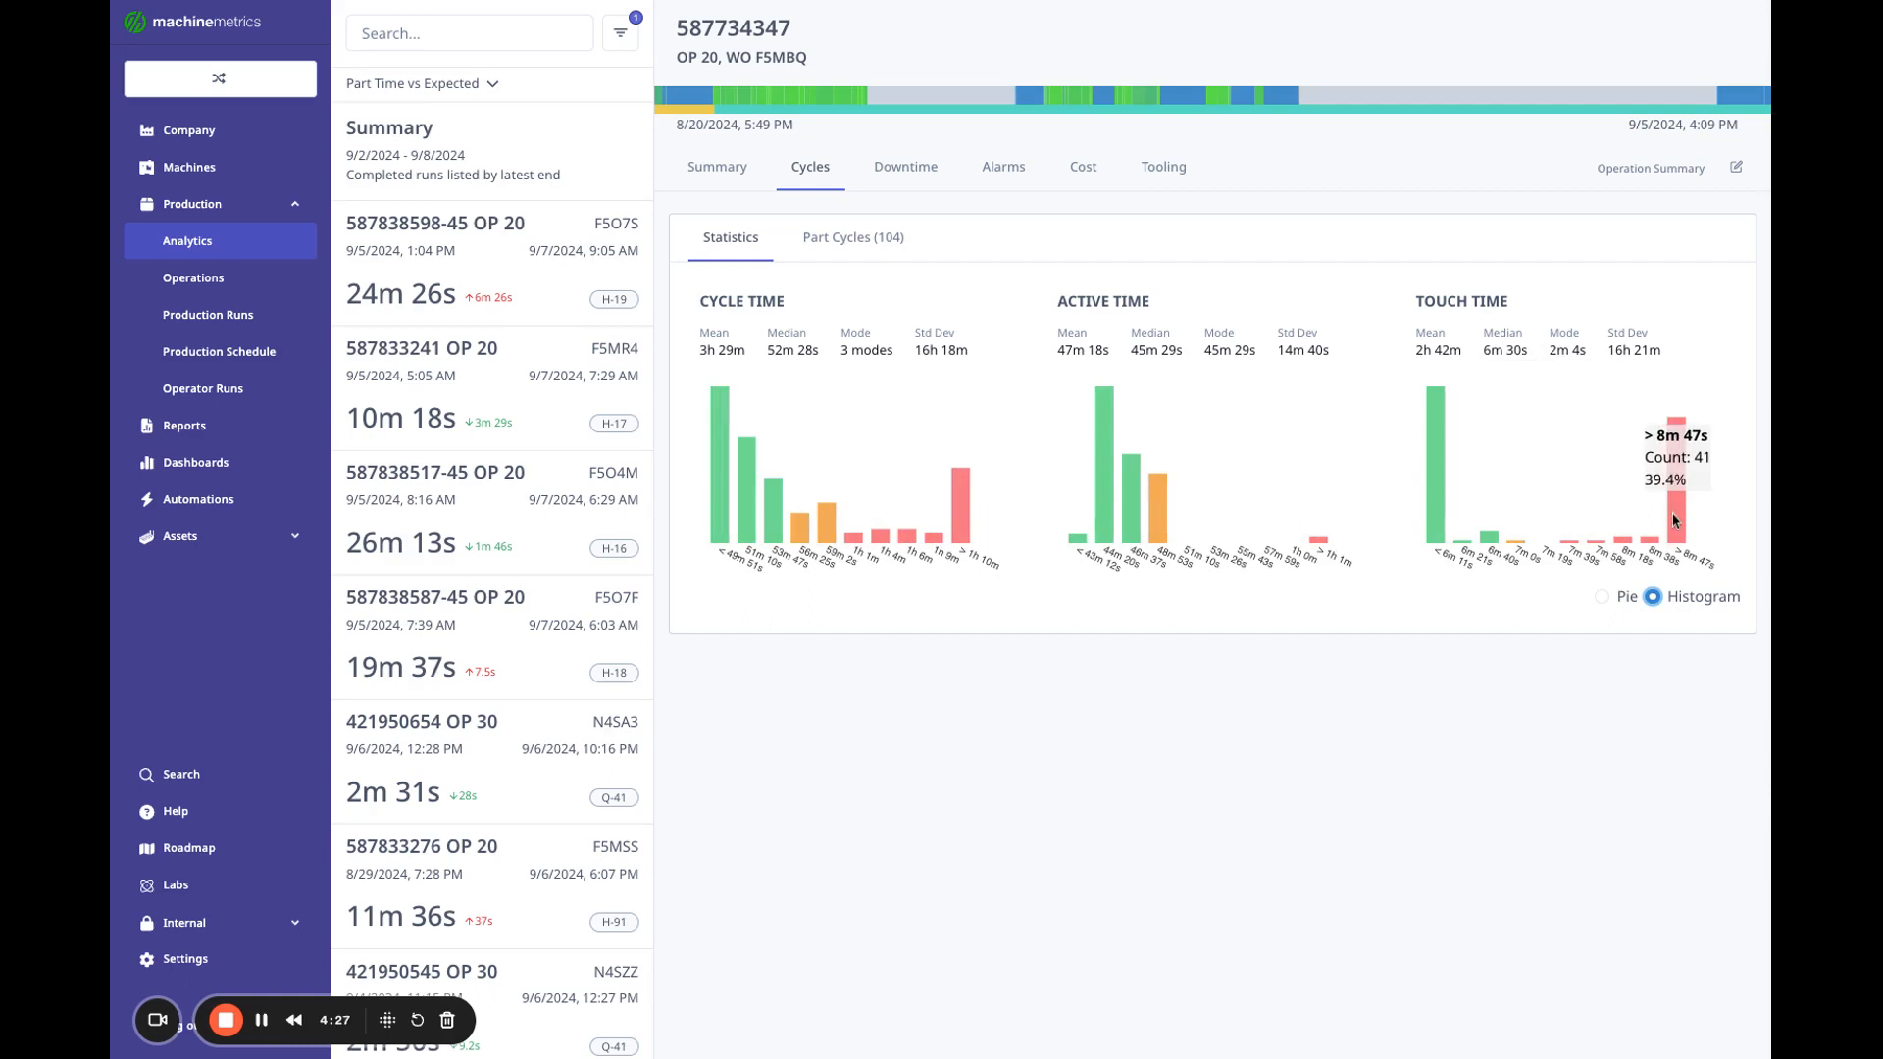
{"action": "left_click", "coordinate": [854, 237]}
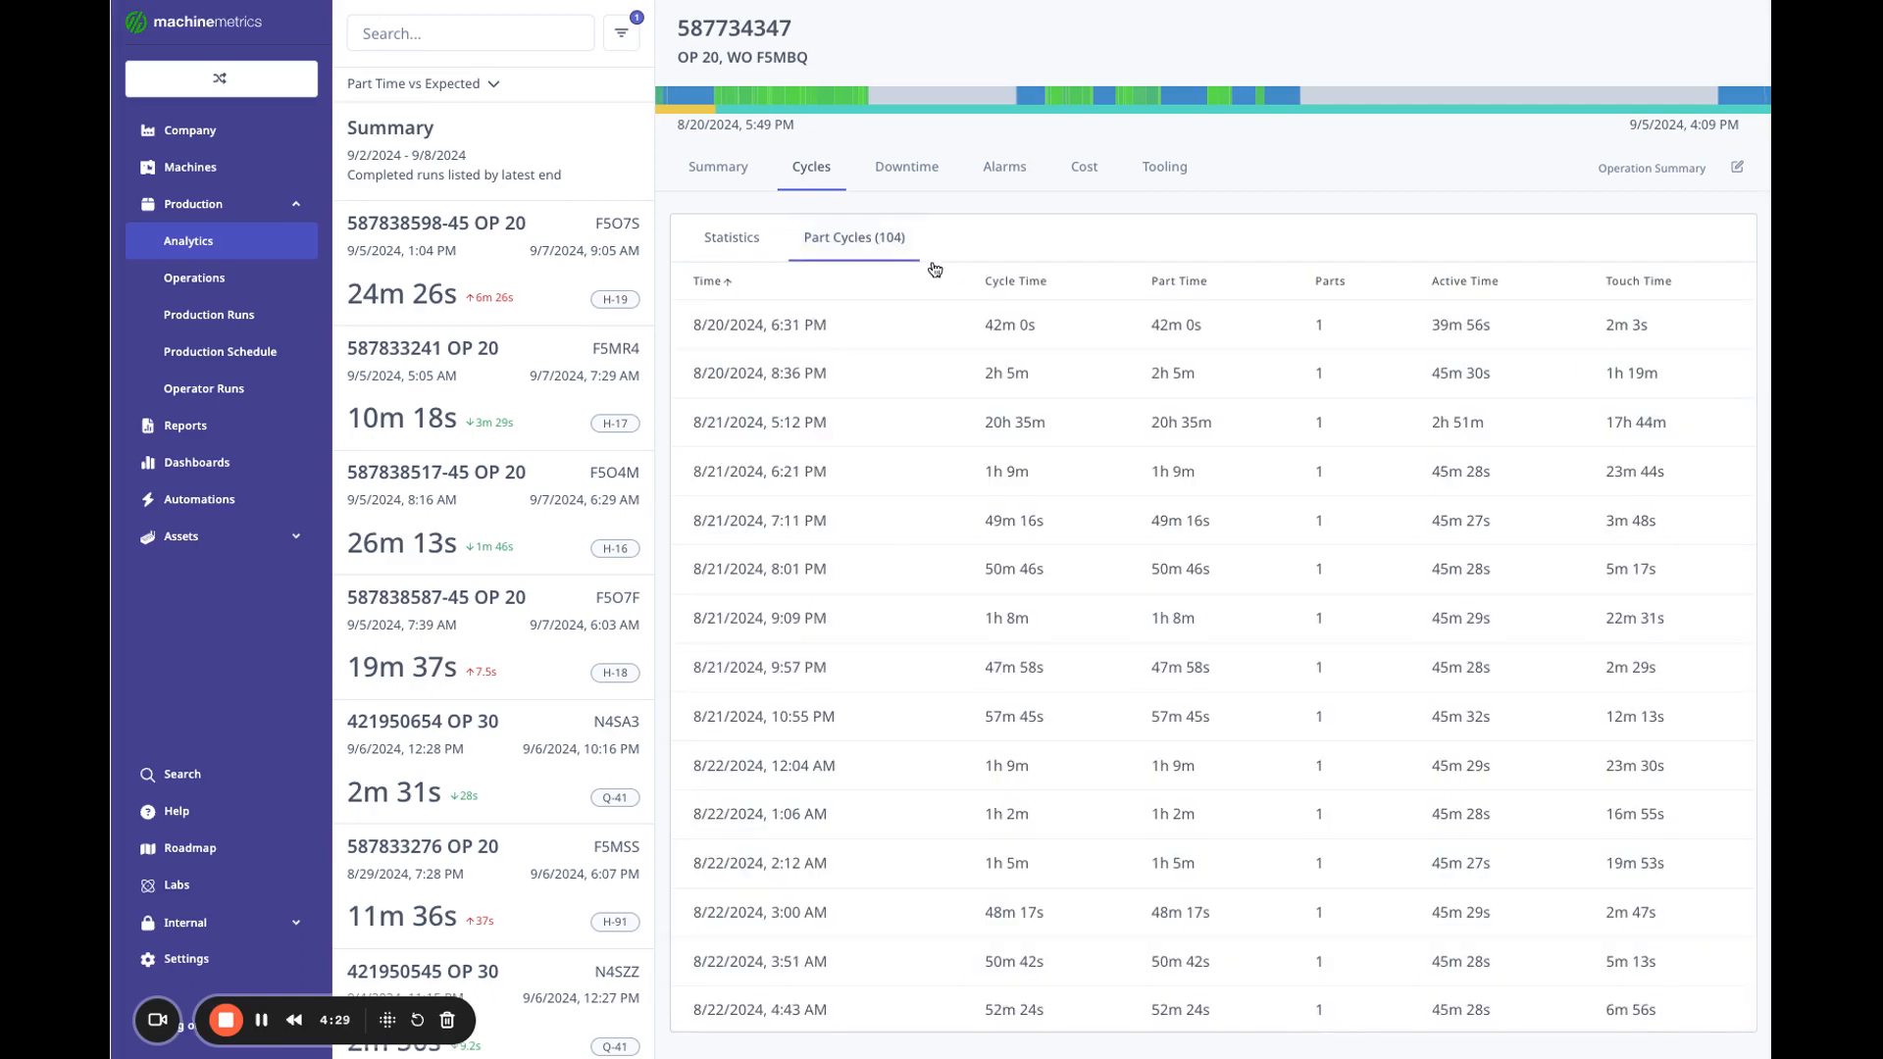
{"action": "left_click", "coordinate": [1637, 279]}
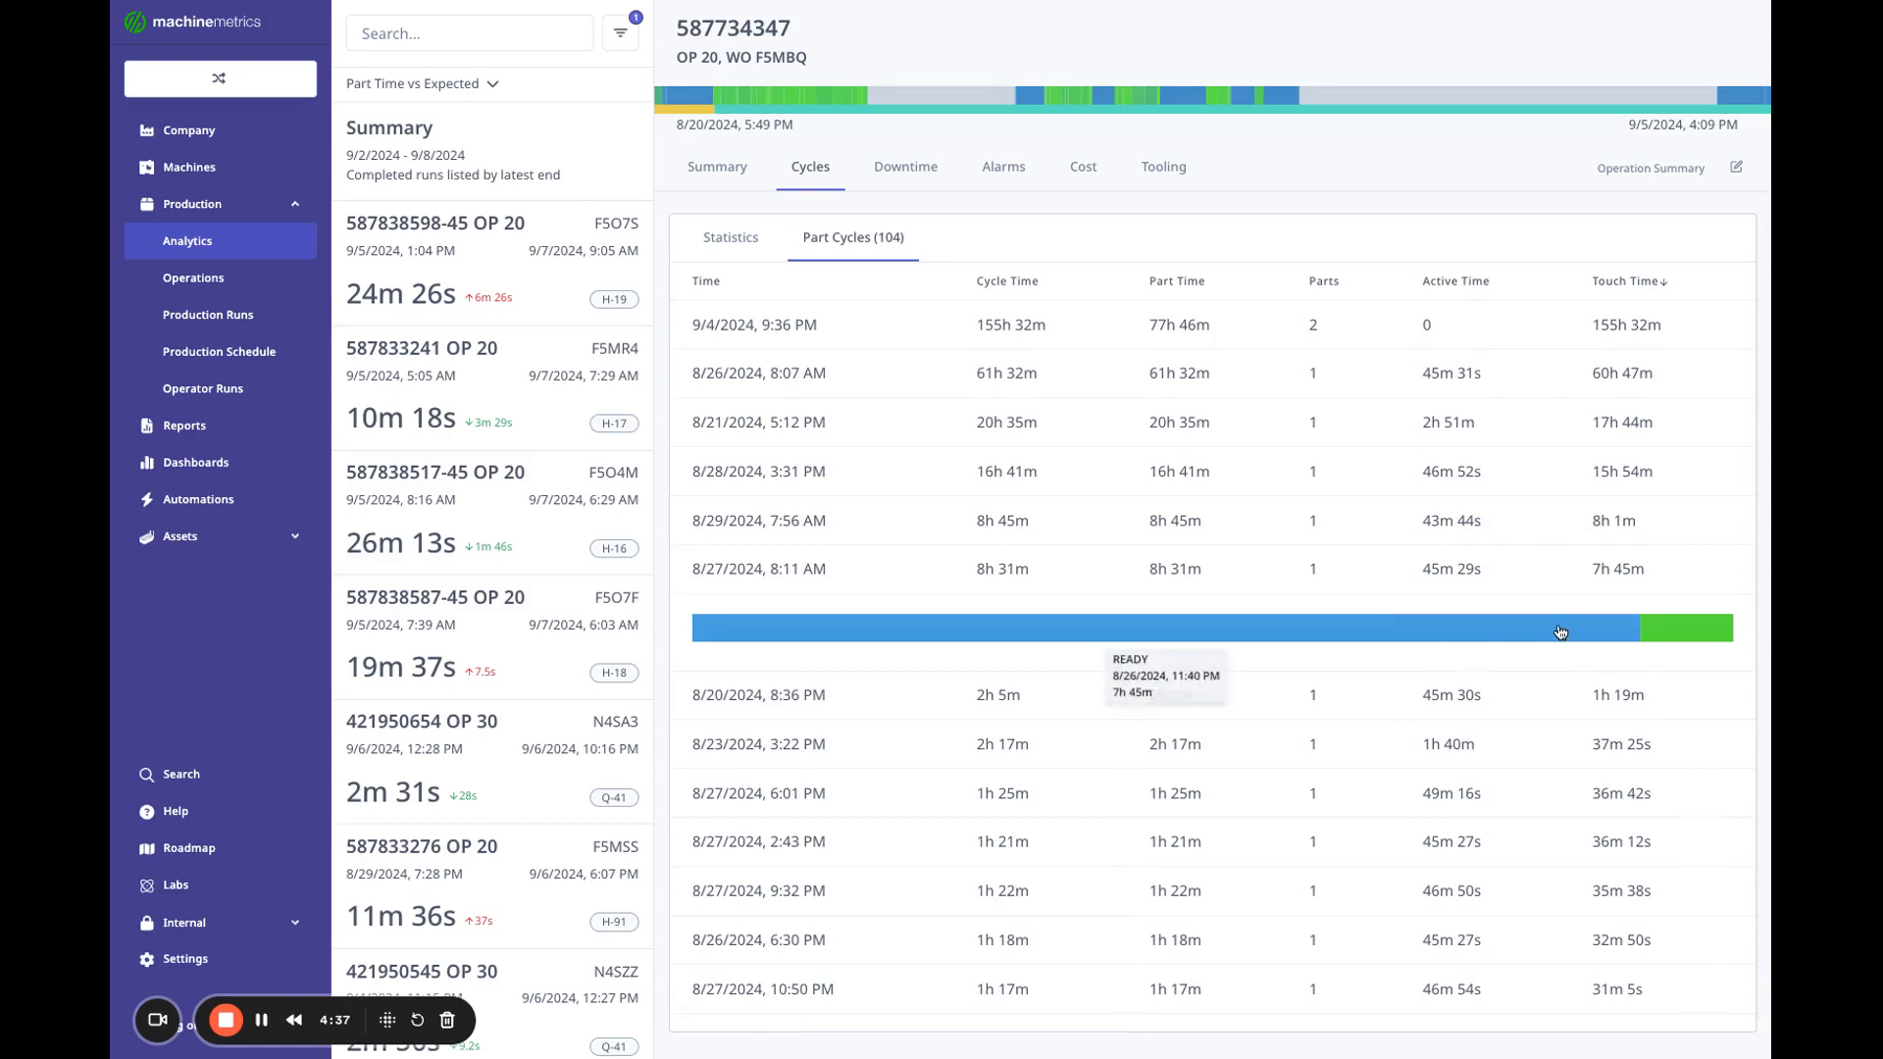
{"action": "mouse_move", "coordinate": [1248, 627]}
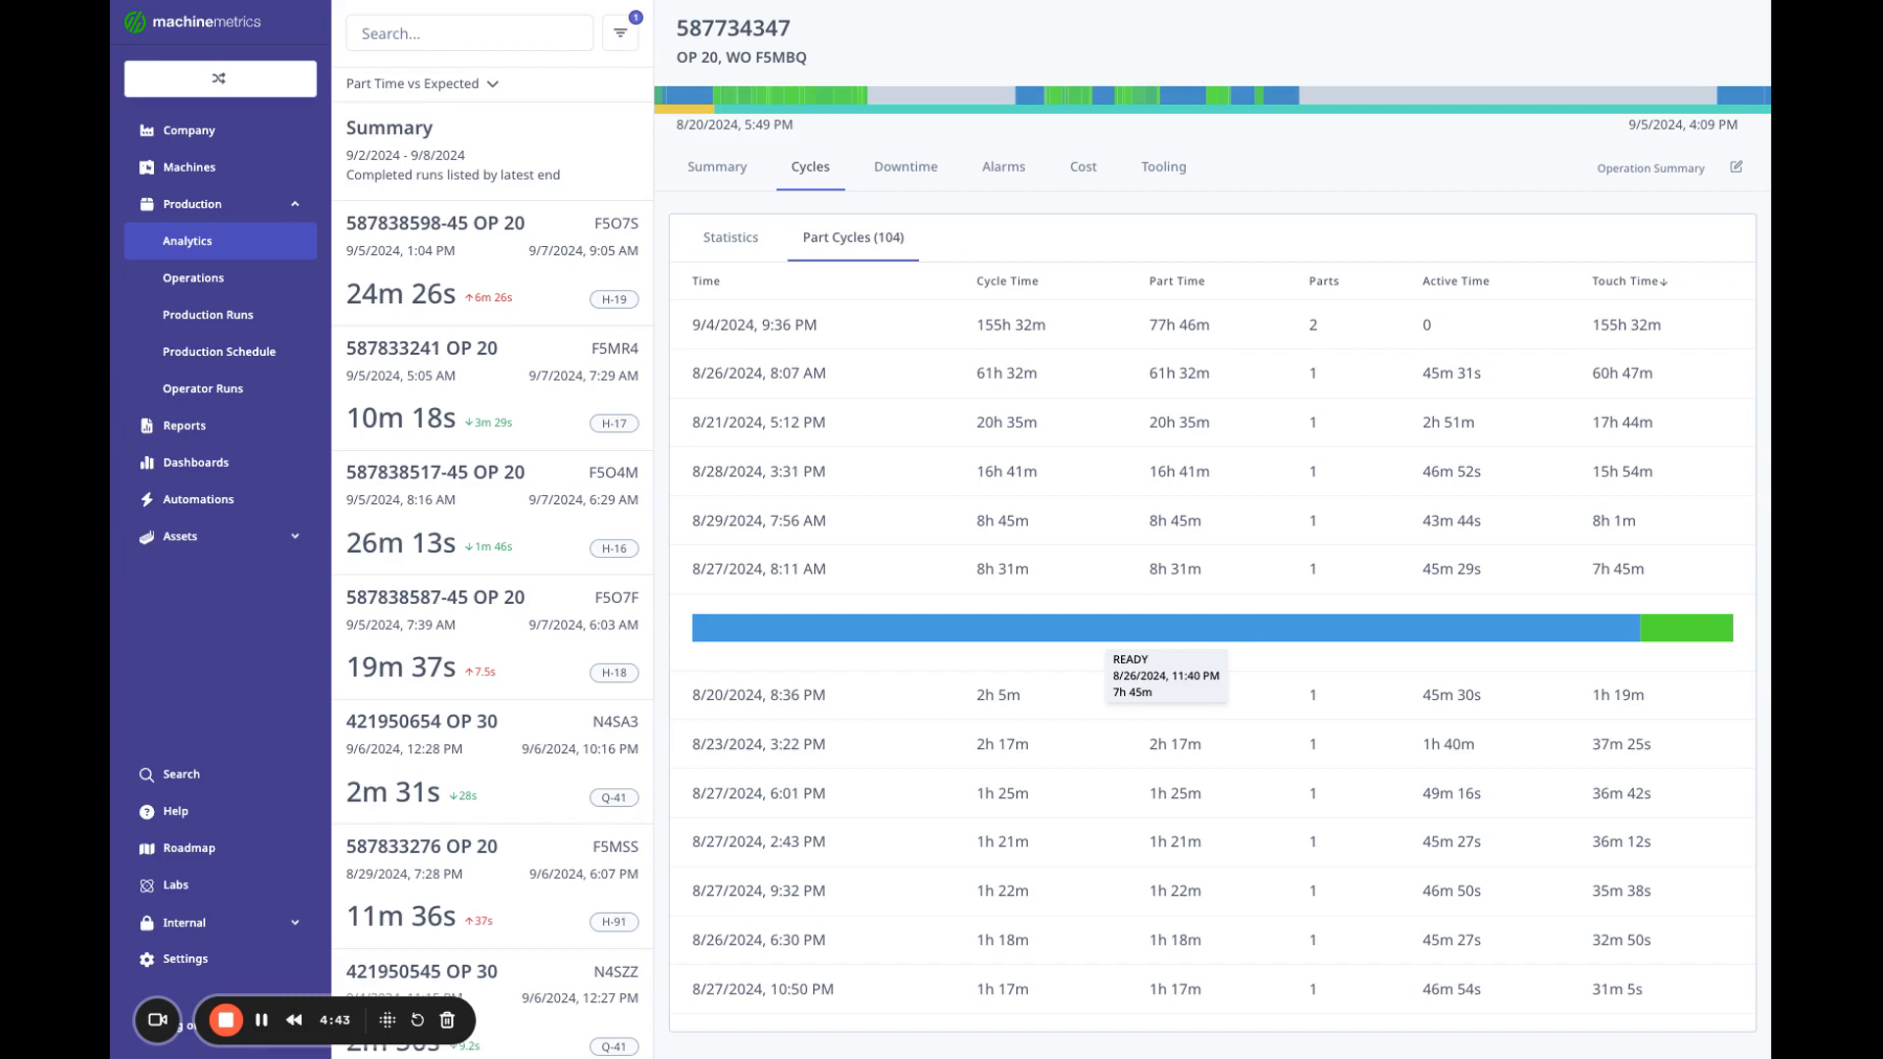
{"action": "mouse_move", "coordinate": [1234, 263]}
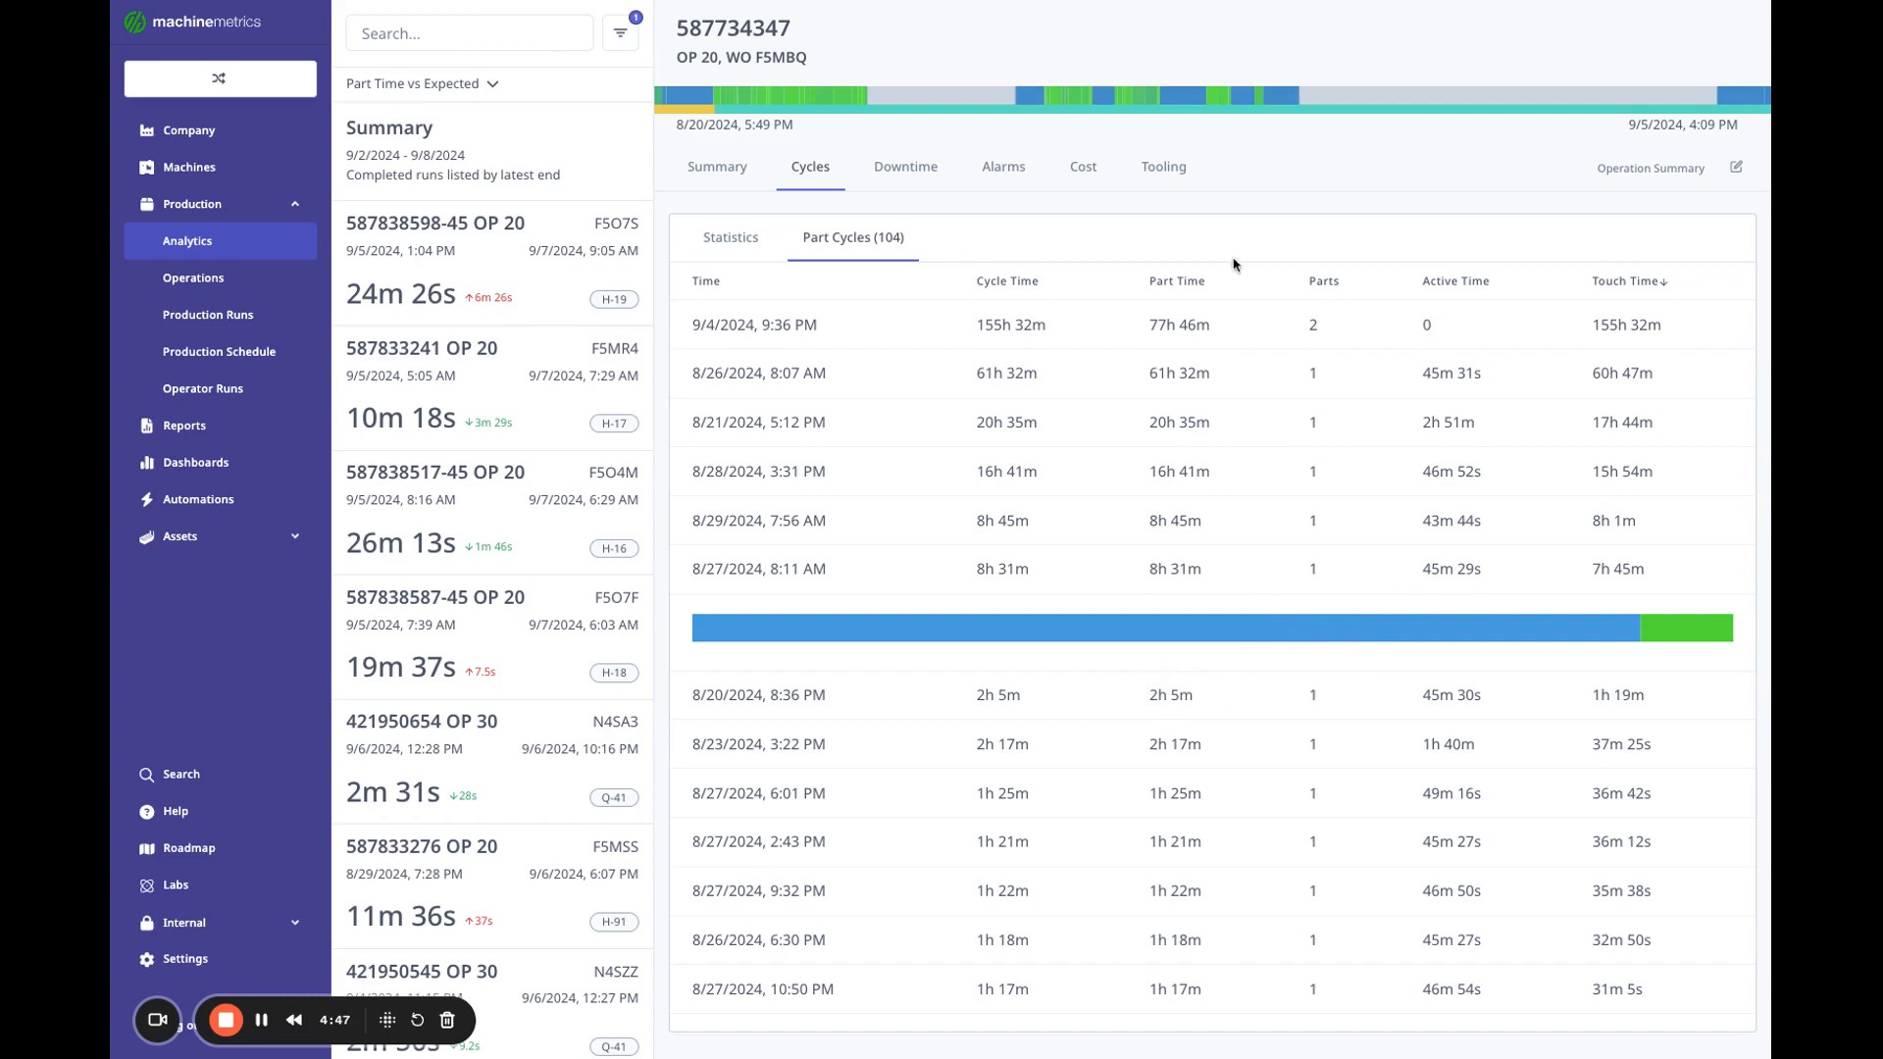
{"action": "left_click", "coordinate": [904, 166]}
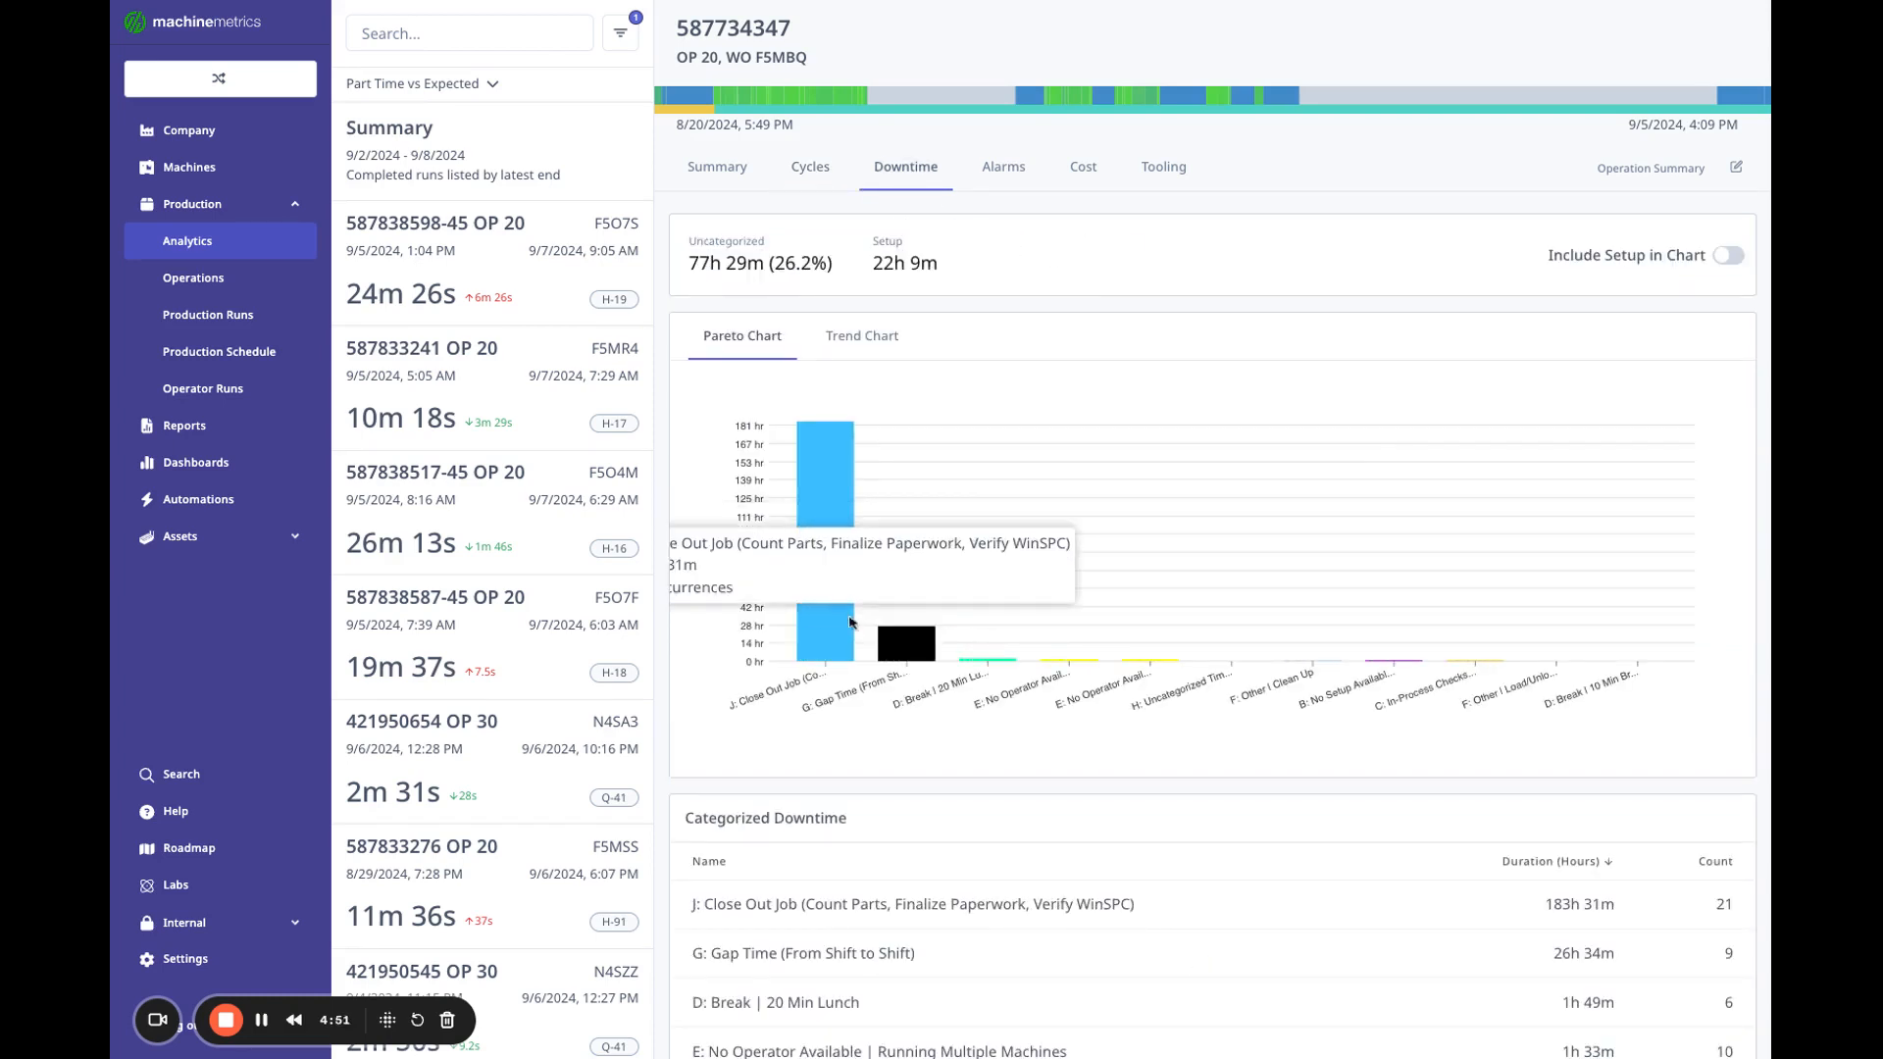
{"action": "mouse_move", "coordinate": [1758, 702]}
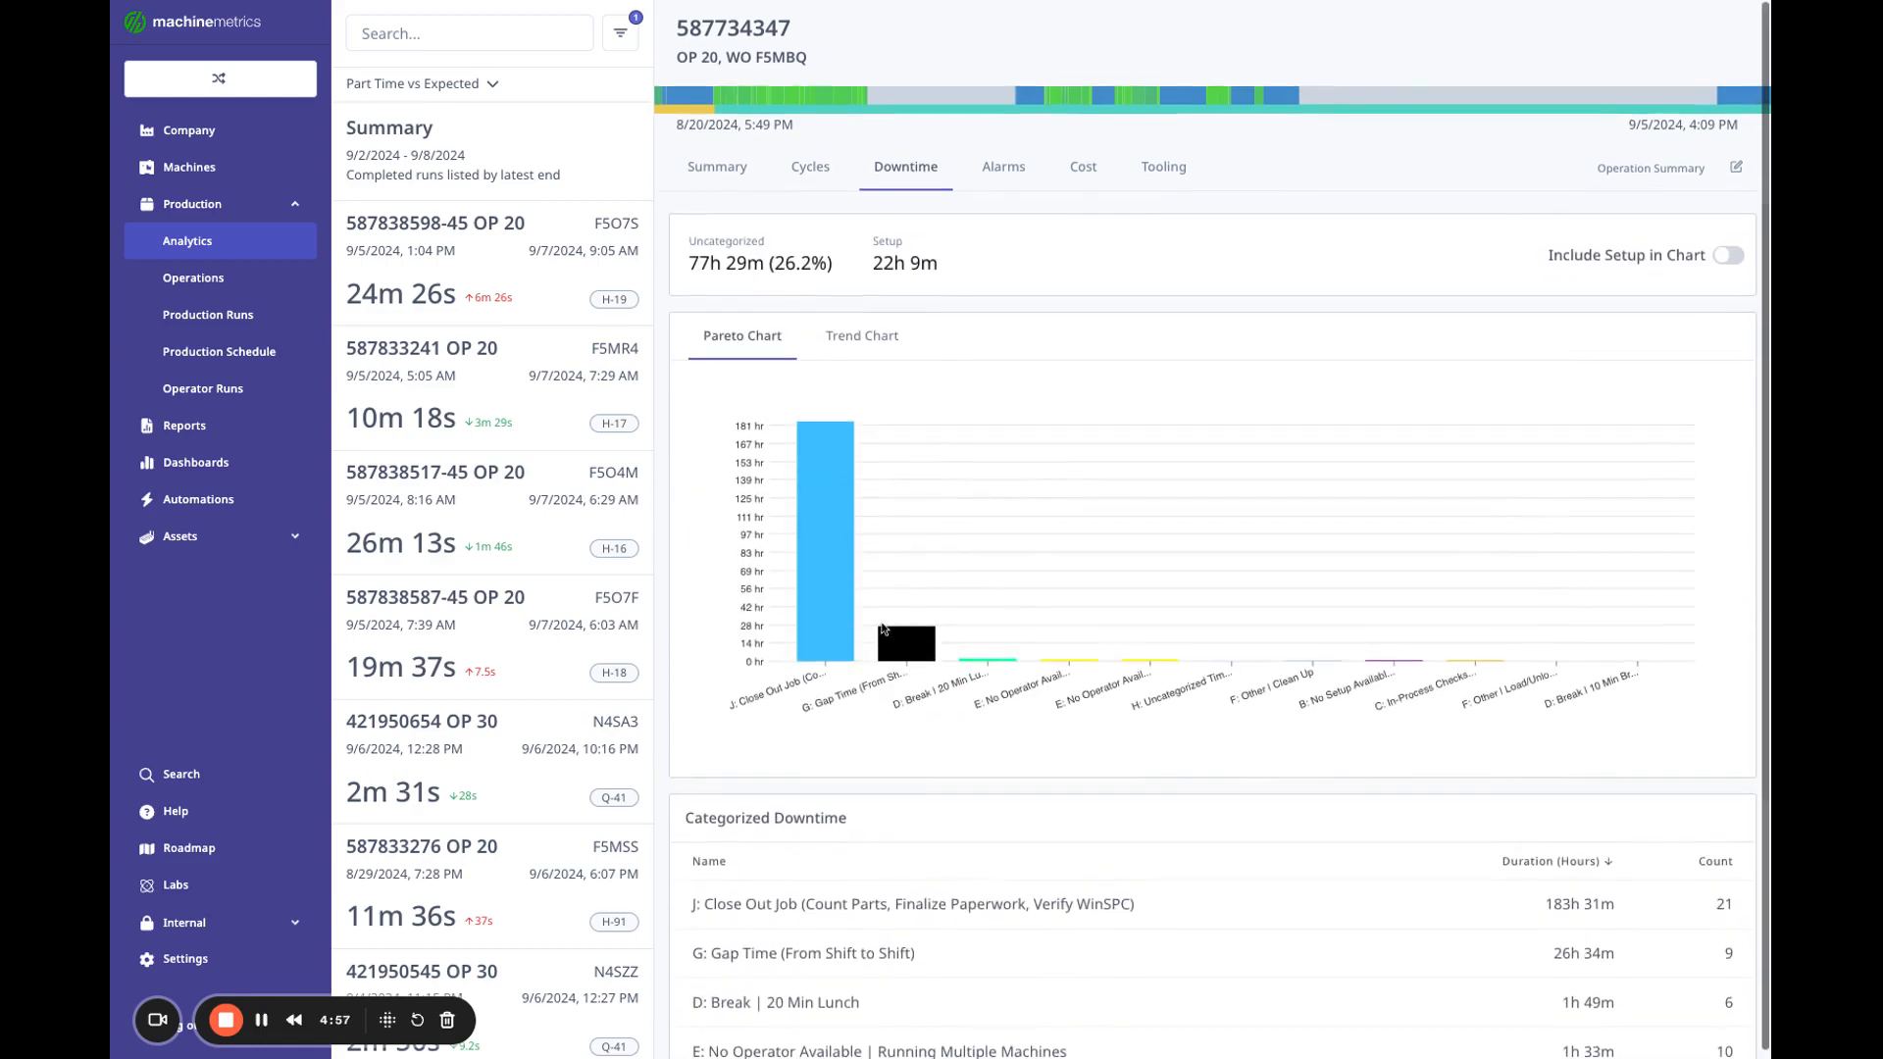
{"action": "mouse_move", "coordinate": [951, 649]}
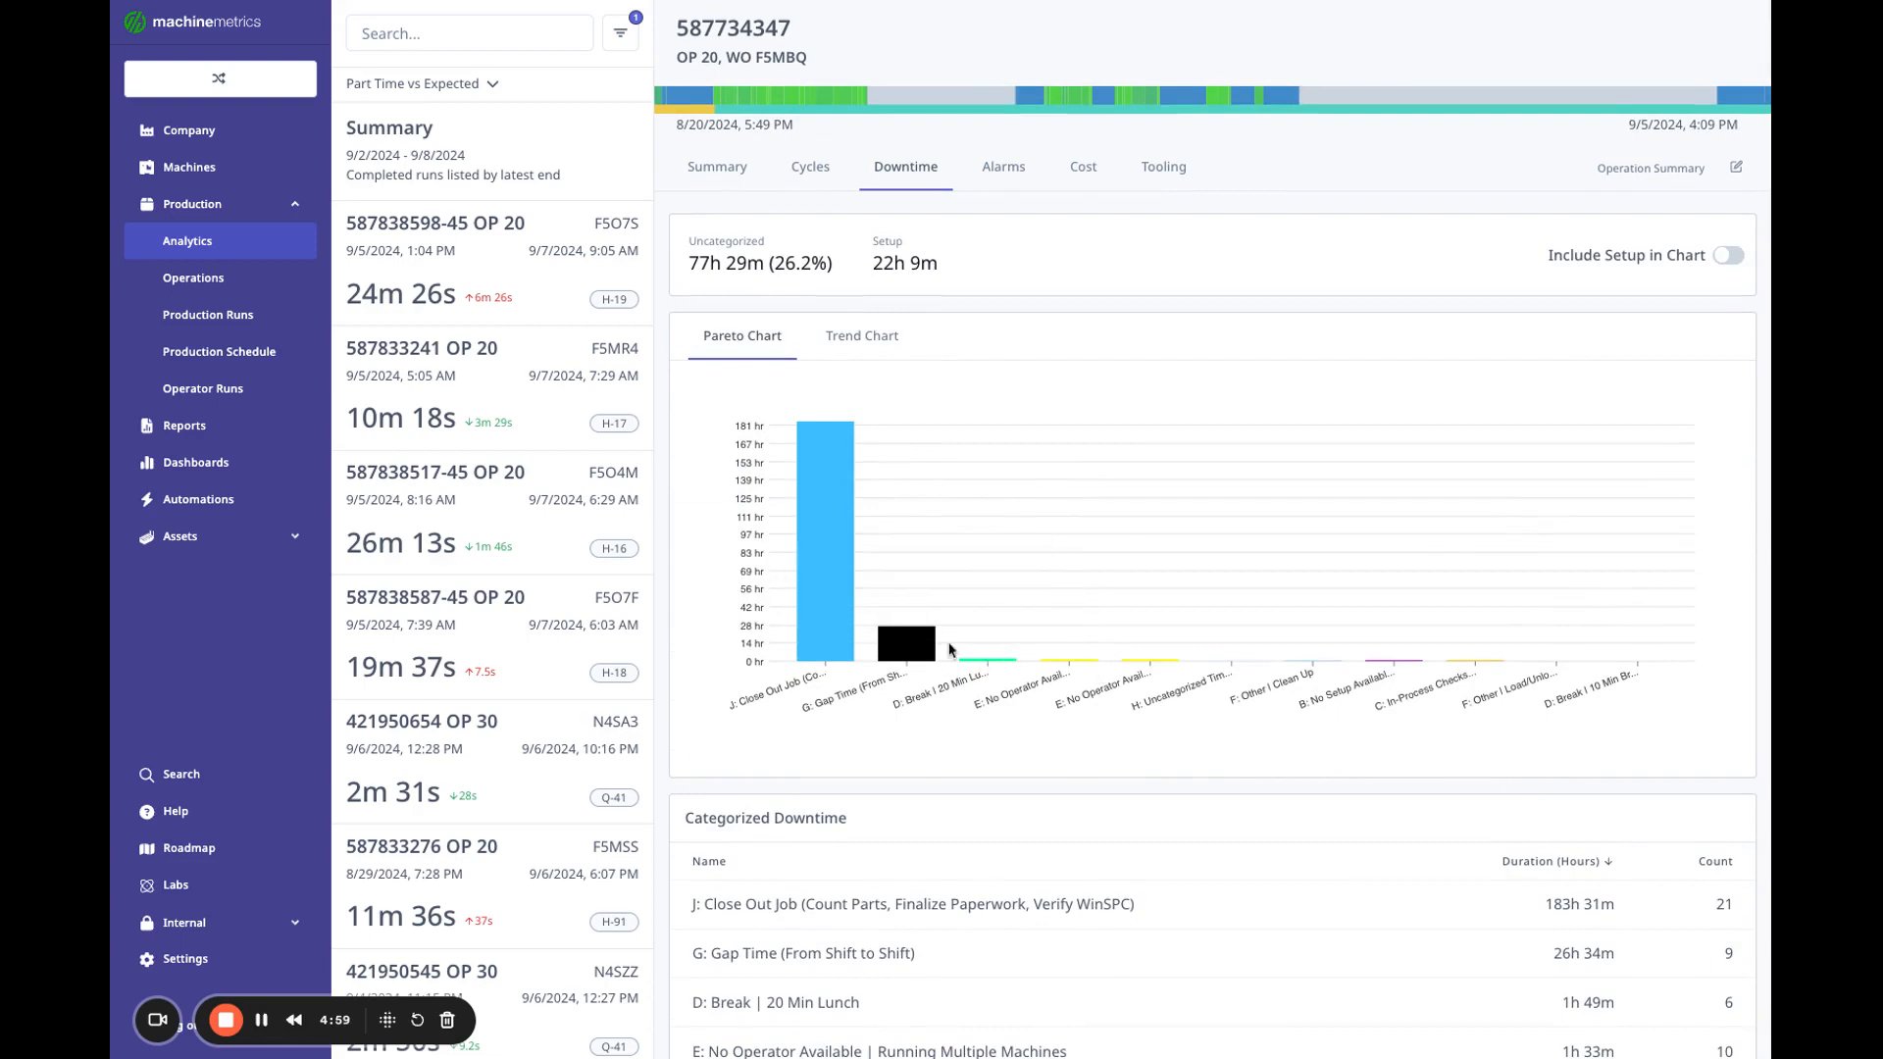
Review run 587734347's downtime and alarm Pareto charts, ending on the Cost tab.
{"action": "left_click", "coordinate": [1001, 166]}
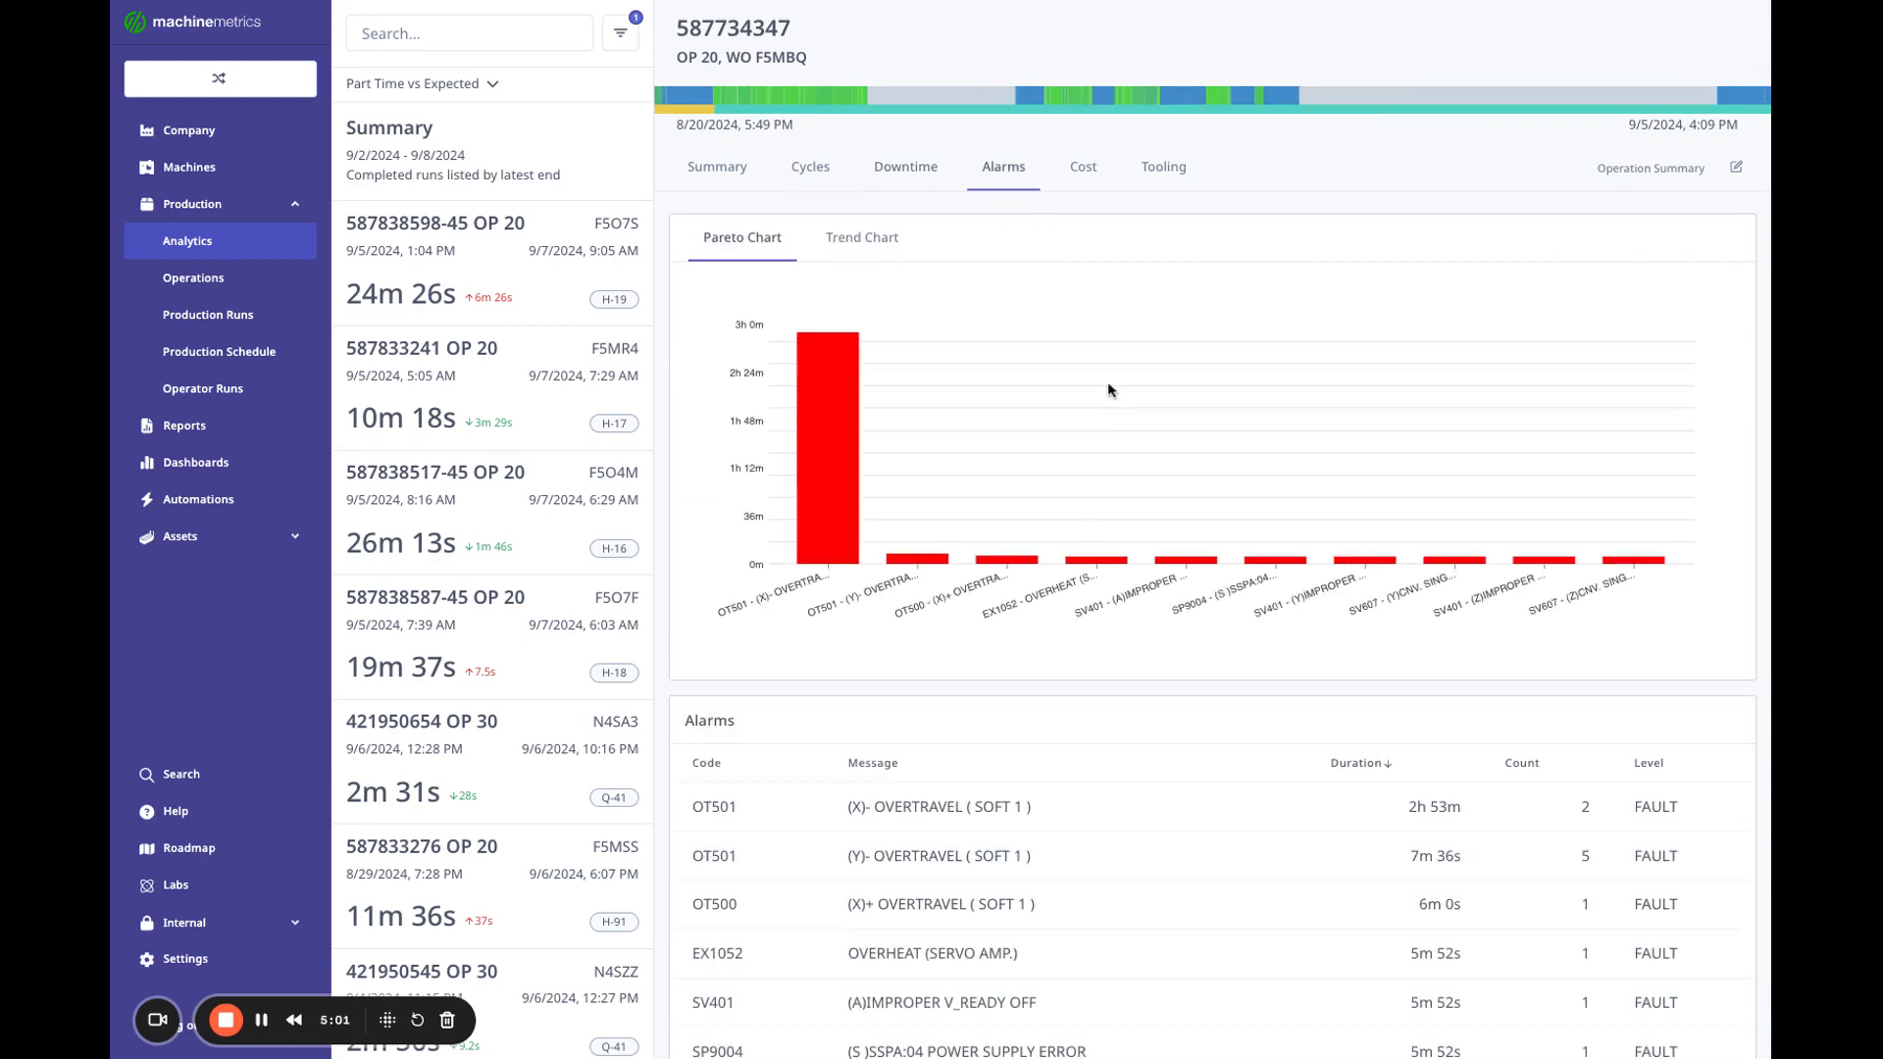
{"action": "mouse_move", "coordinate": [826, 529]}
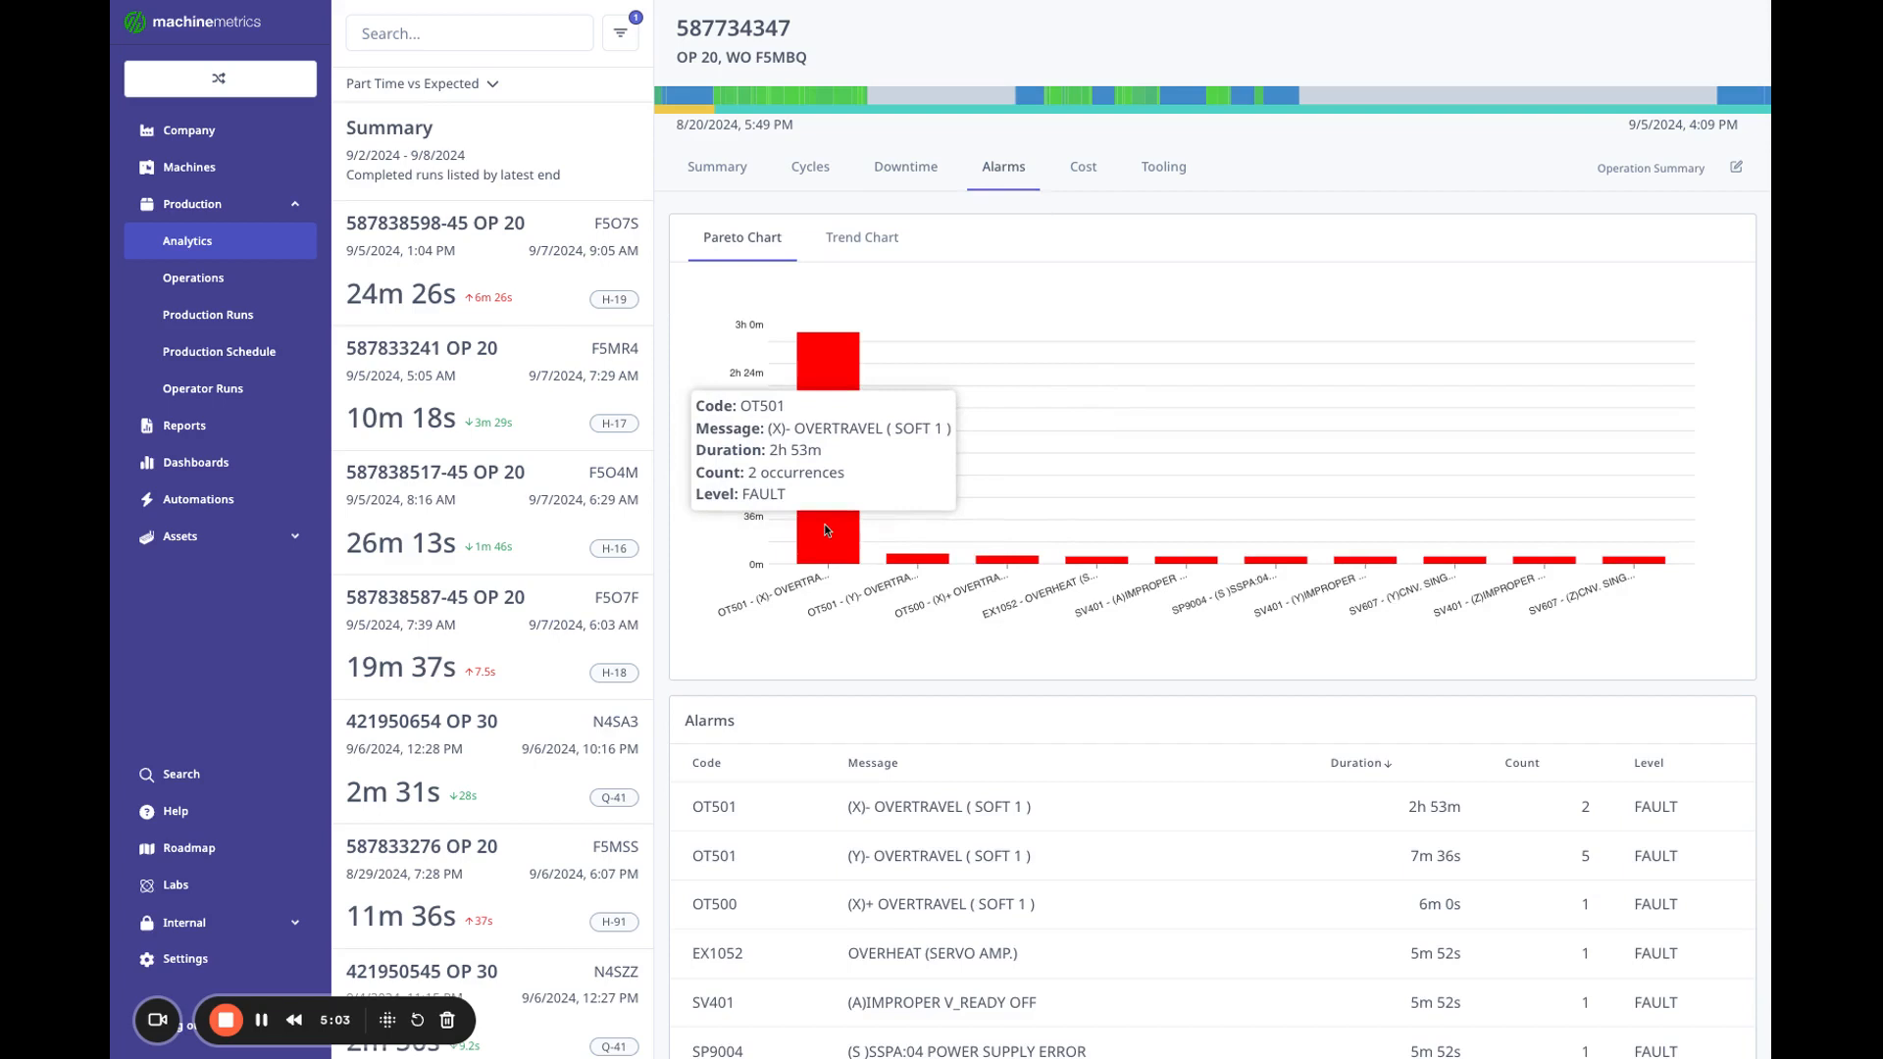
{"action": "mouse_move", "coordinate": [1287, 845]}
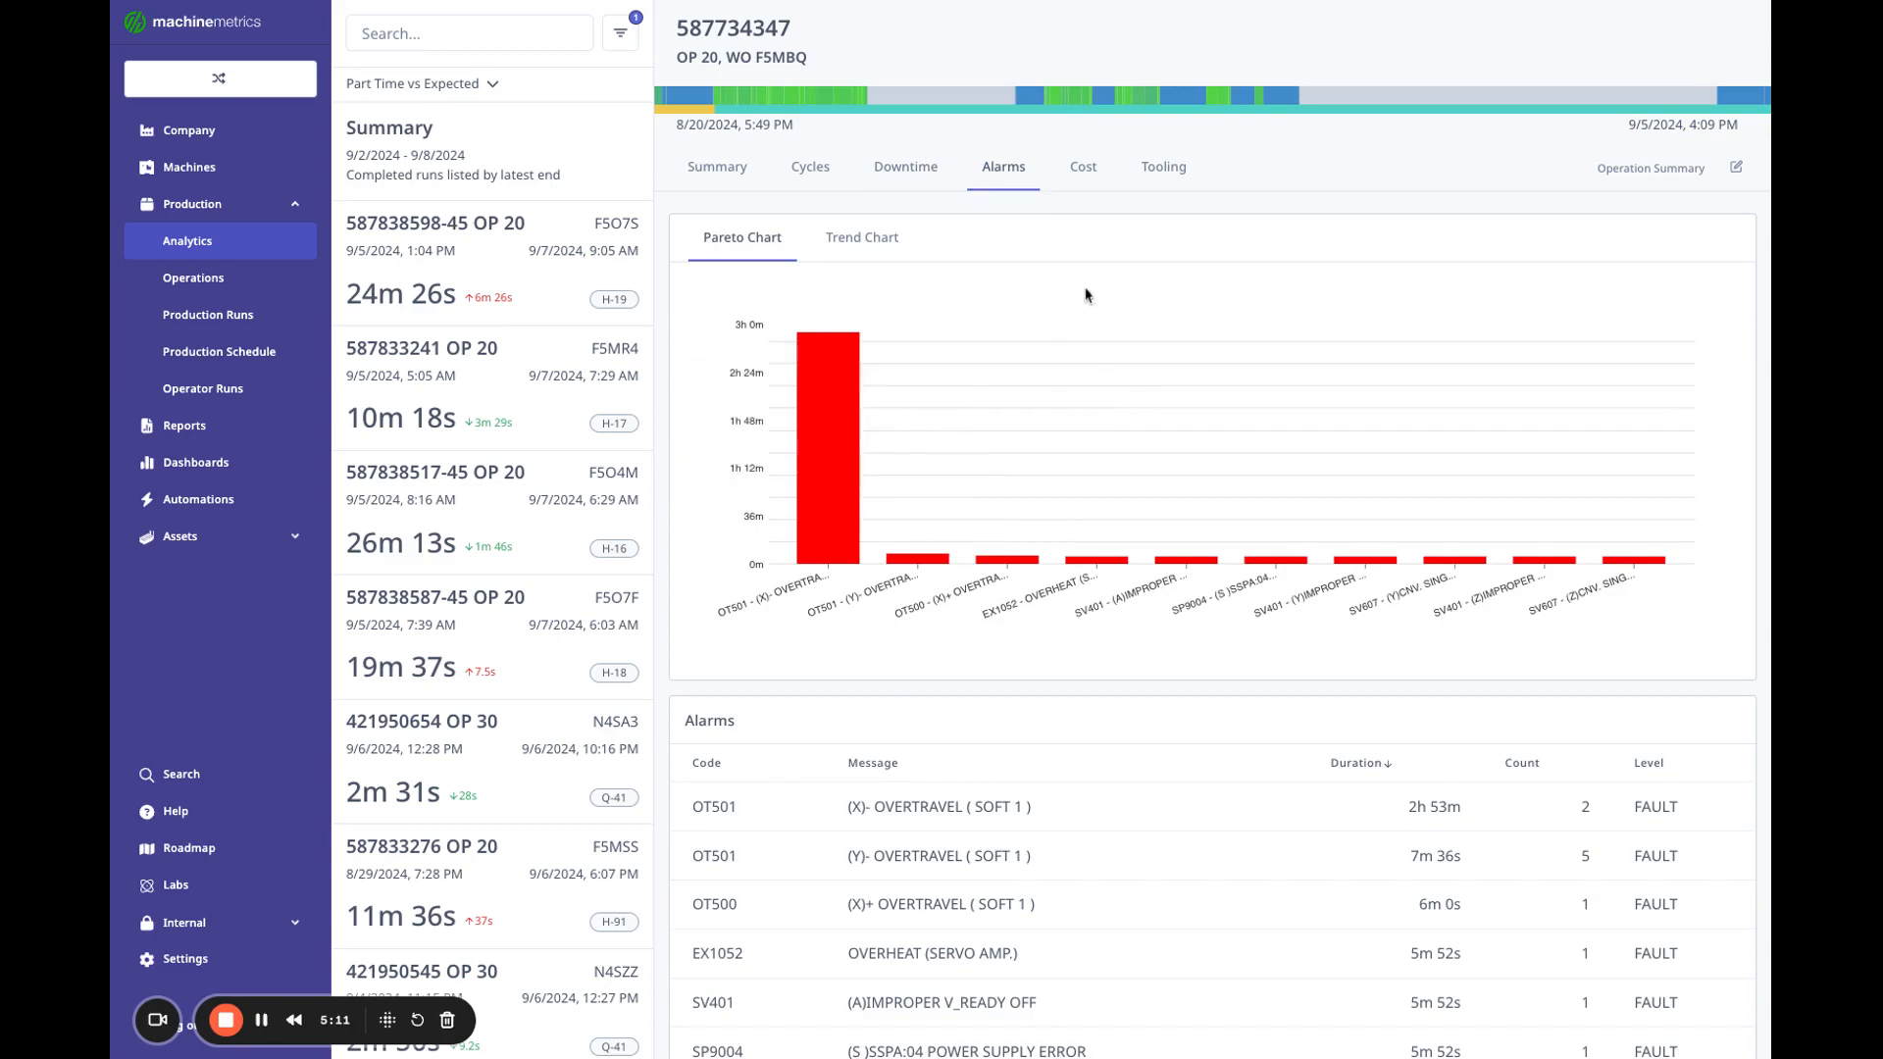
{"action": "left_click", "coordinate": [1081, 166]}
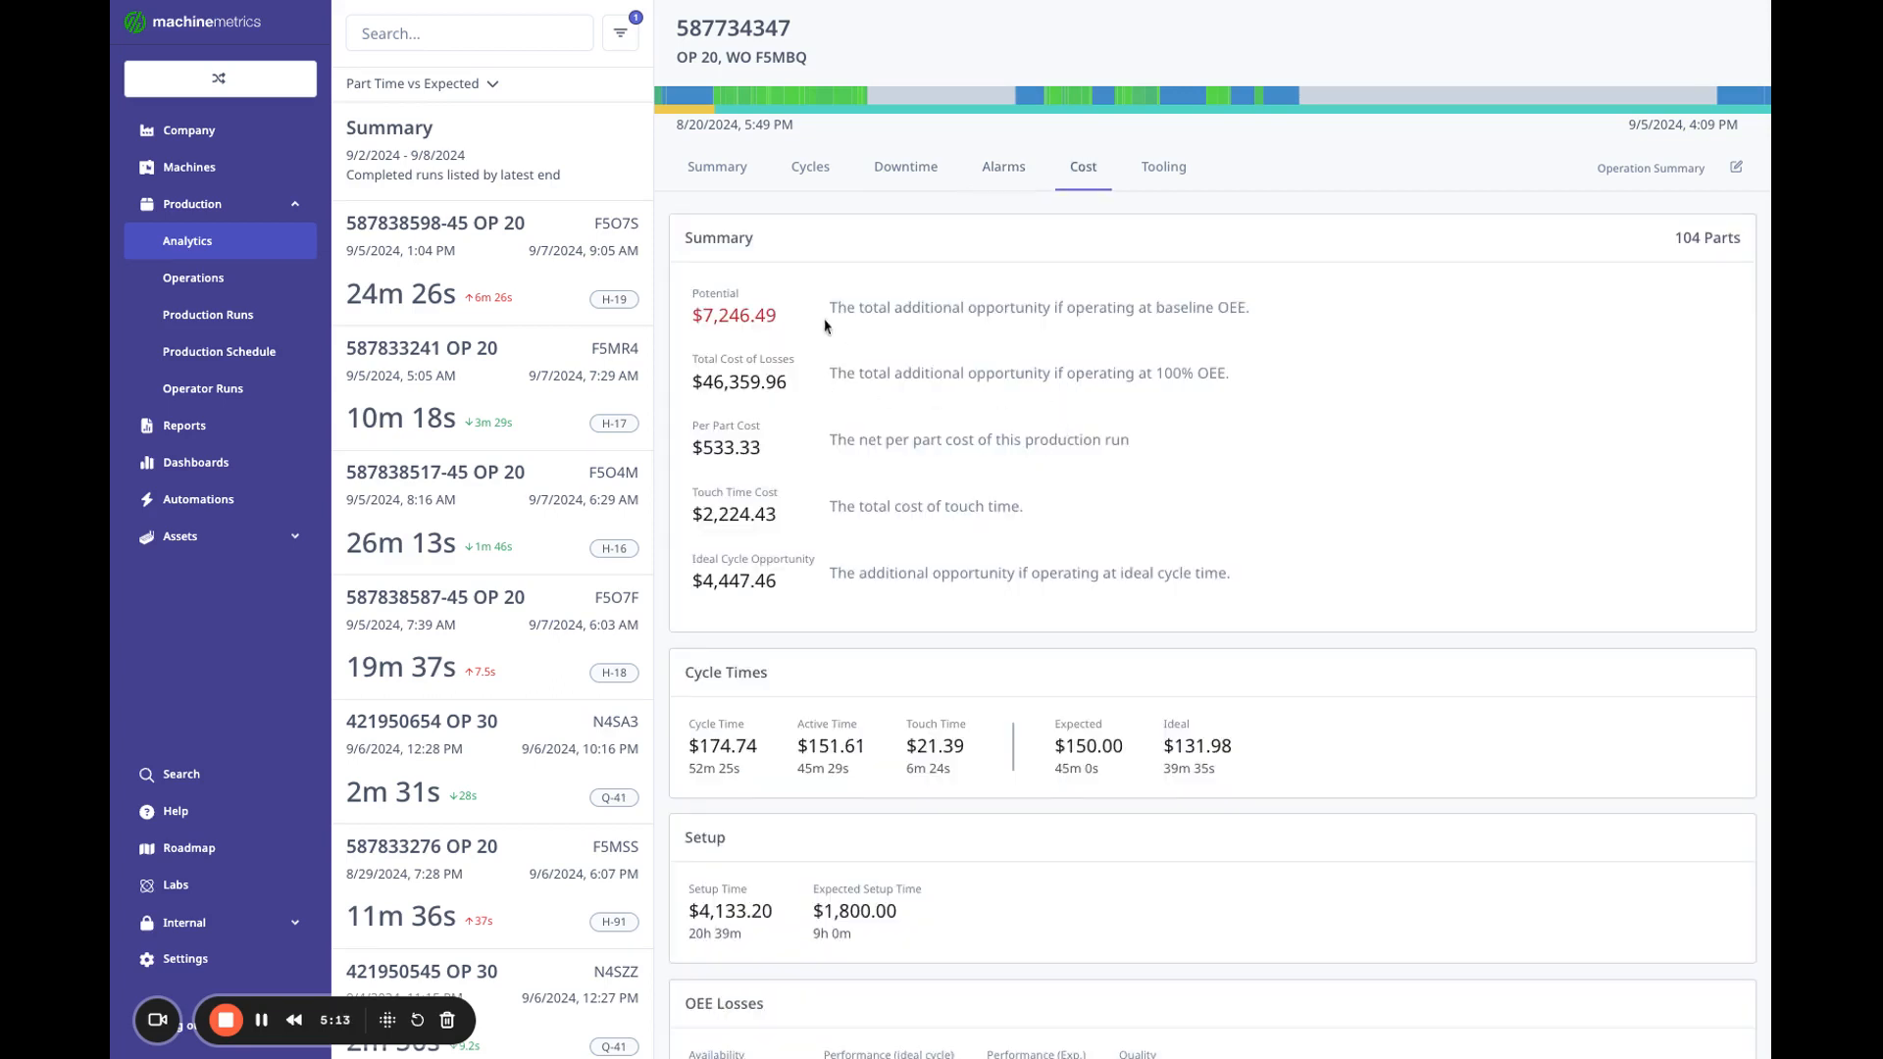
Review run F5MBQ's cost Summary, Cycle Times, Setup and OEE Losses sections.
{"action": "scroll", "scroll_direction": "down", "scroll_amount": 3}
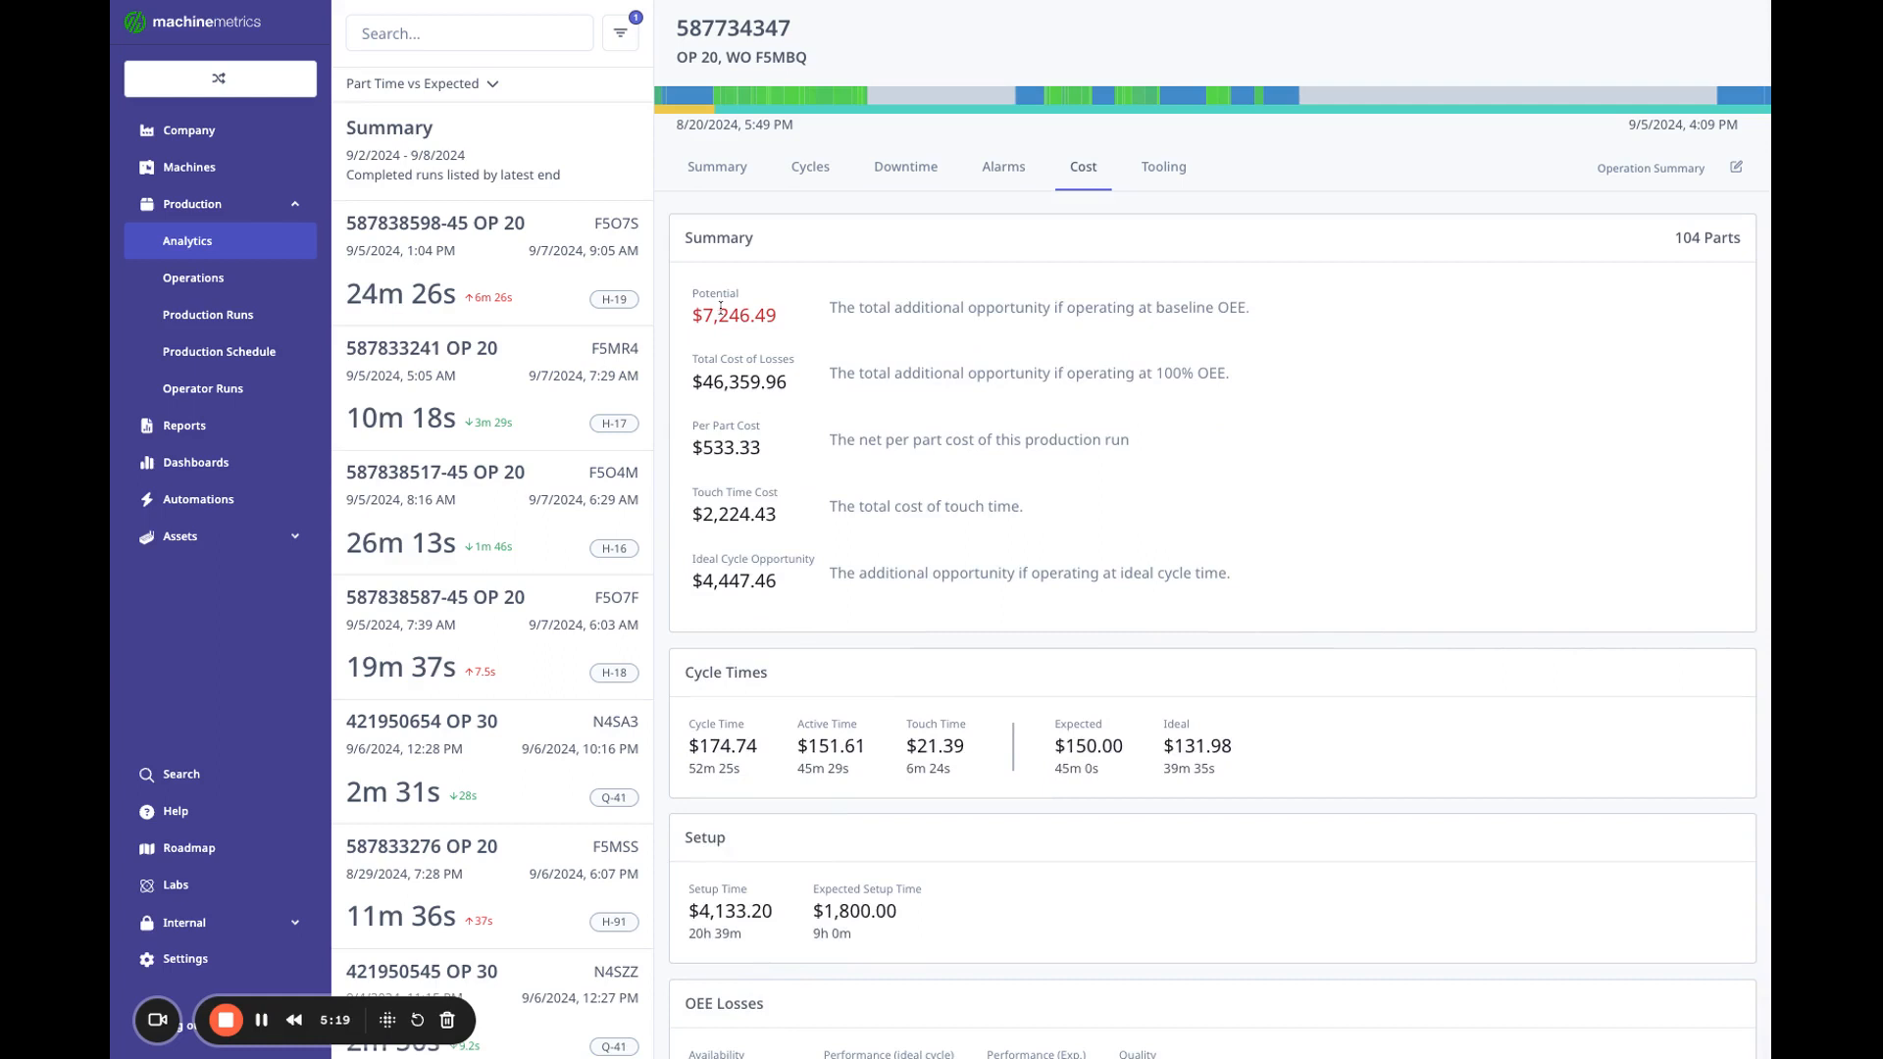
{"action": "double_click", "coordinate": [732, 314]}
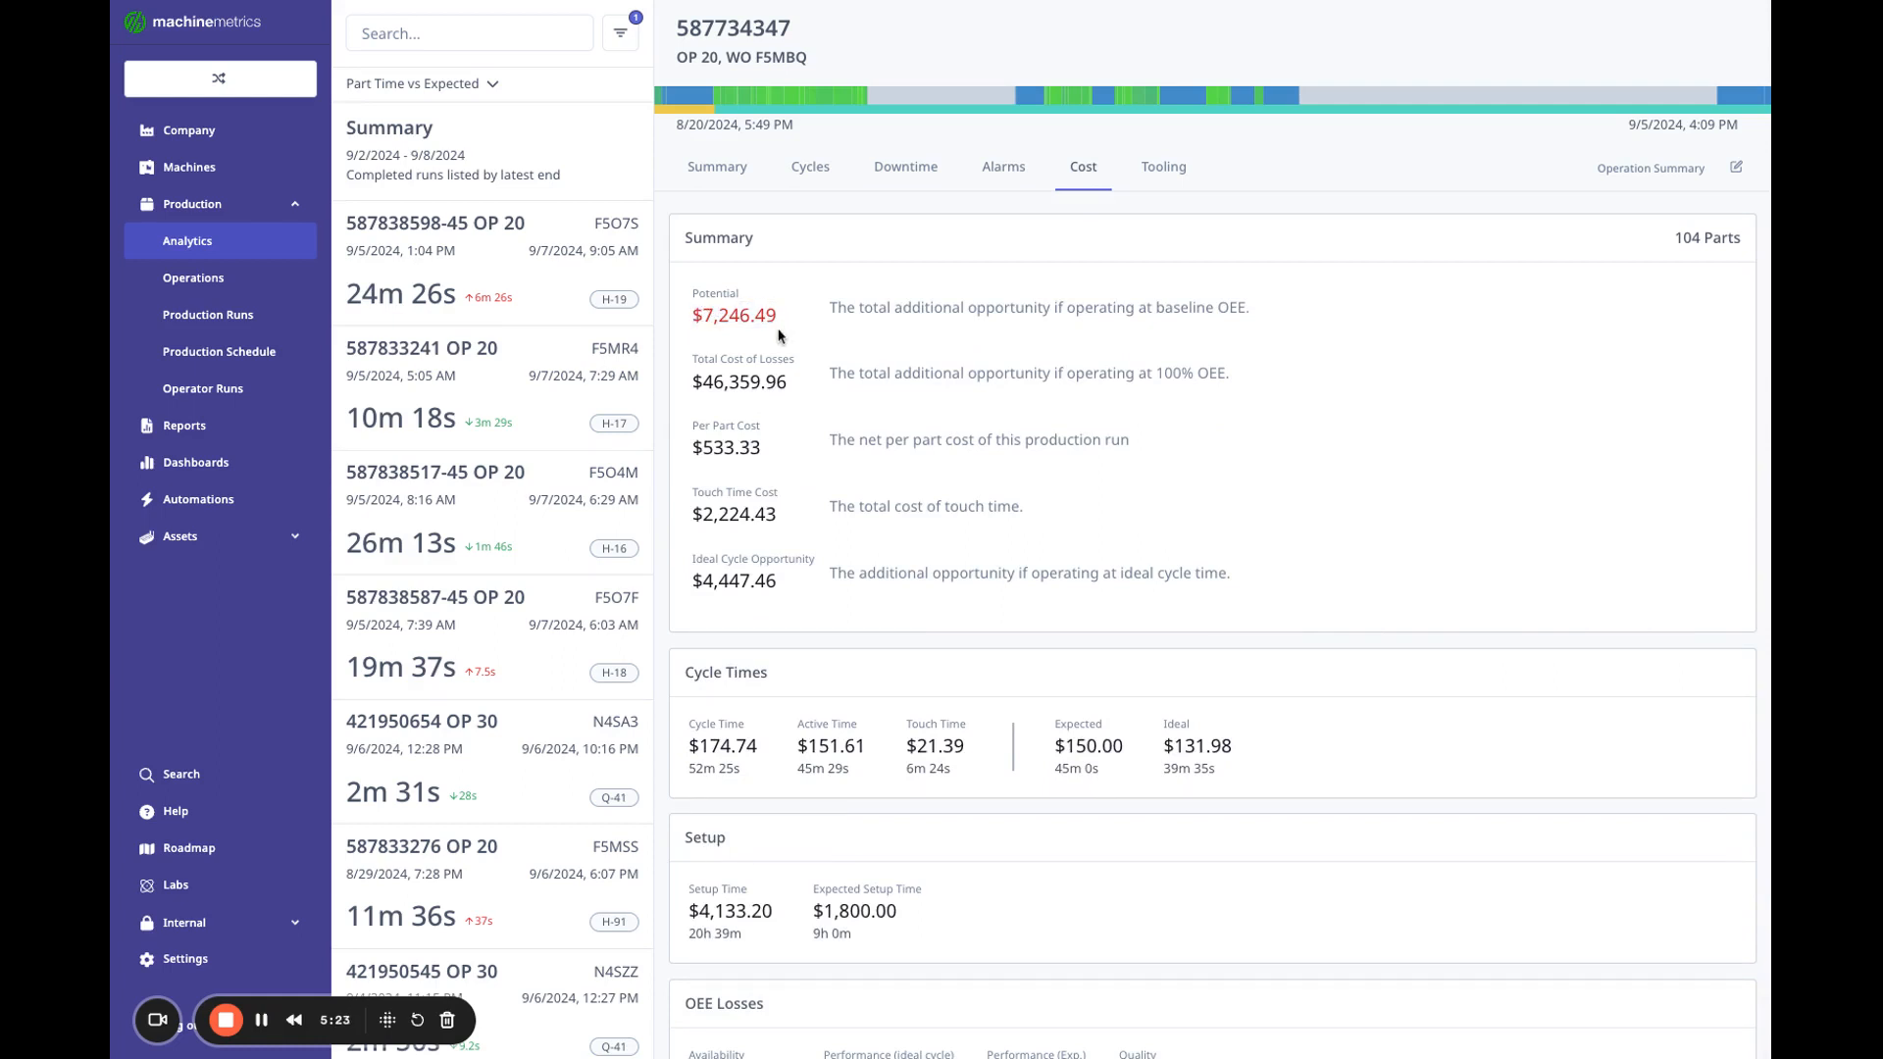
{"action": "double_click", "coordinate": [1181, 307]}
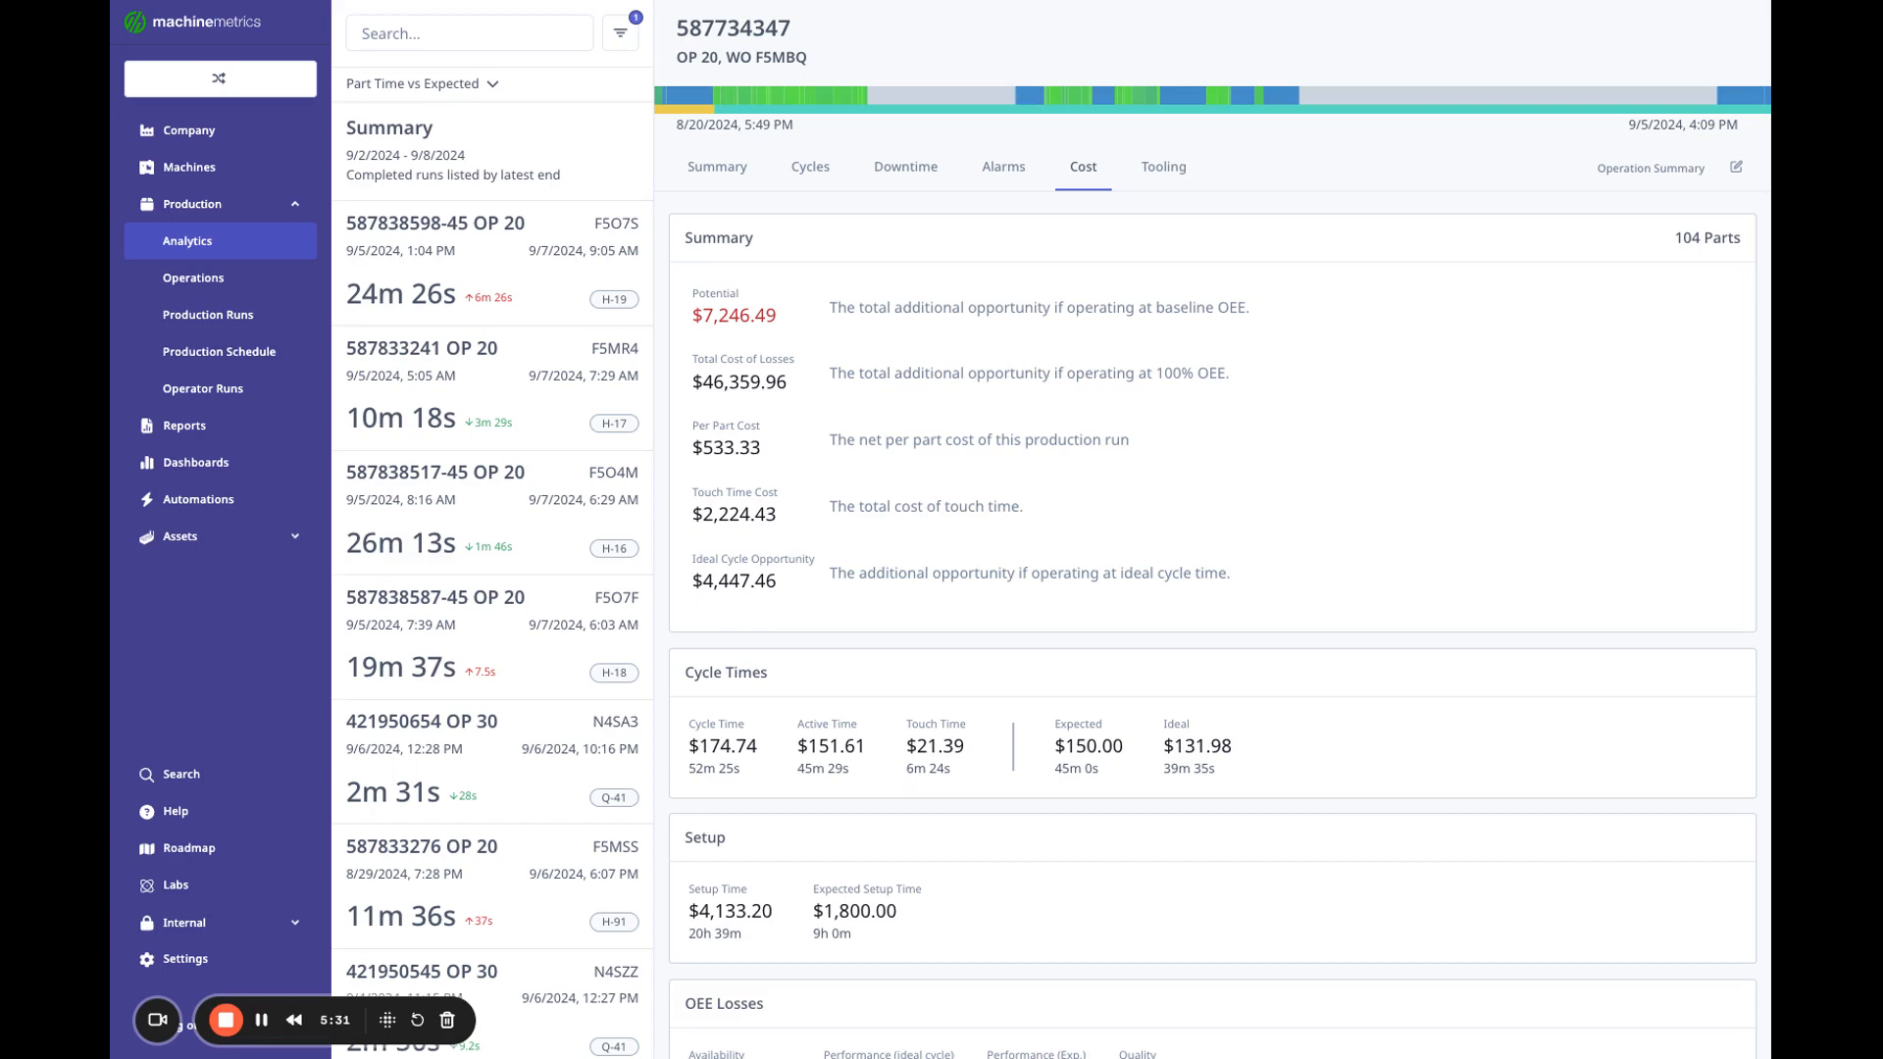
{"action": "mouse_move", "coordinate": [786, 380]}
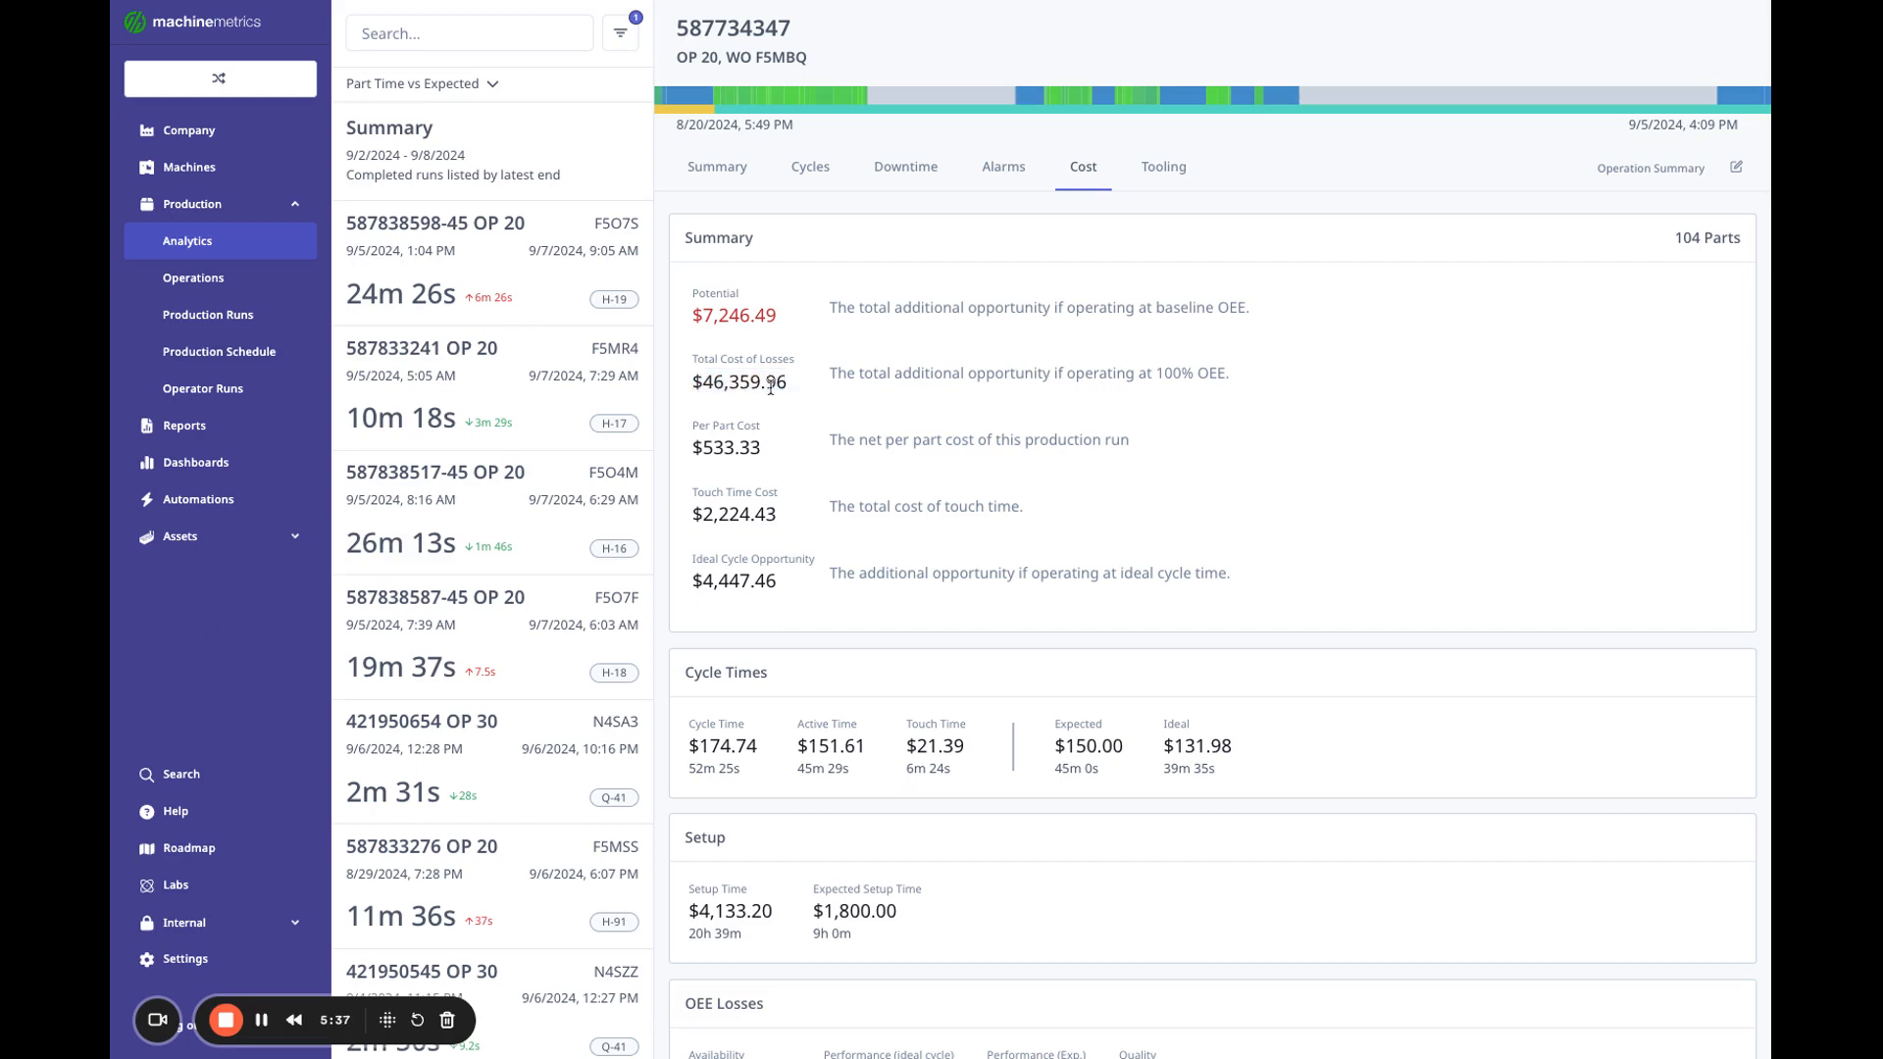
{"action": "mouse_move", "coordinate": [777, 312]}
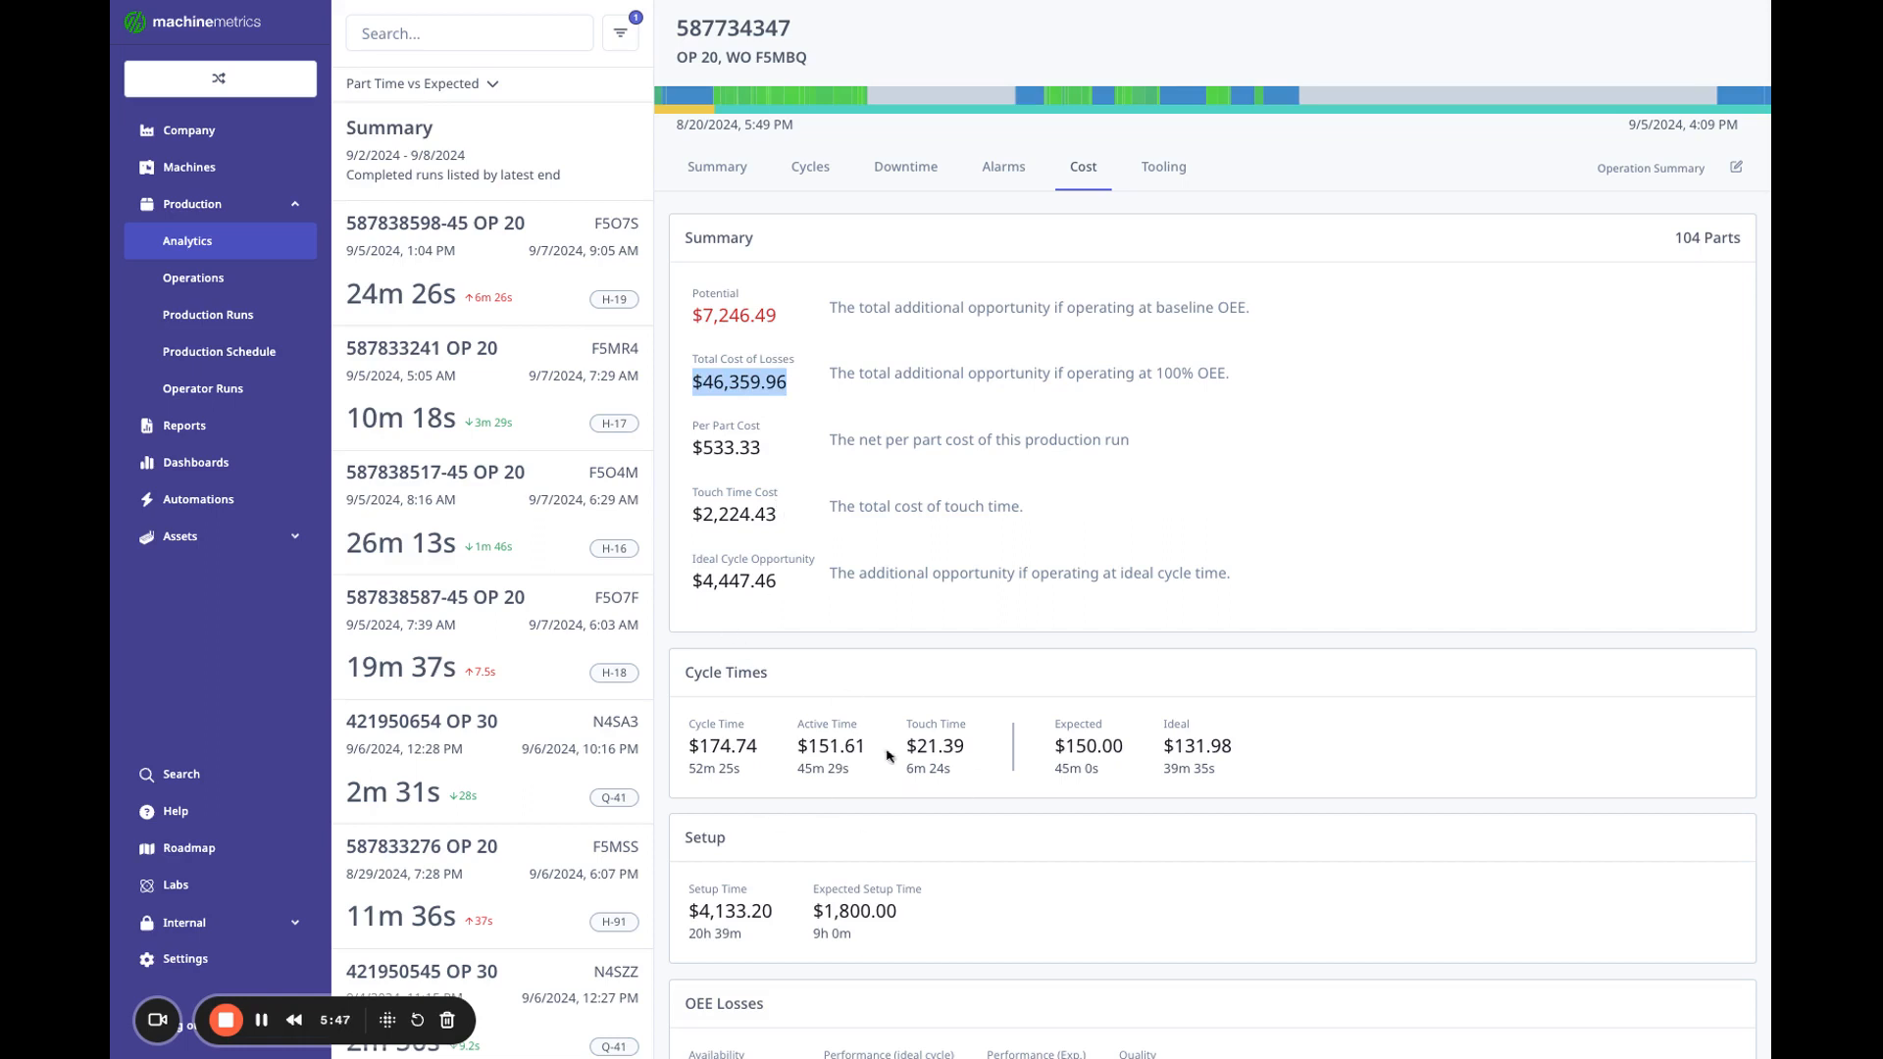
{"action": "mouse_move", "coordinate": [828, 728]}
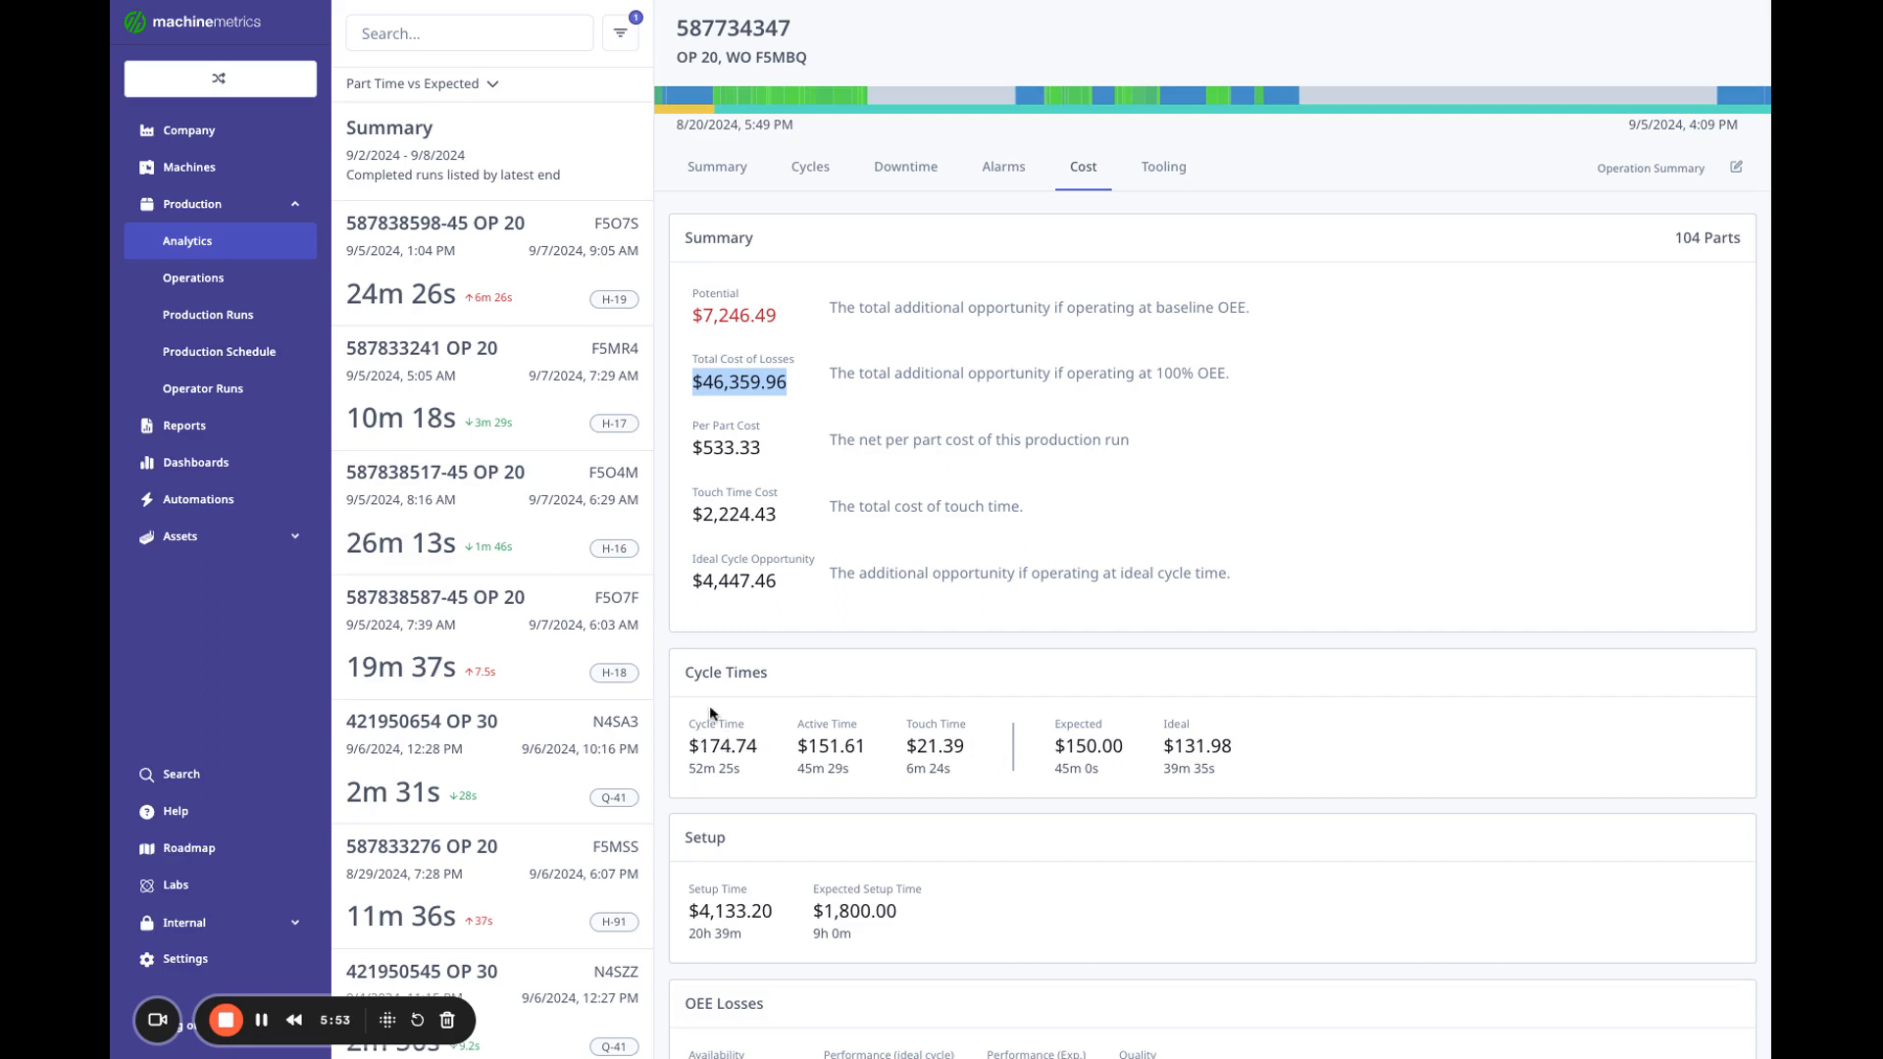
{"action": "mouse_move", "coordinate": [936, 732]}
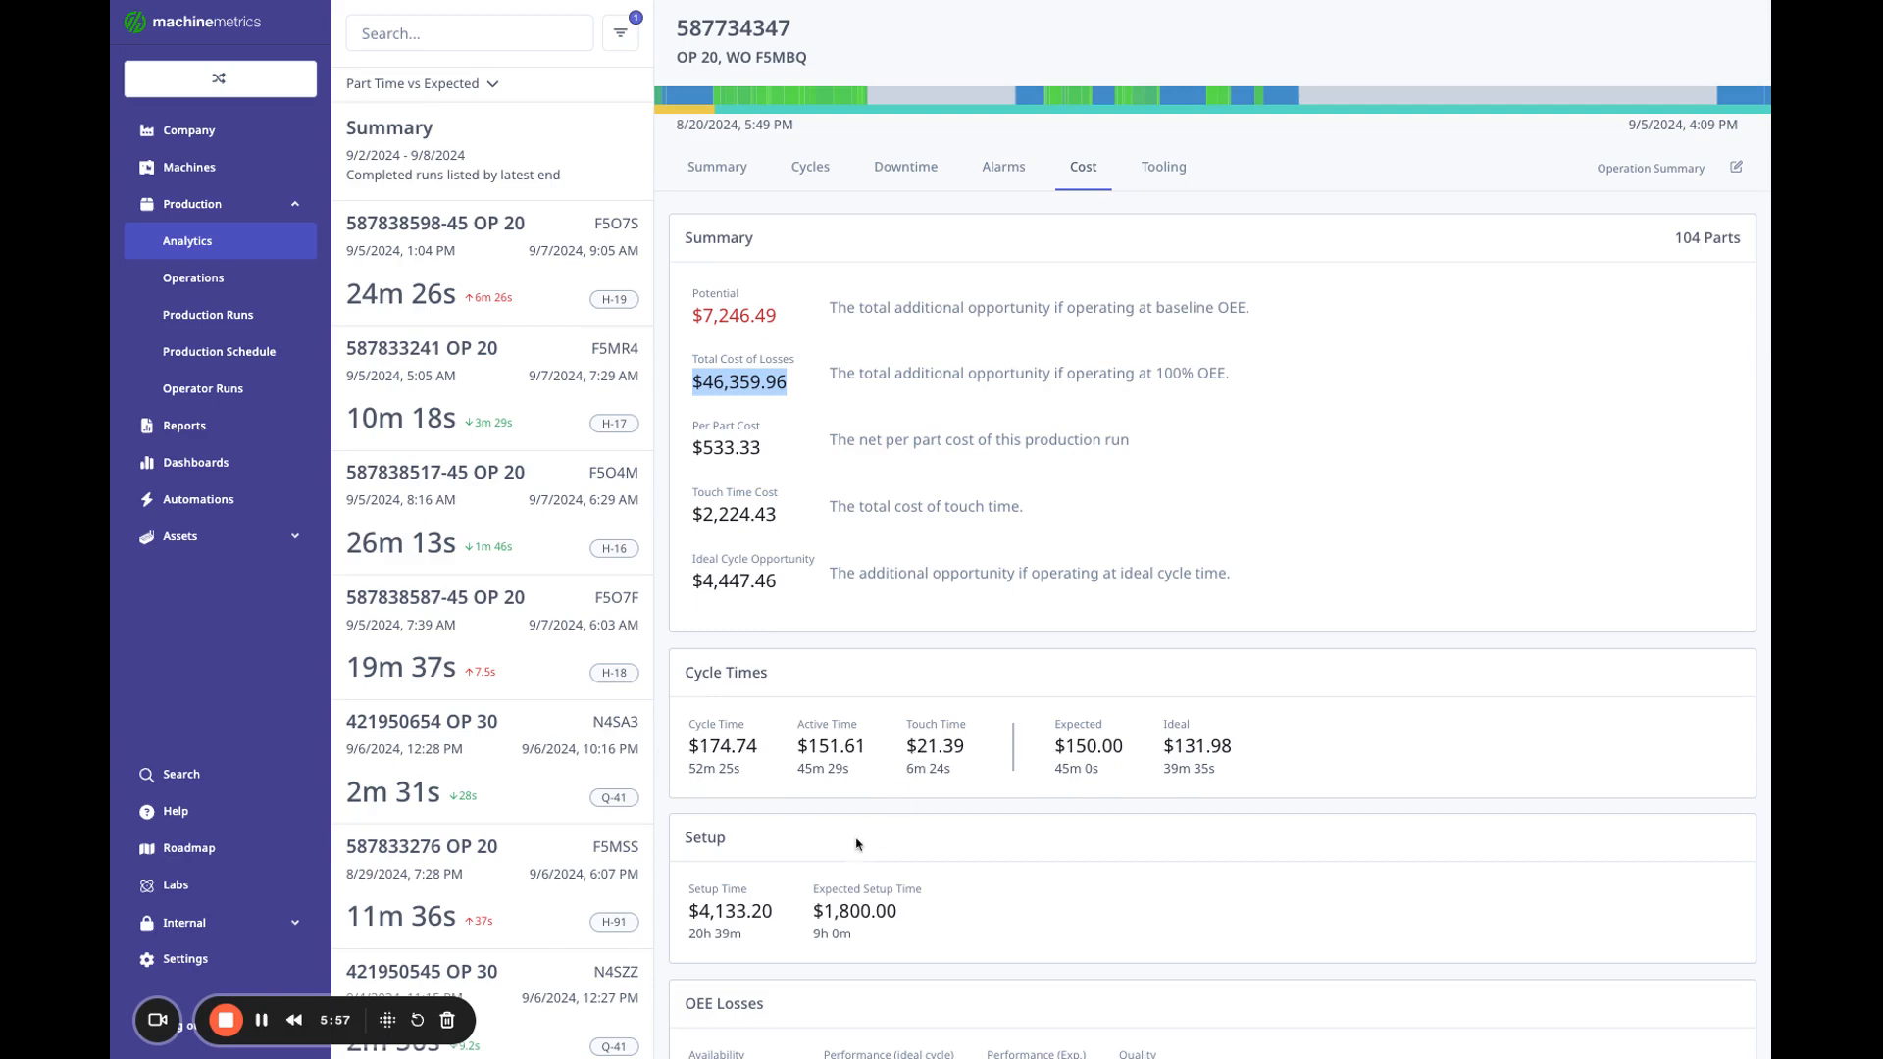
{"action": "scroll", "scroll_direction": "down", "scroll_amount": 3}
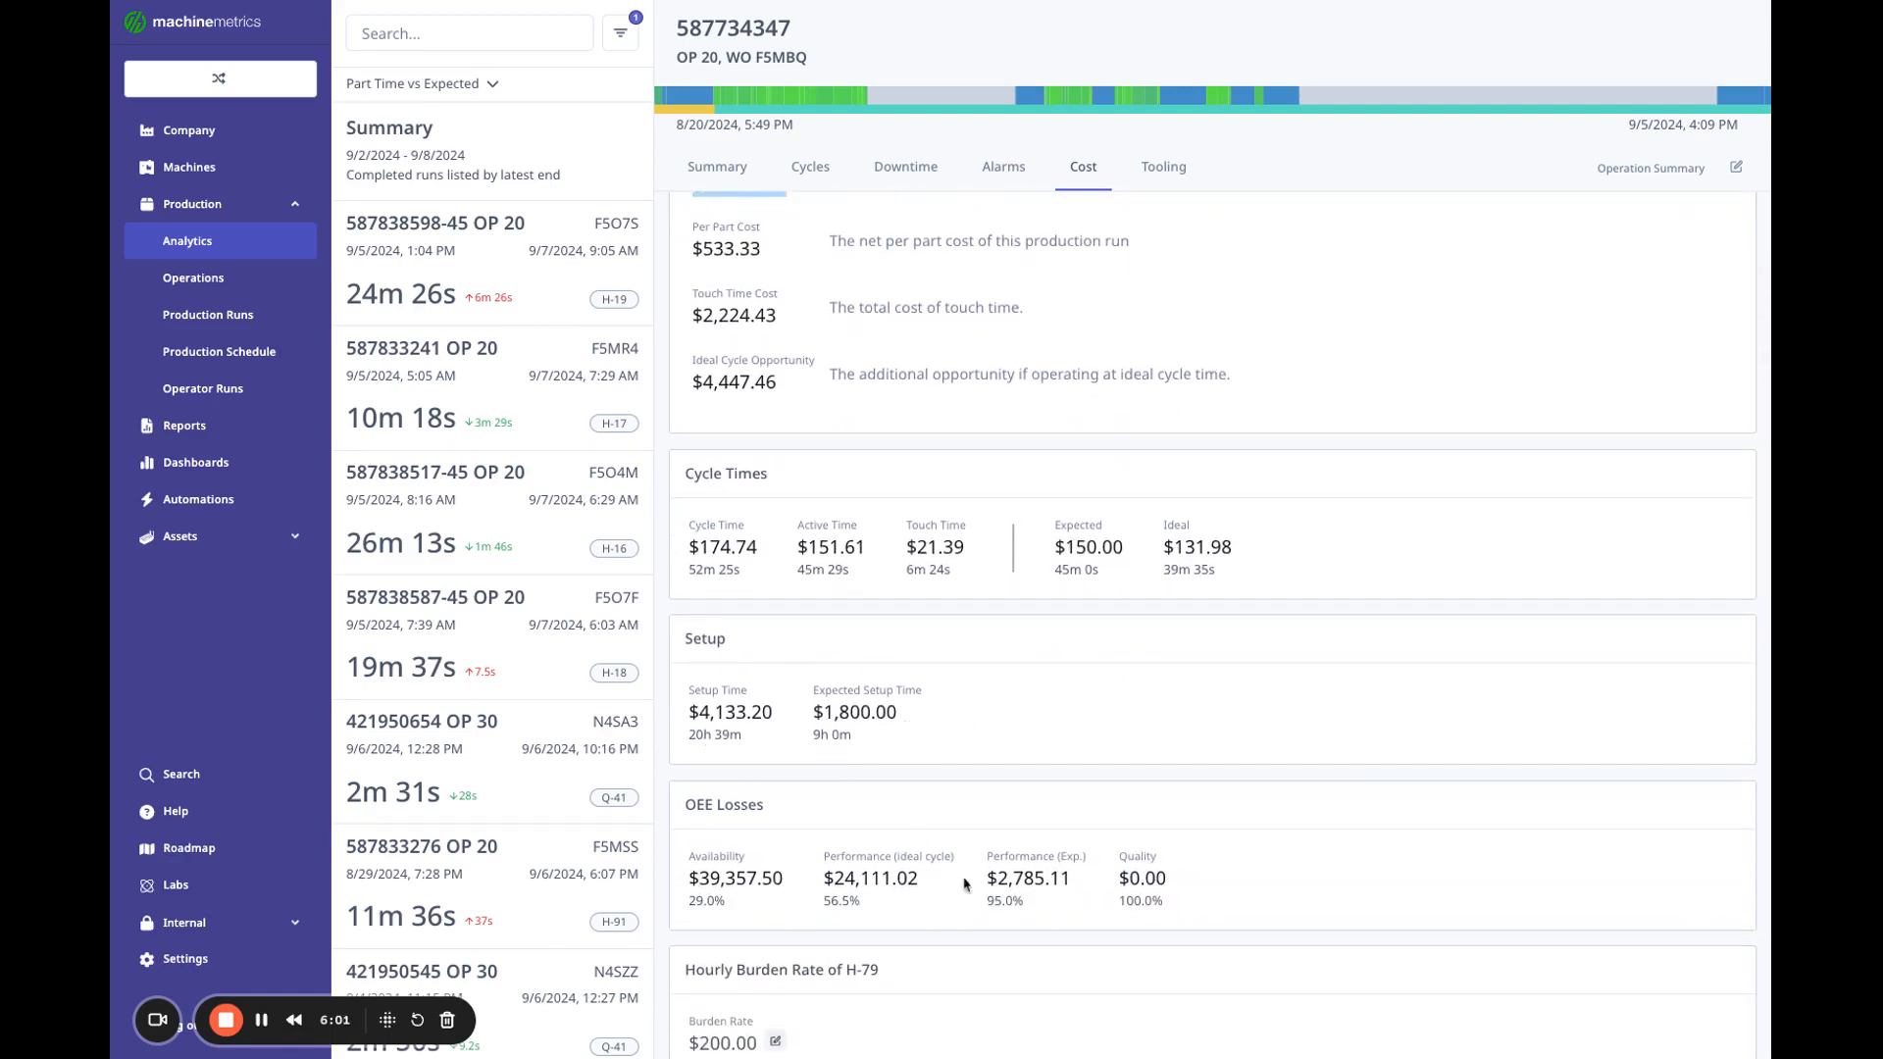
{"action": "double_click", "coordinate": [732, 878]}
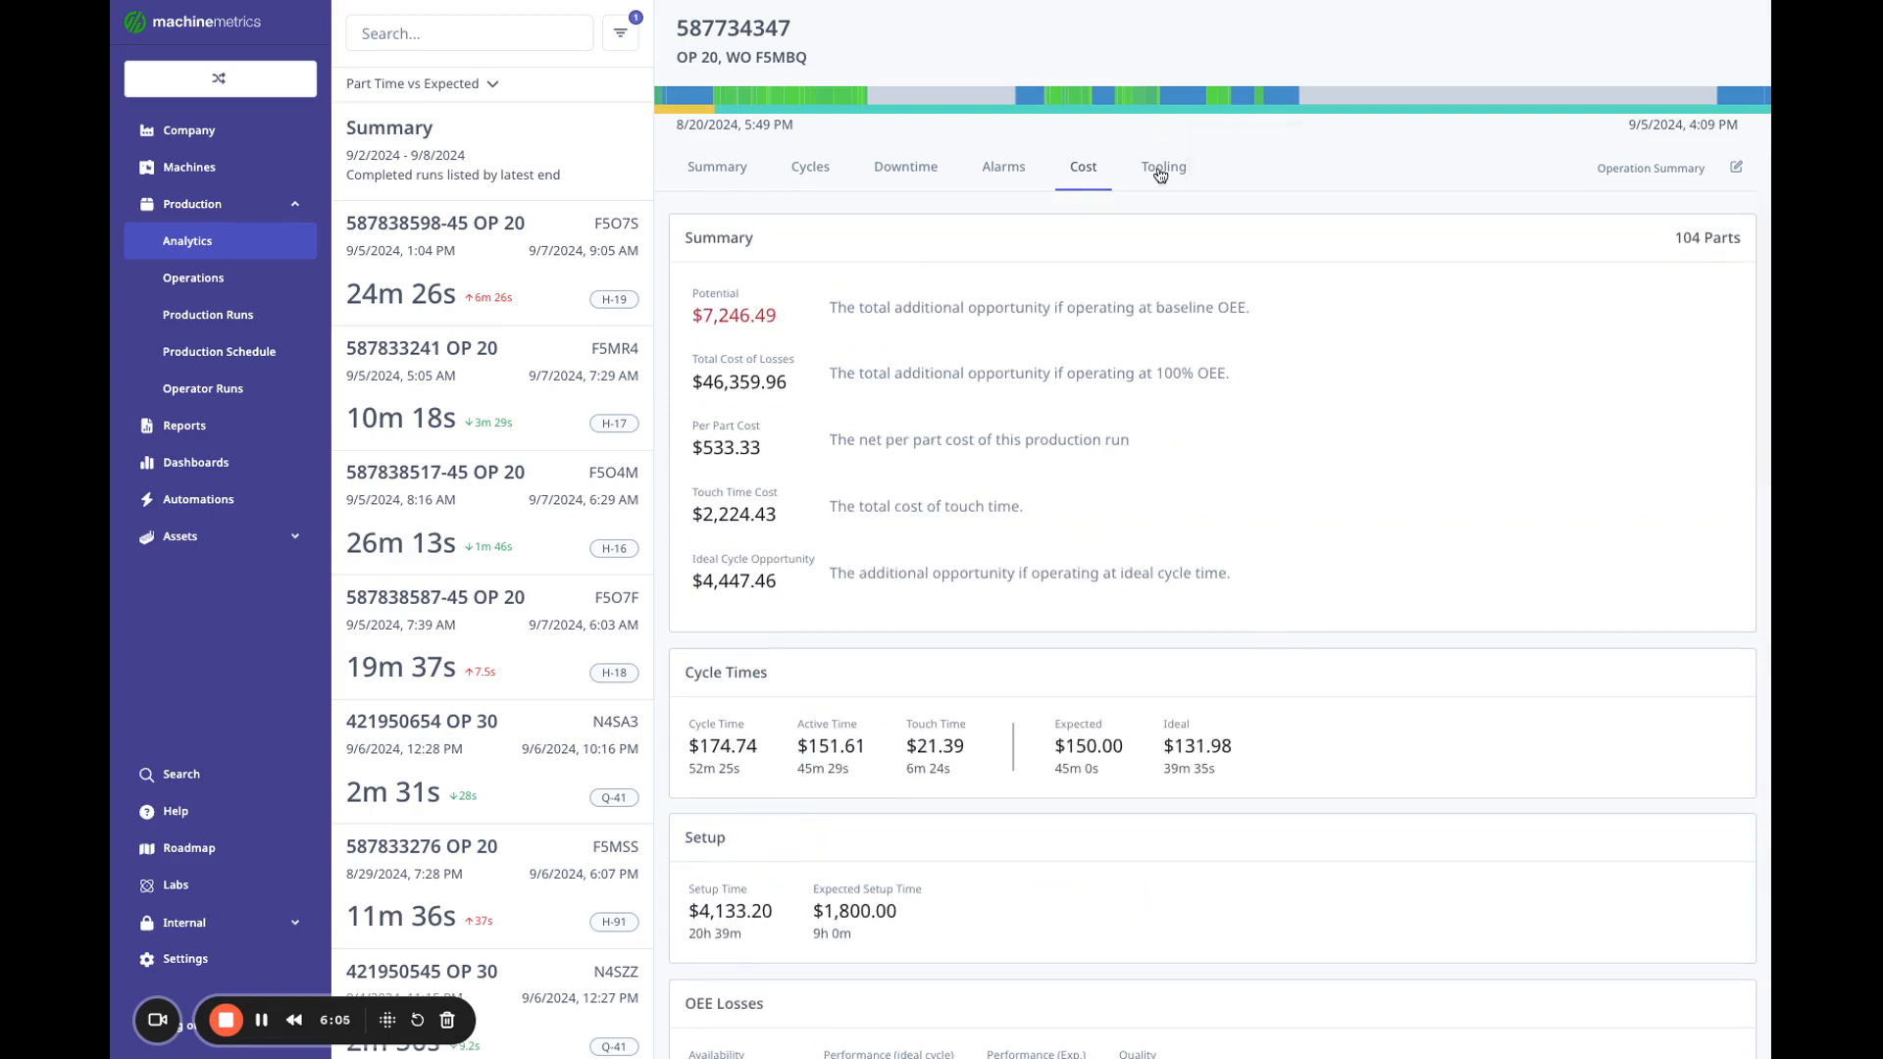
{"action": "left_click", "coordinate": [1162, 166]}
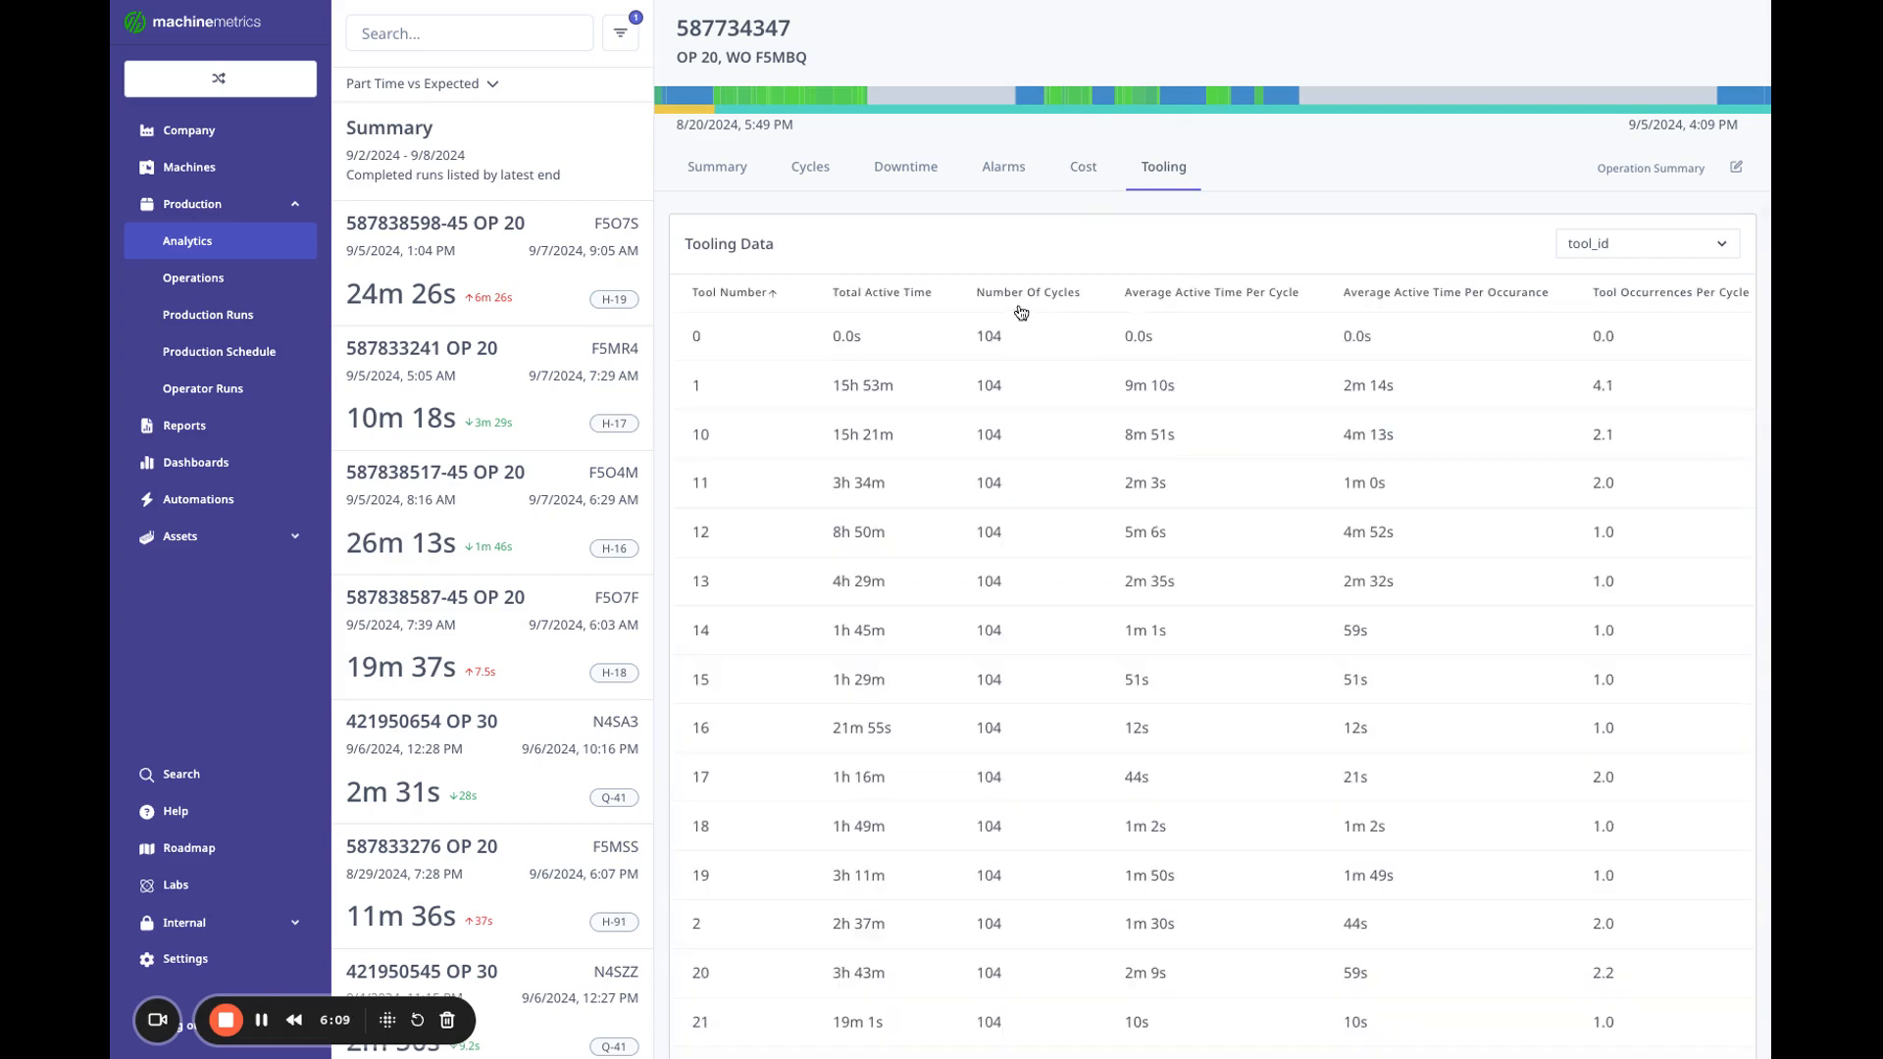
{"action": "mouse_move", "coordinate": [919, 408]}
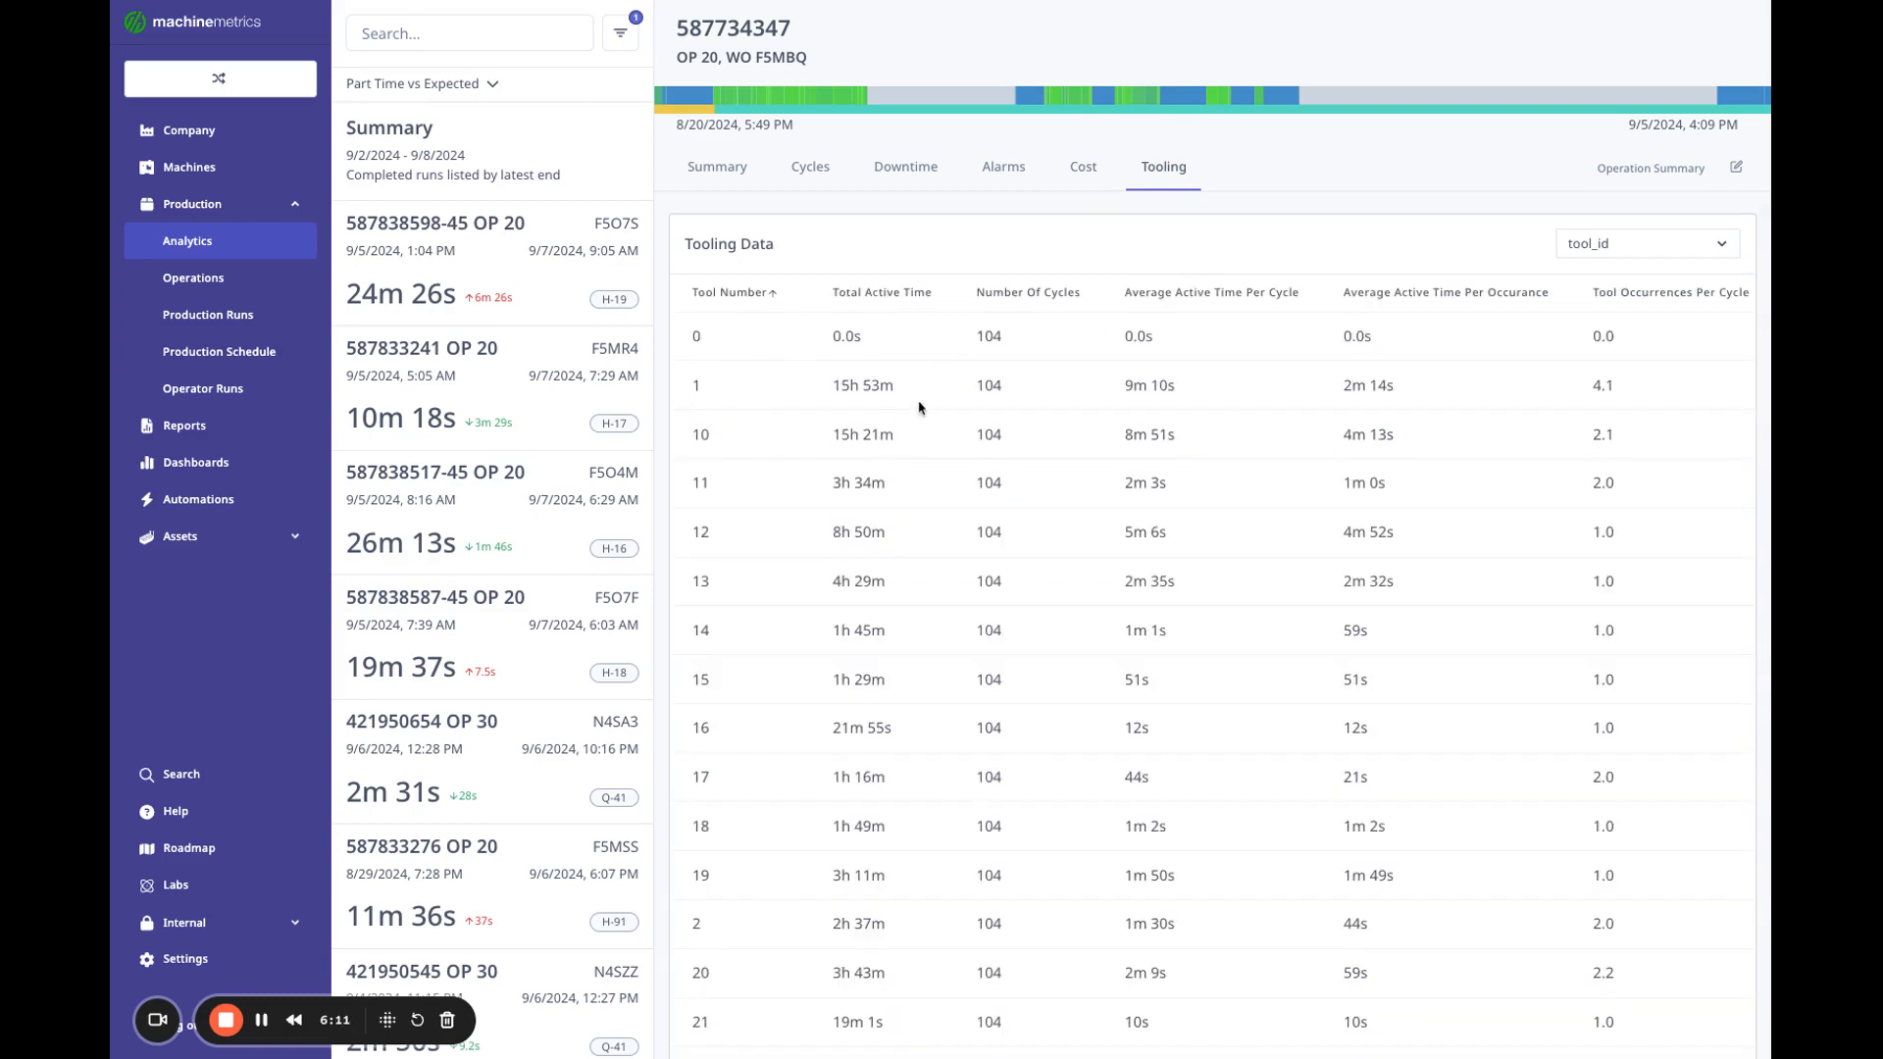
Sort the run's tools by total active time, led by tool 1 at 15h 53m.
{"action": "left_click", "coordinate": [882, 292]}
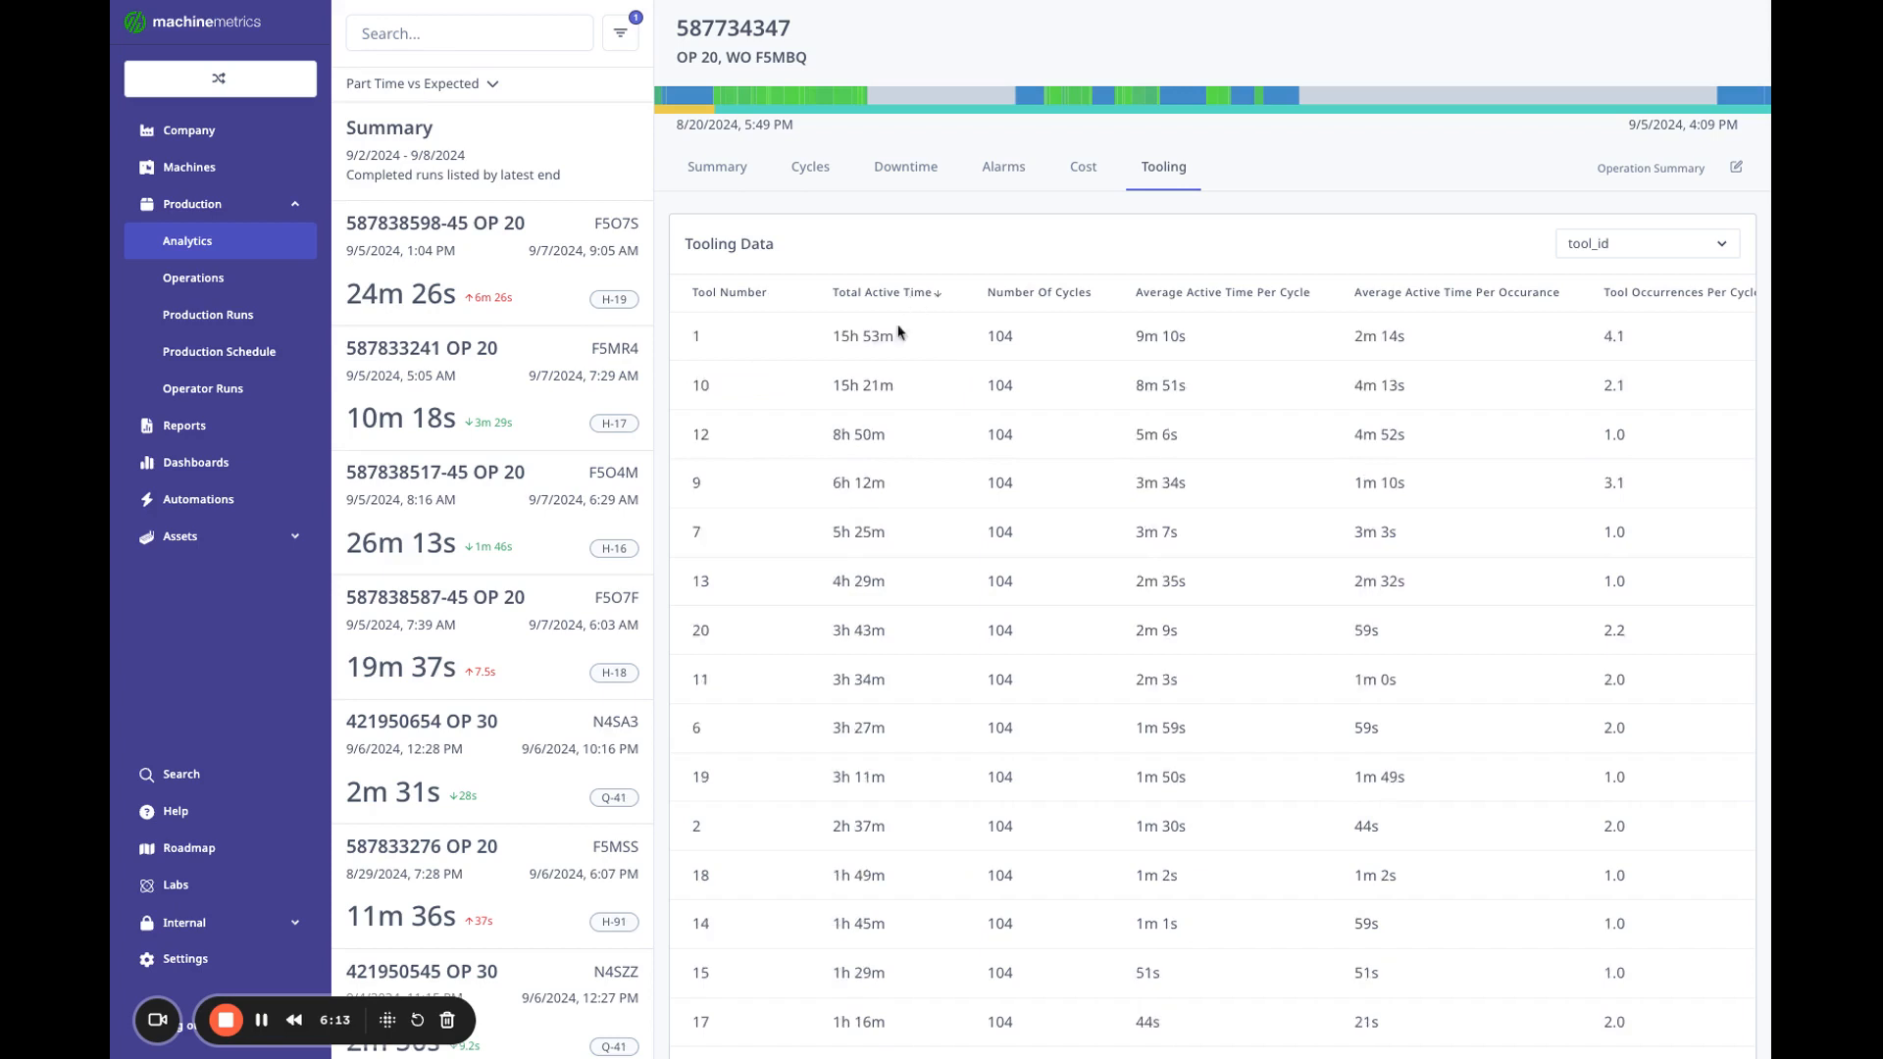
{"action": "mouse_move", "coordinate": [1456, 348]}
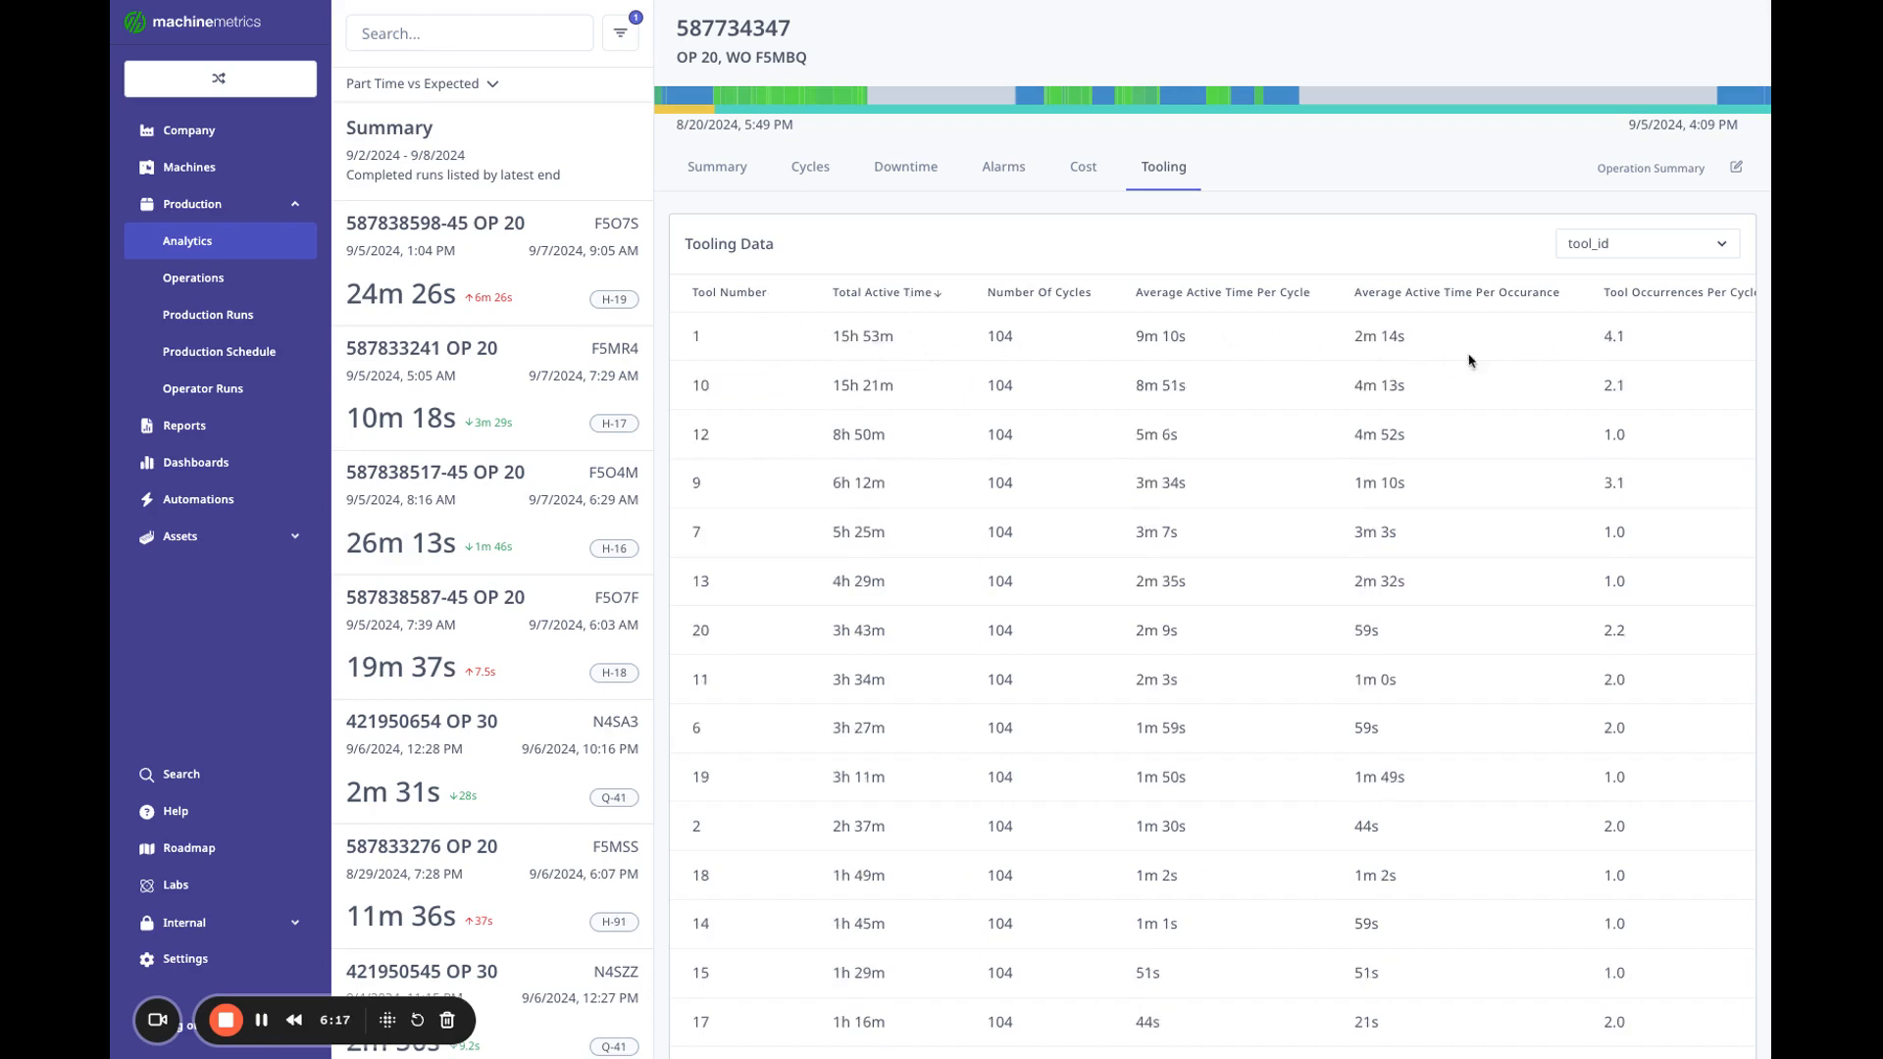
{"action": "mouse_move", "coordinate": [1253, 323]}
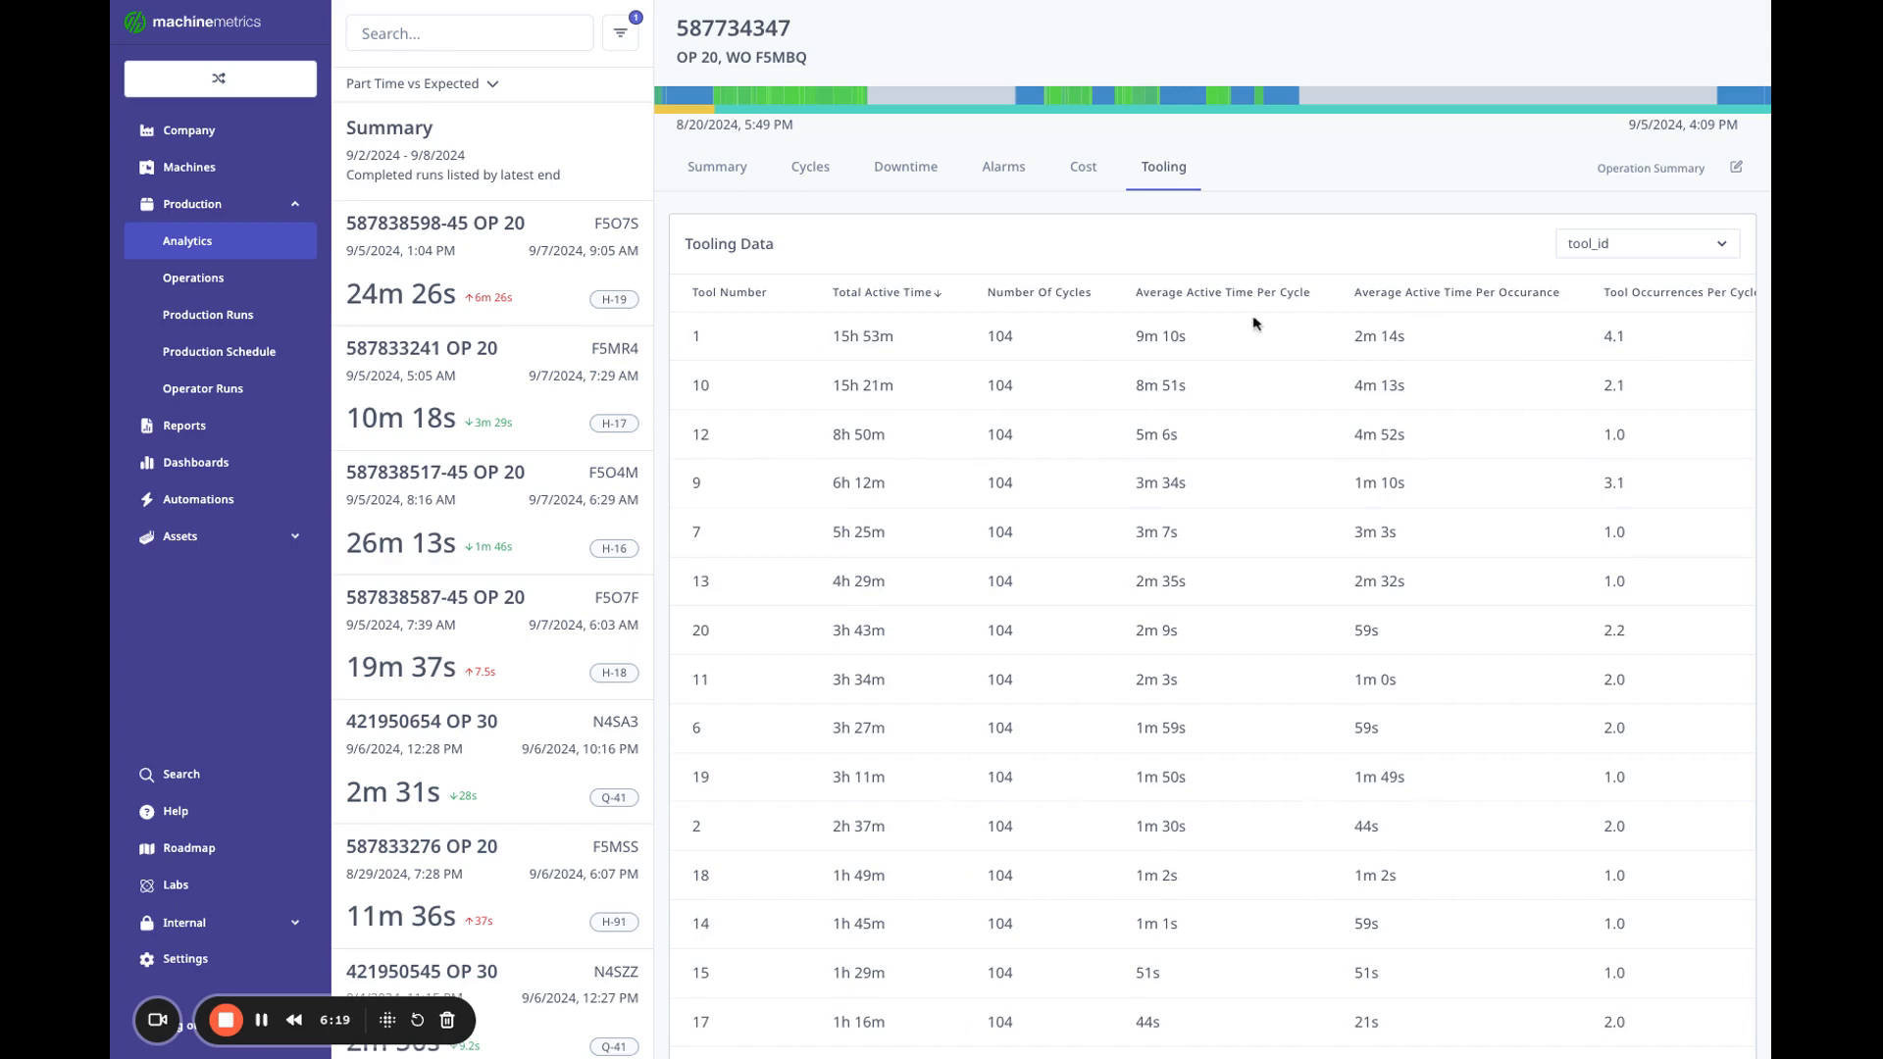
{"action": "scroll", "scroll_direction": "down", "scroll_amount": 3}
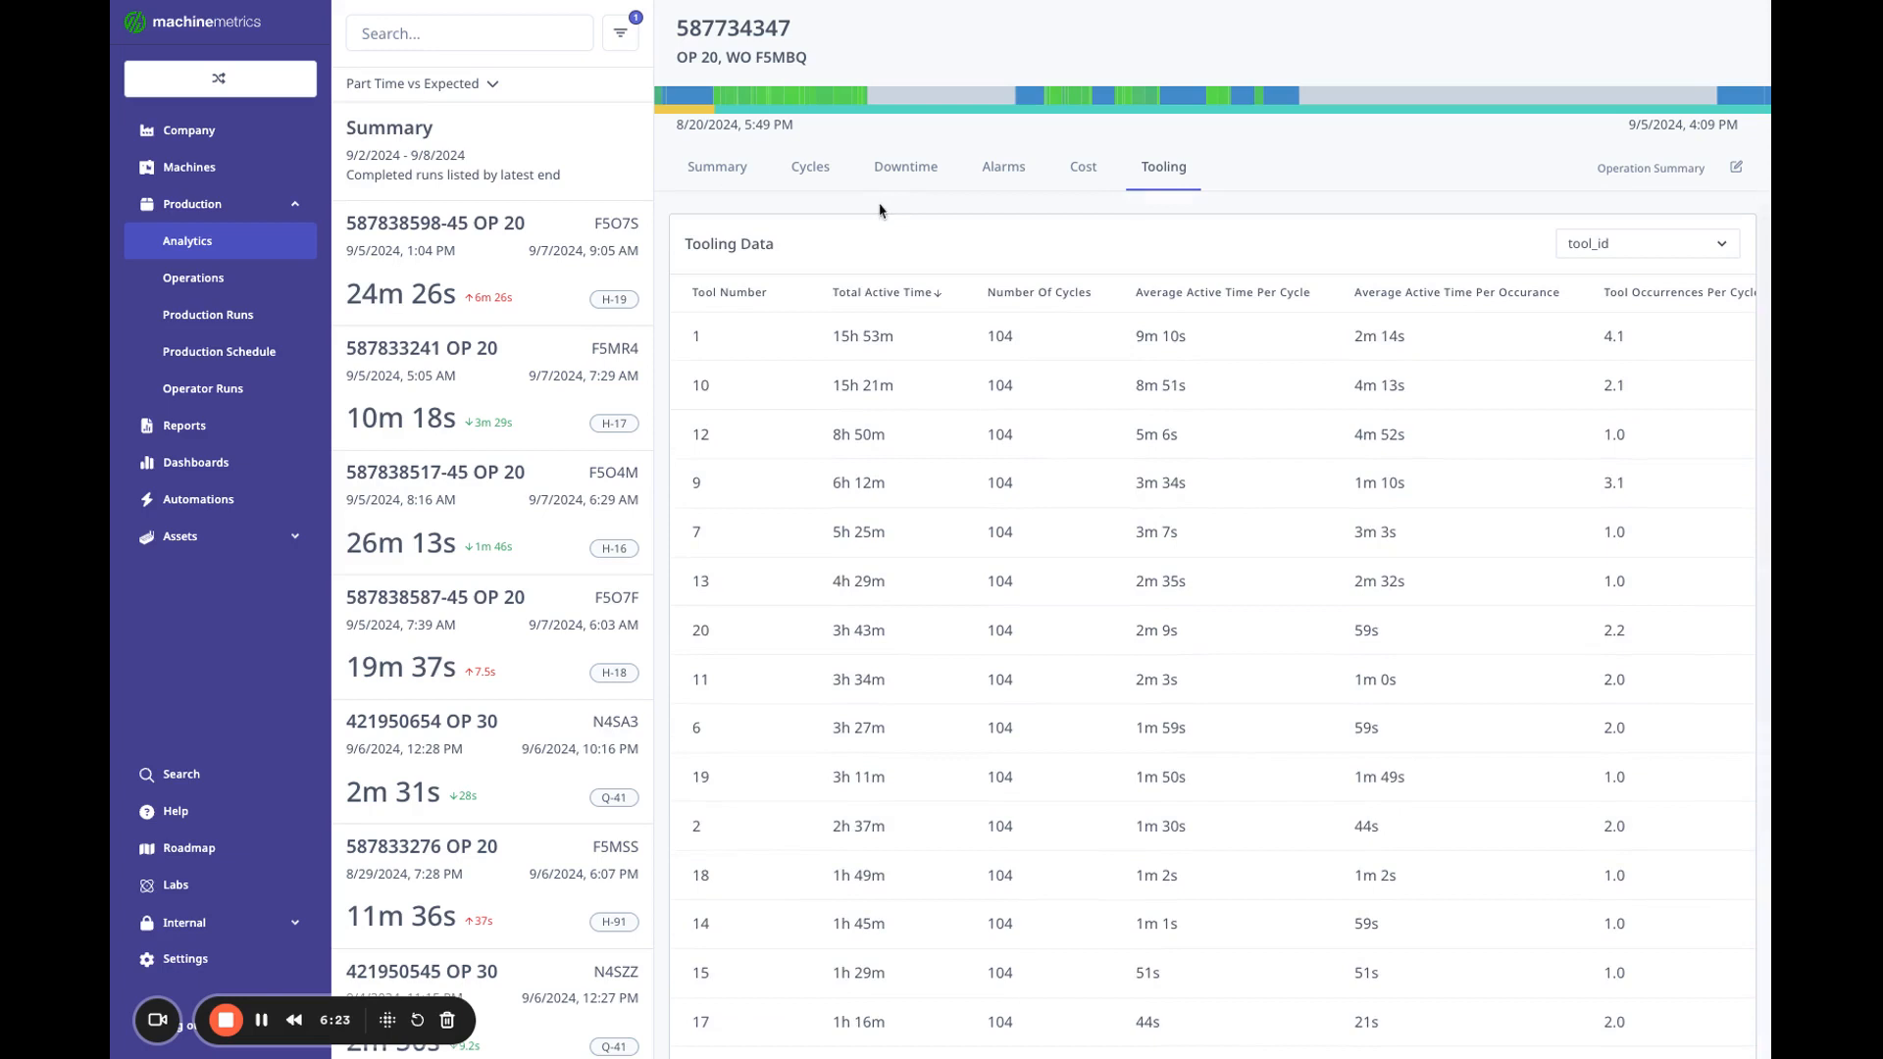
{"action": "mouse_move", "coordinate": [1654, 178]}
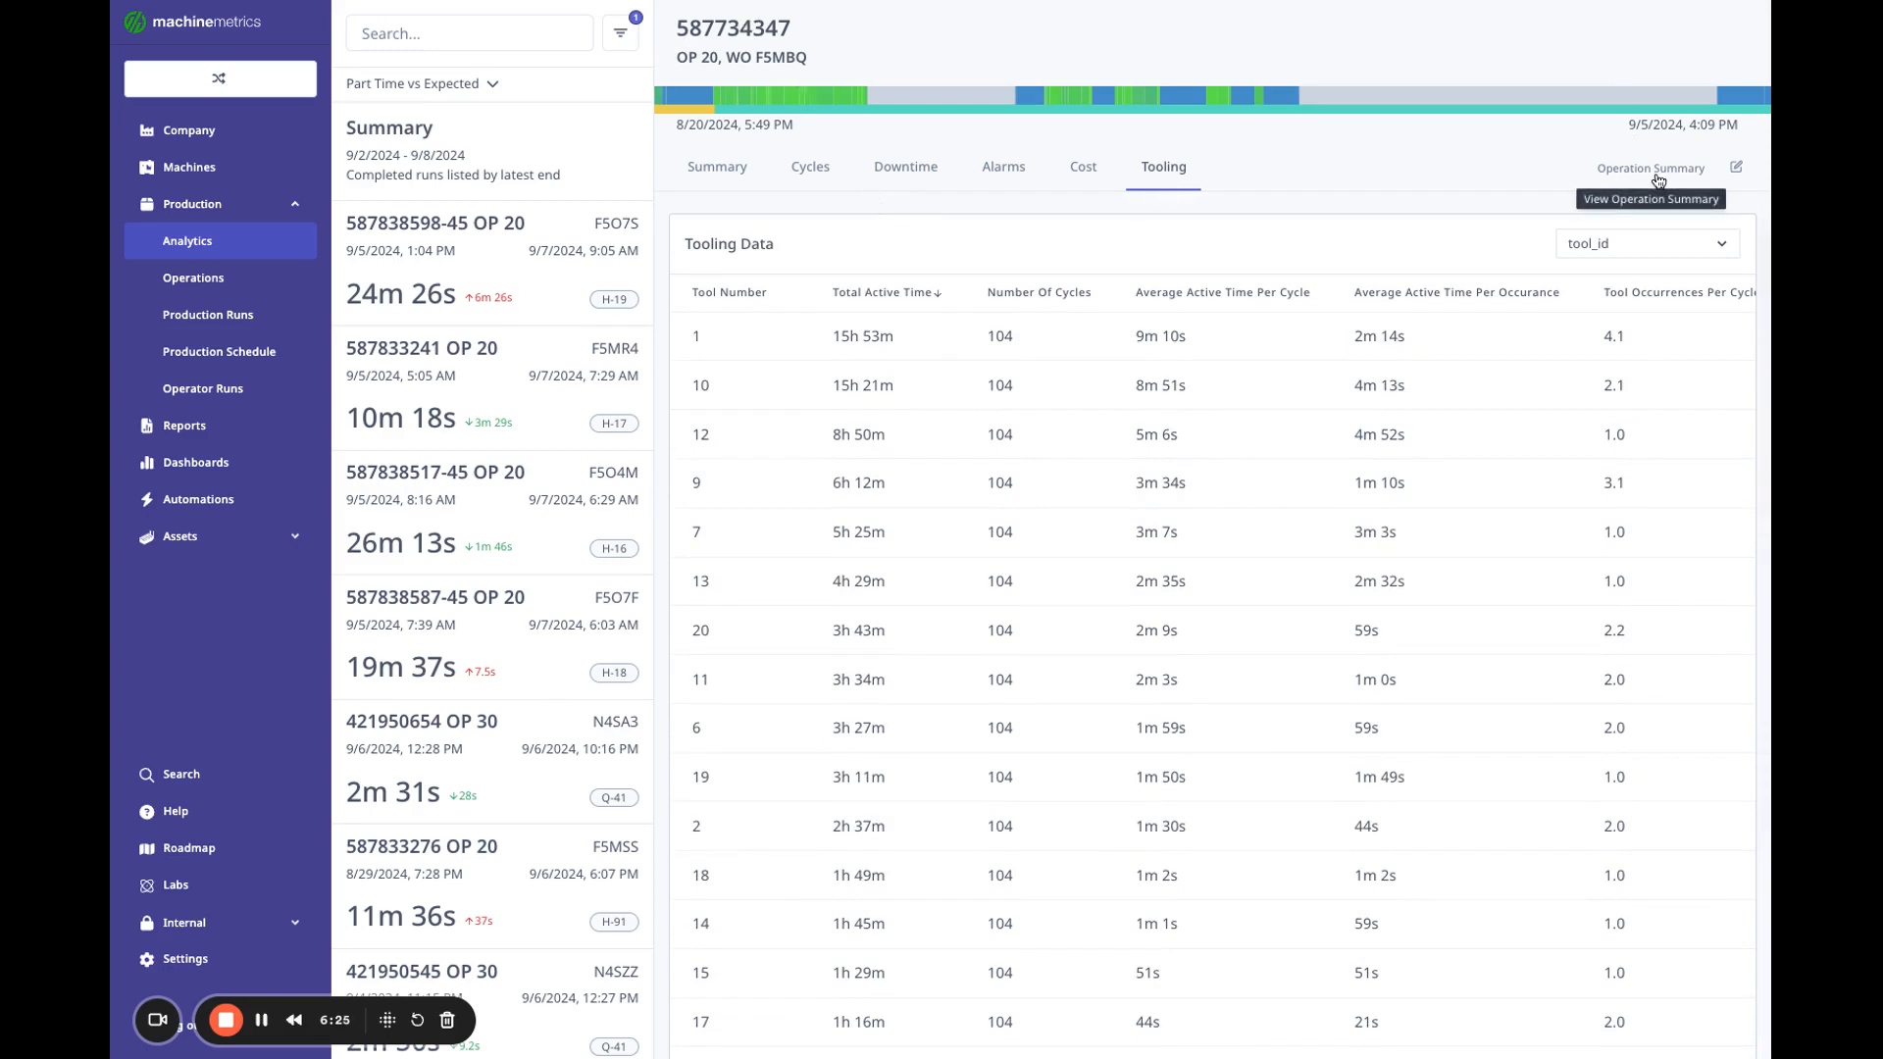
{"action": "mouse_move", "coordinate": [1636, 98]}
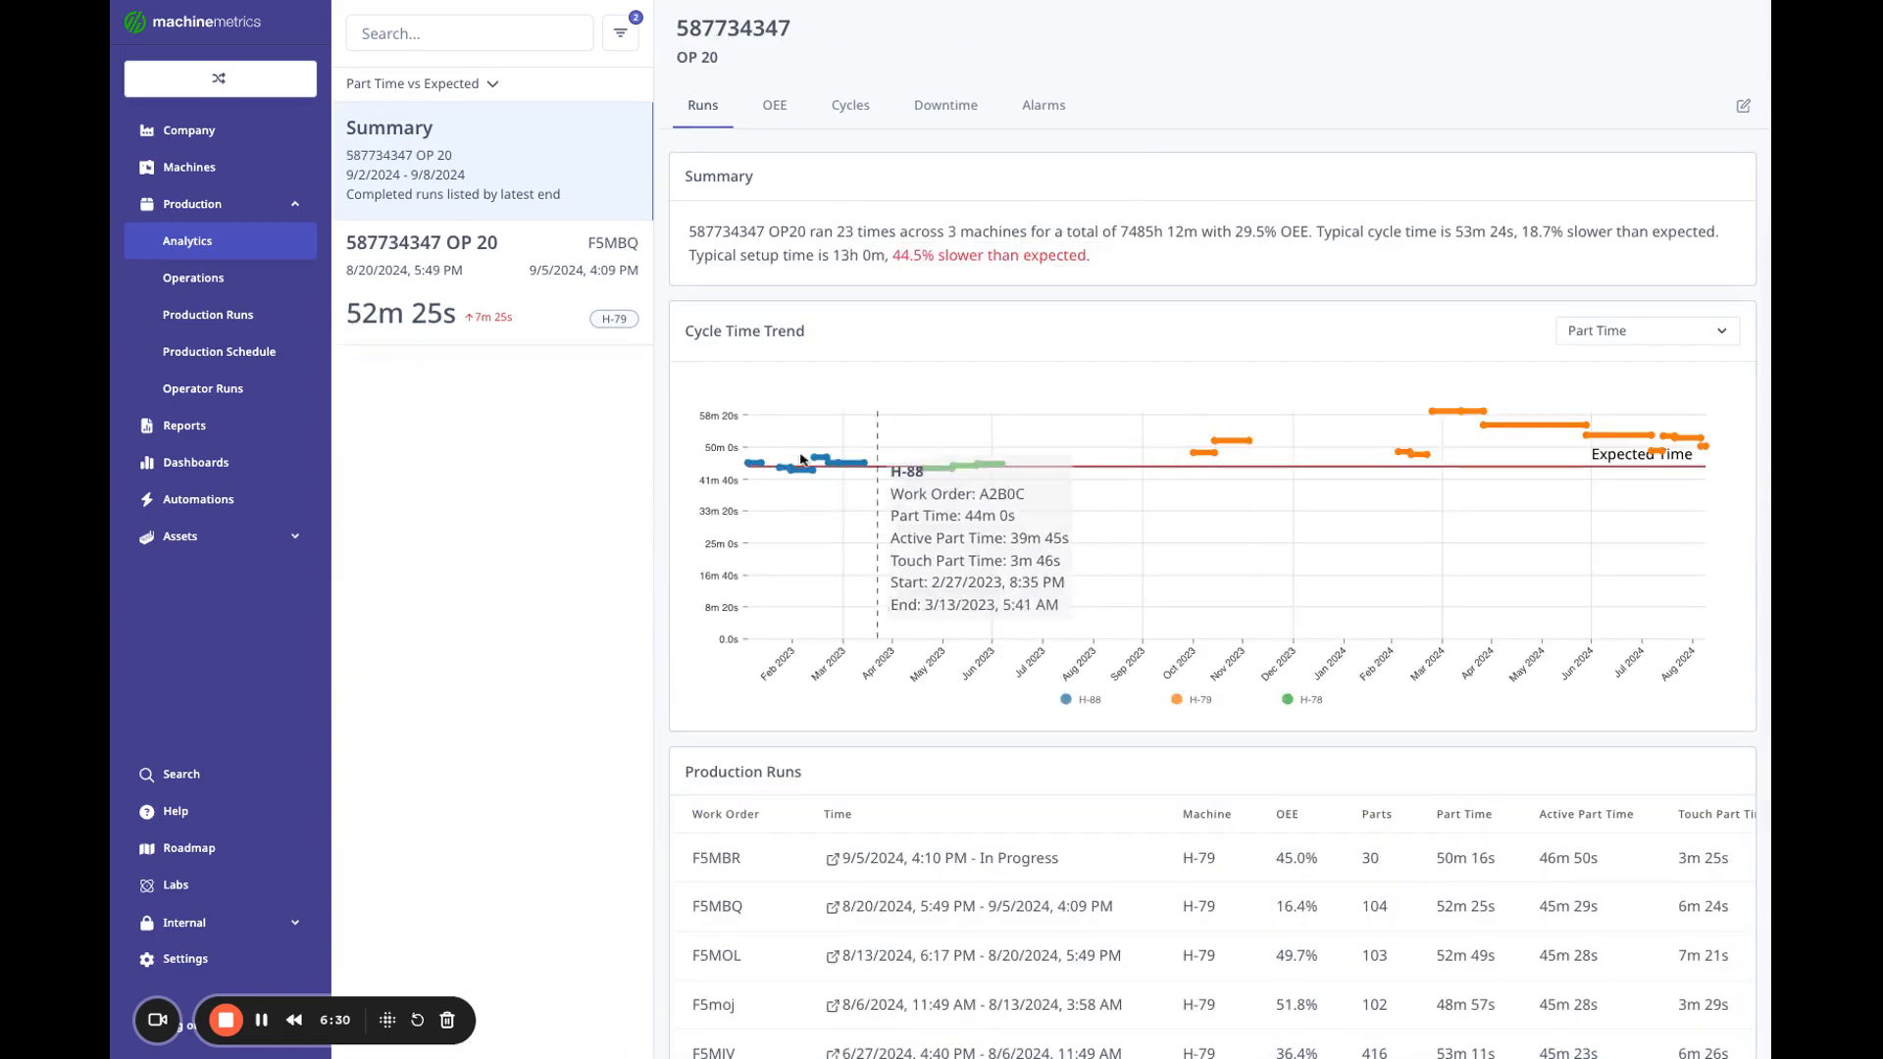
{"action": "mouse_move", "coordinate": [1423, 427]}
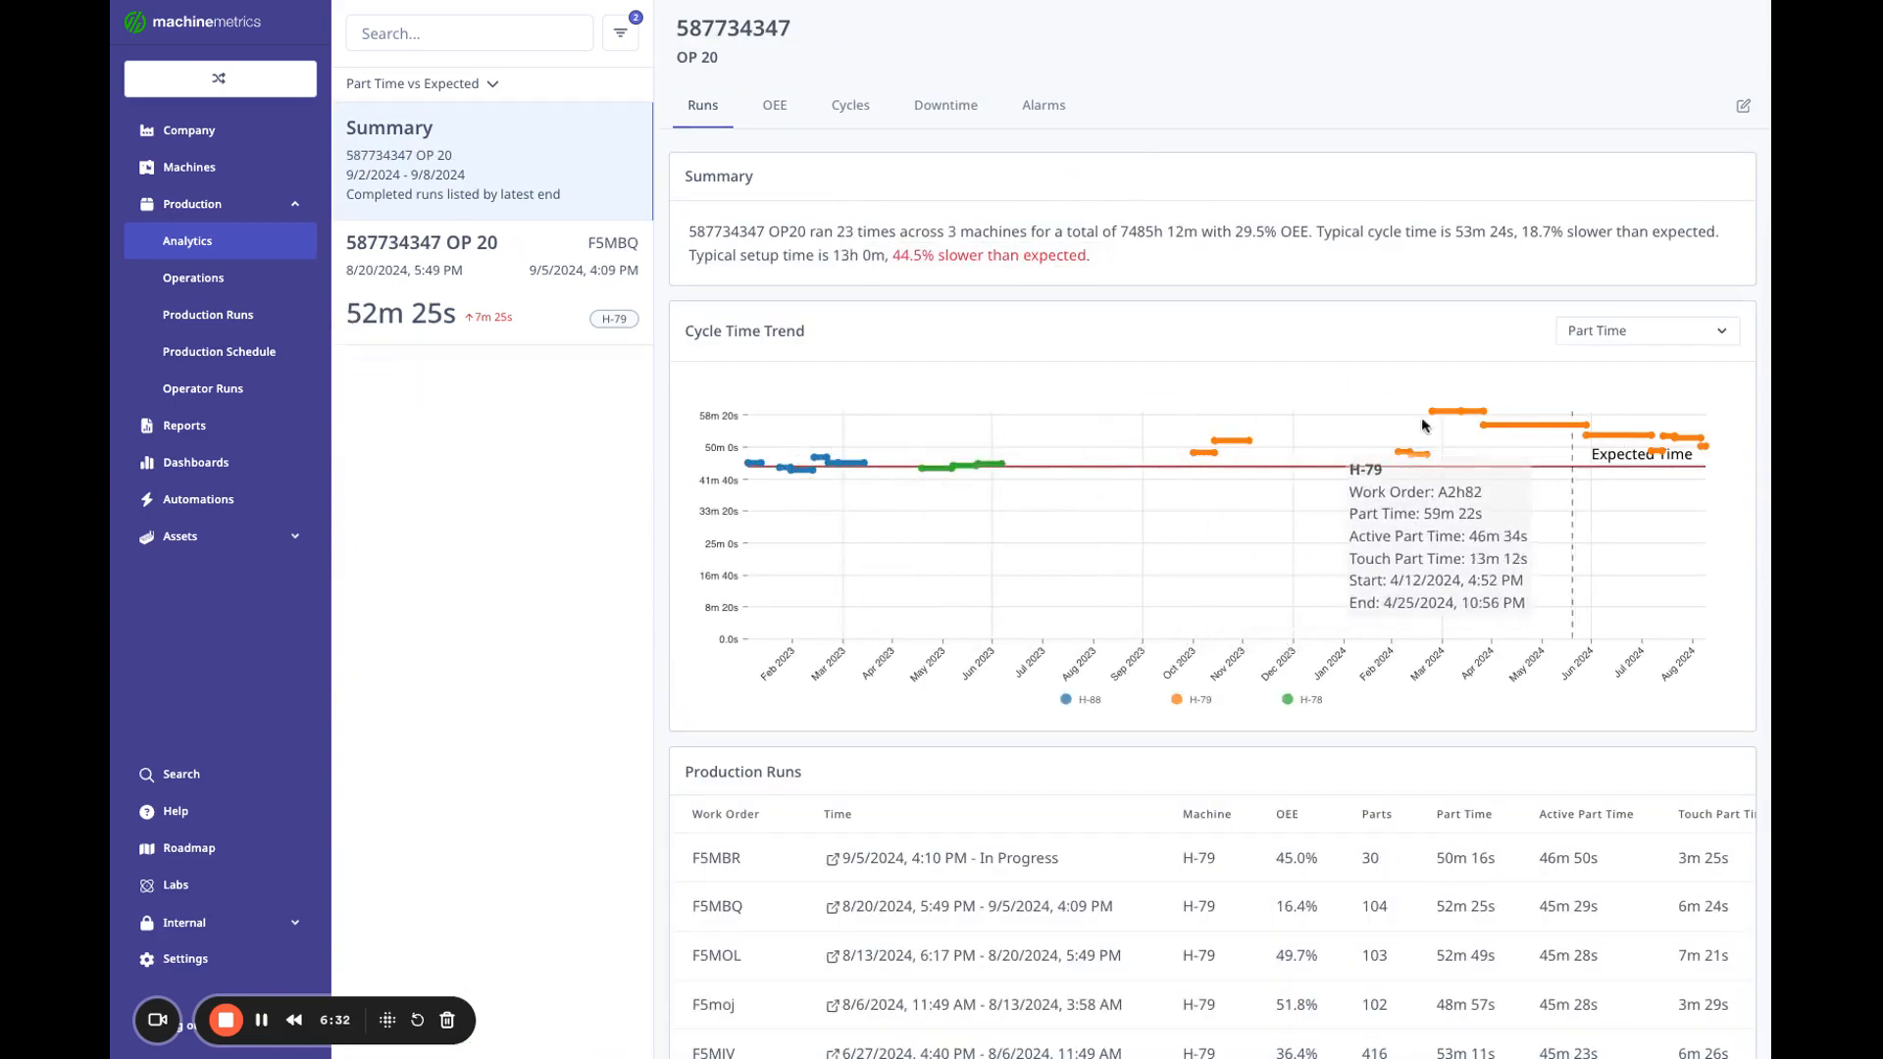
{"action": "mouse_move", "coordinate": [1157, 673]}
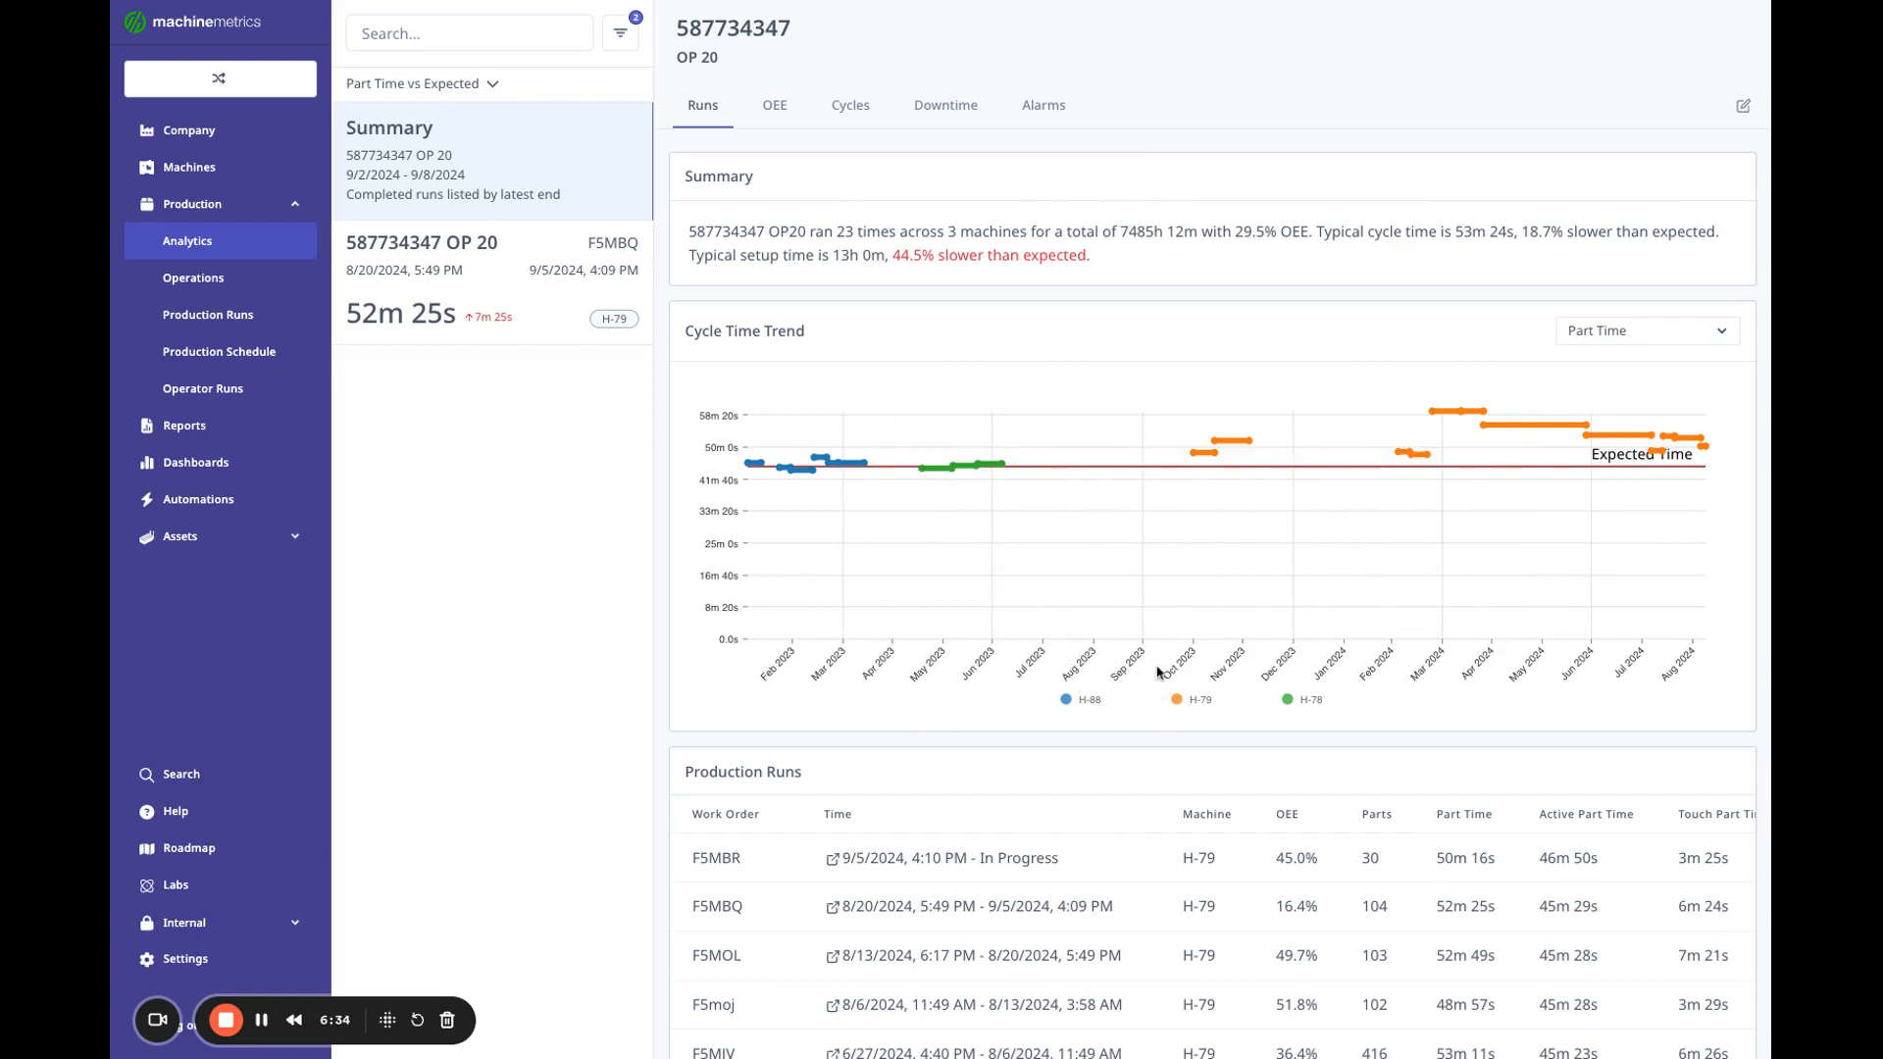
Plot 587734347 OP 20's cycle time trend as Active Part Time, then Touch Part Time.
{"action": "left_click_drag", "start_coordinate": [689, 230], "coordinate": [999, 230]}
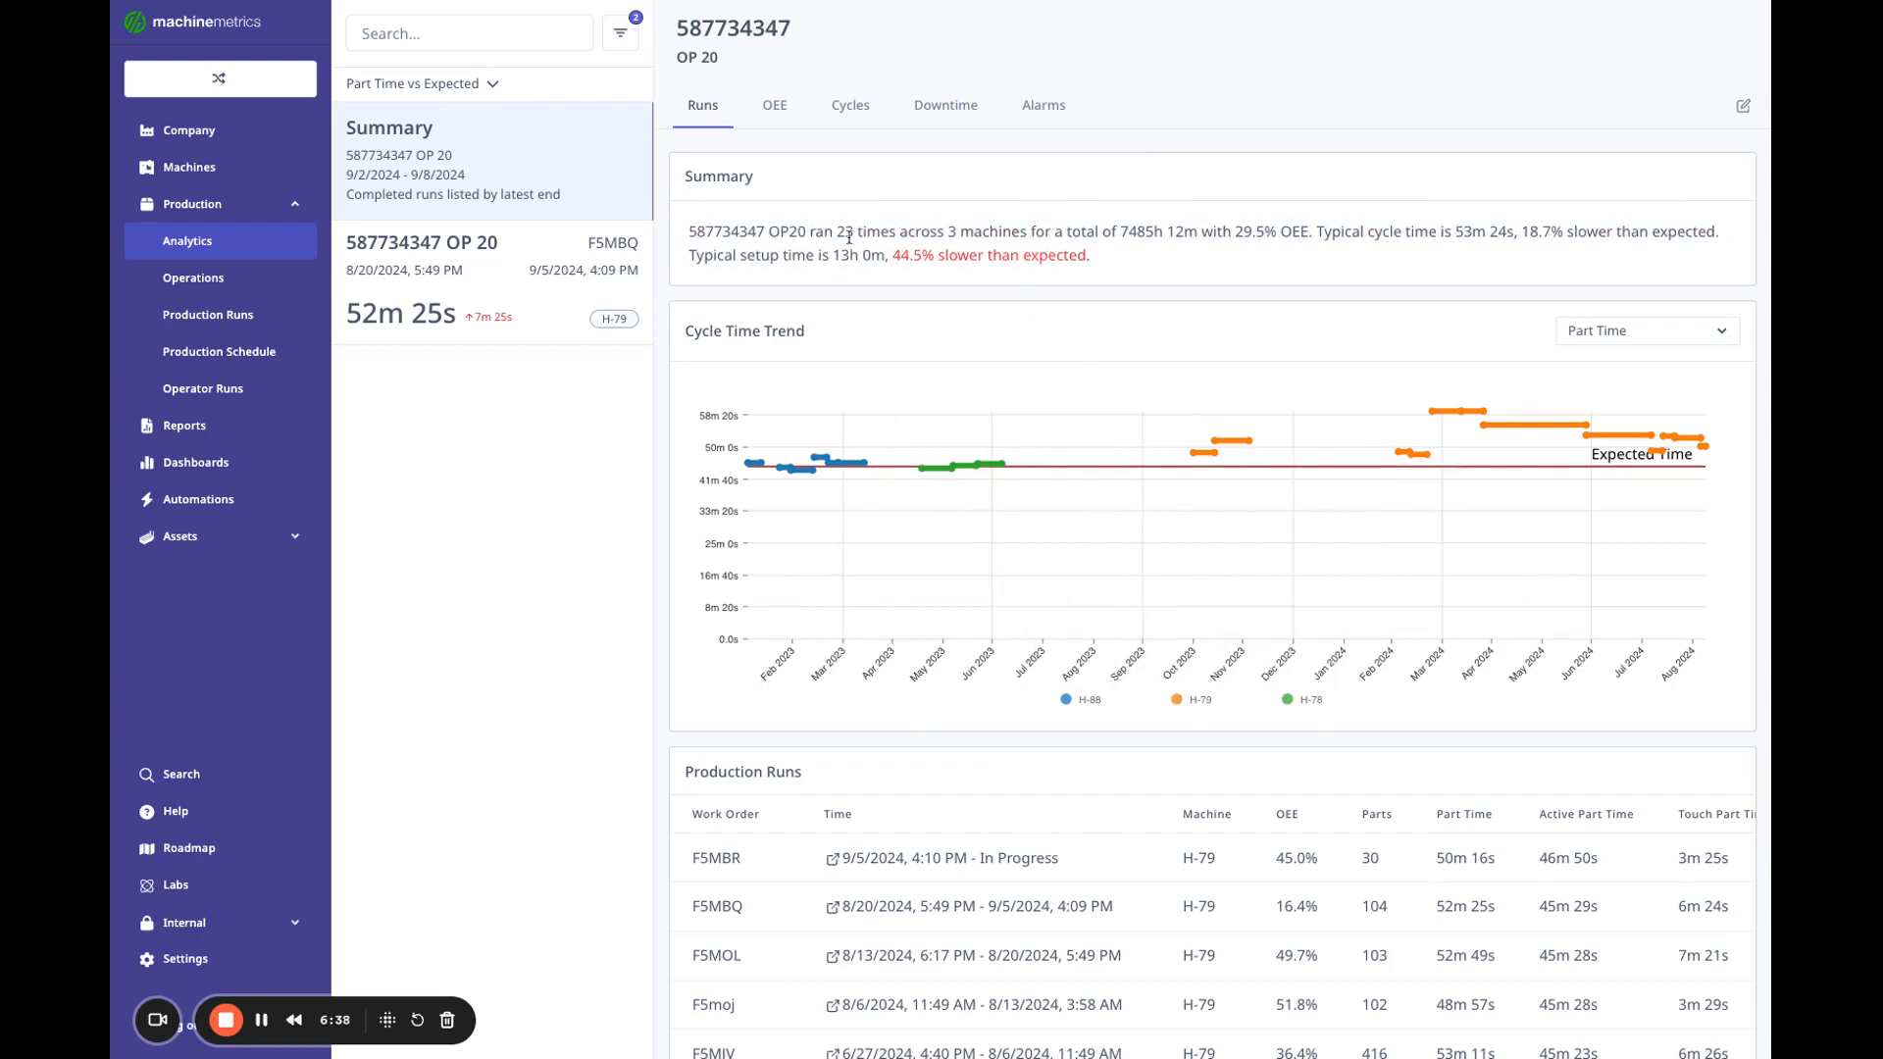
{"action": "mouse_move", "coordinate": [1197, 248]}
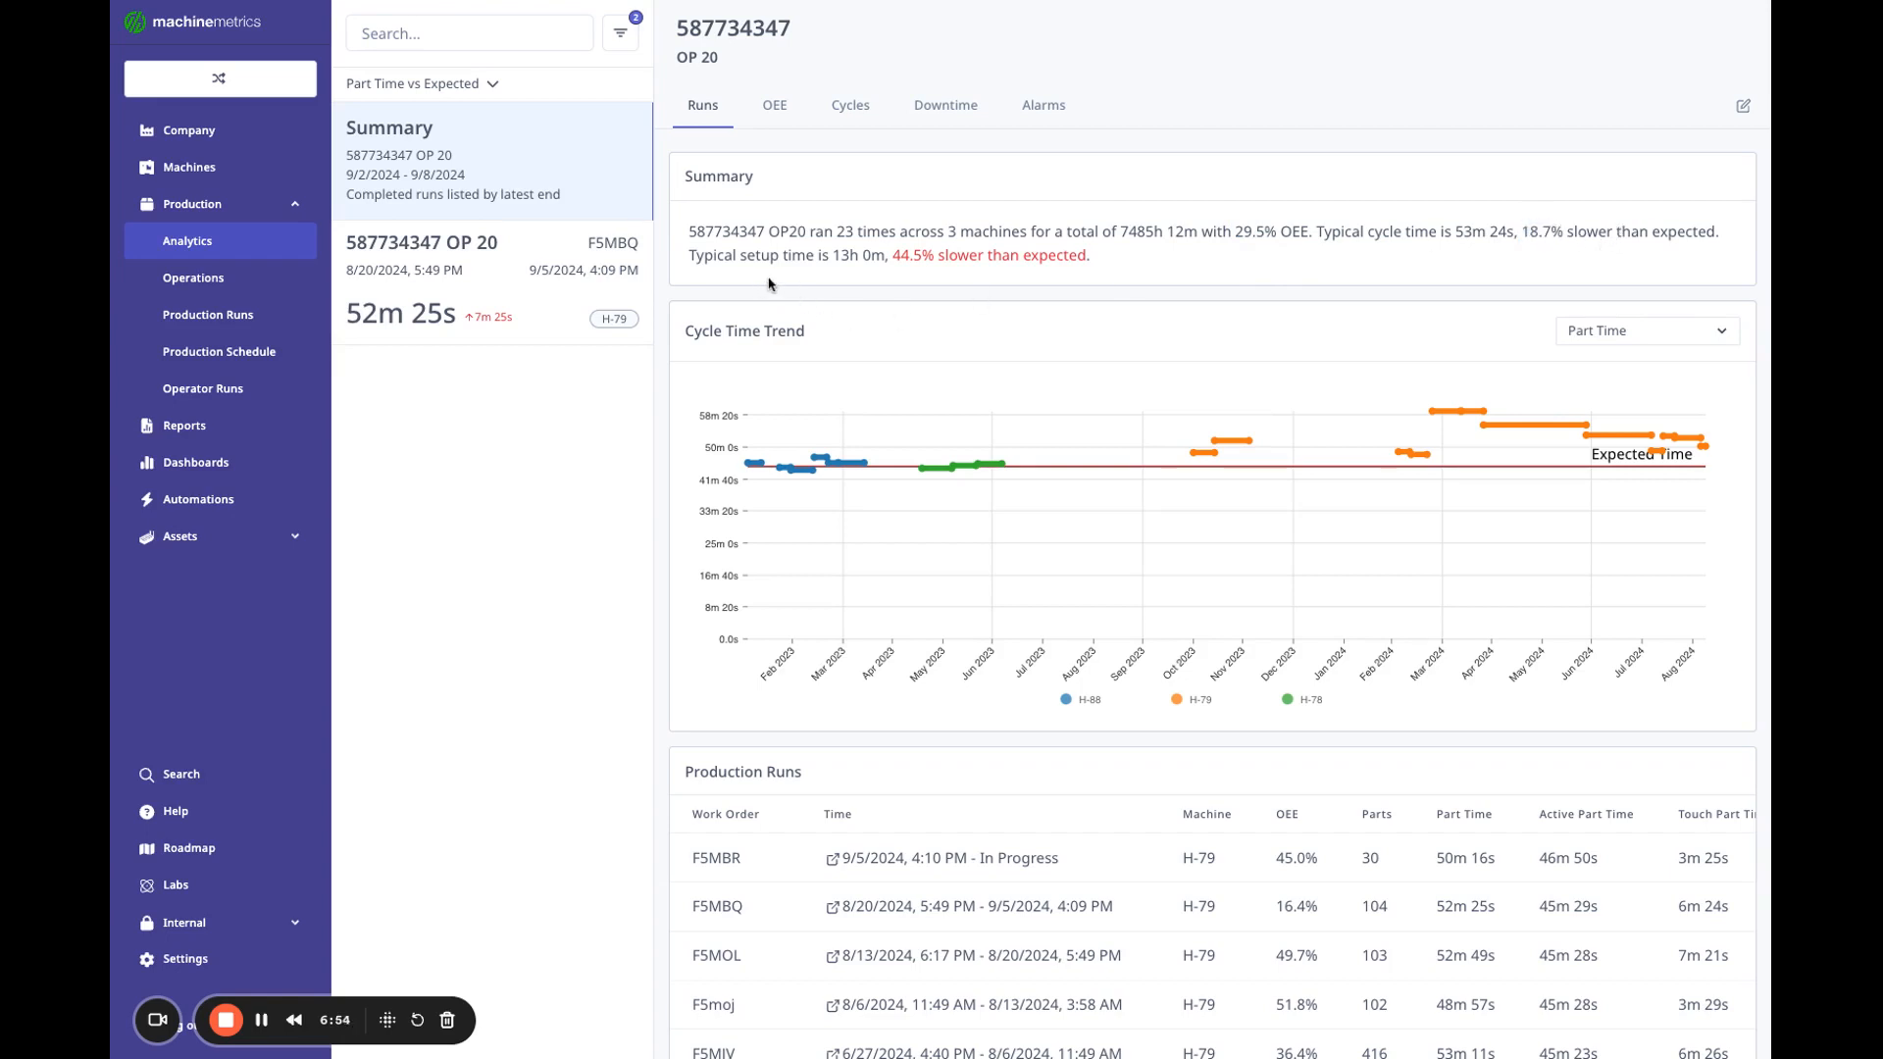
{"action": "mouse_move", "coordinate": [841, 273]}
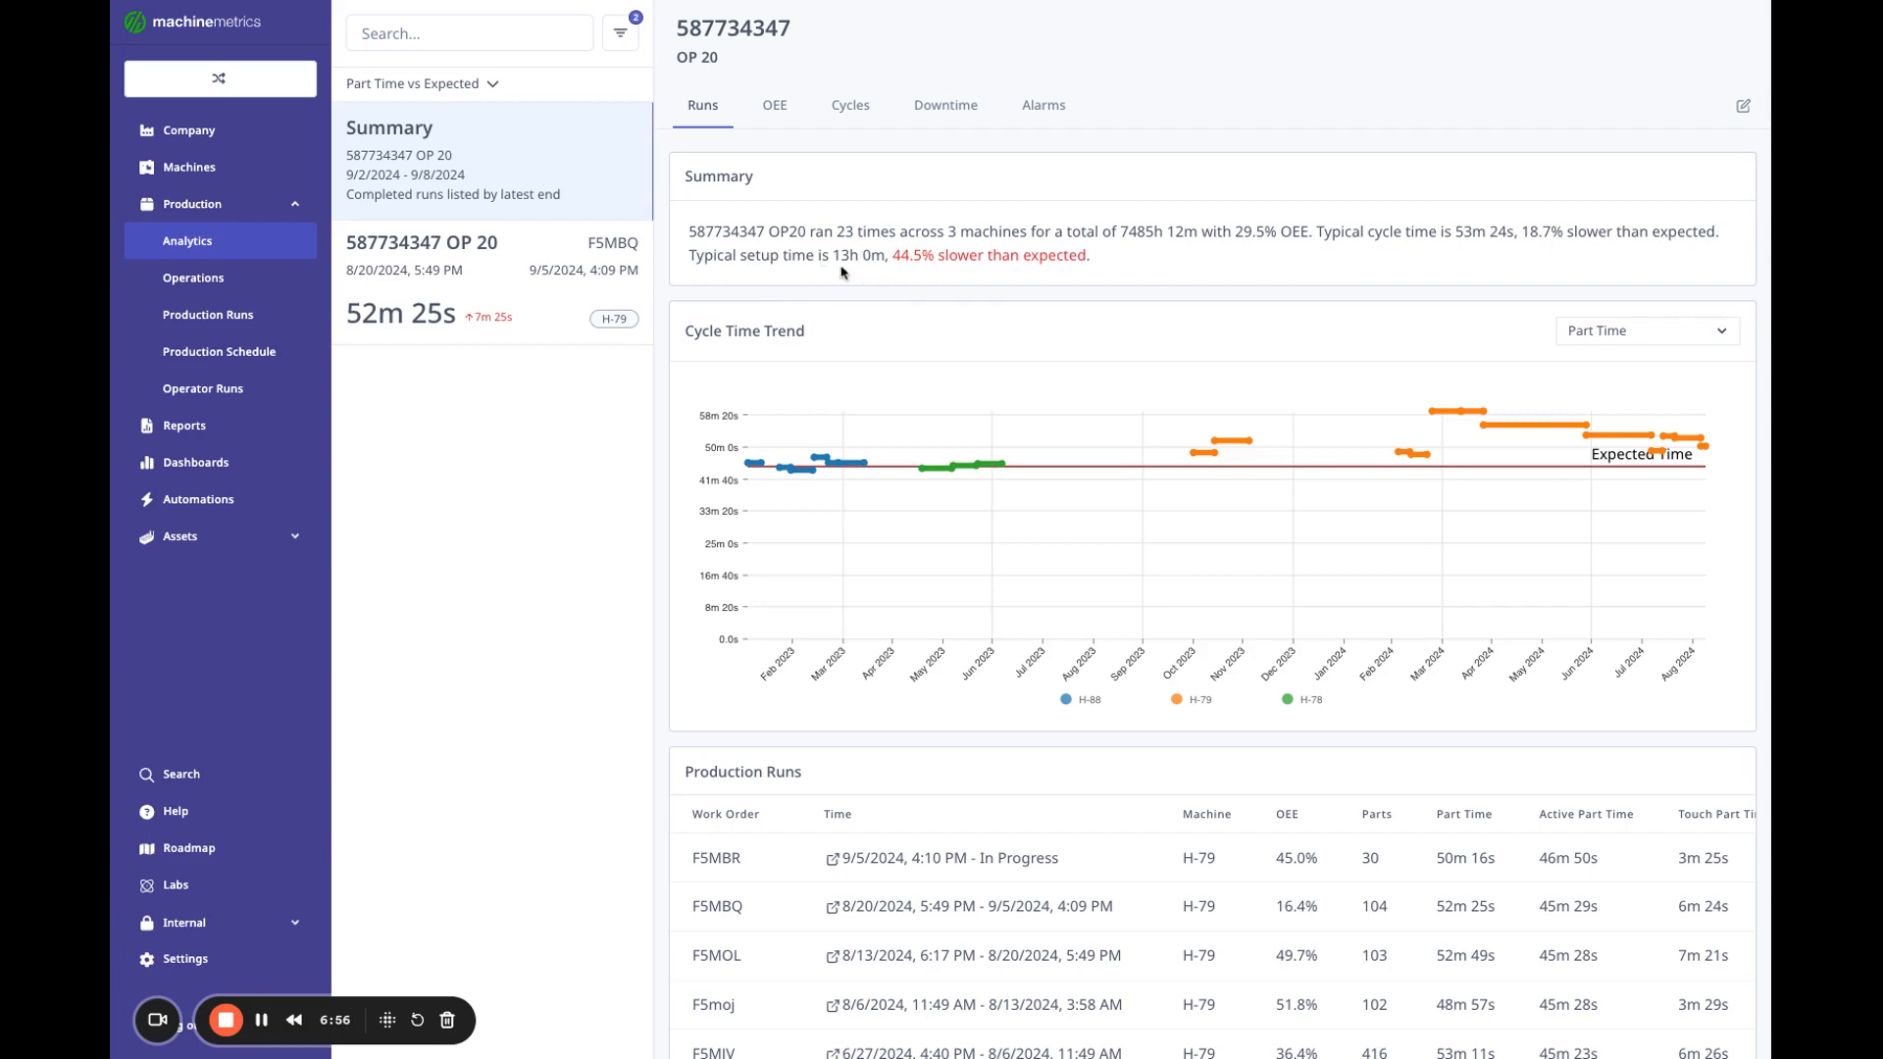
{"action": "mouse_move", "coordinate": [1027, 263]}
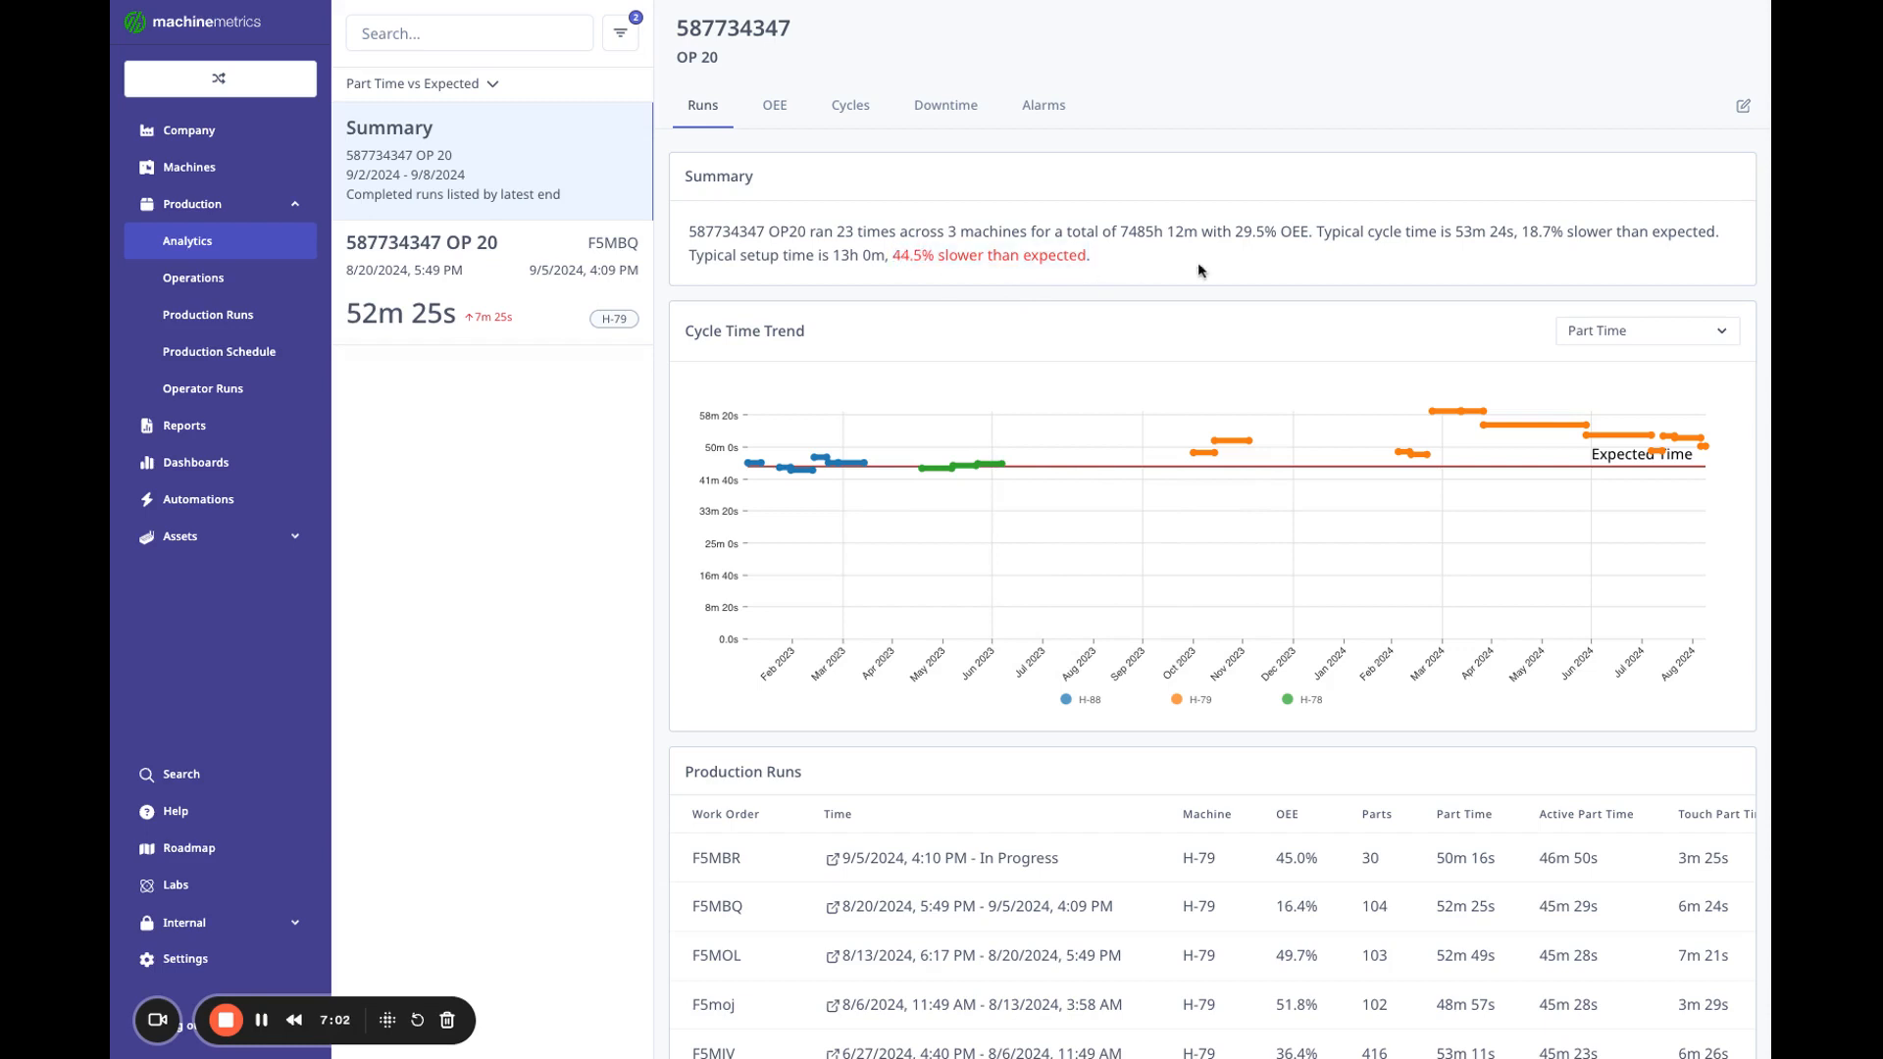
{"action": "scroll", "scroll_direction": "down", "scroll_amount": 3}
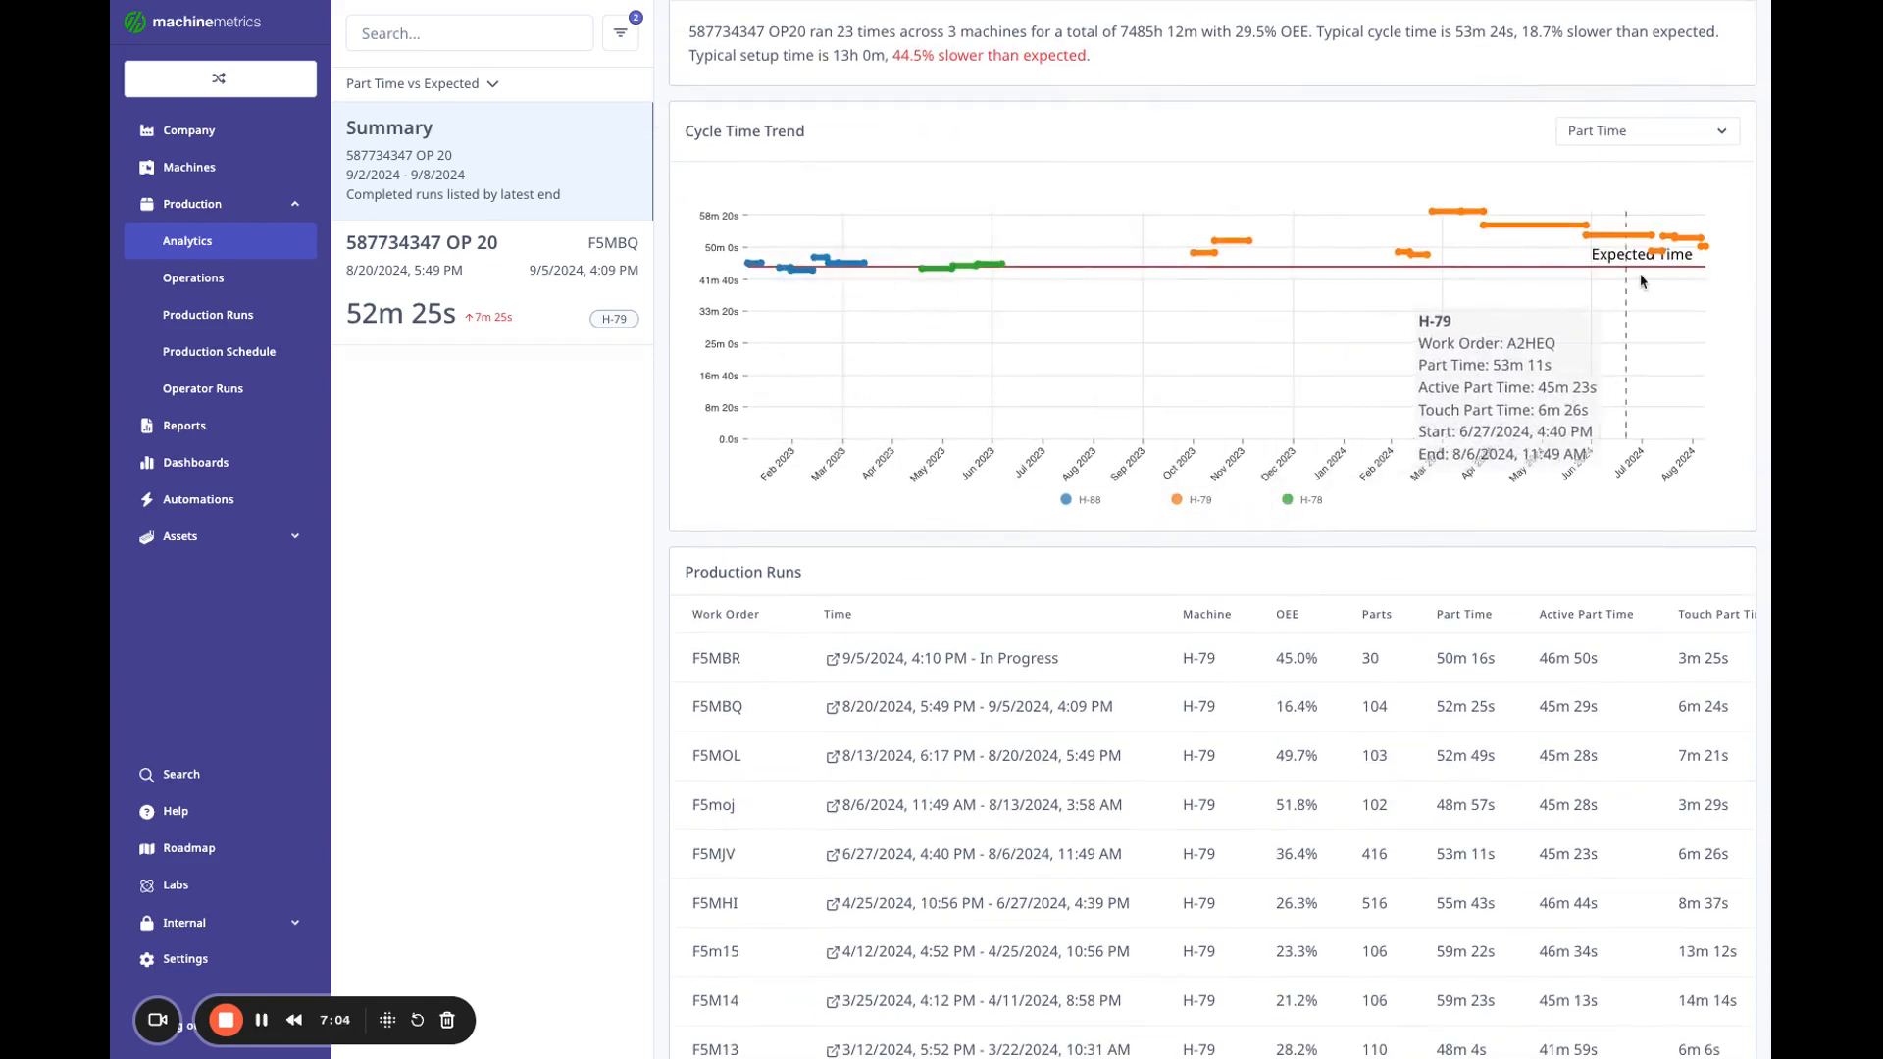
{"action": "scroll", "scroll_direction": "down", "scroll_amount": 3}
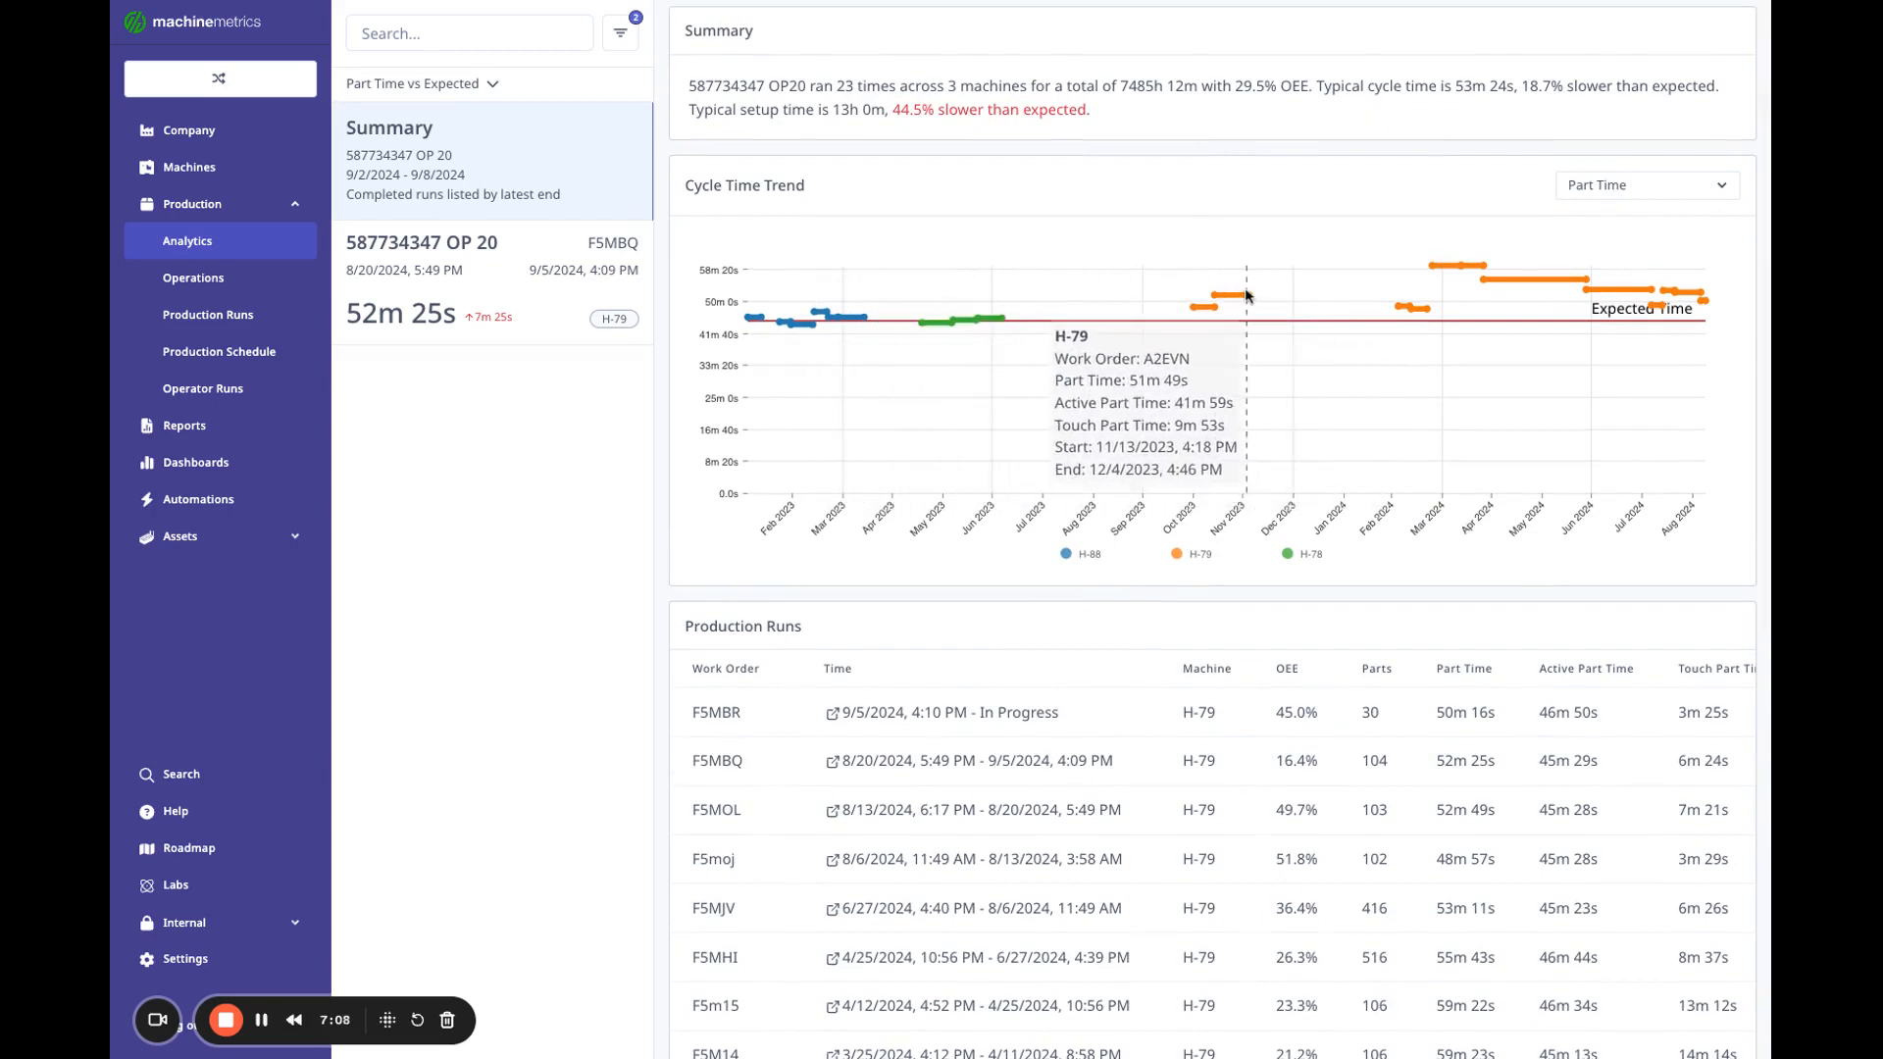
{"action": "mouse_move", "coordinate": [1561, 293]}
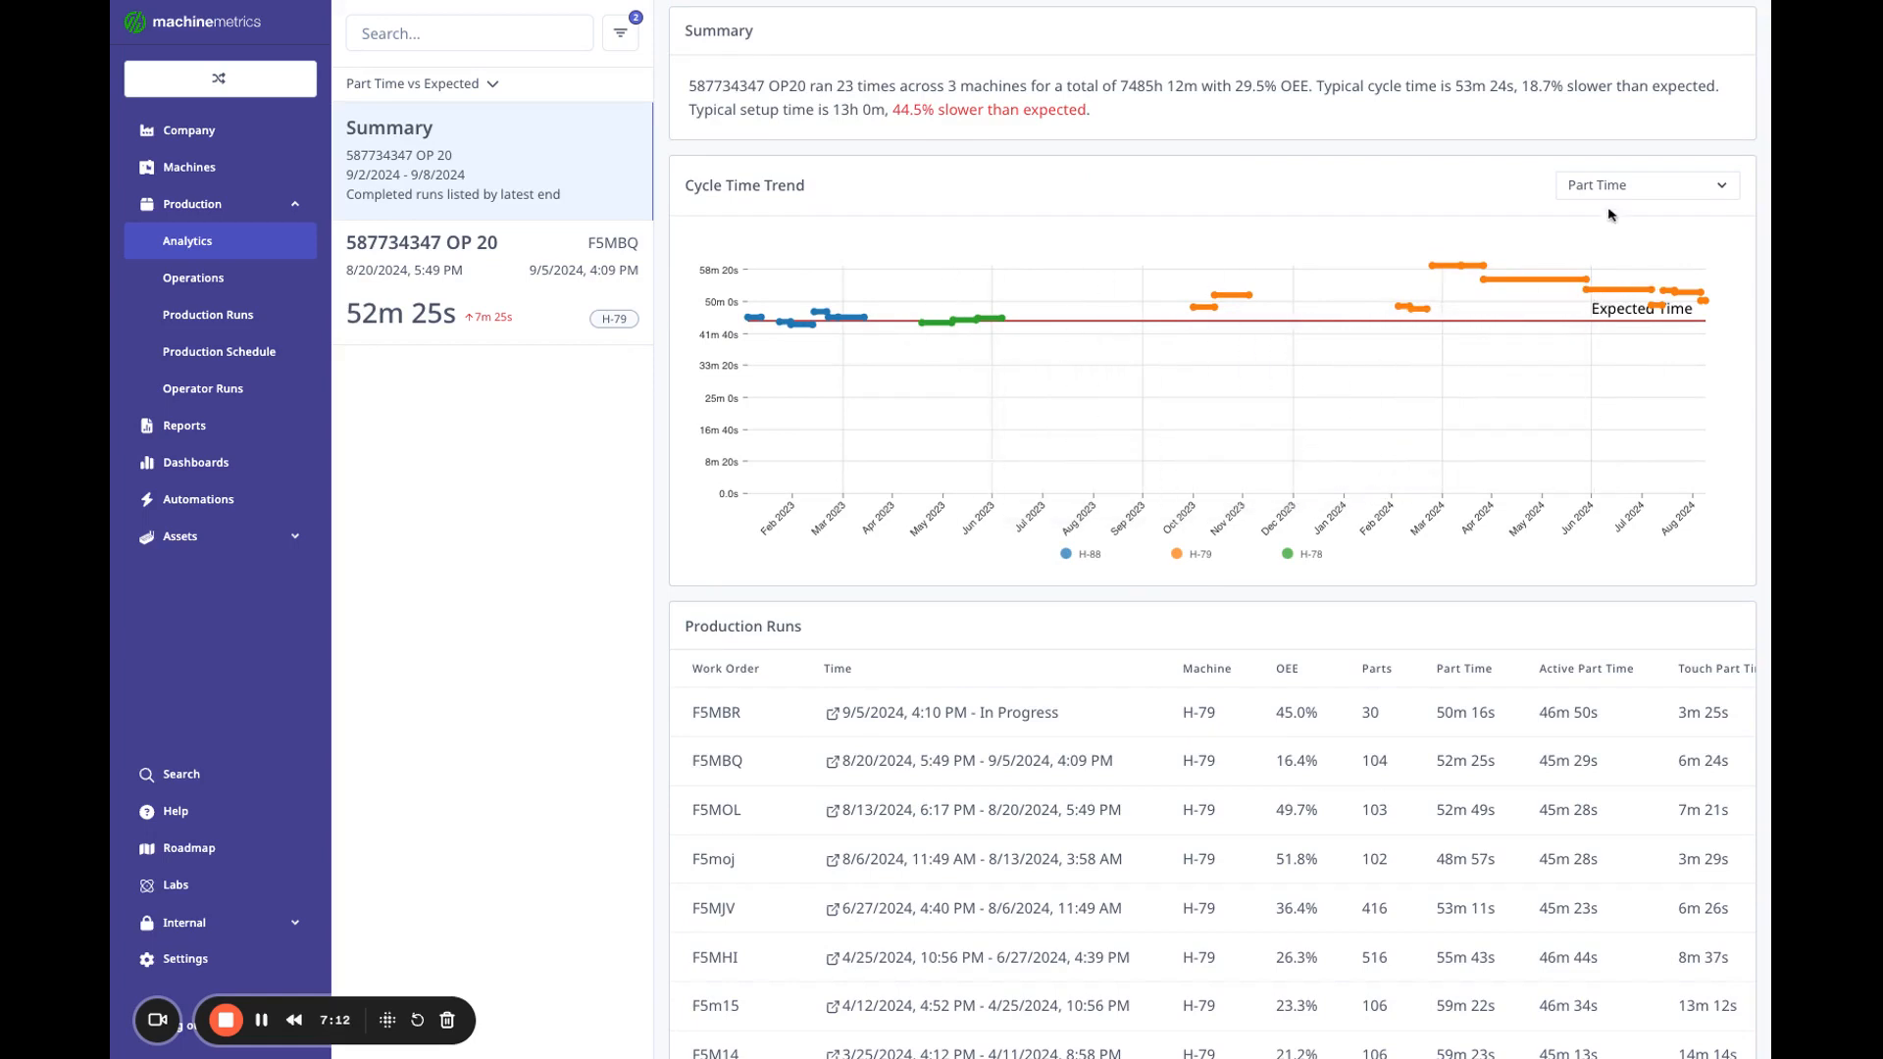
{"action": "left_click", "coordinate": [1645, 183]}
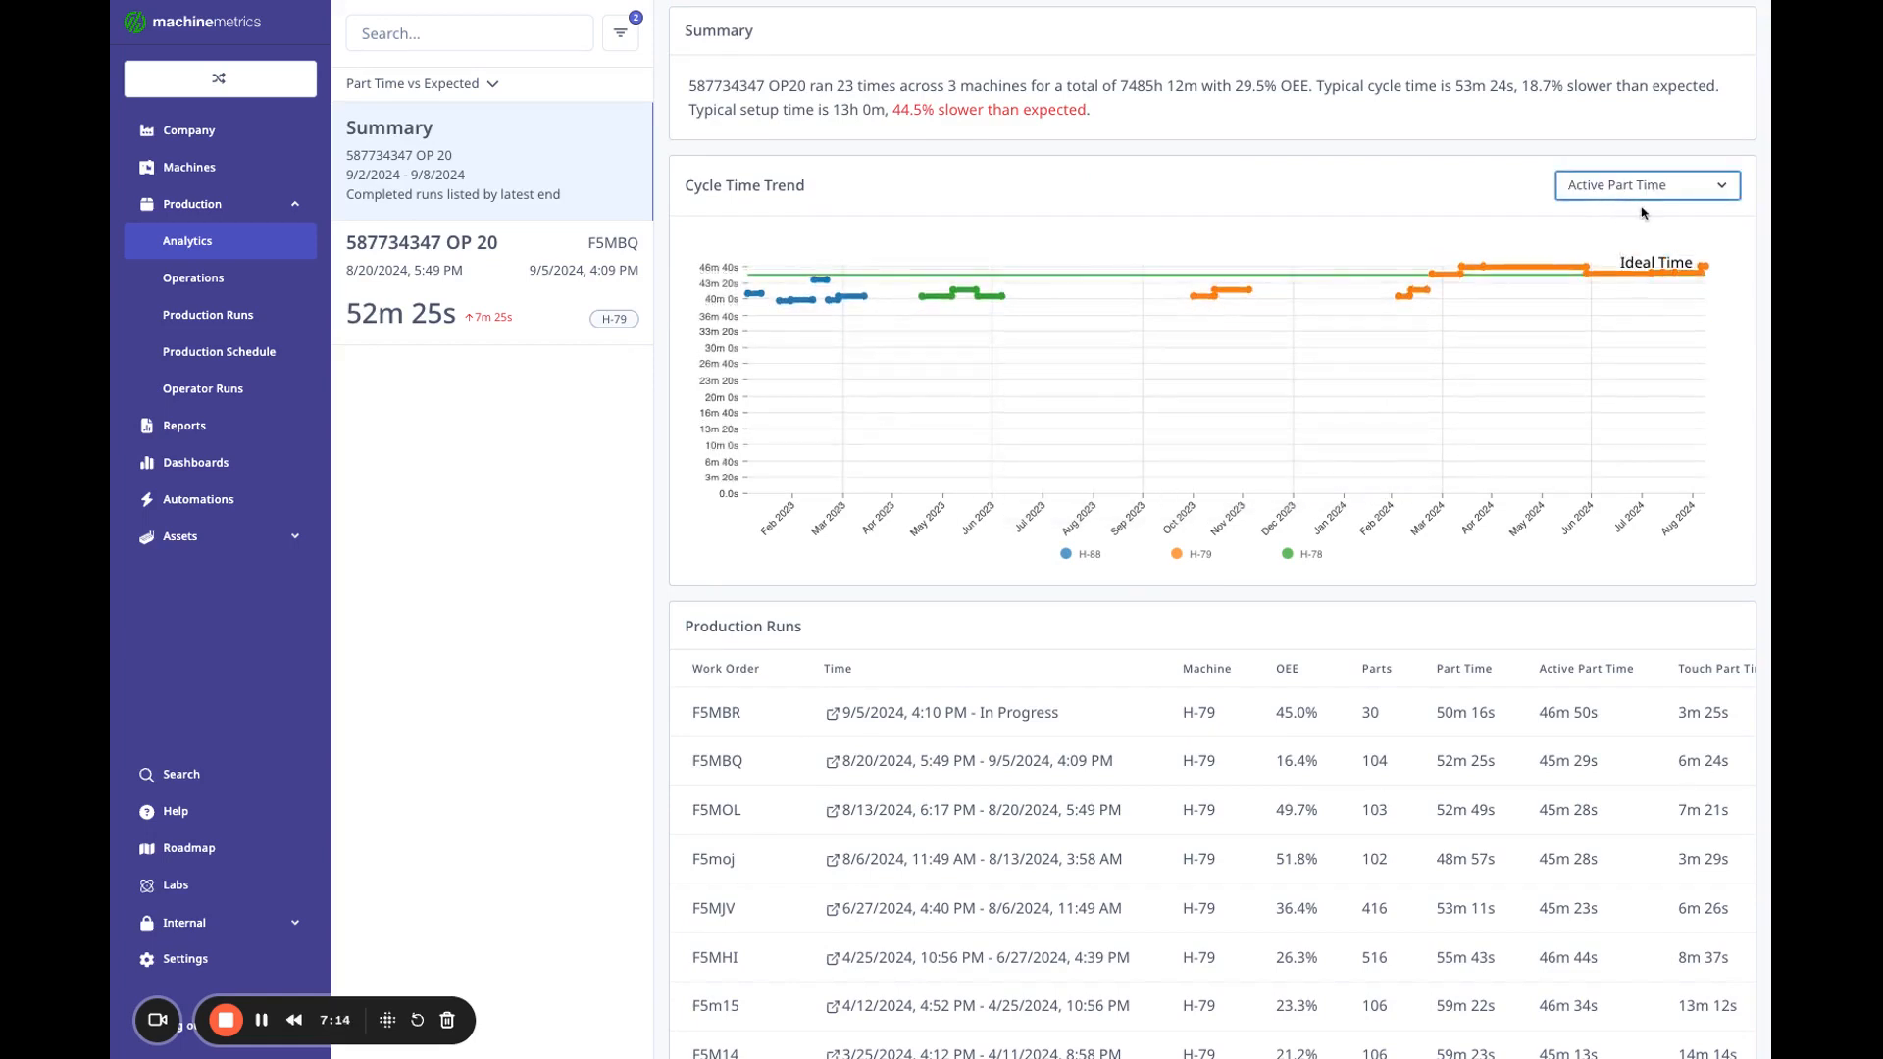
{"action": "left_click", "coordinate": [1643, 185]}
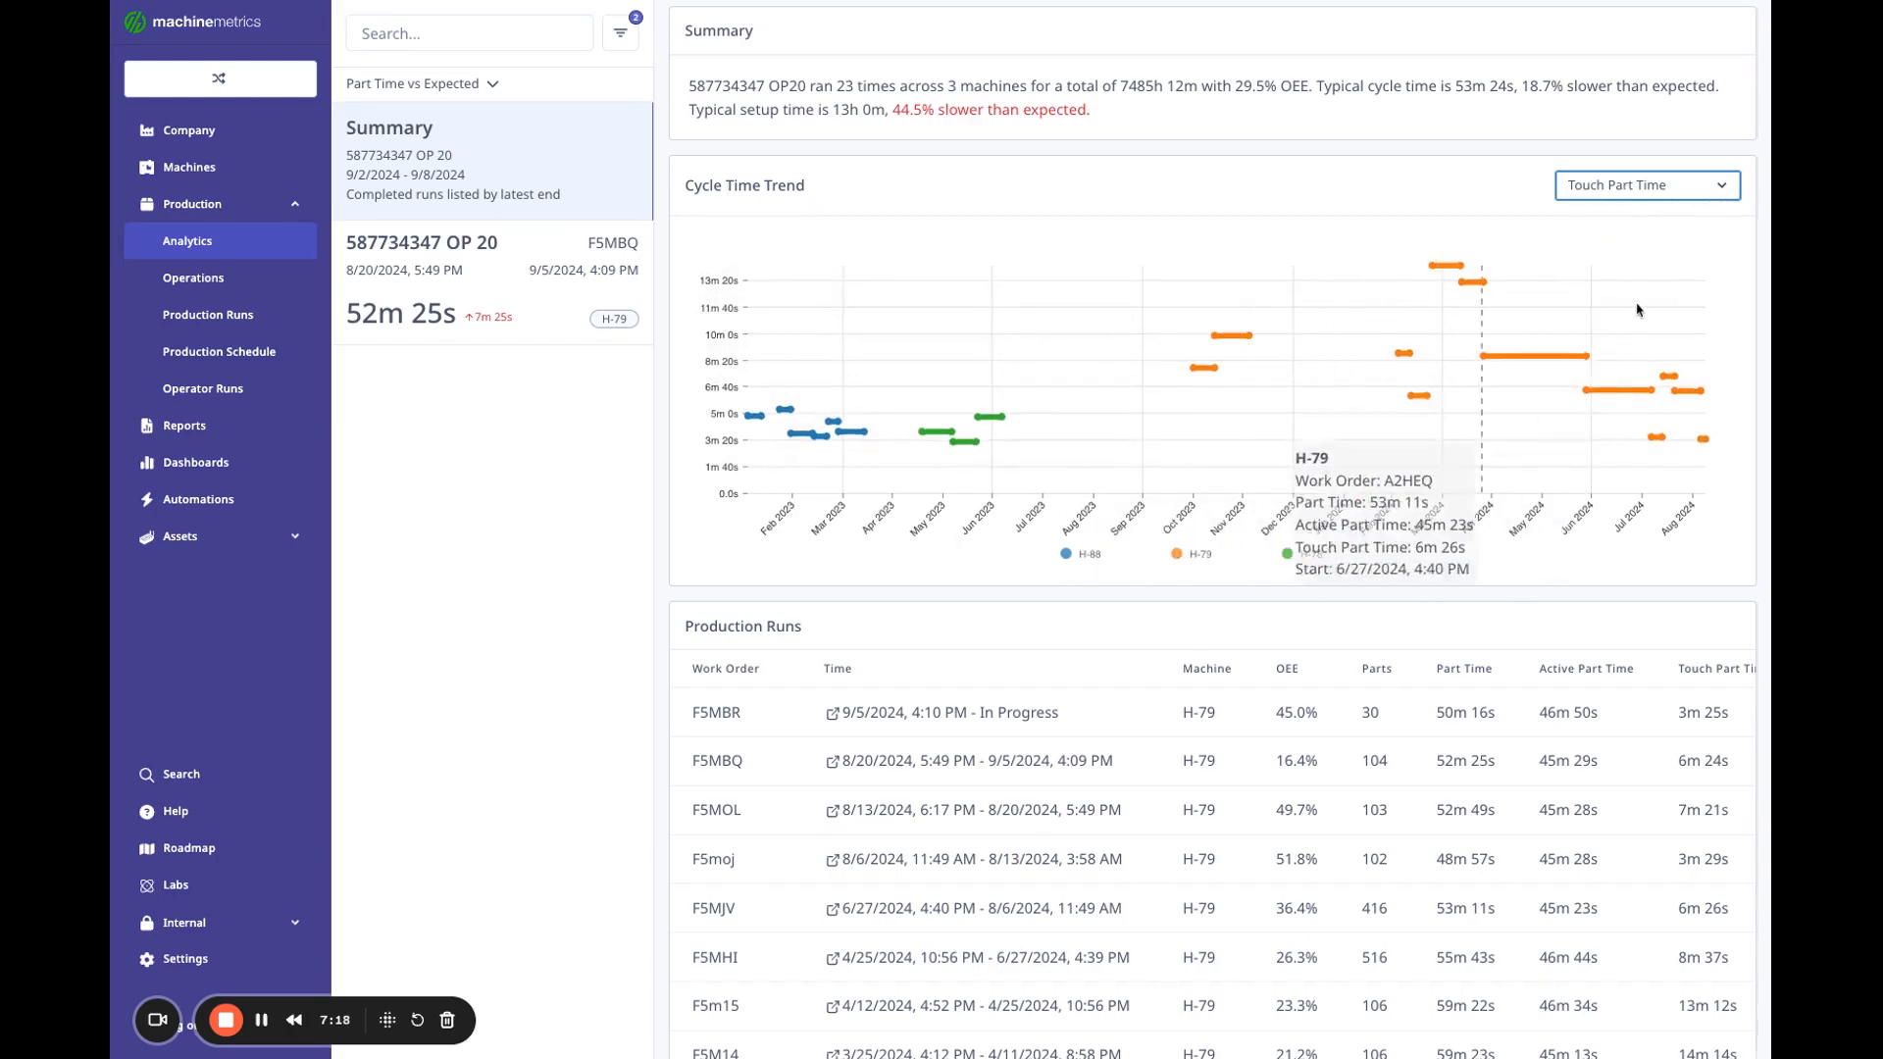
{"action": "scroll", "scroll_direction": "down", "scroll_amount": 3}
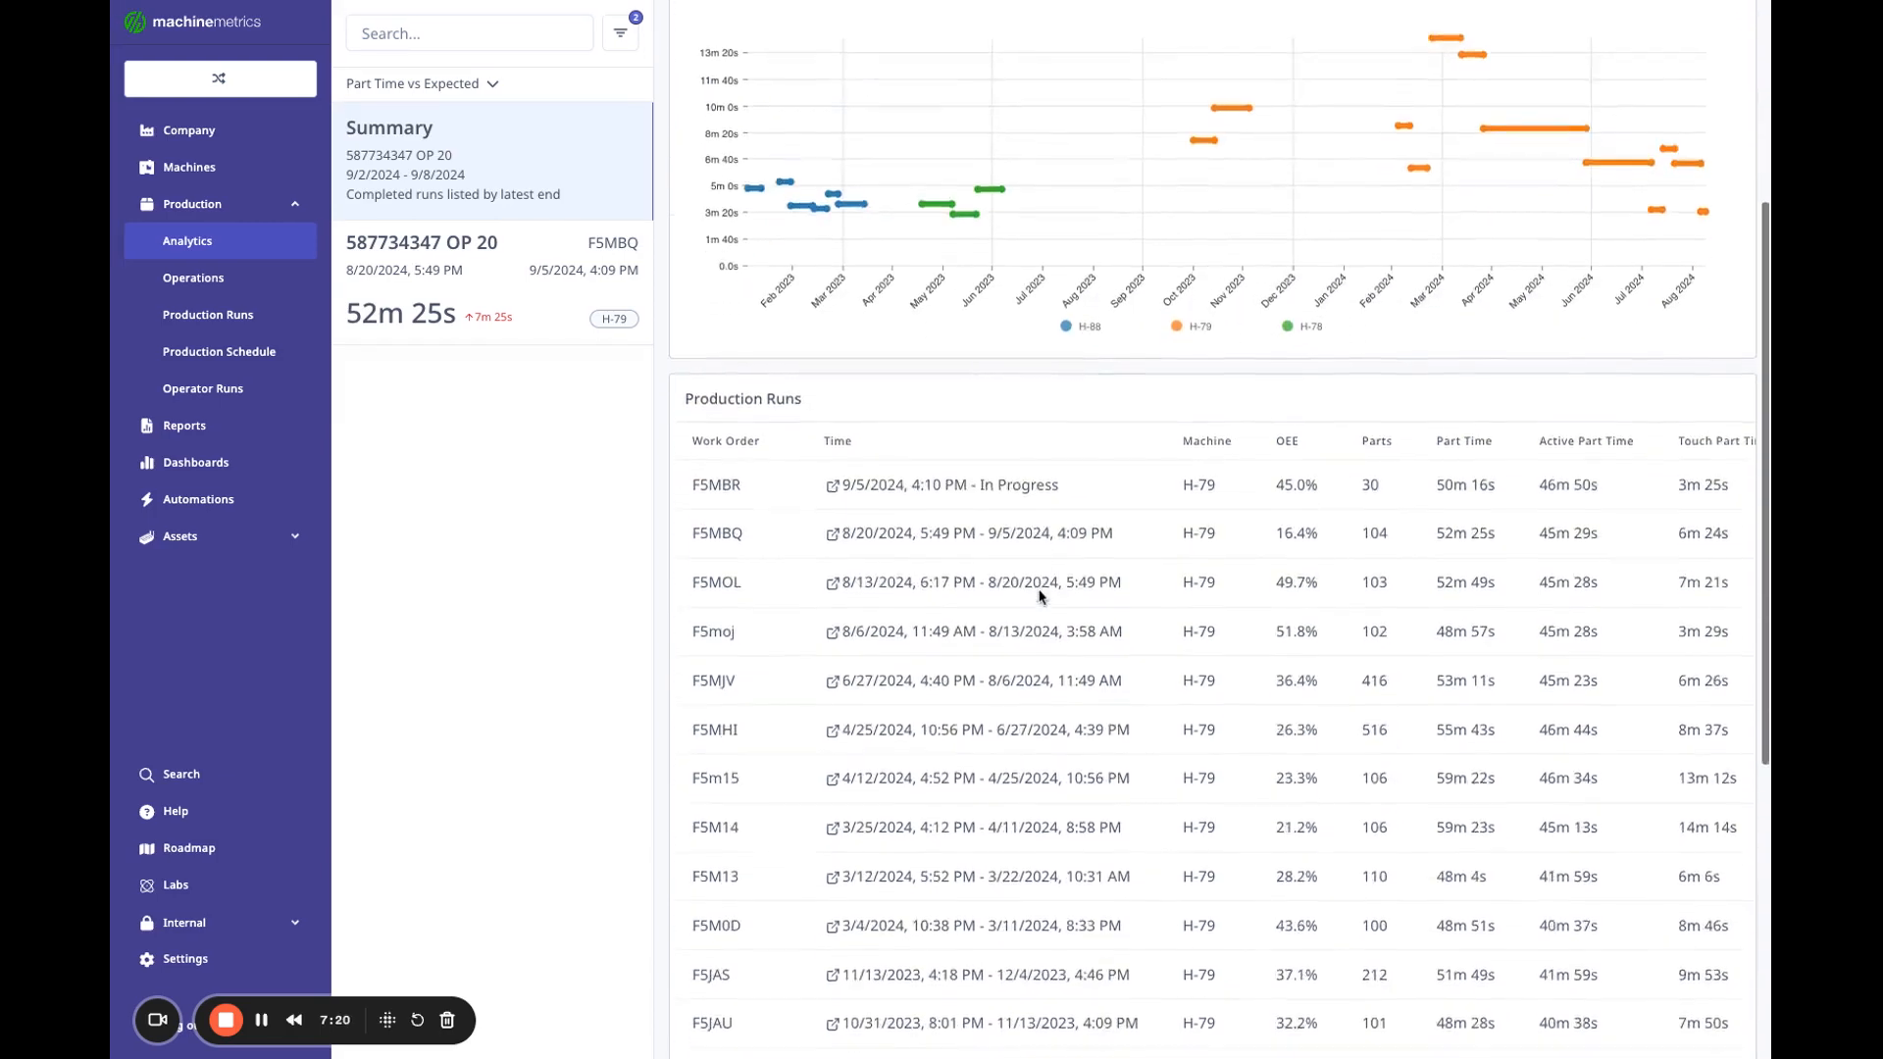
{"action": "scroll", "scroll_direction": "down", "scroll_amount": 3}
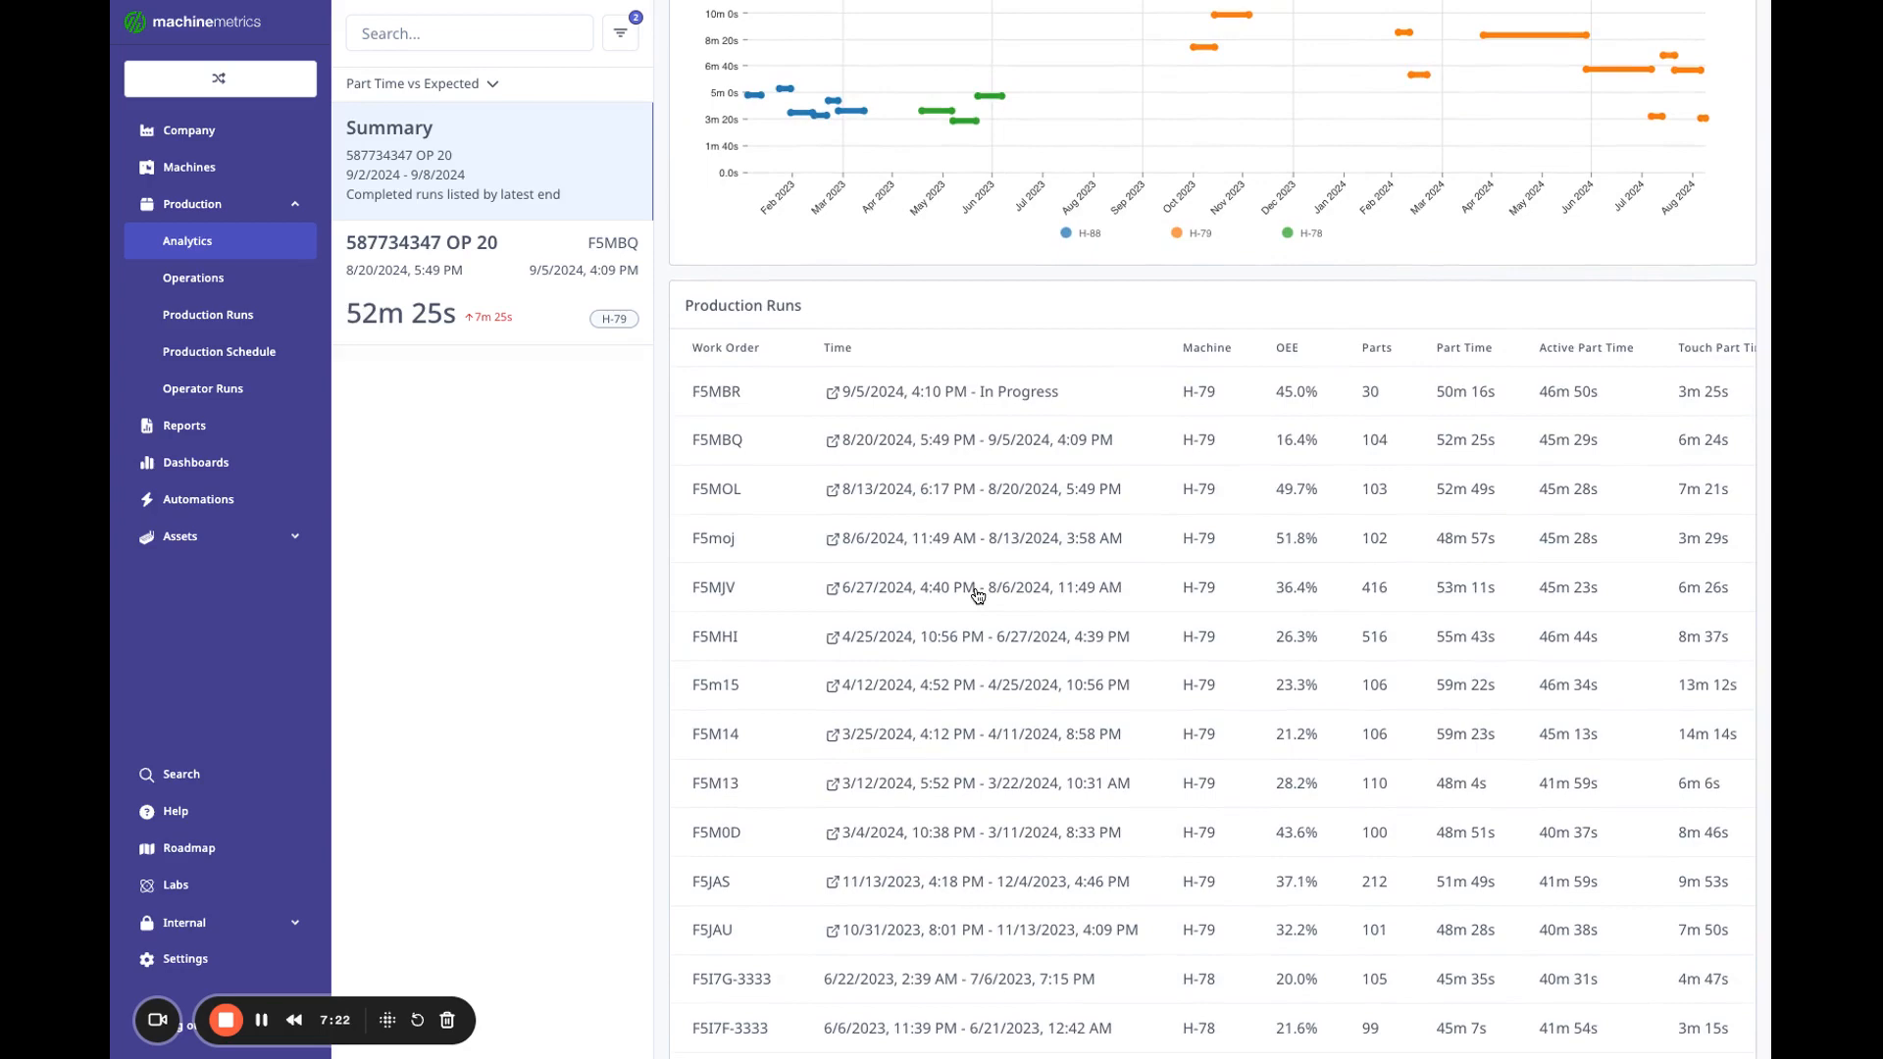
{"action": "mouse_move", "coordinate": [1066, 587]}
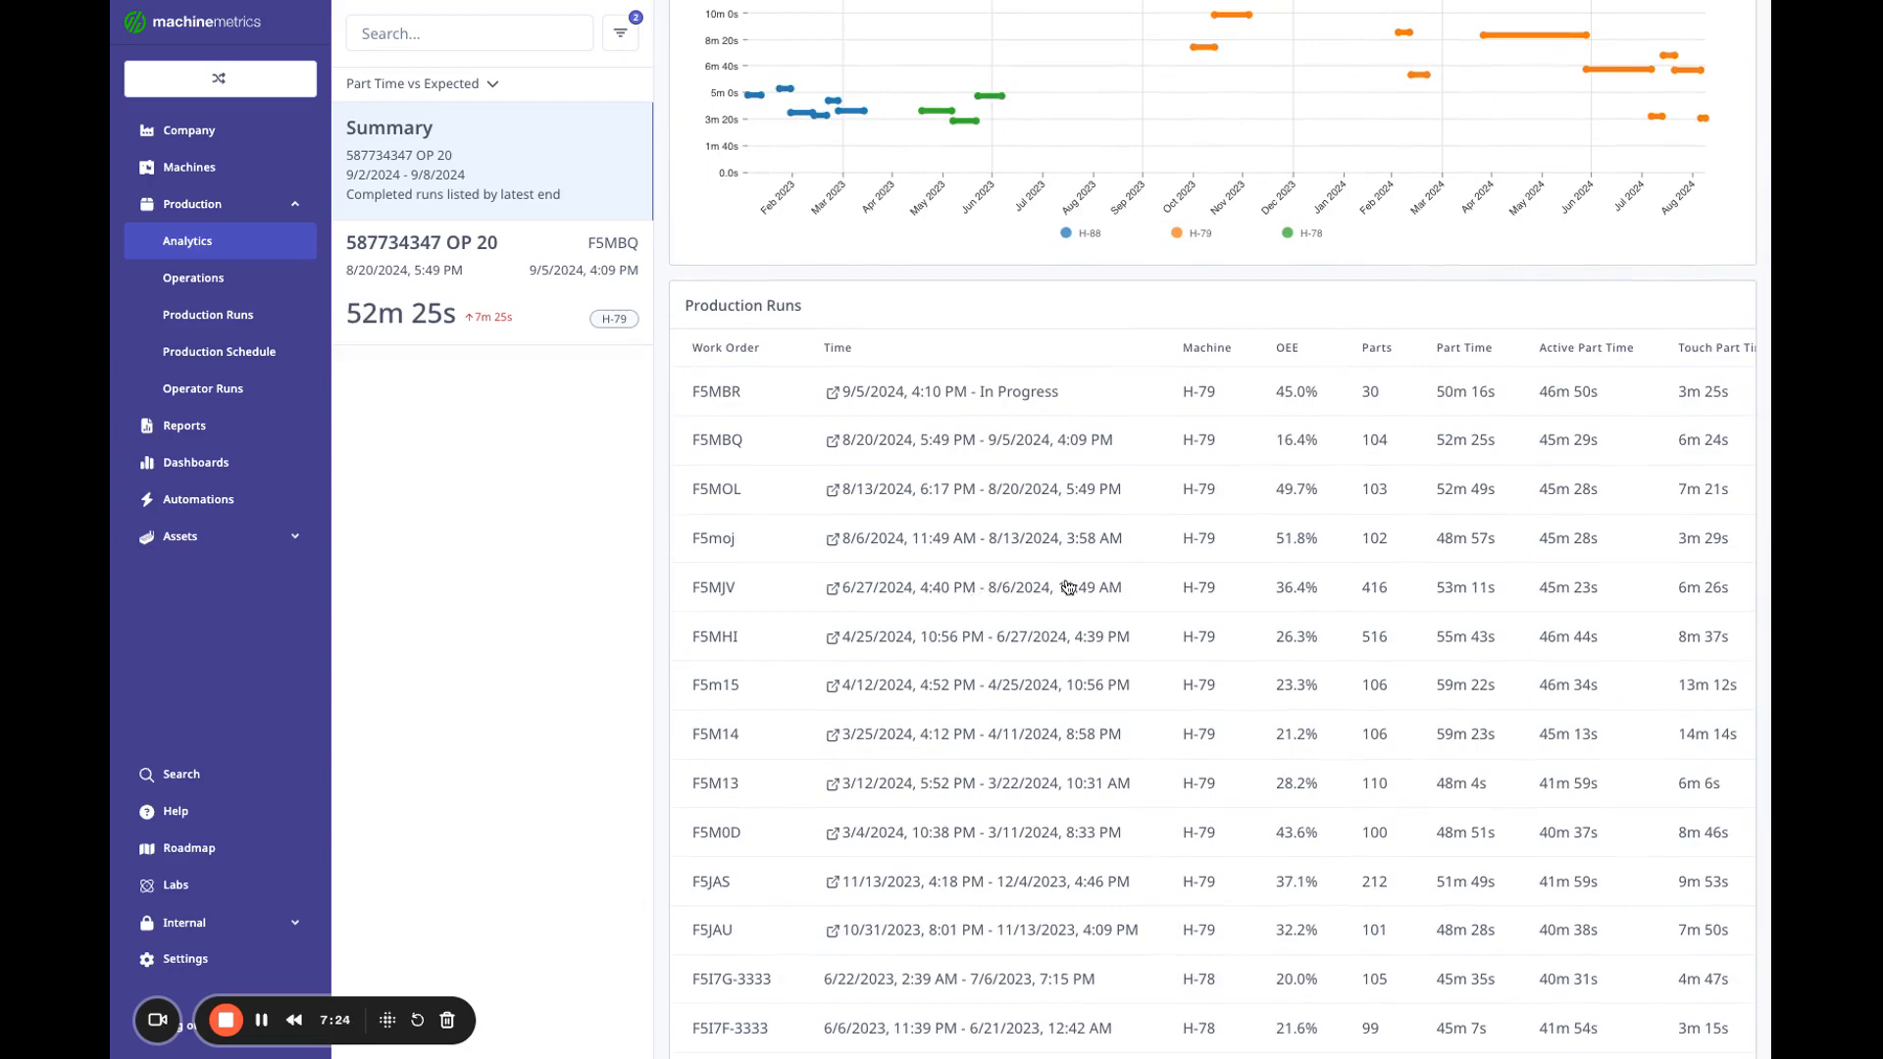
{"action": "scroll", "scroll_direction": "down", "scroll_amount": 3}
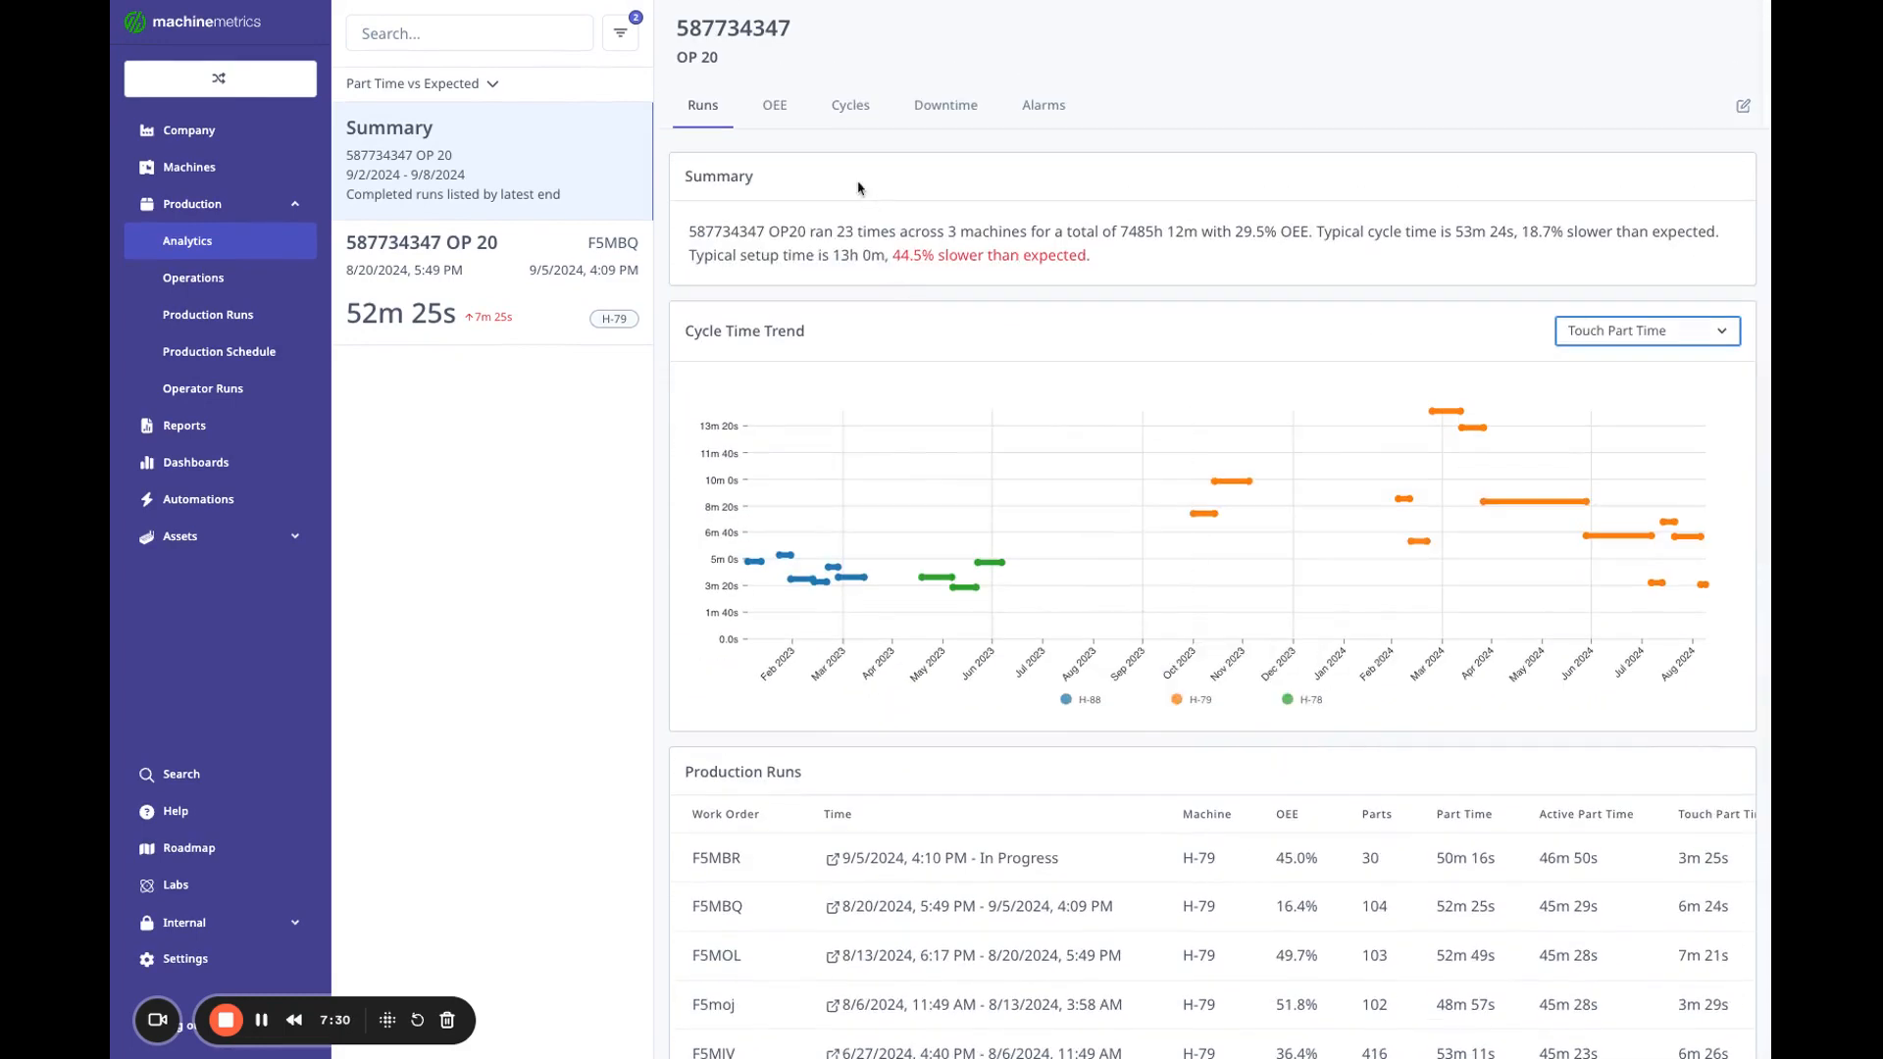
Review OP 20's per-machine OEE, then compare cycle times and highlight H-79's part time.
{"action": "left_click", "coordinate": [775, 105]}
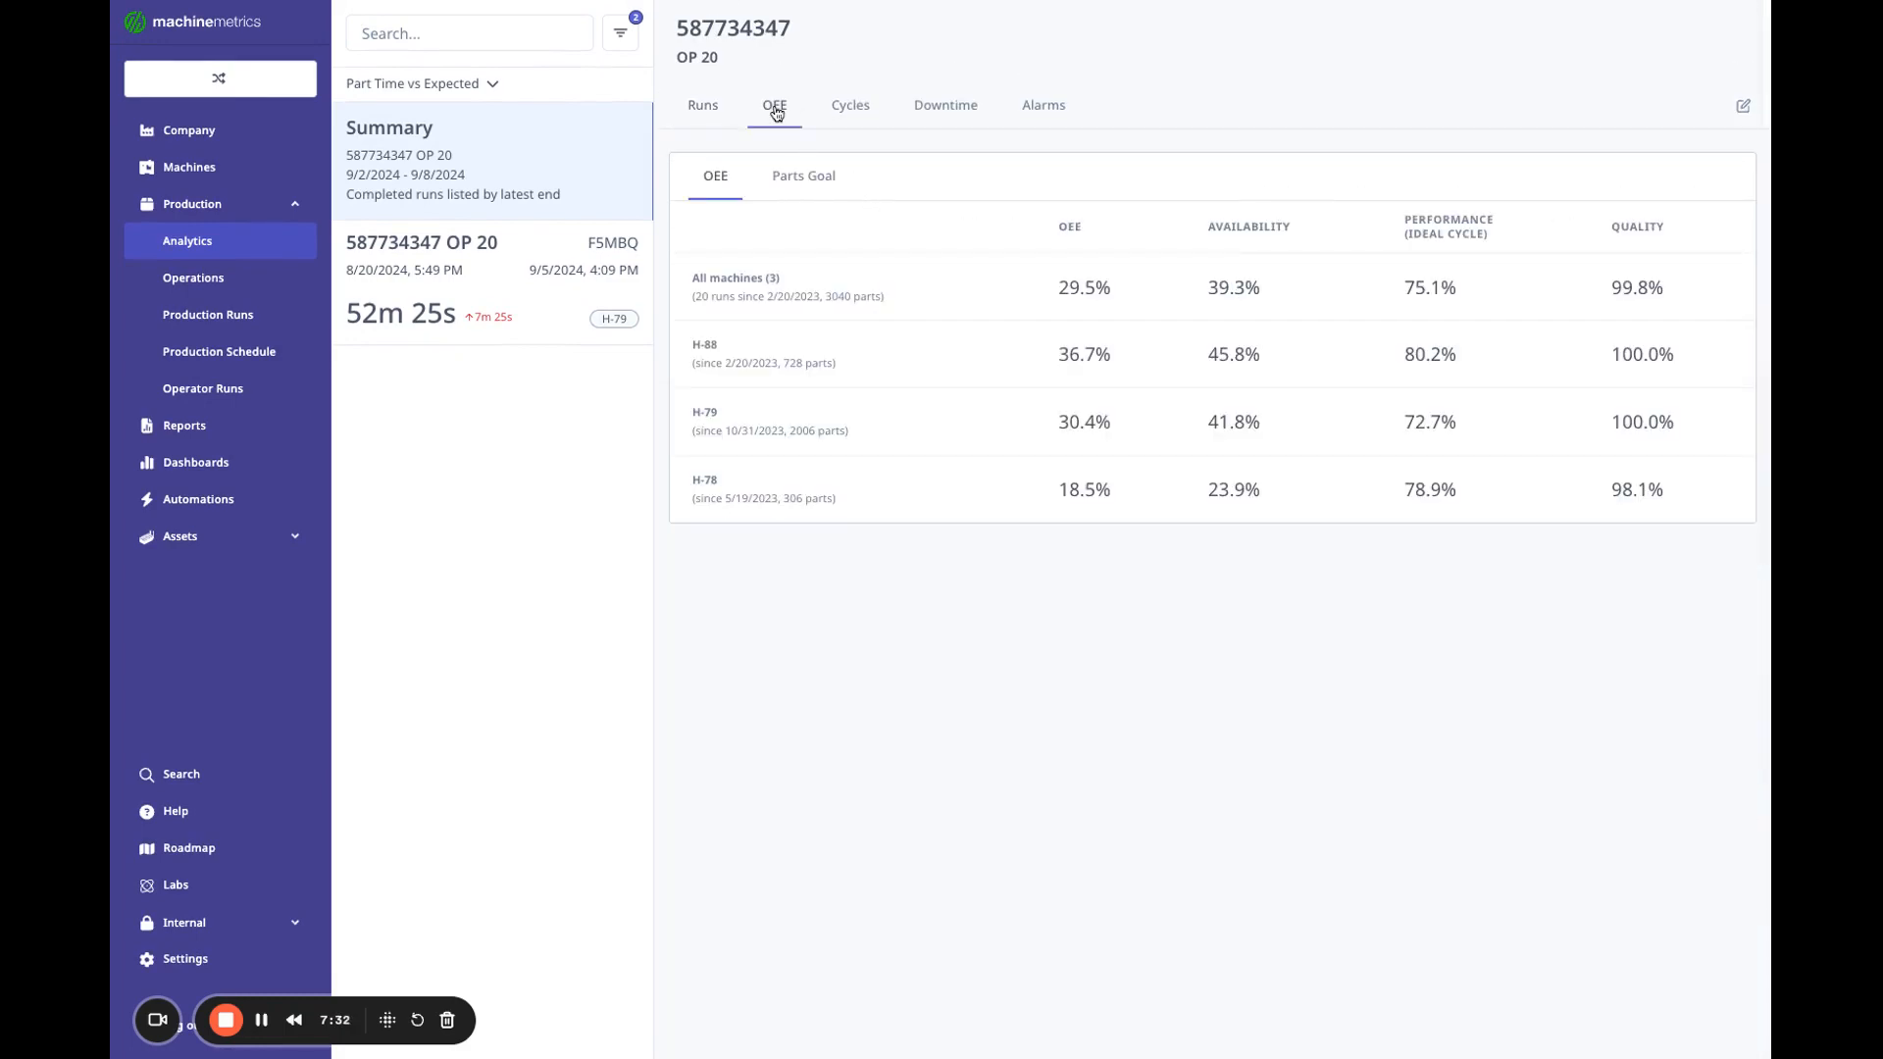
{"action": "mouse_move", "coordinate": [787, 288]}
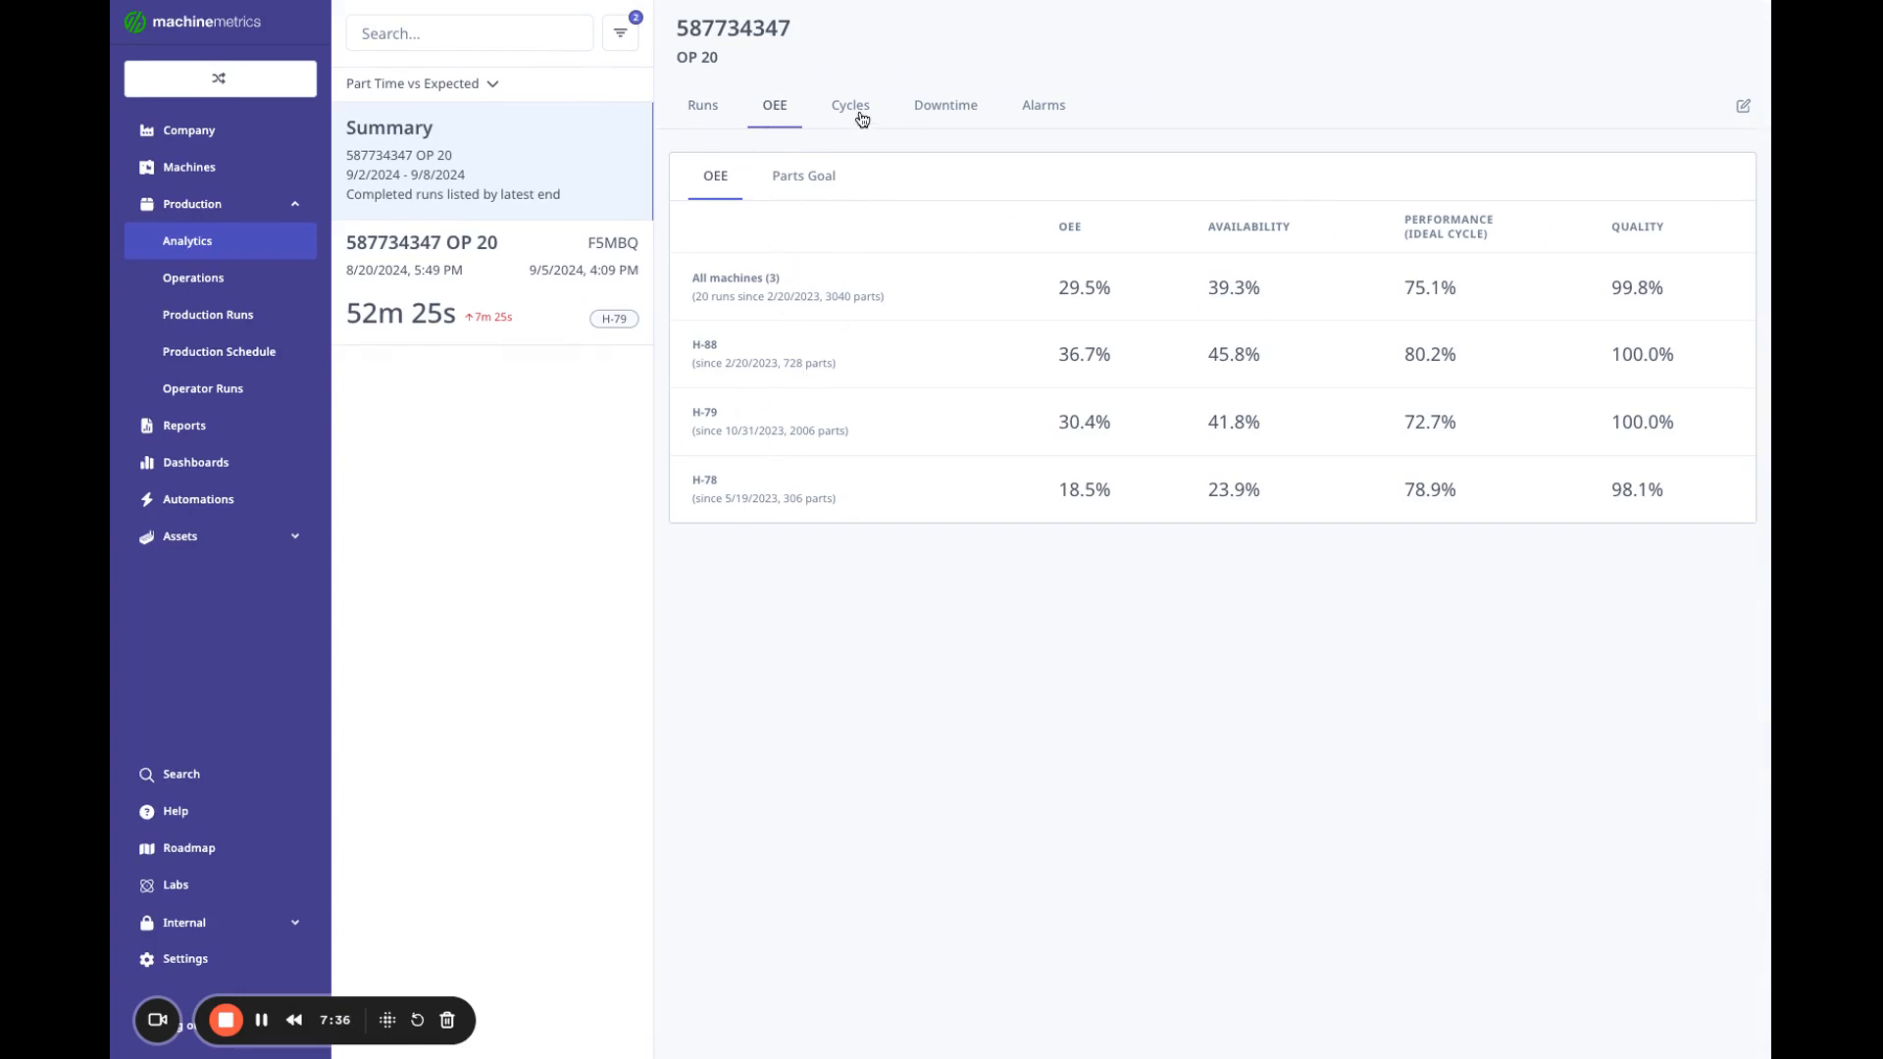
{"action": "left_click", "coordinate": [849, 105]}
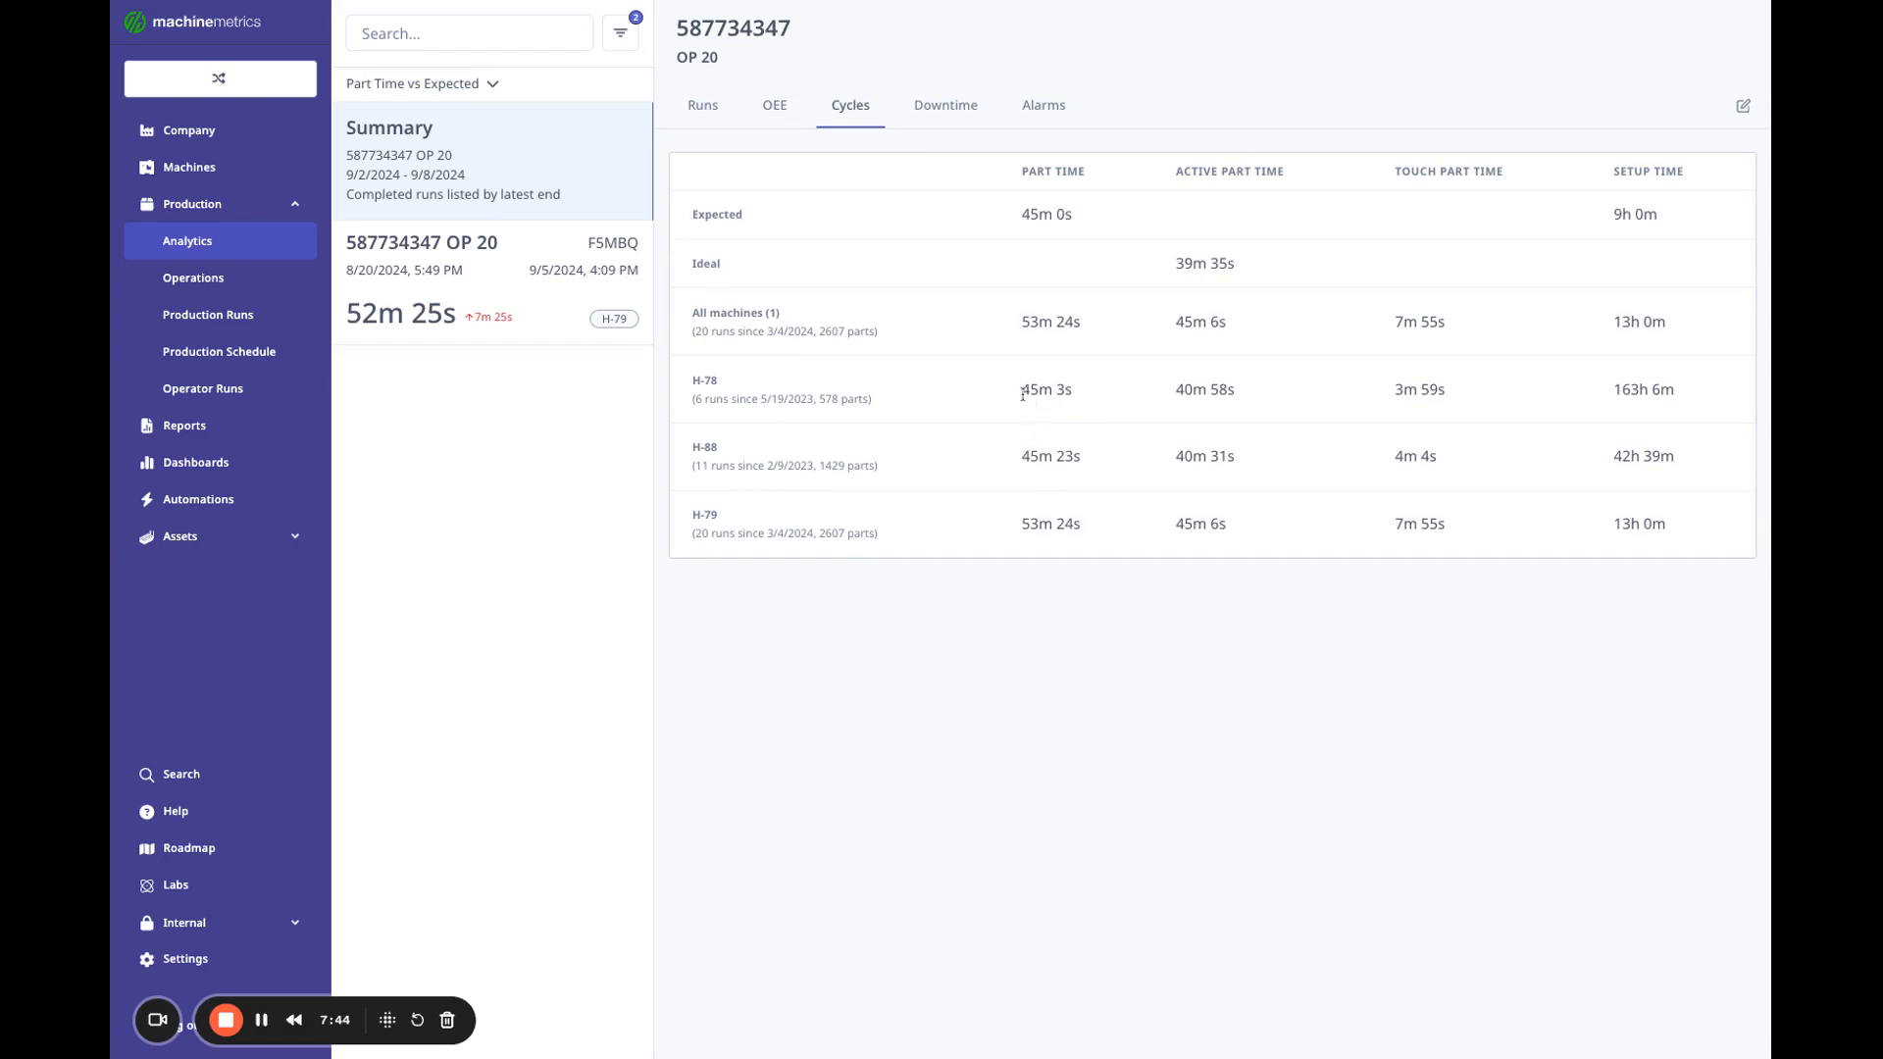
{"action": "double_click", "coordinate": [1037, 523]}
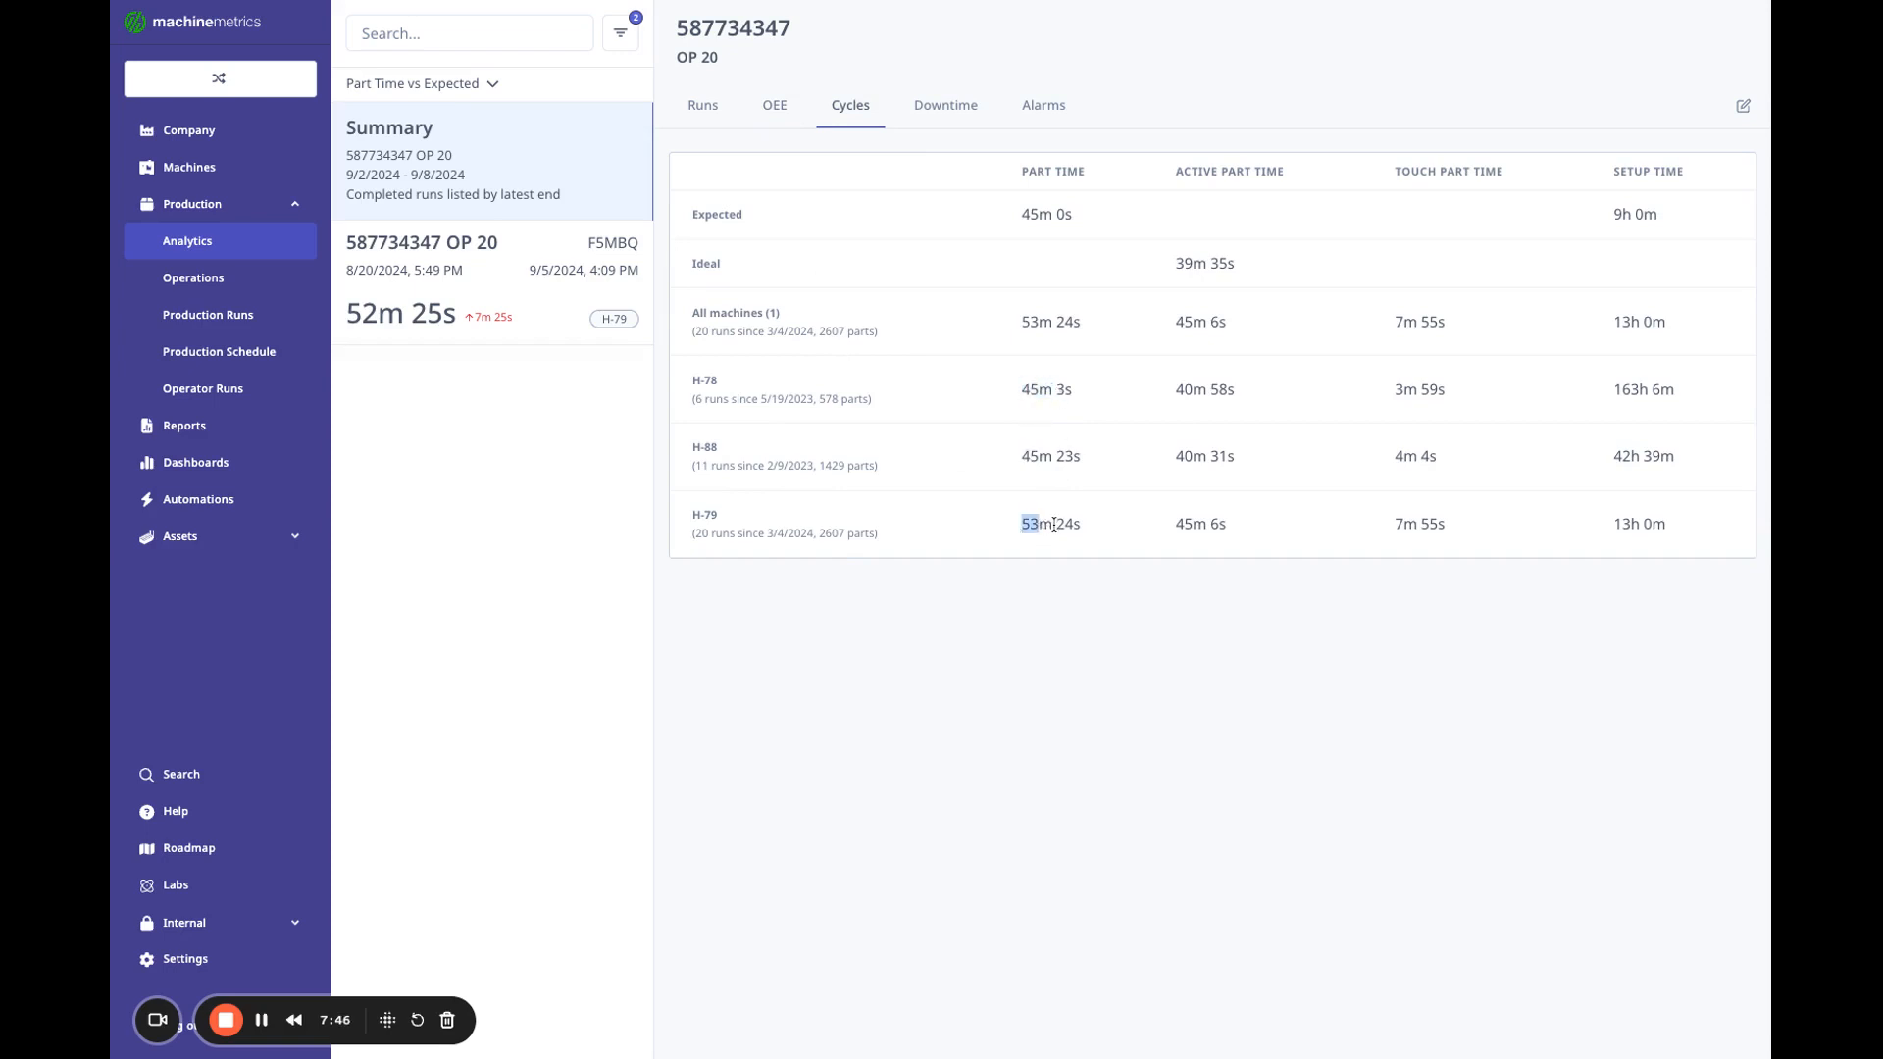
{"action": "mouse_move", "coordinate": [1006, 540]}
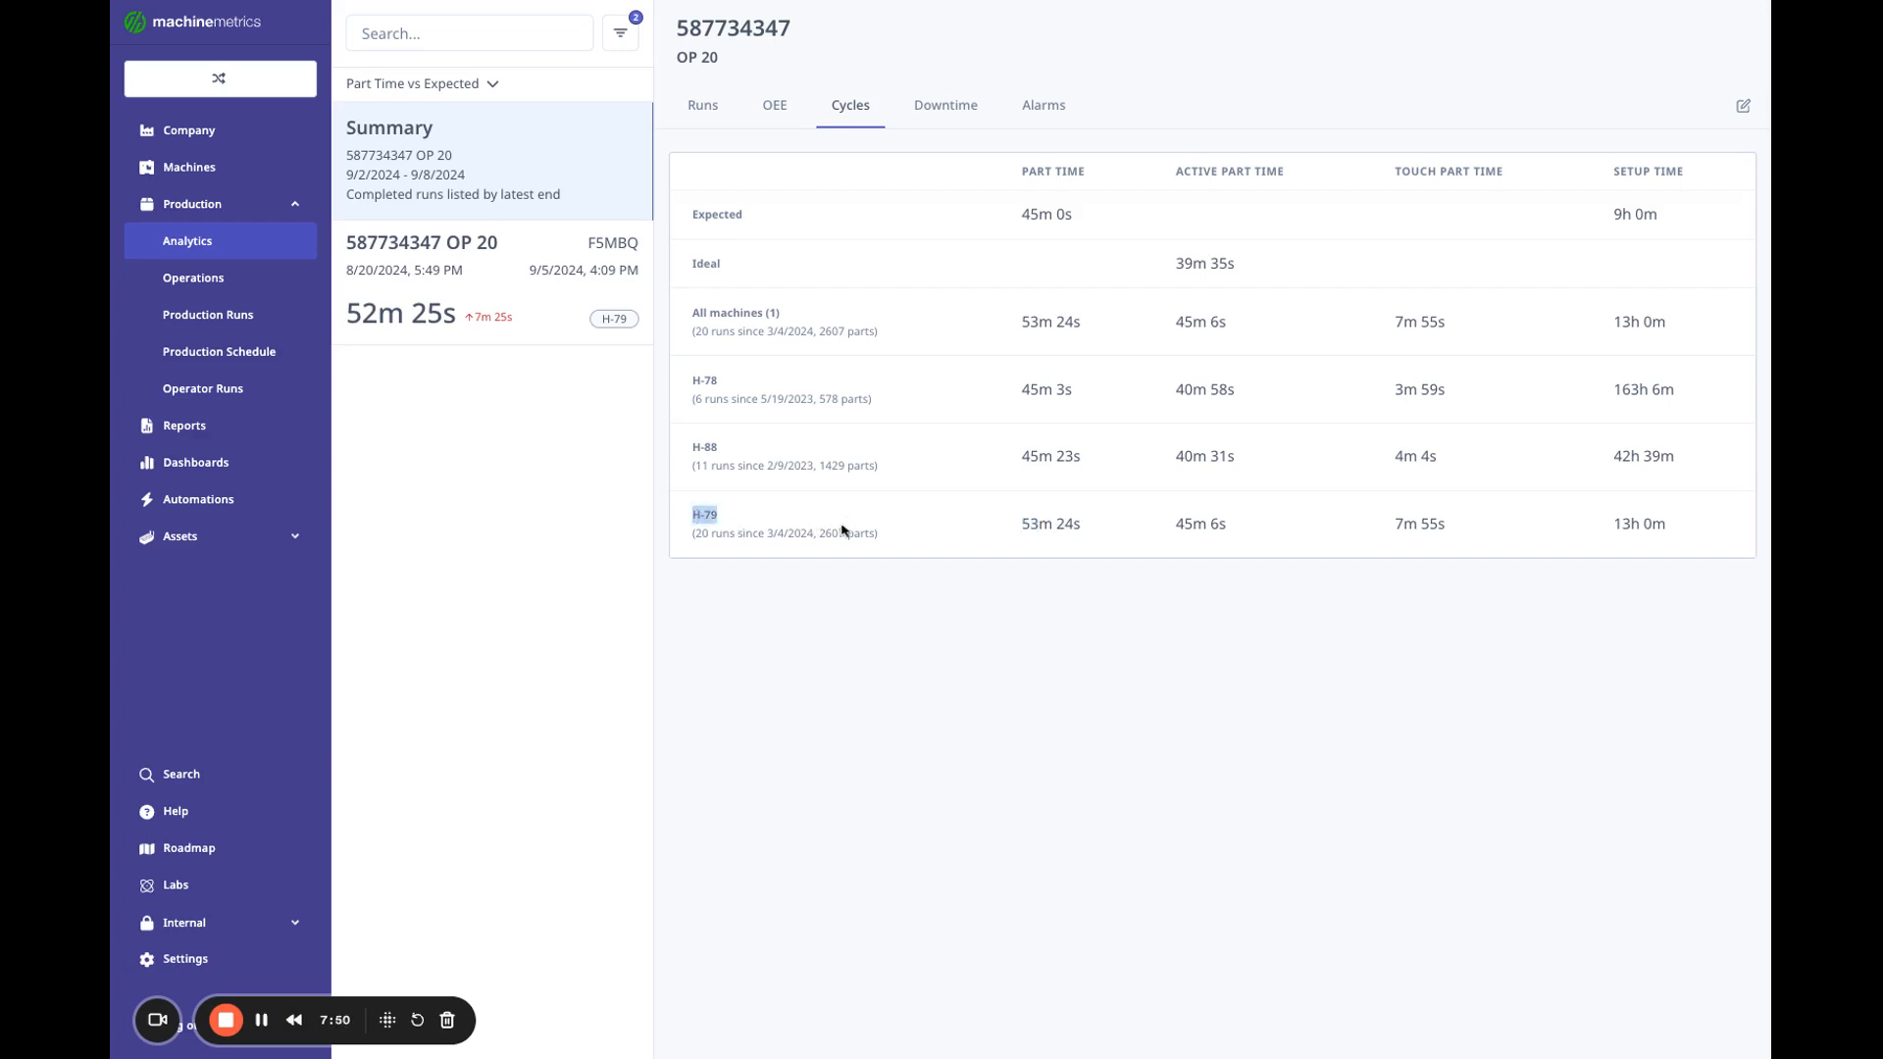
{"action": "mouse_move", "coordinate": [1015, 536]}
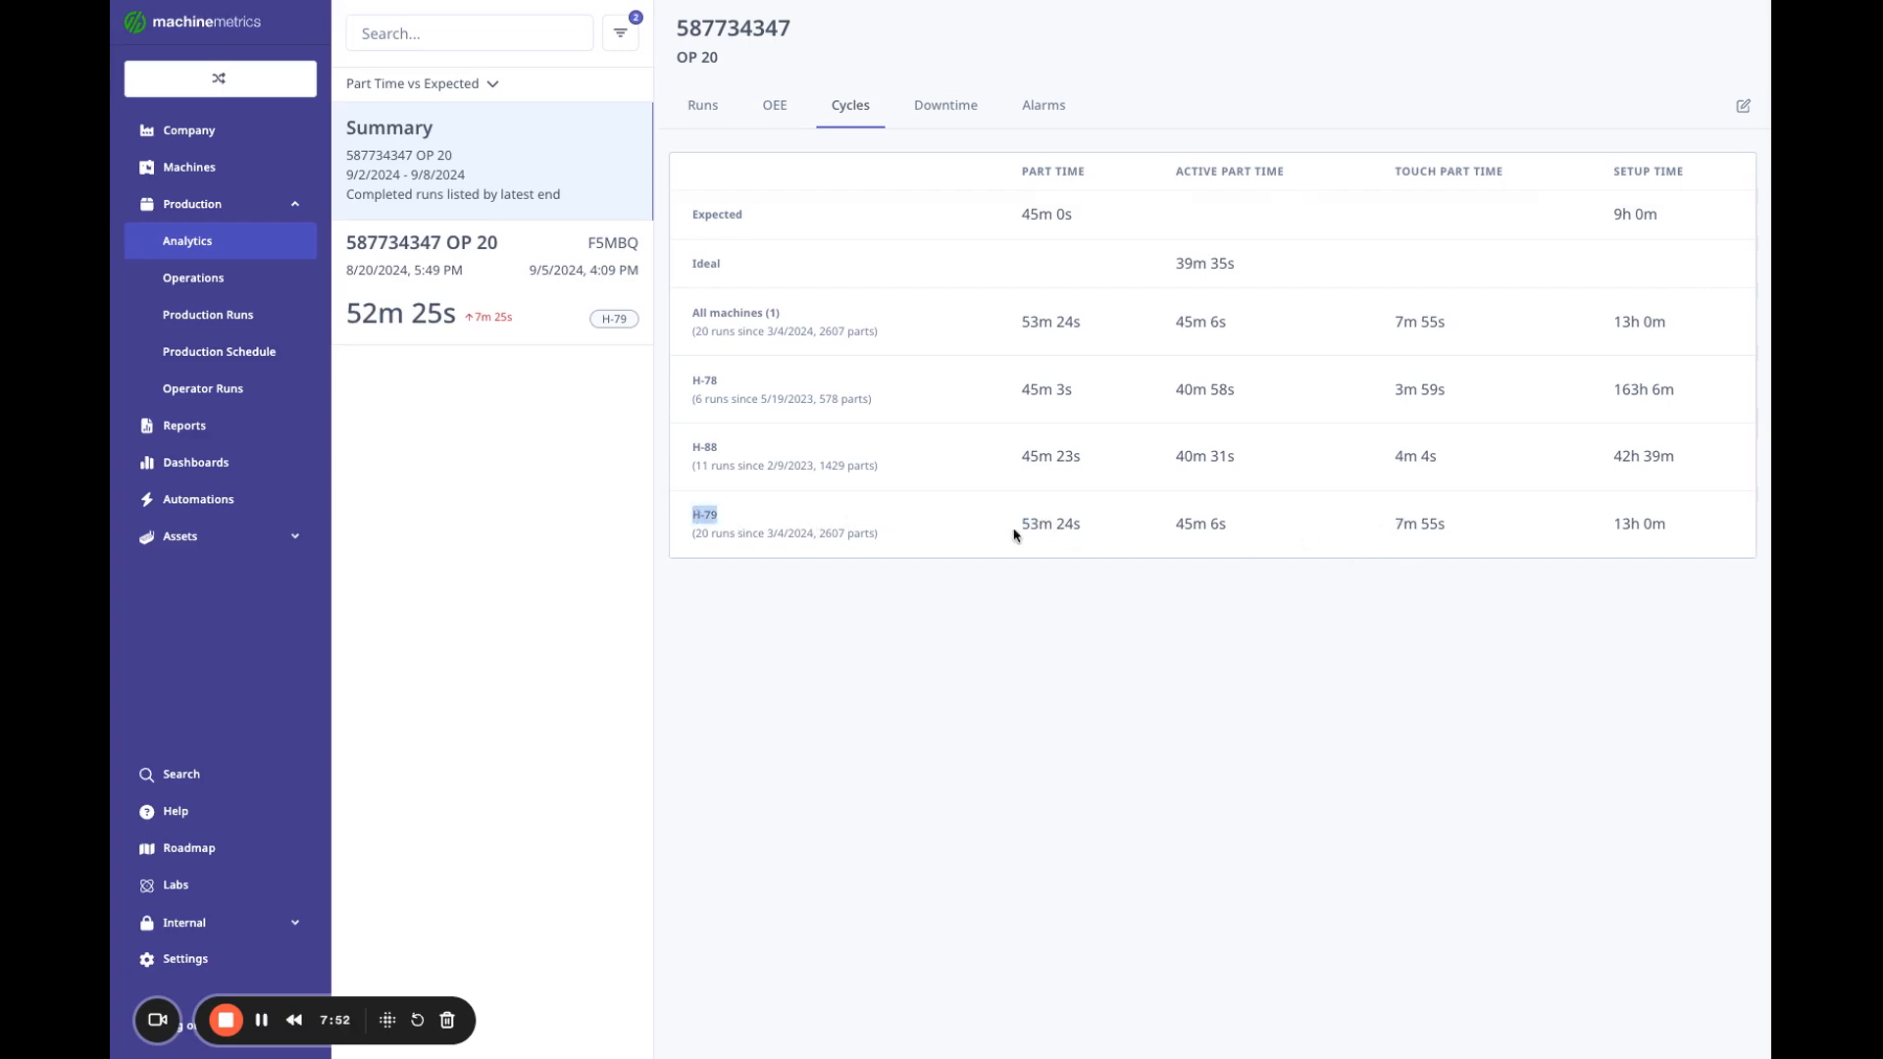
Revisit OEE and cycles, then show OP 20's downtime breakdown, led by 805h 56m gap time.
{"action": "left_click", "coordinate": [774, 105]}
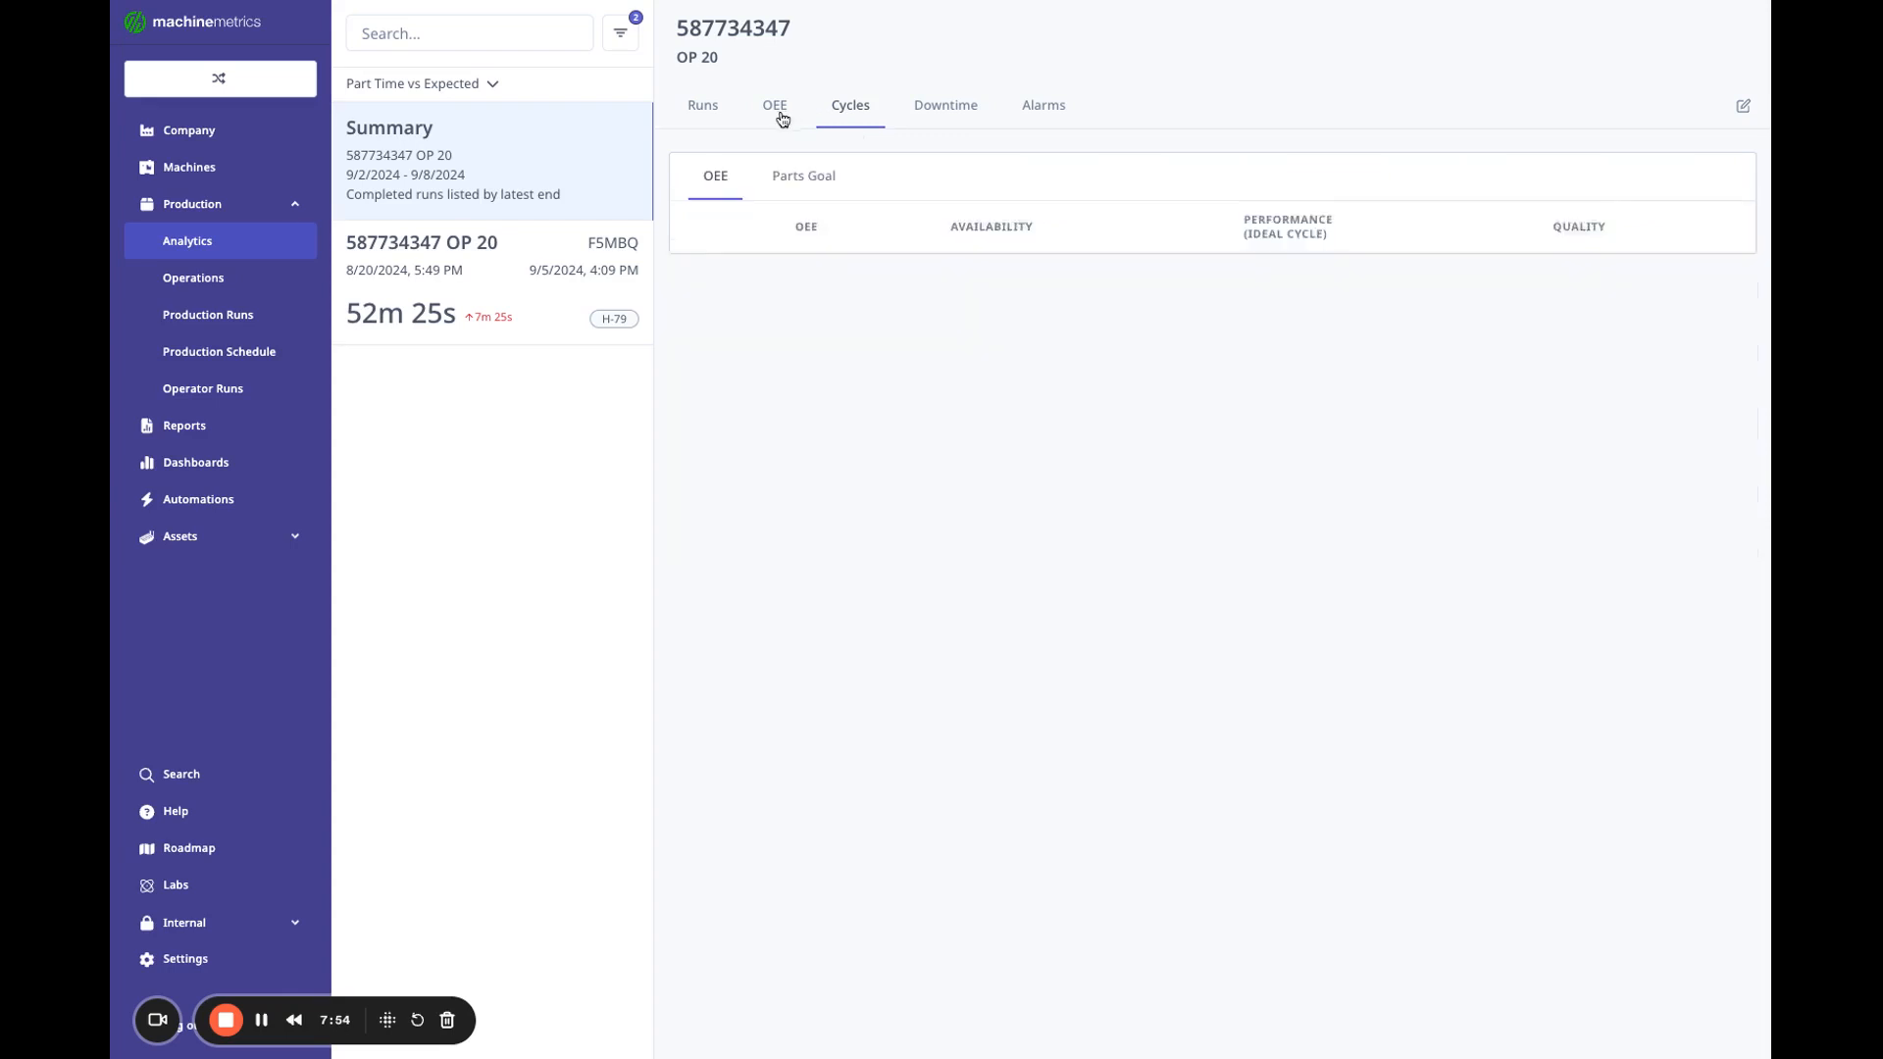
{"action": "left_click", "coordinate": [774, 105]}
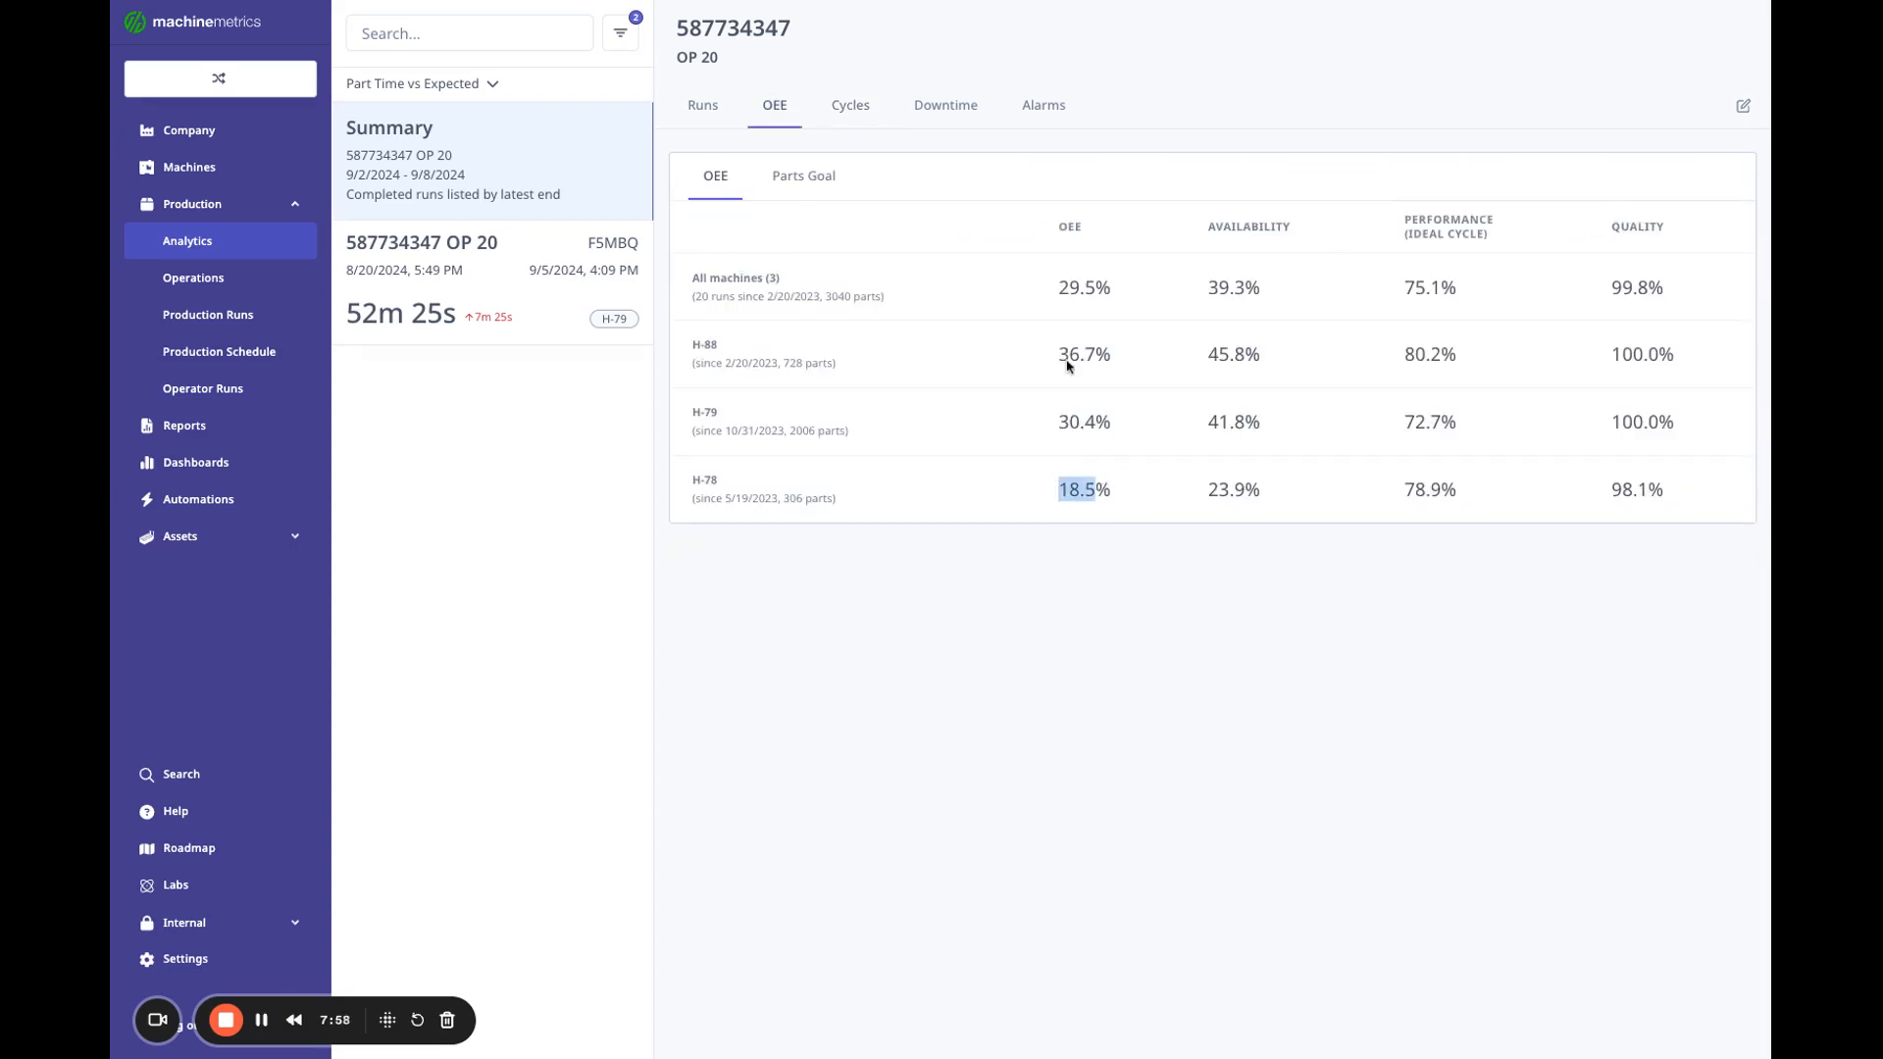
{"action": "left_click", "coordinate": [849, 105]}
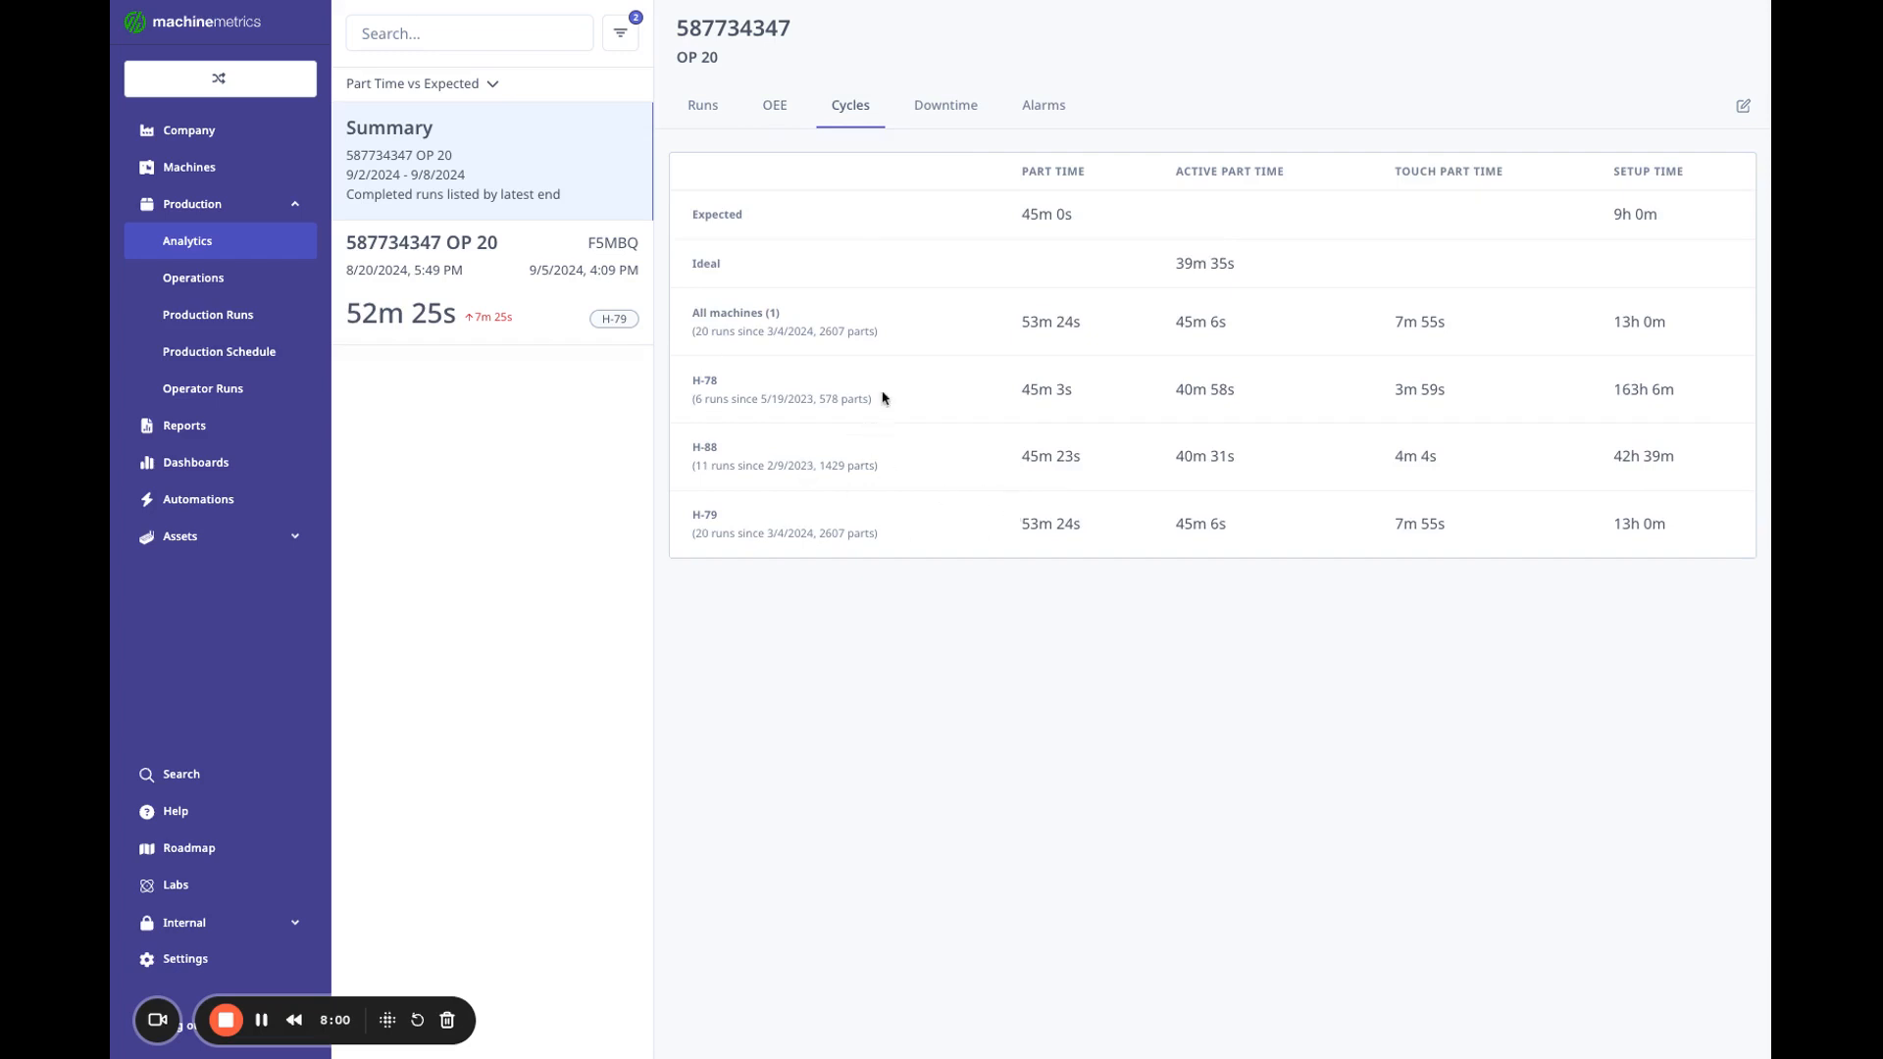
{"action": "mouse_move", "coordinate": [973, 168]}
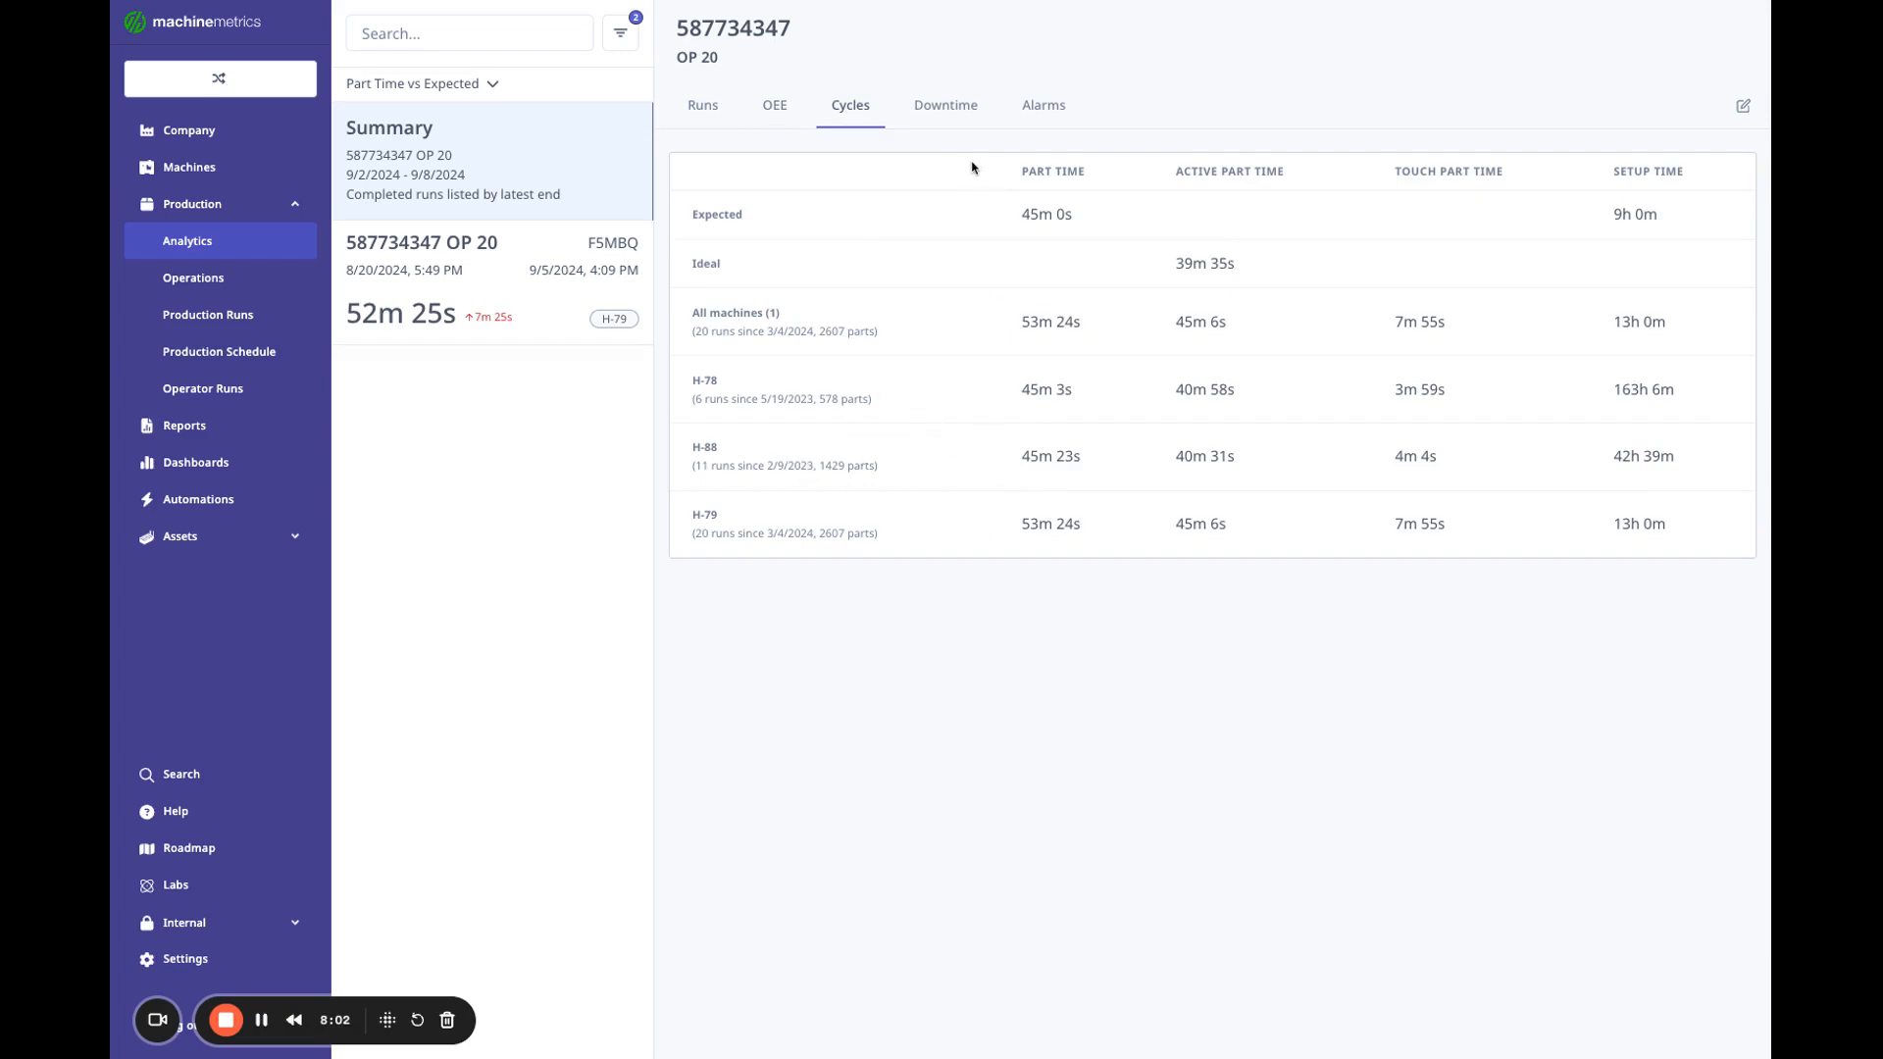
{"action": "left_click", "coordinate": [946, 106]}
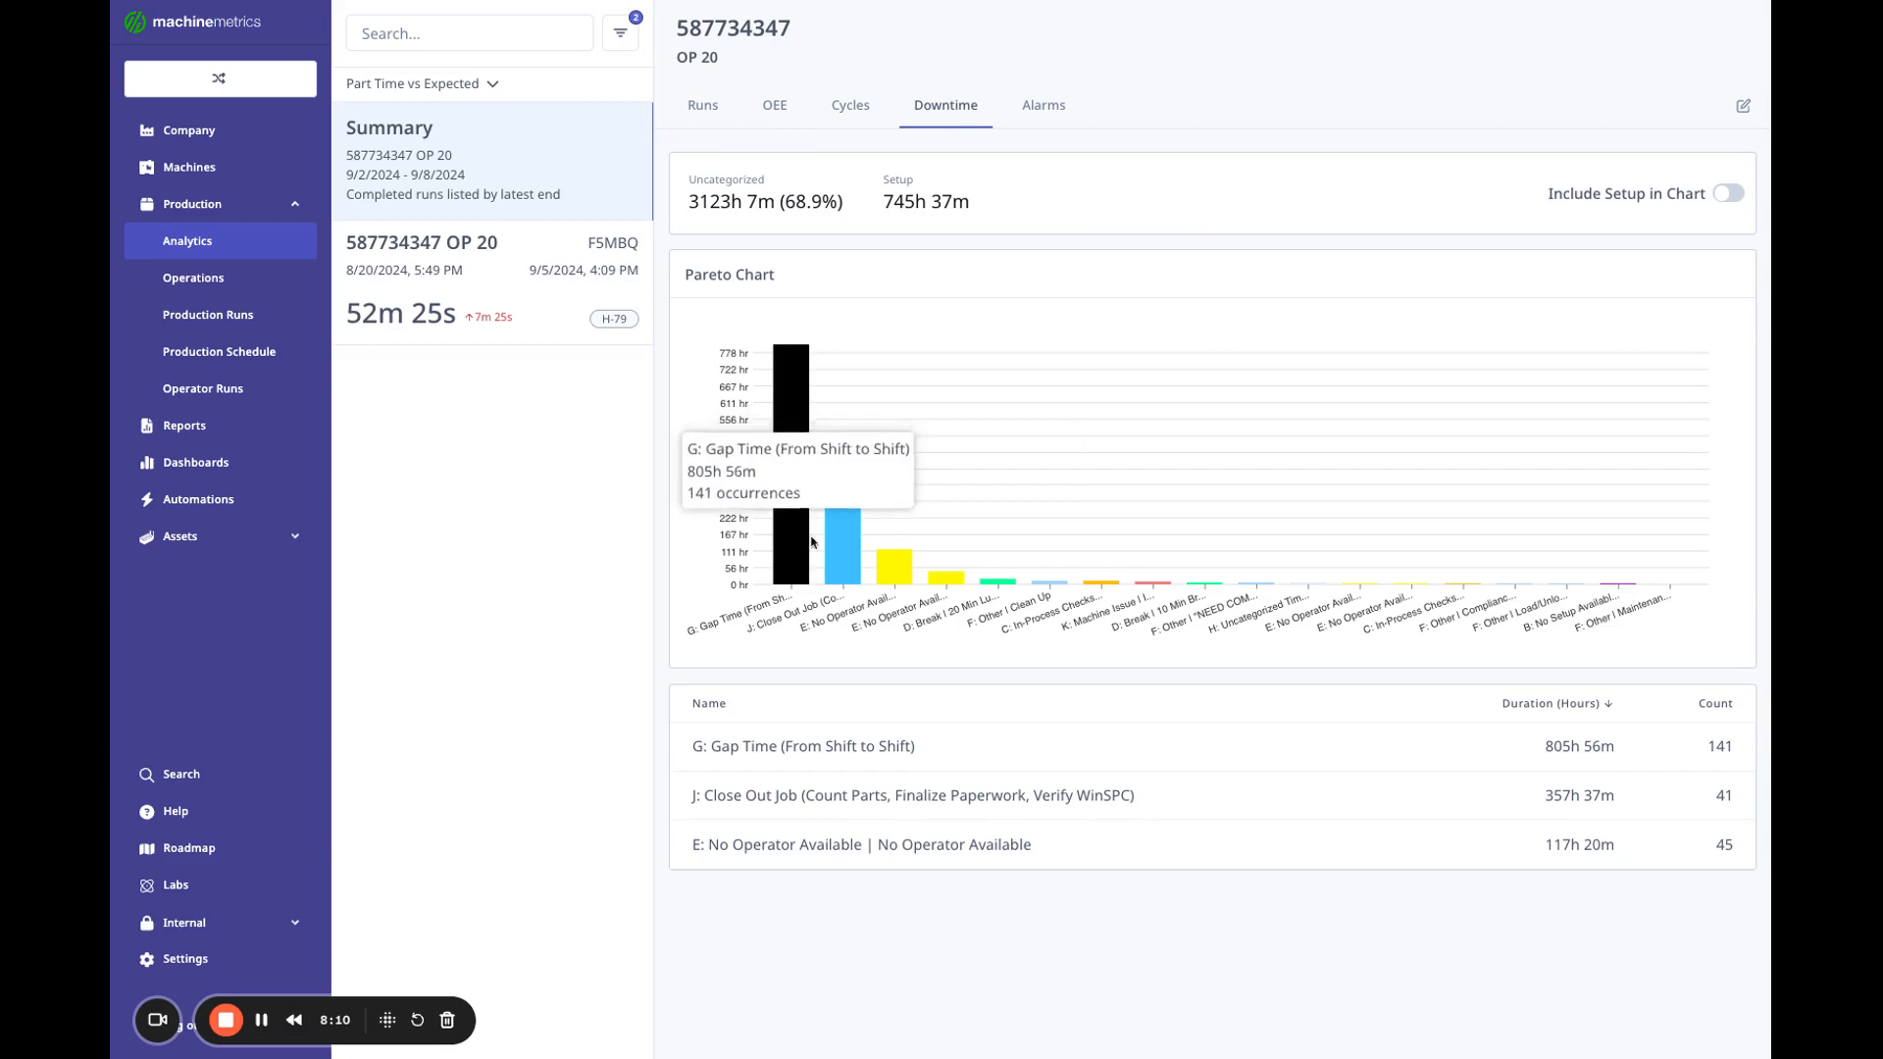
{"action": "mouse_move", "coordinate": [888, 580]}
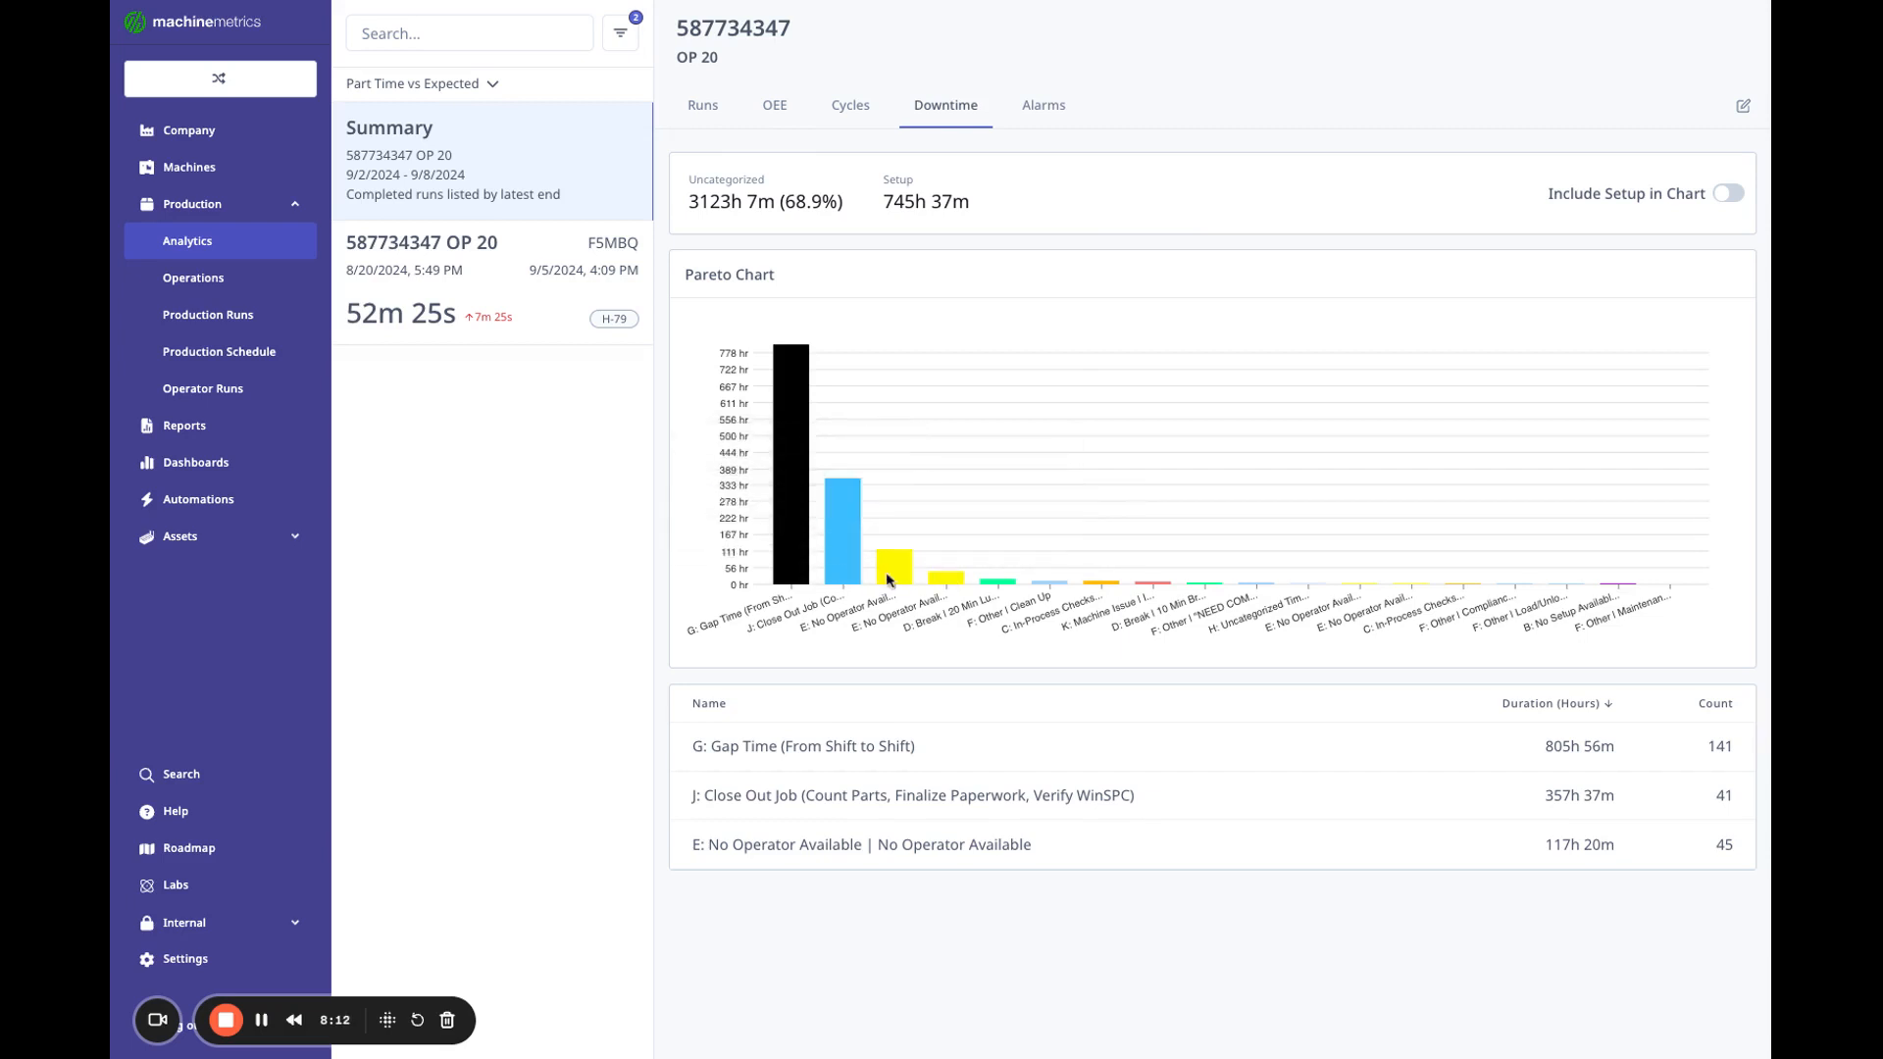
{"action": "mouse_move", "coordinate": [1023, 116]}
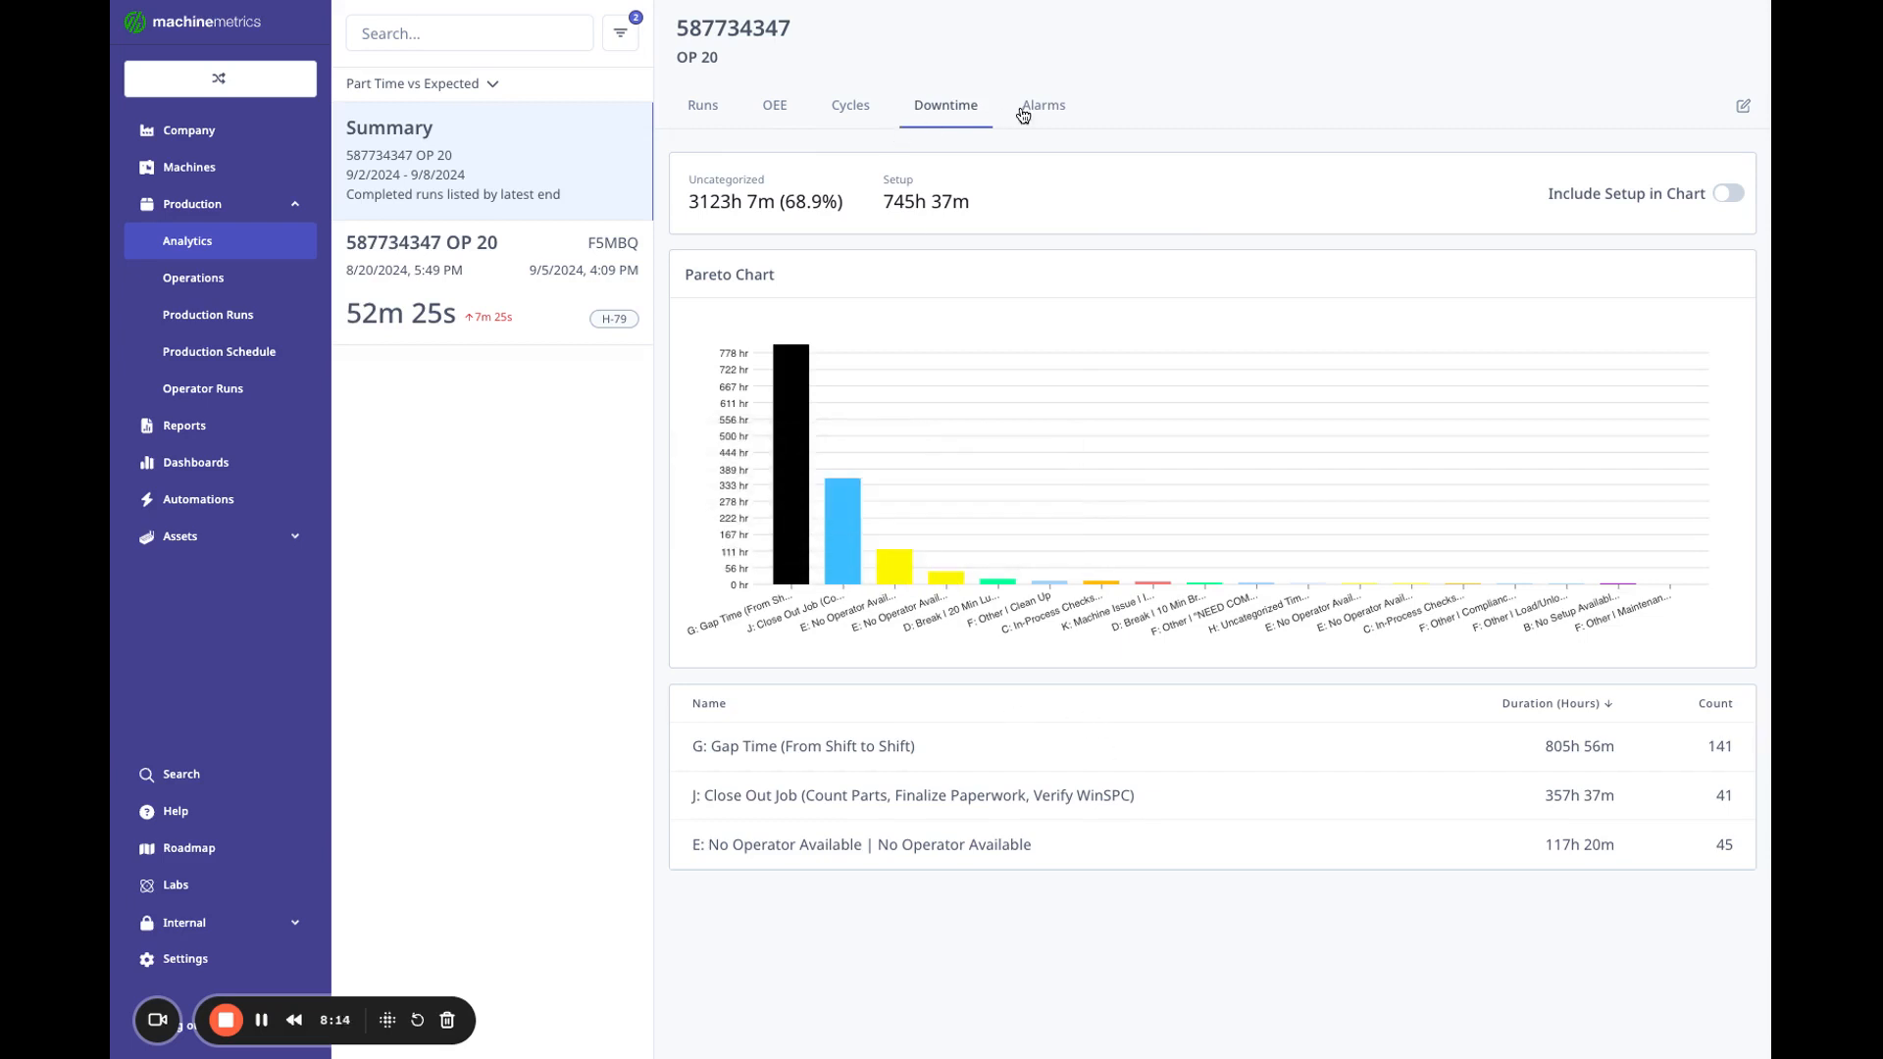
Show the Alarms tab for 587734347 OP 20 with its Pareto chart.
{"action": "left_click", "coordinate": [1042, 105]}
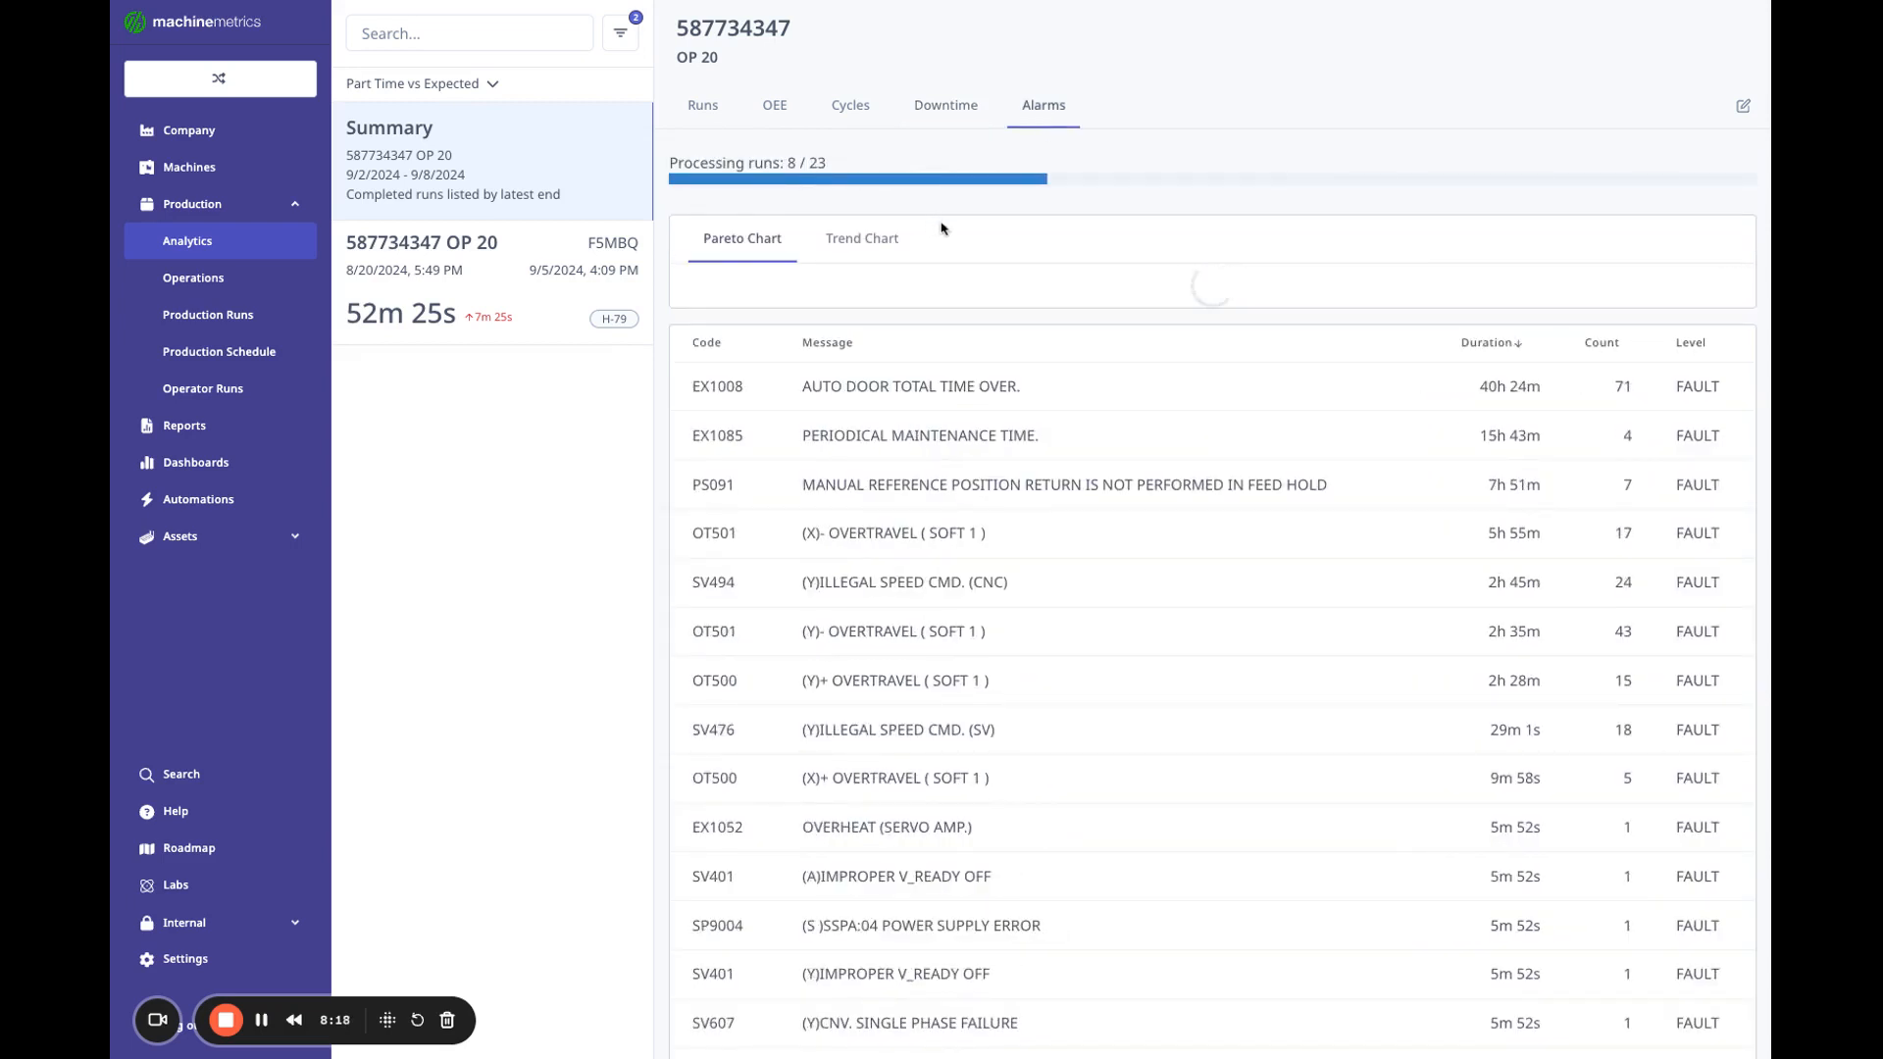
{"action": "mouse_move", "coordinate": [1105, 253]}
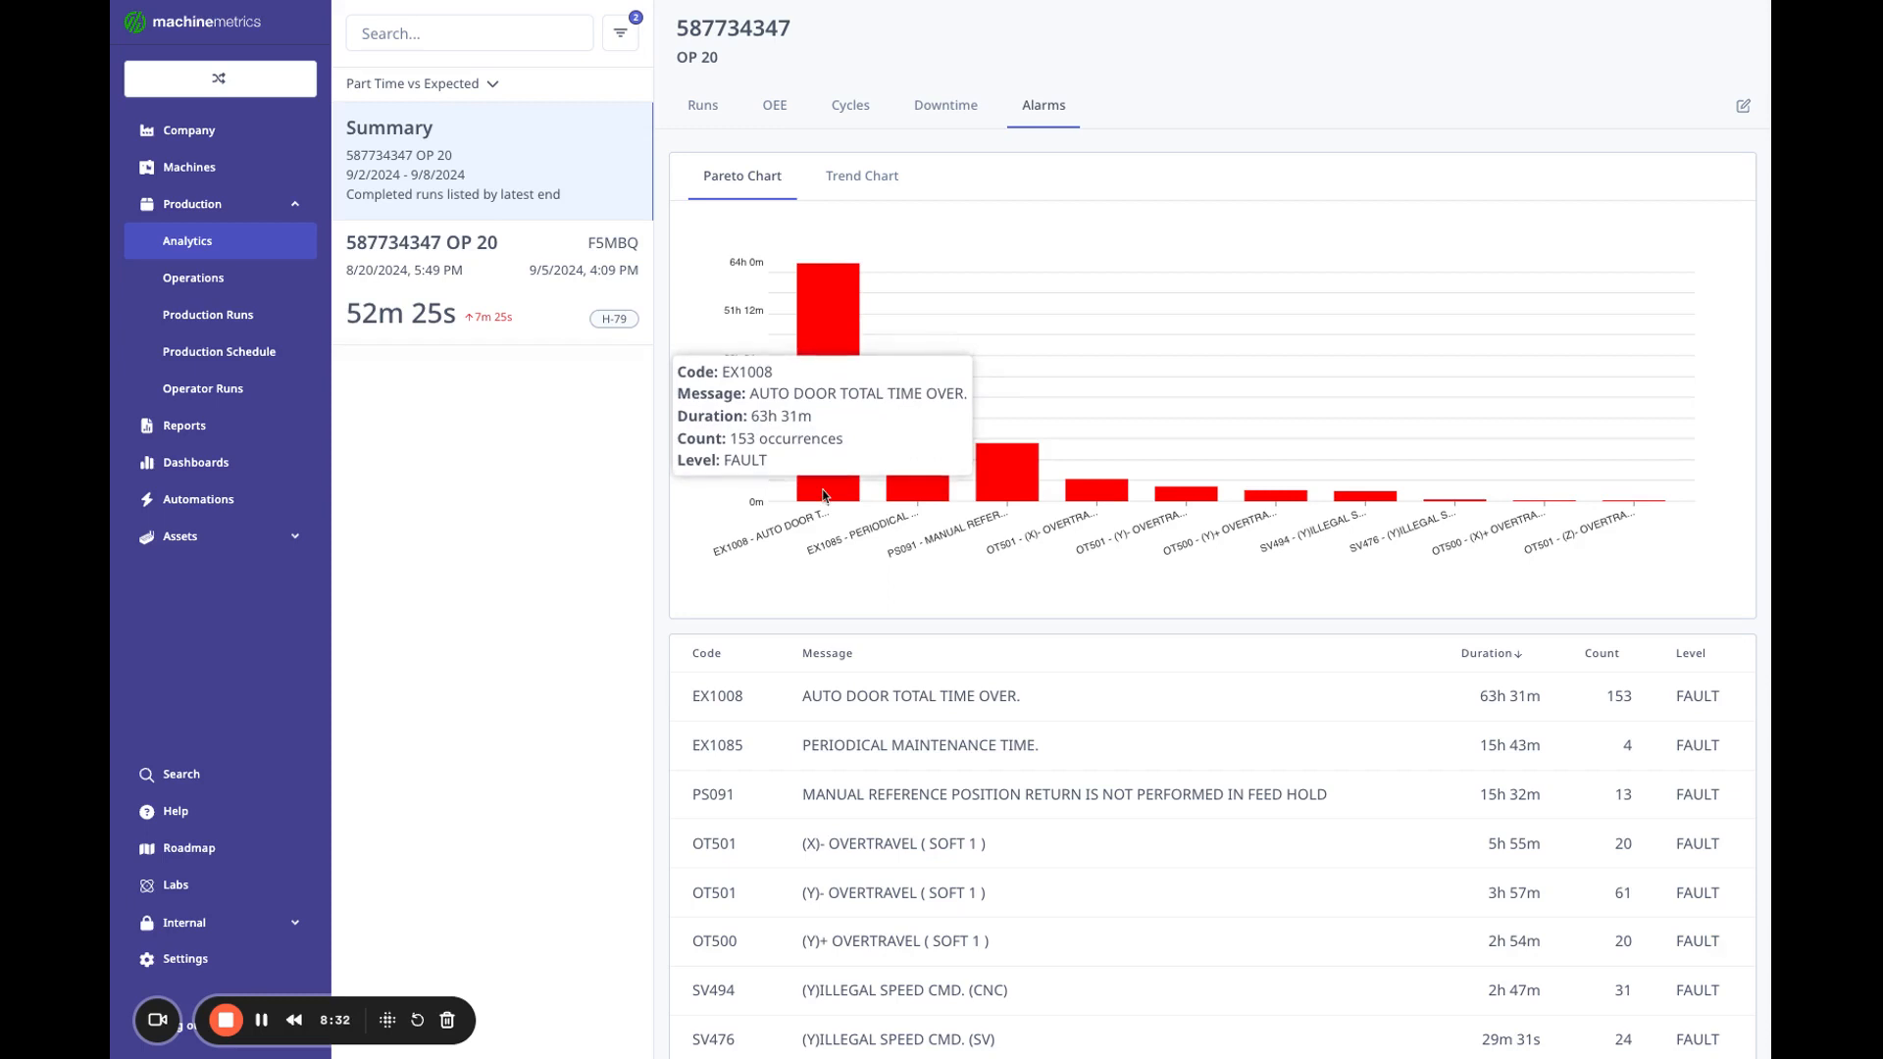
{"action": "mouse_move", "coordinate": [915, 497]}
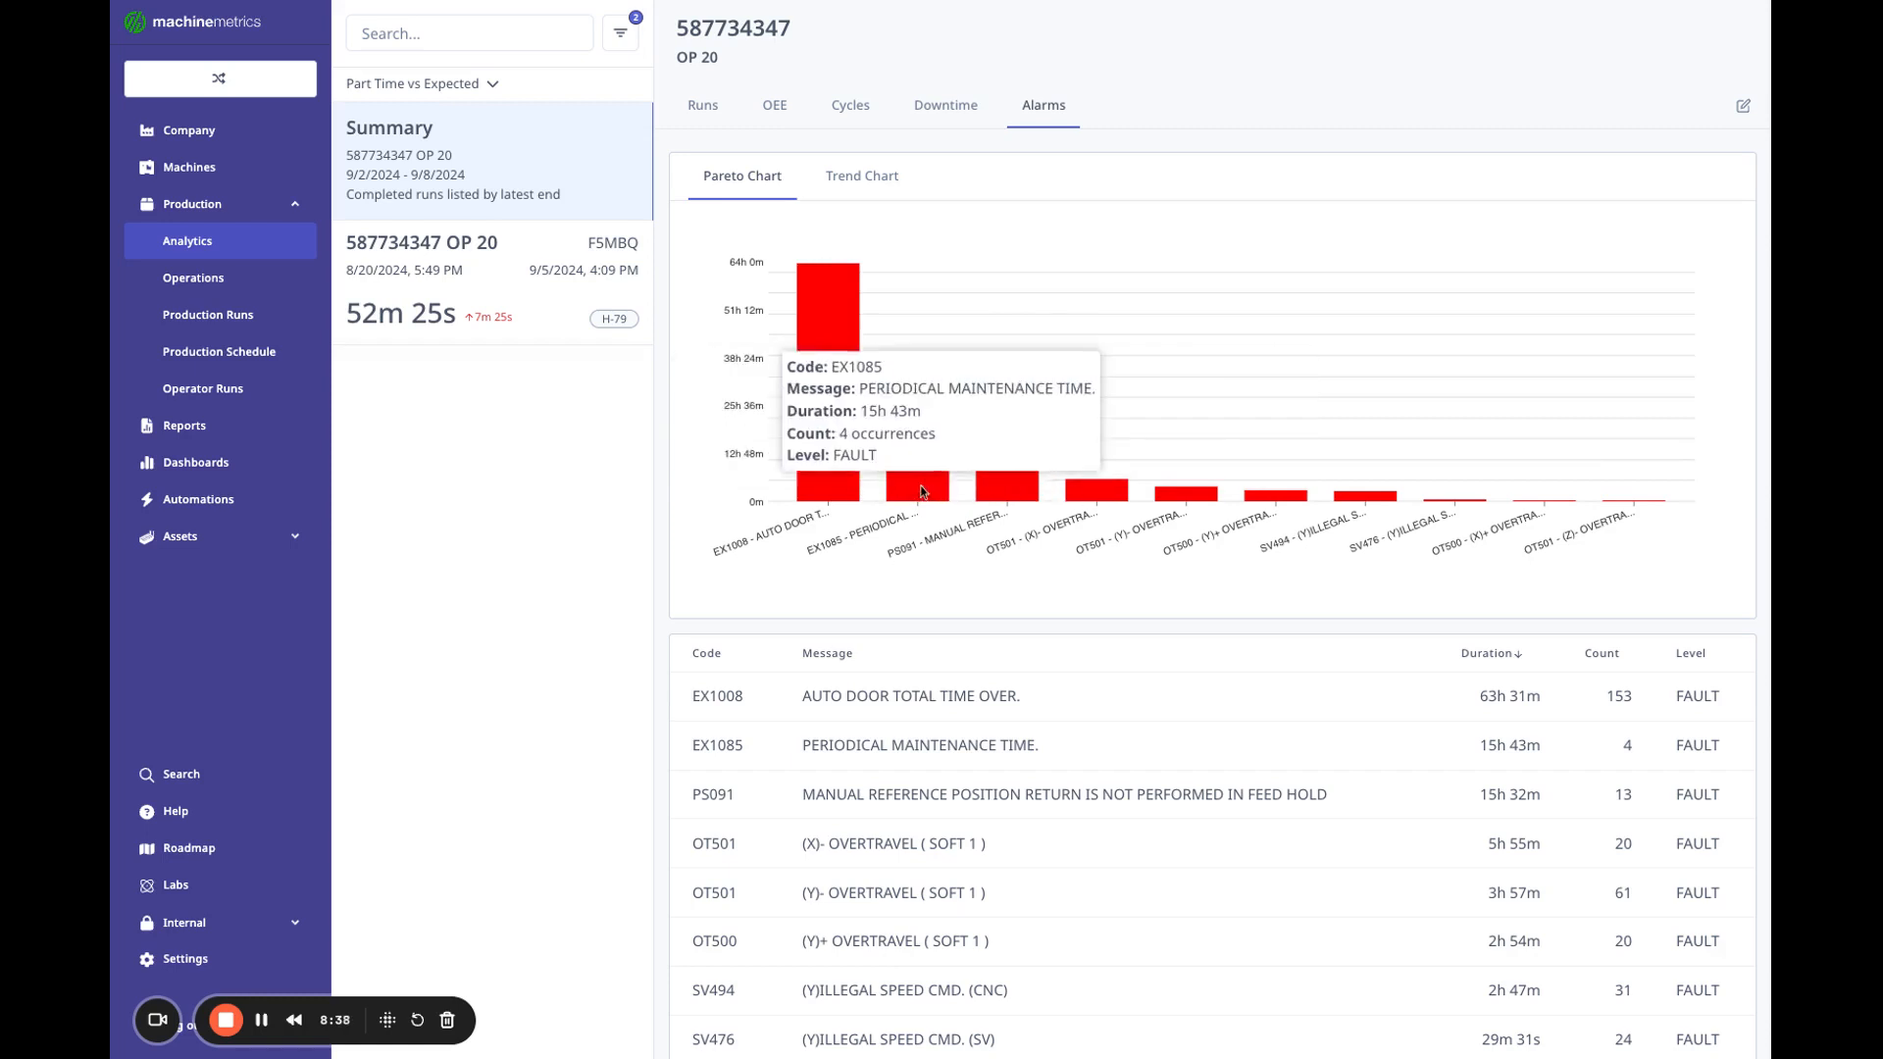
{"action": "mouse_move", "coordinate": [874, 253]}
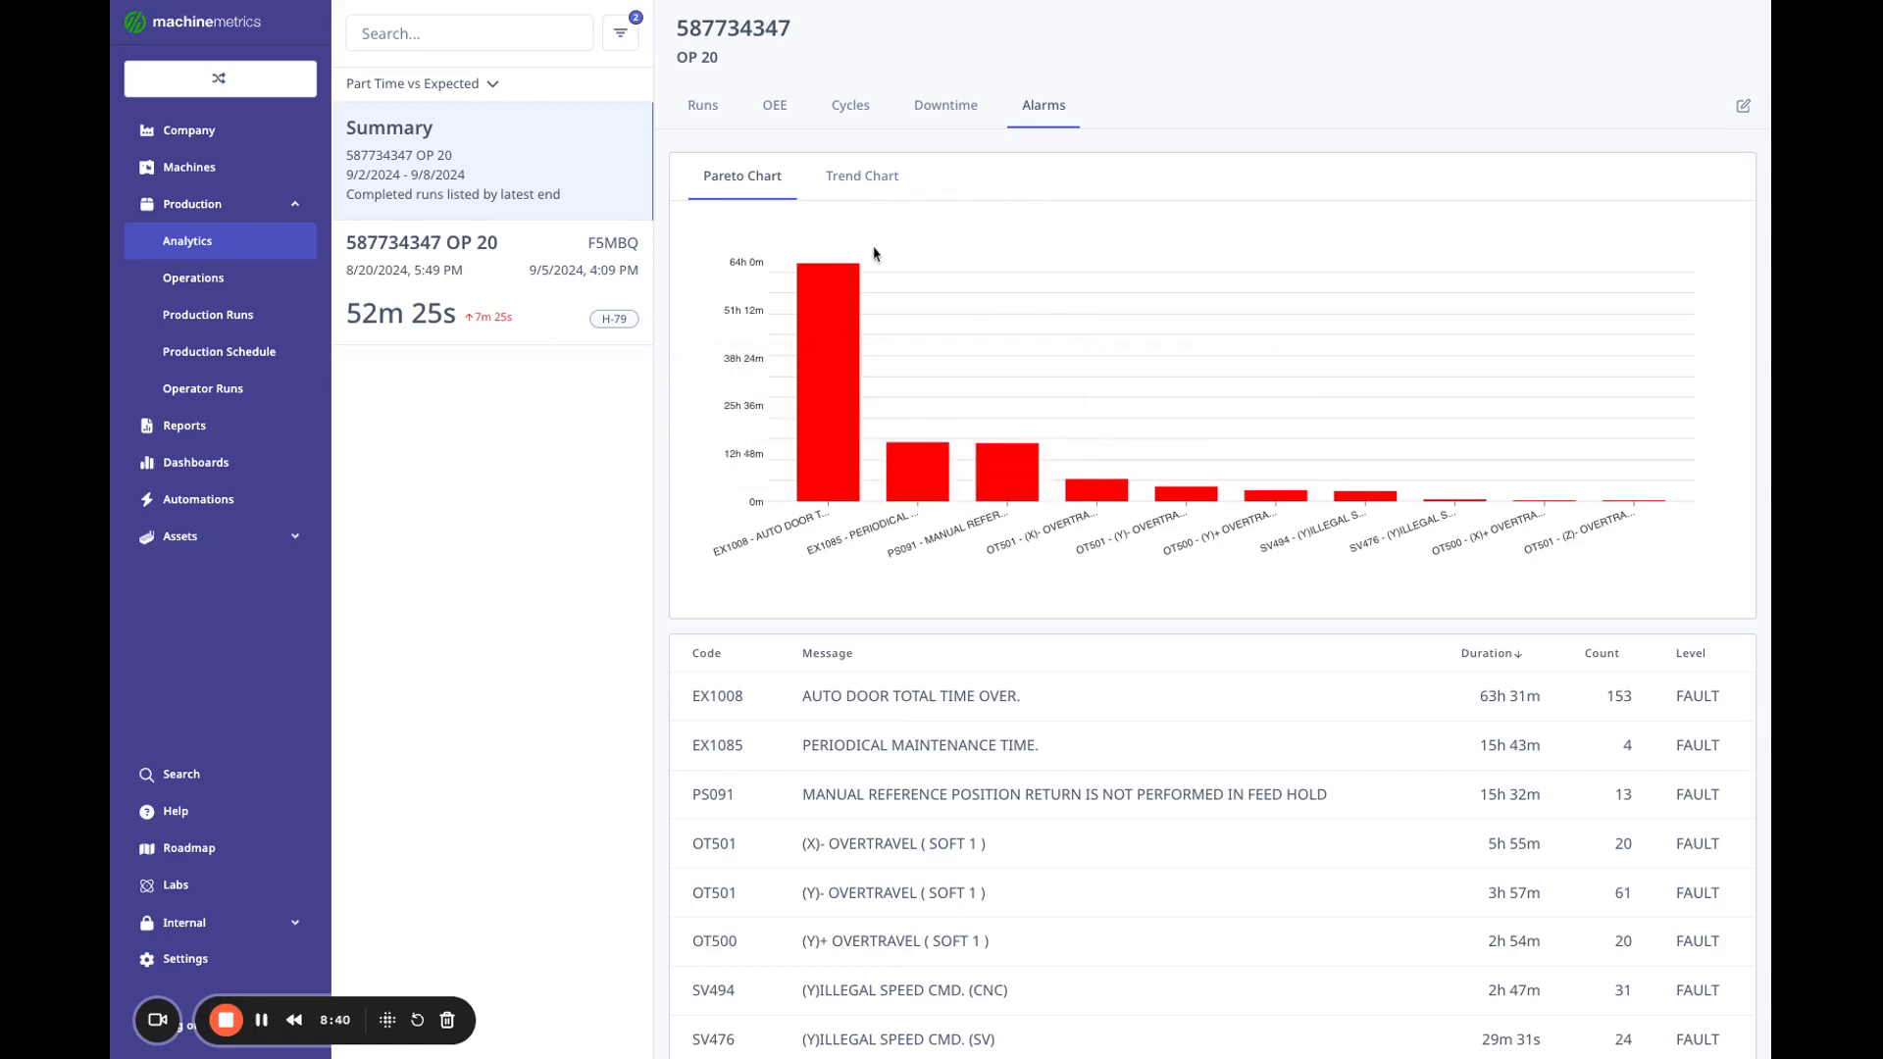
Switch to OP 20's alarm Trend Chart and group it by week instead of day.
{"action": "left_click", "coordinate": [861, 176]}
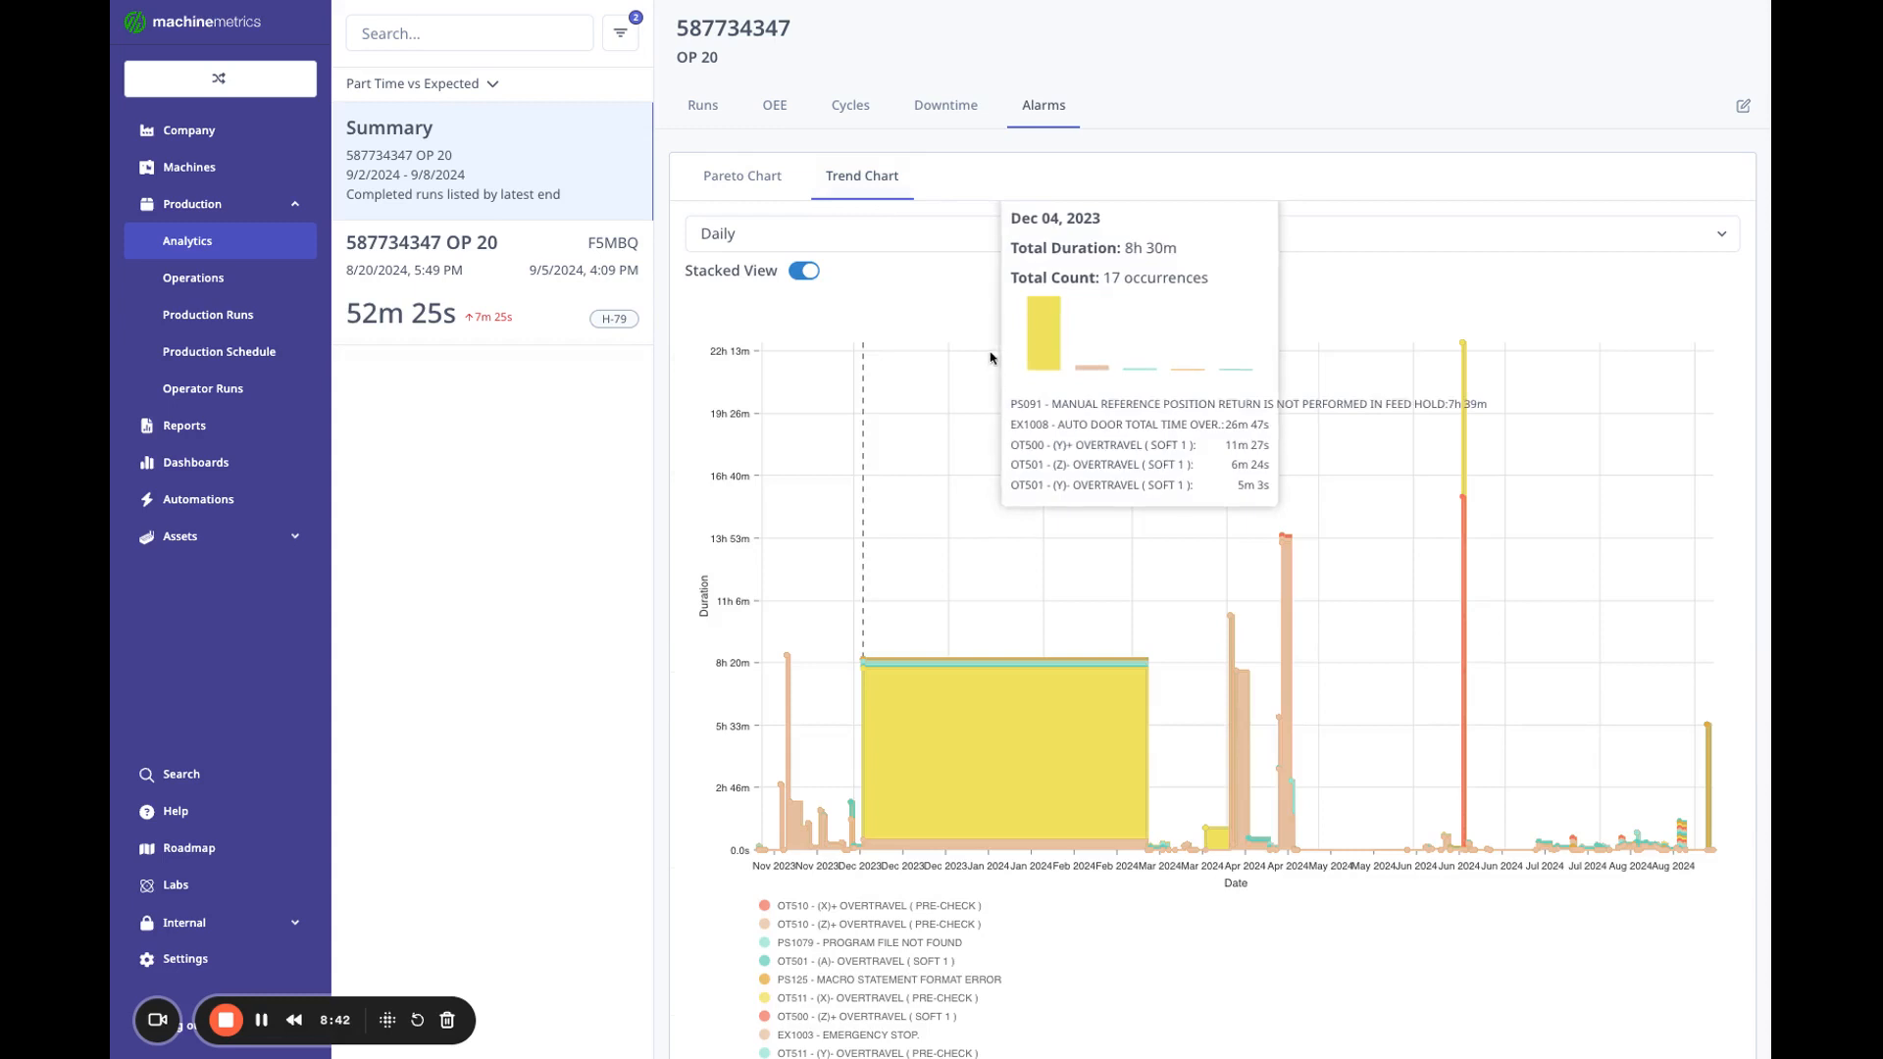
{"action": "mouse_move", "coordinate": [889, 788]}
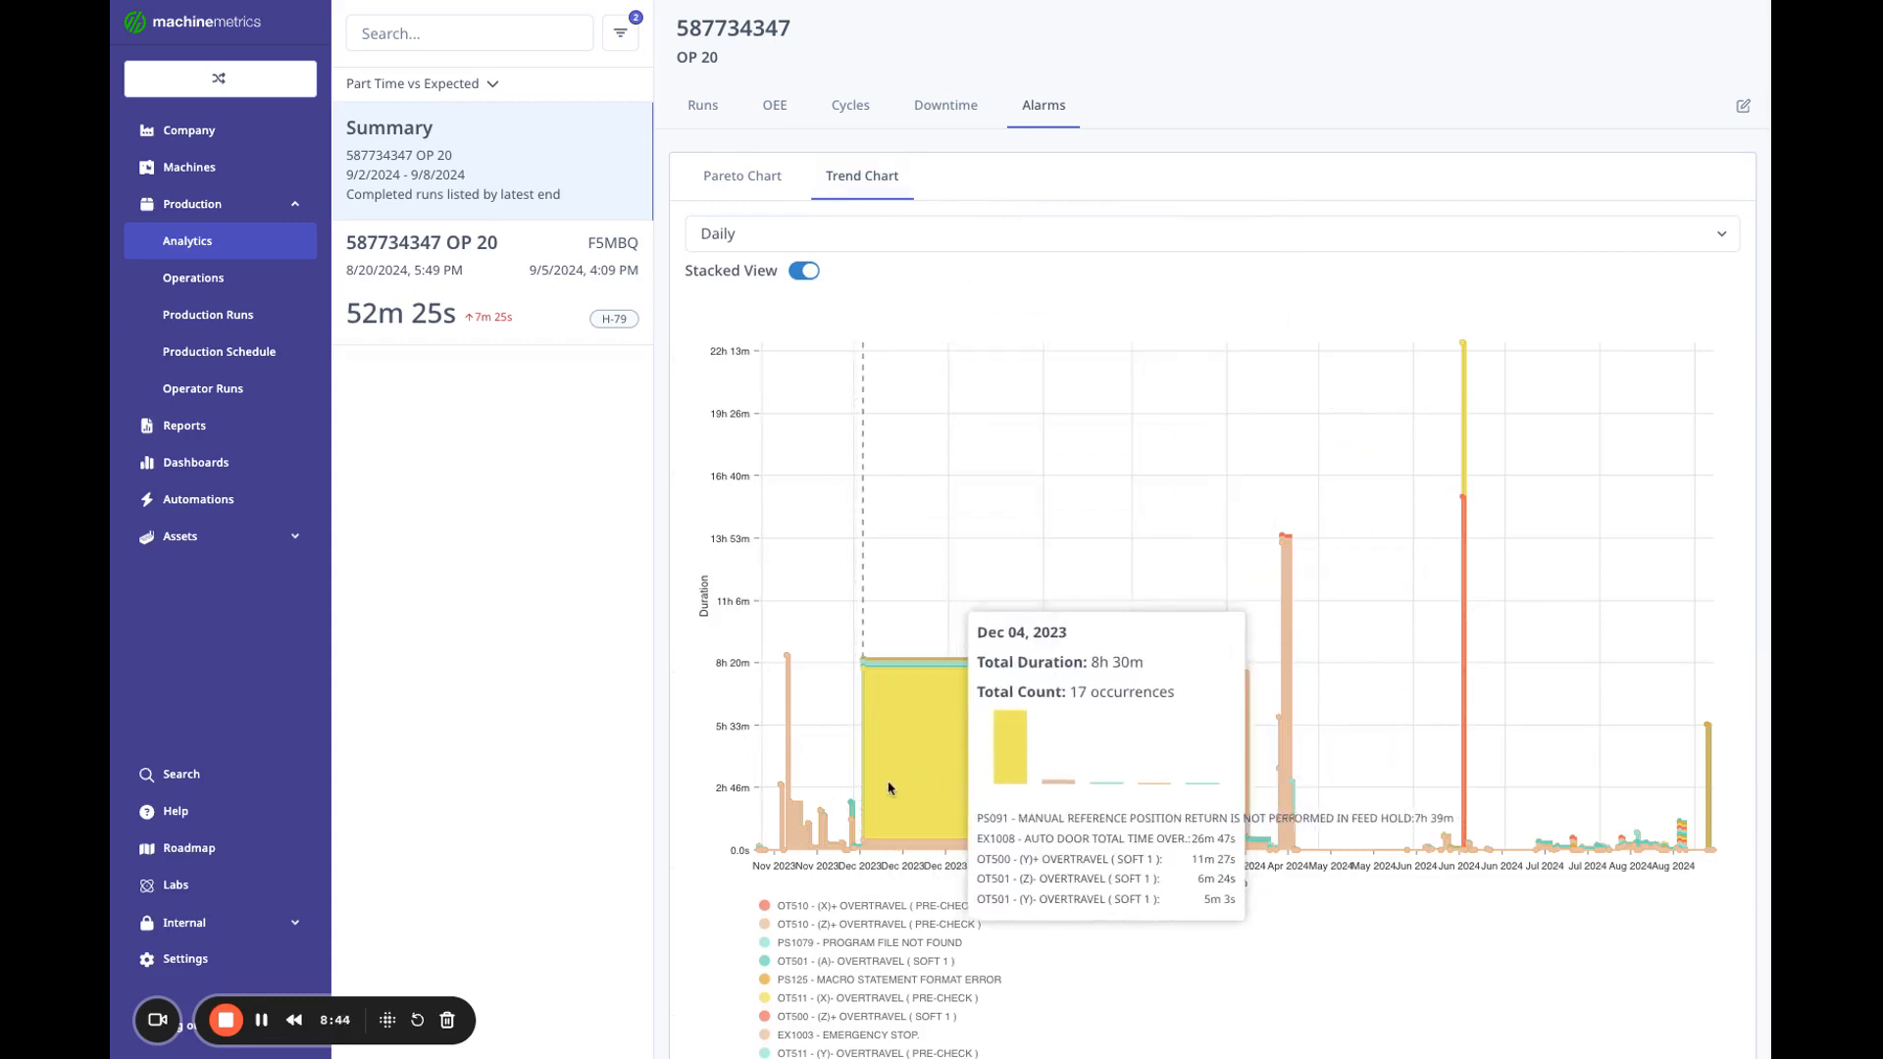
{"action": "mouse_move", "coordinate": [1252, 748]}
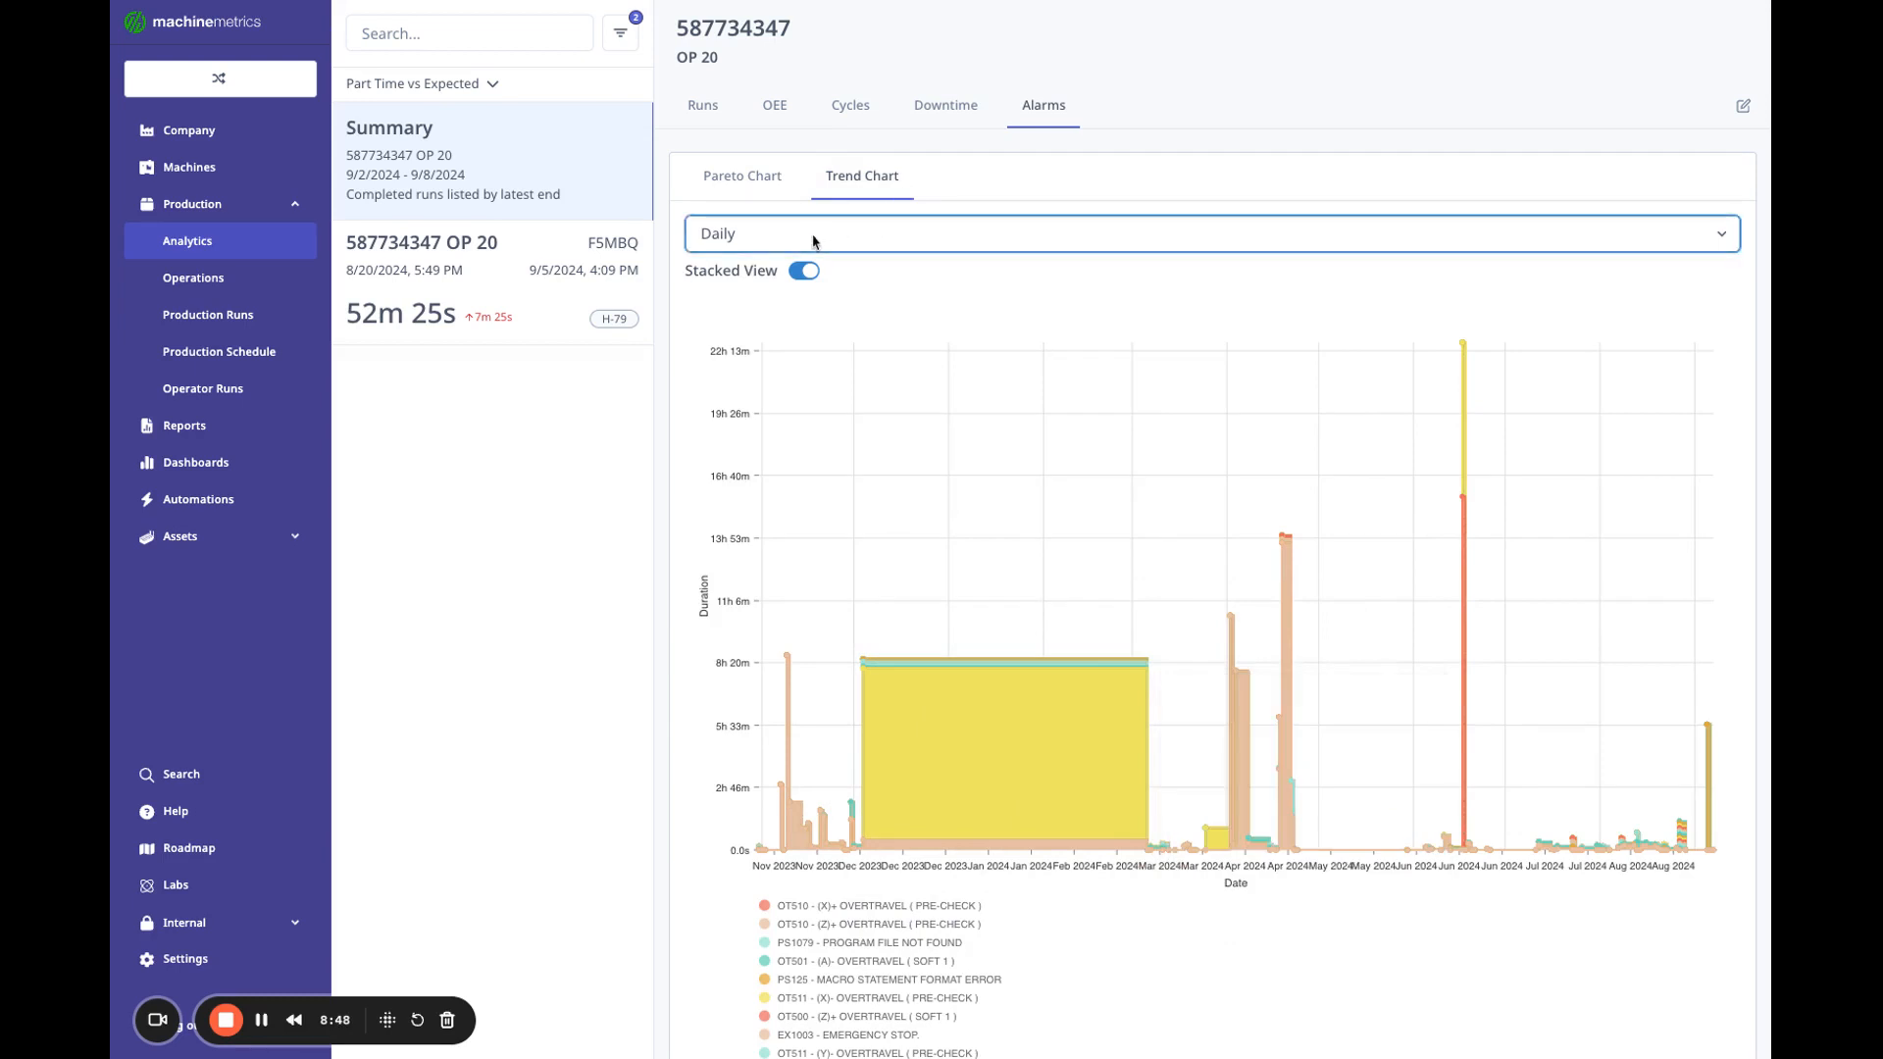
{"action": "left_click", "coordinate": [1201, 233]}
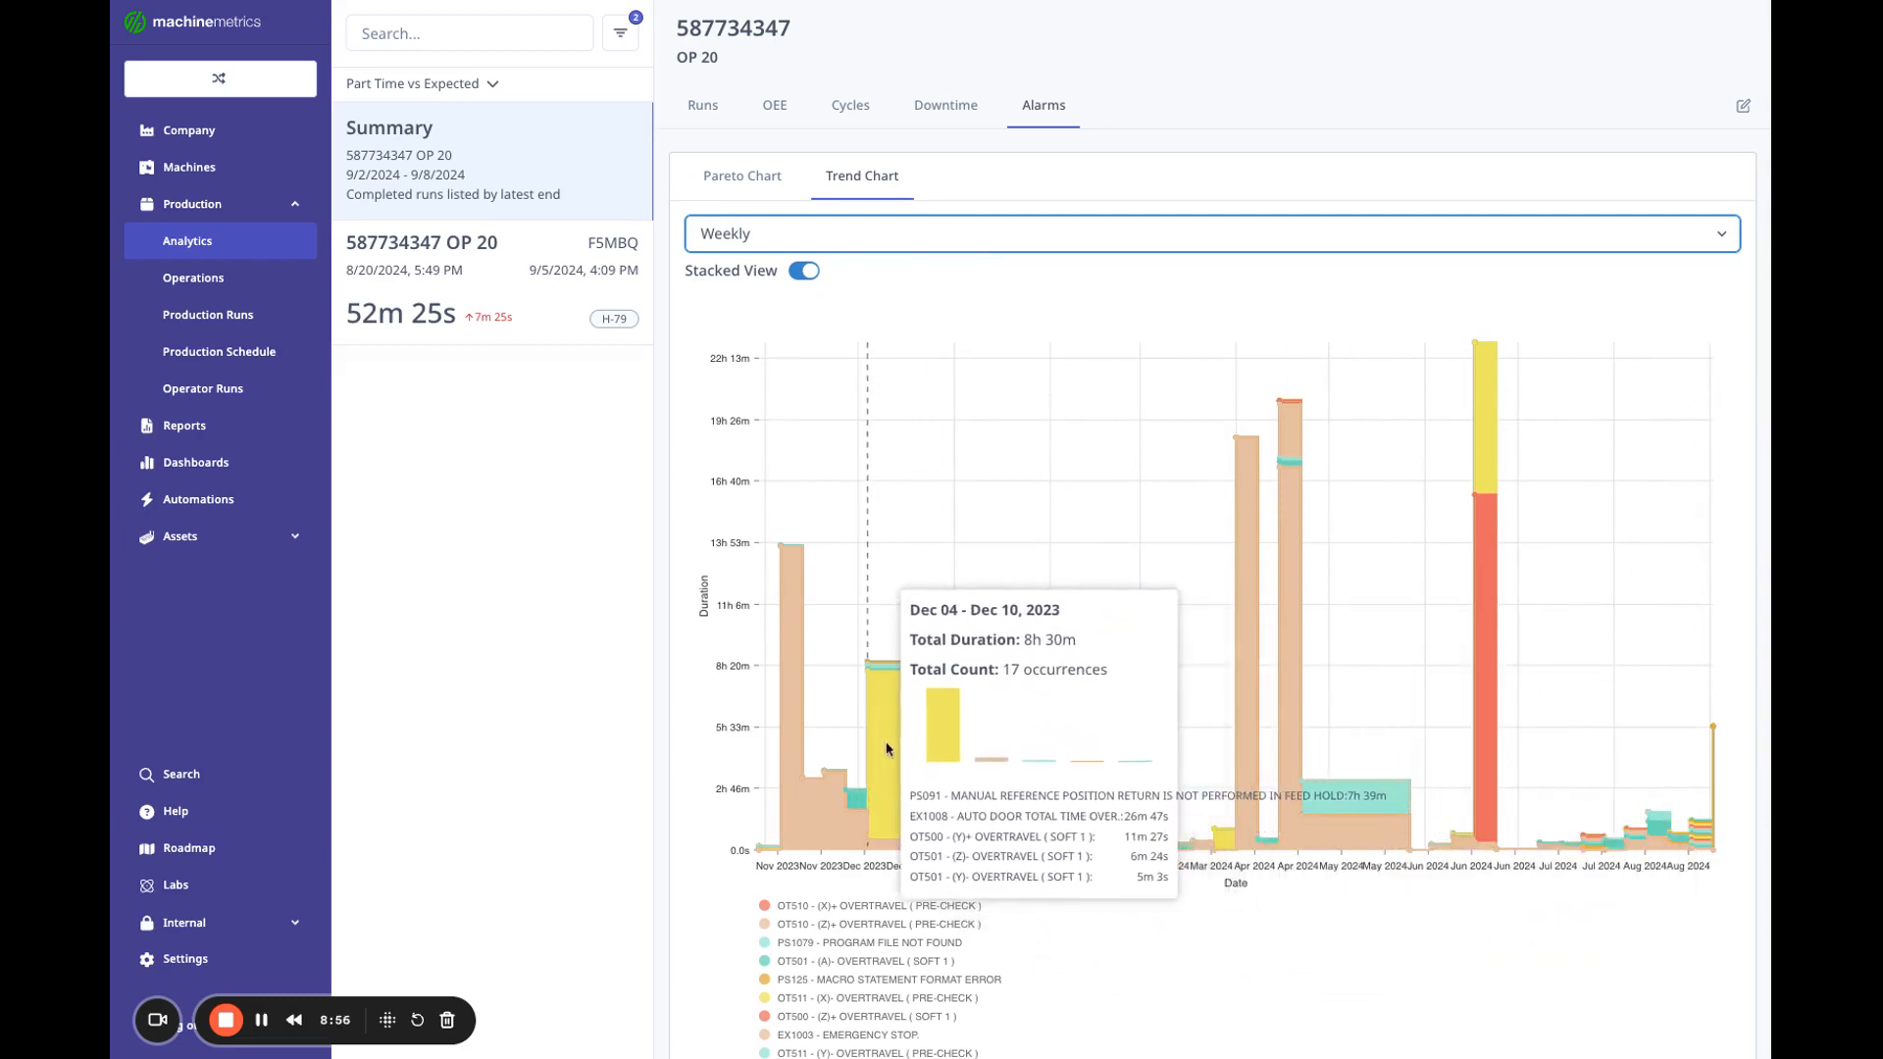
{"action": "mouse_move", "coordinate": [1187, 492]}
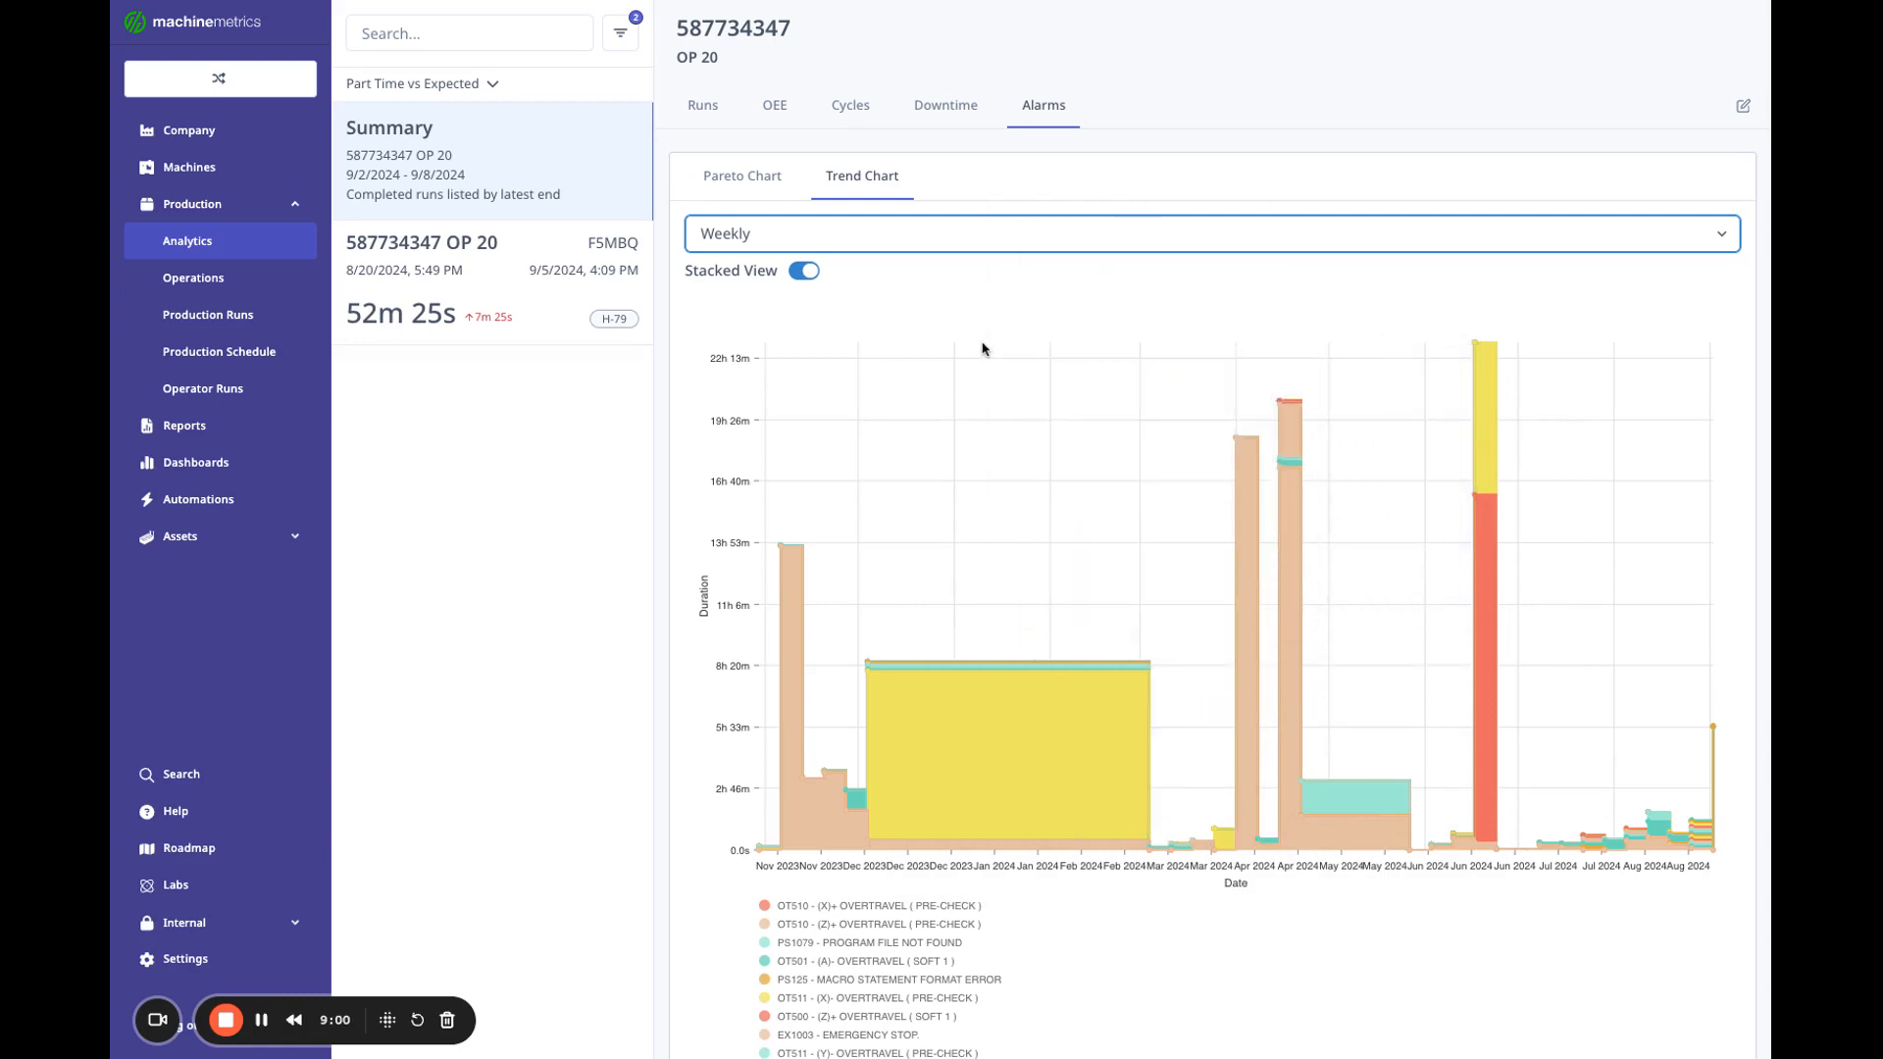
{"action": "mouse_move", "coordinate": [673, 157]}
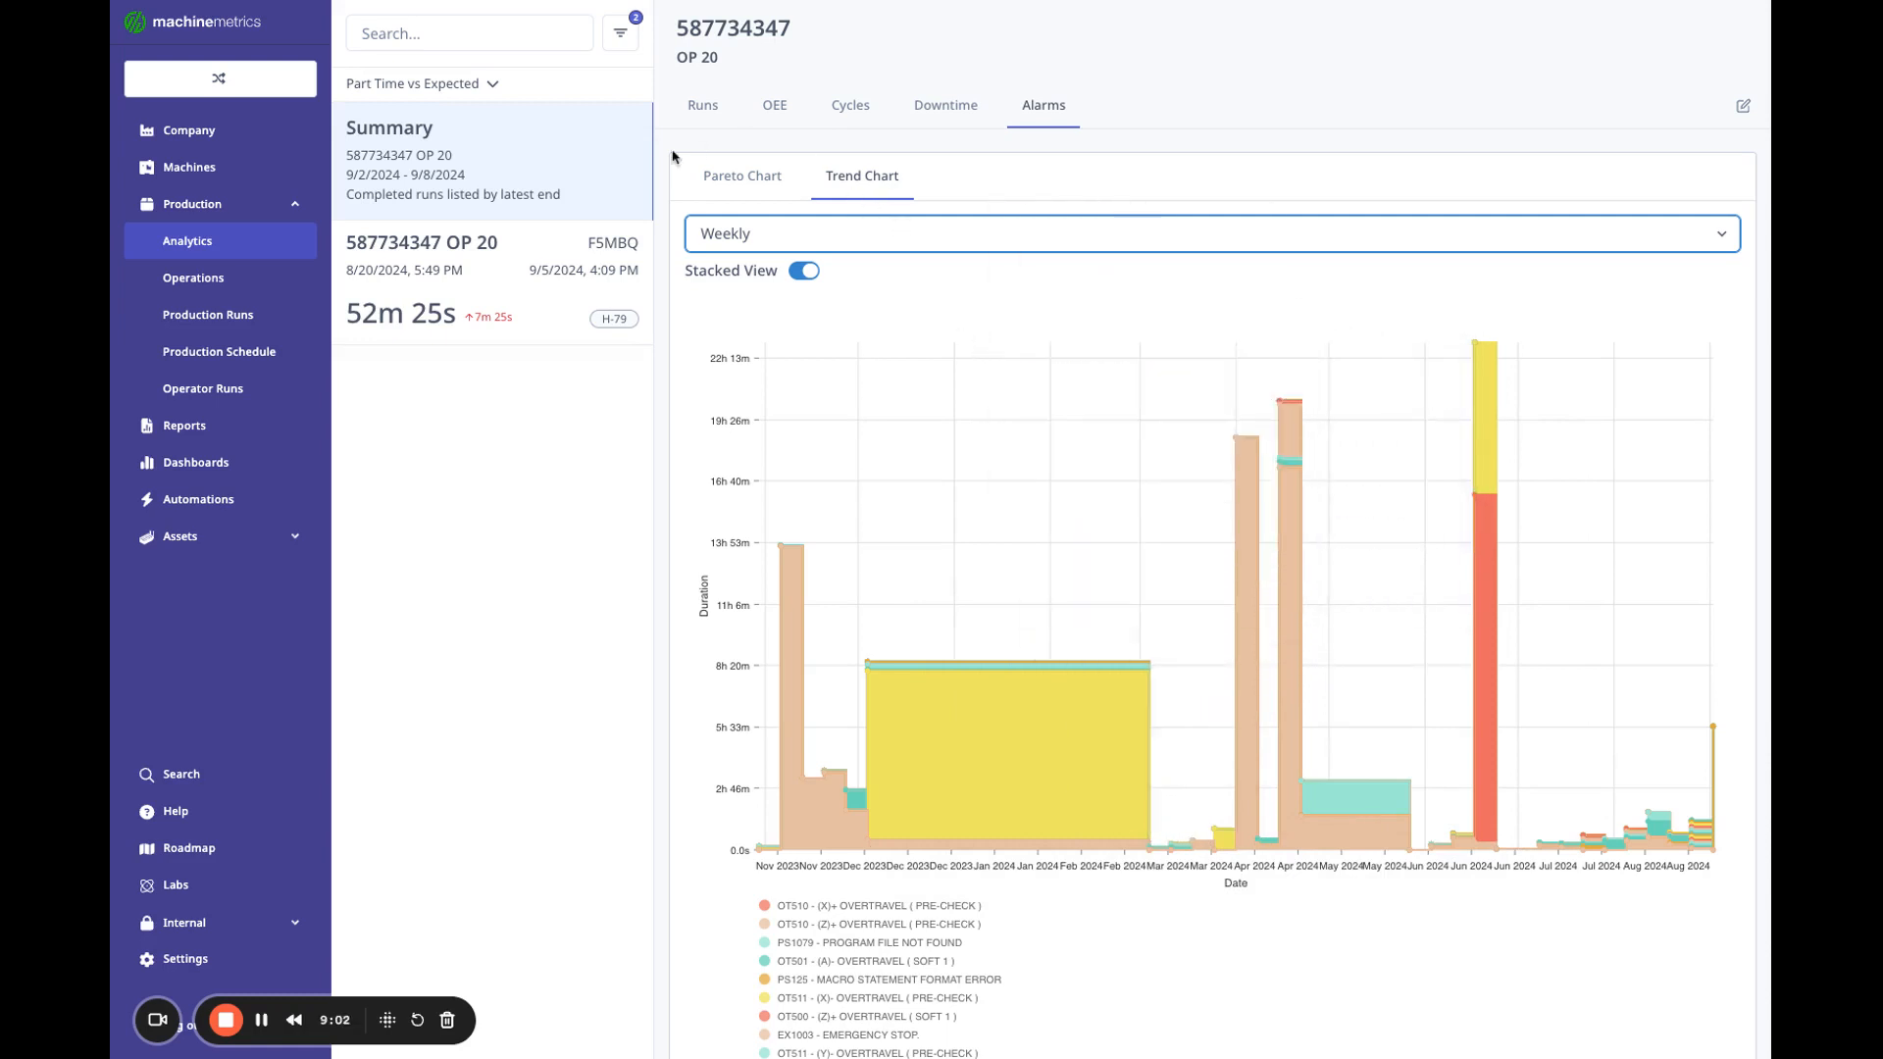
Run the Completed Work OEE report for last week, Sep 2–8, 2024.
{"action": "left_click", "coordinate": [618, 31]}
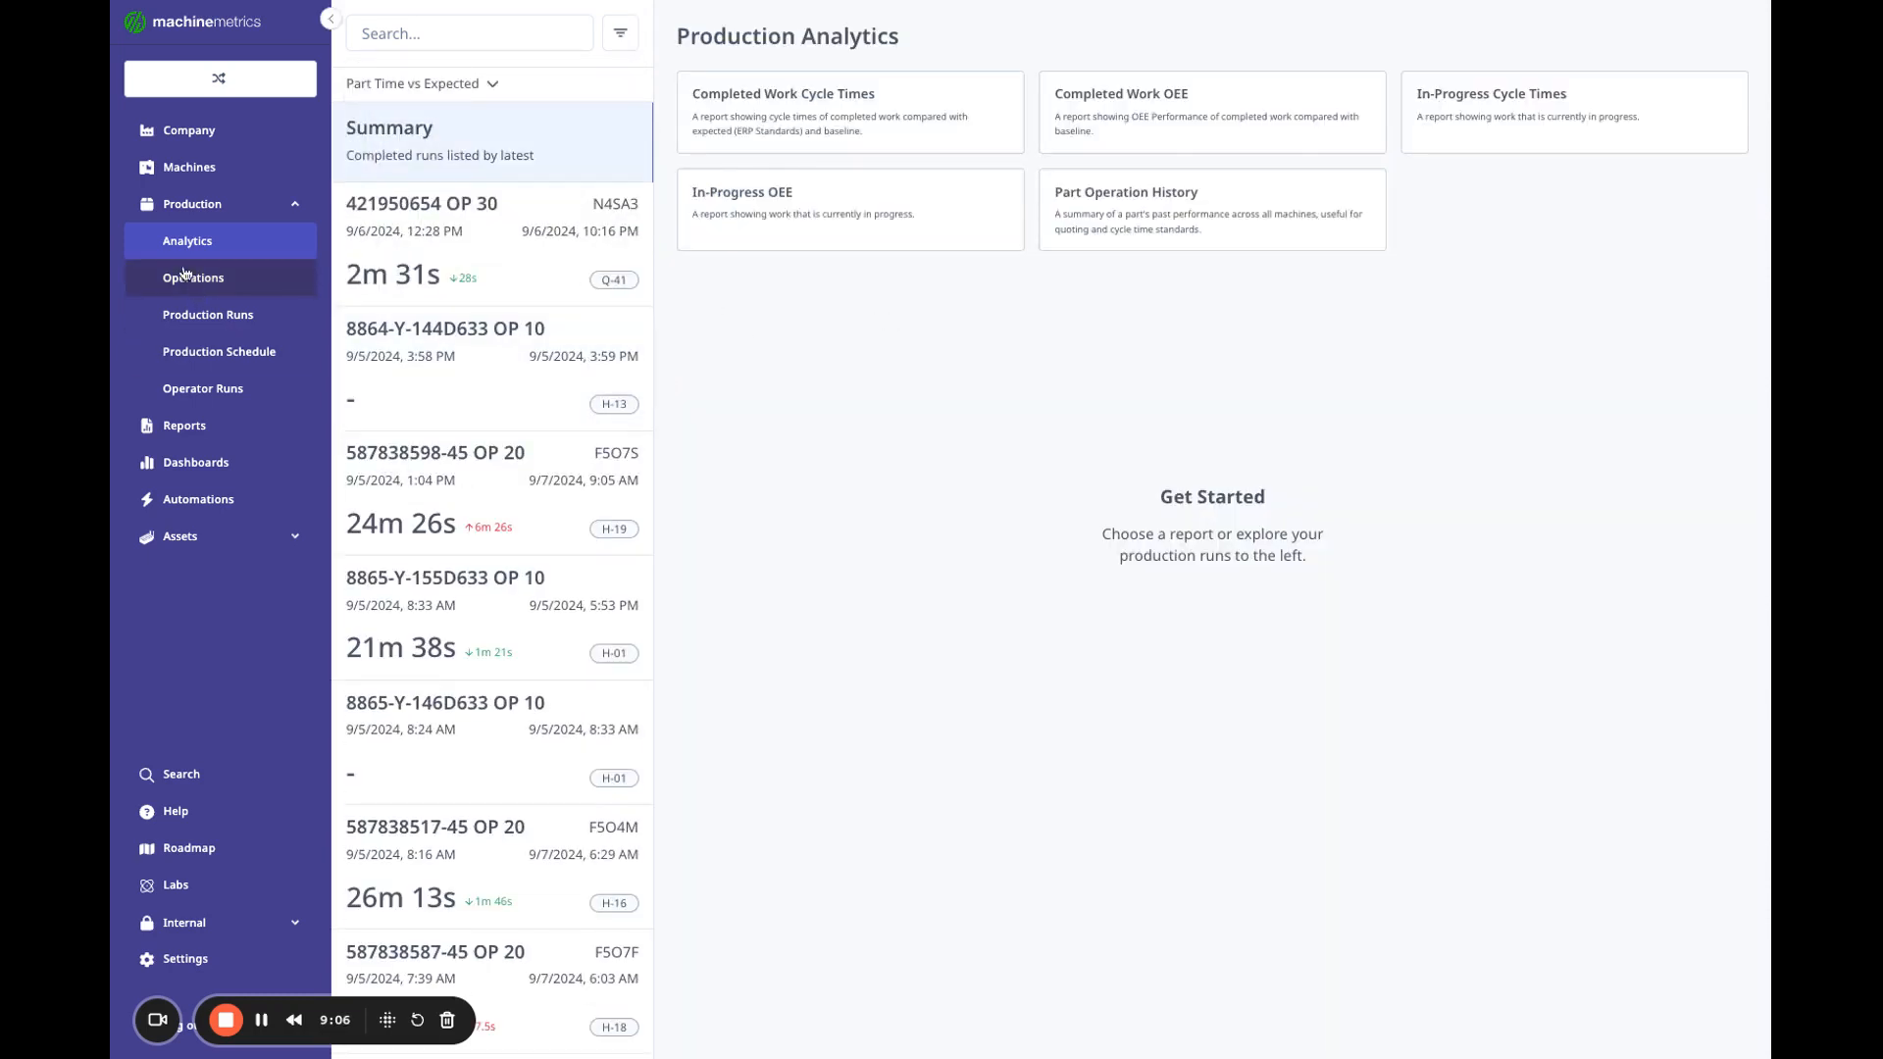
{"action": "mouse_move", "coordinate": [920, 153]}
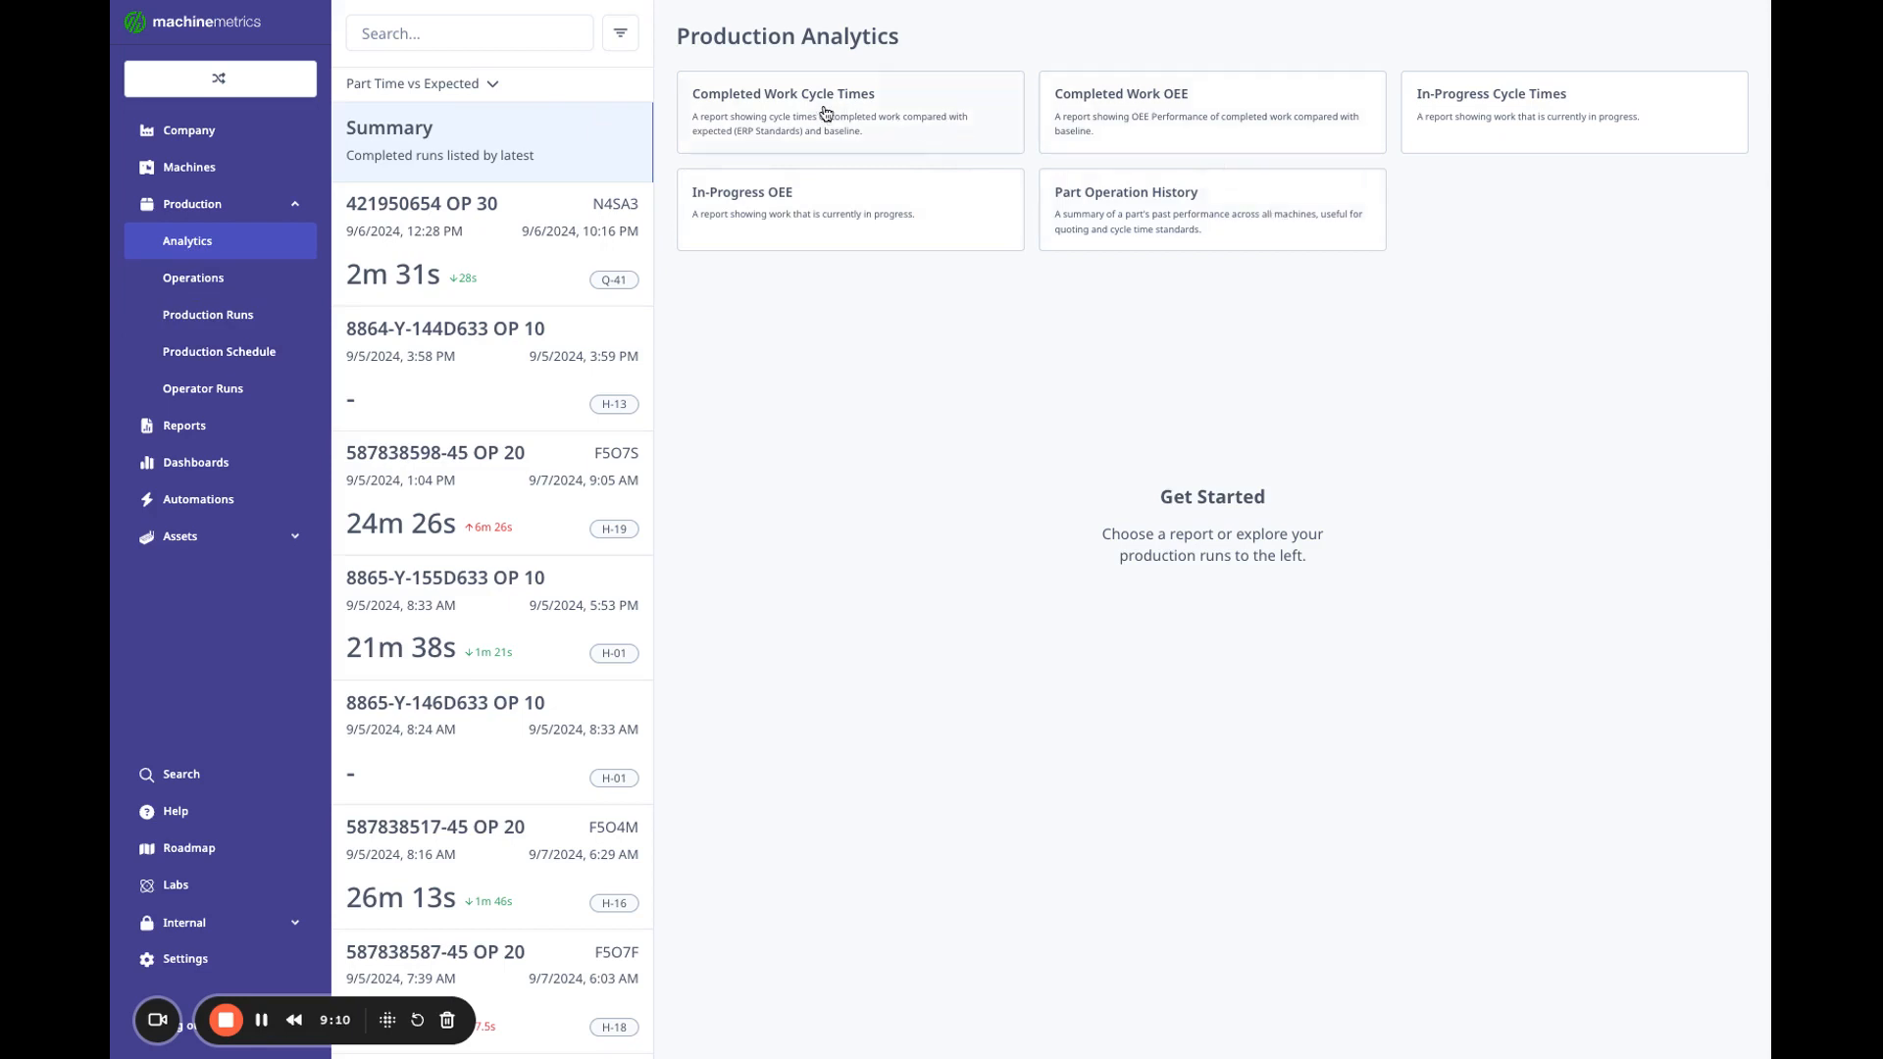
{"action": "mouse_move", "coordinate": [1145, 111]}
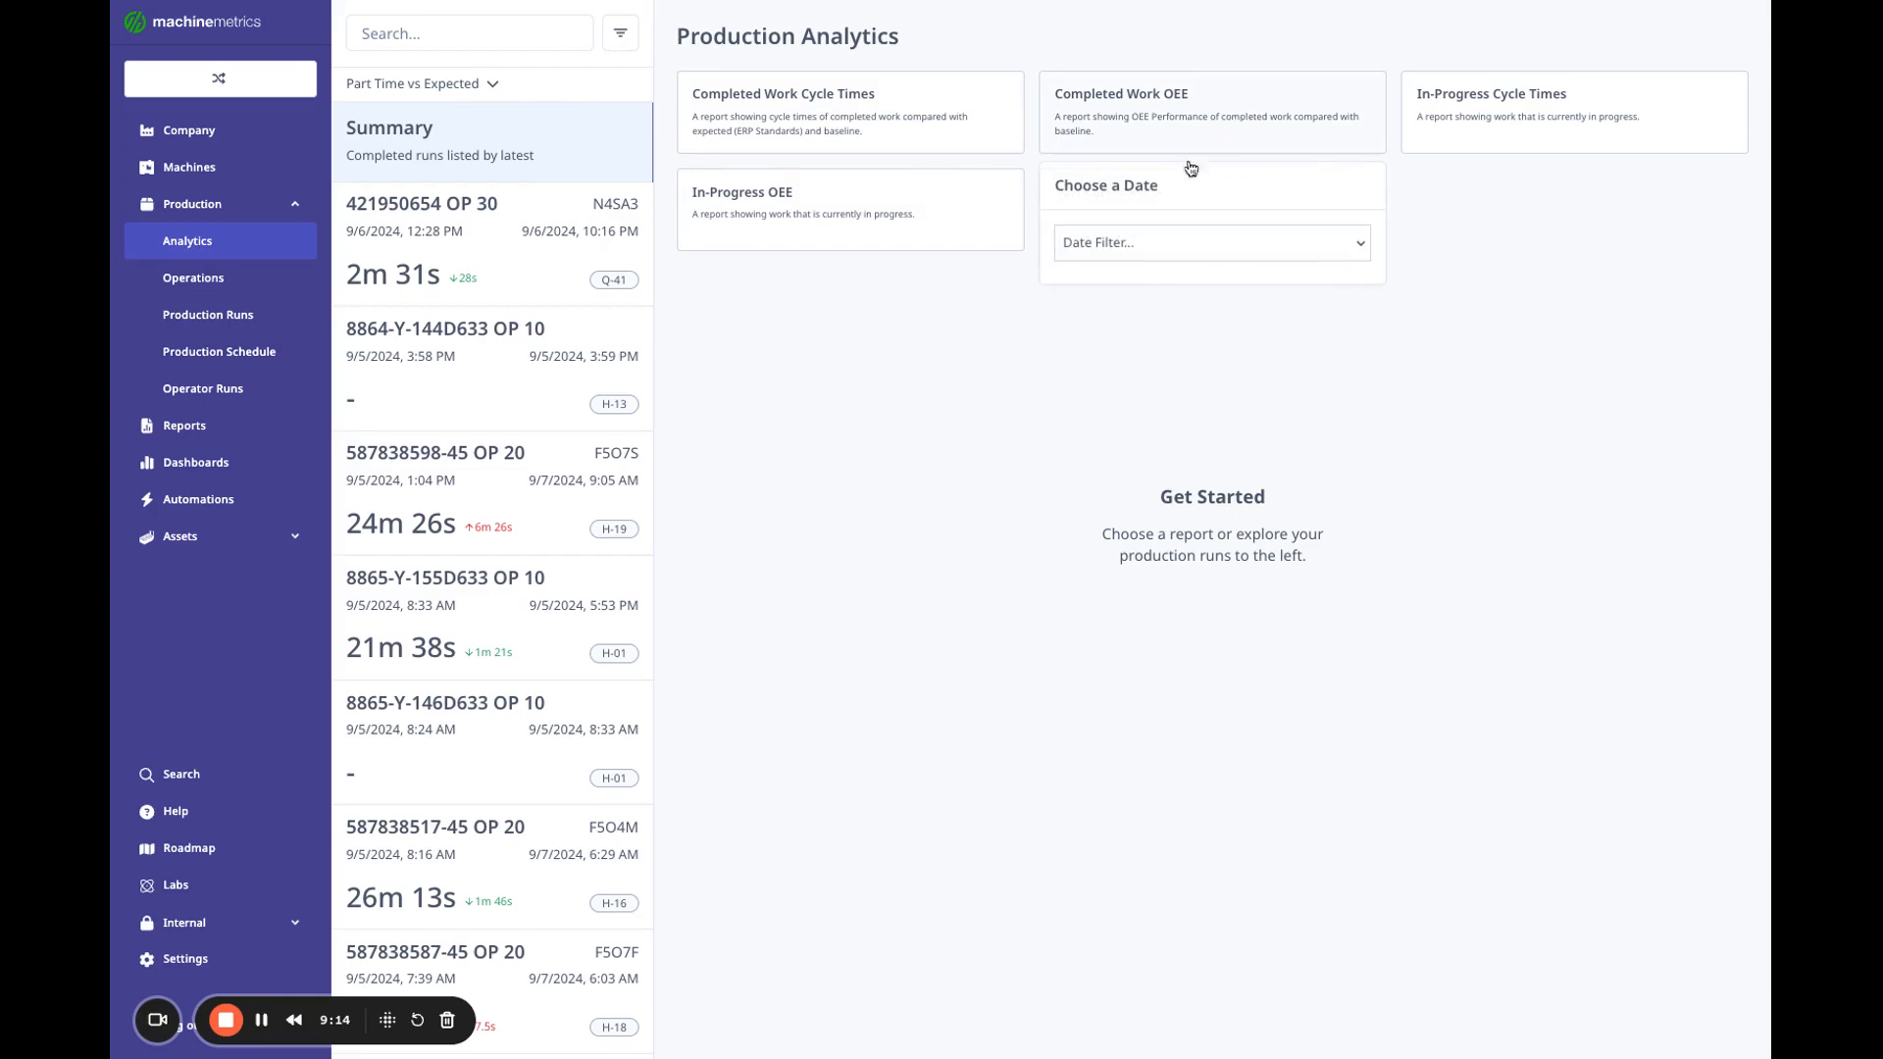
{"action": "left_click", "coordinate": [1209, 241]}
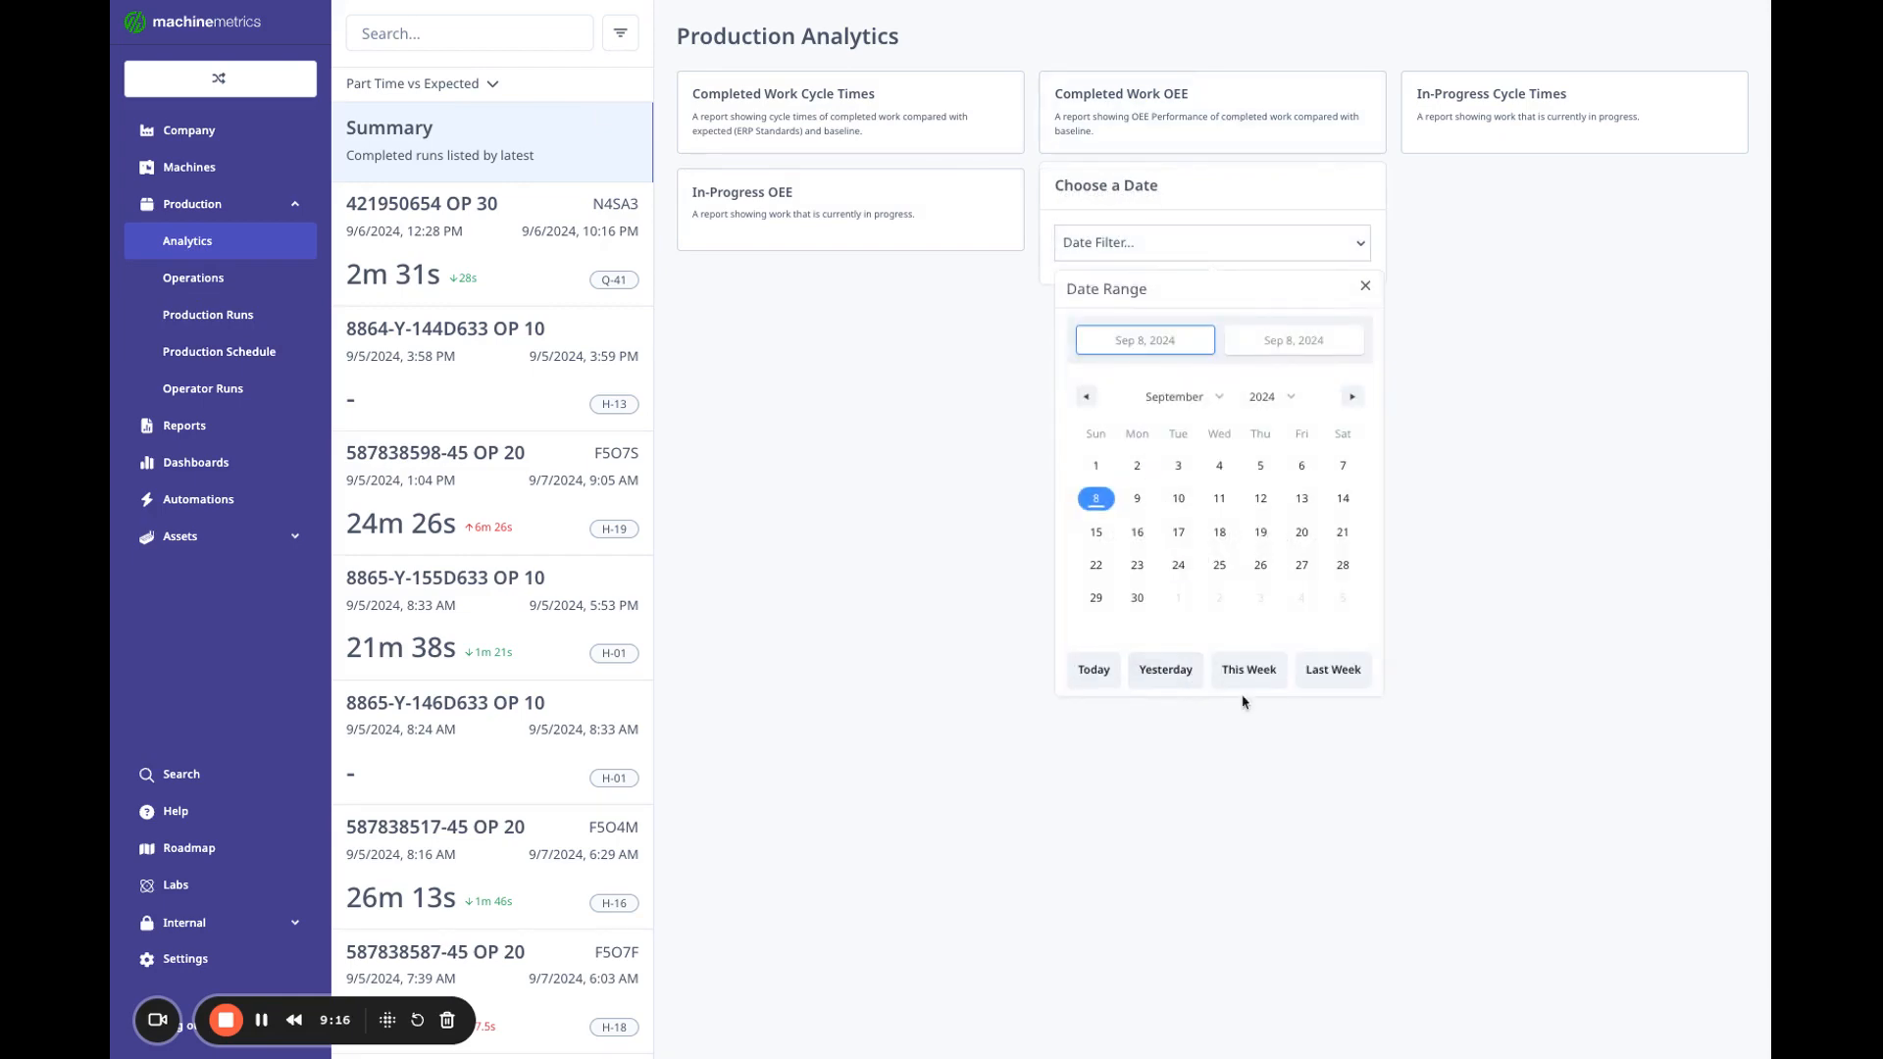
{"action": "left_click", "coordinate": [1247, 669]}
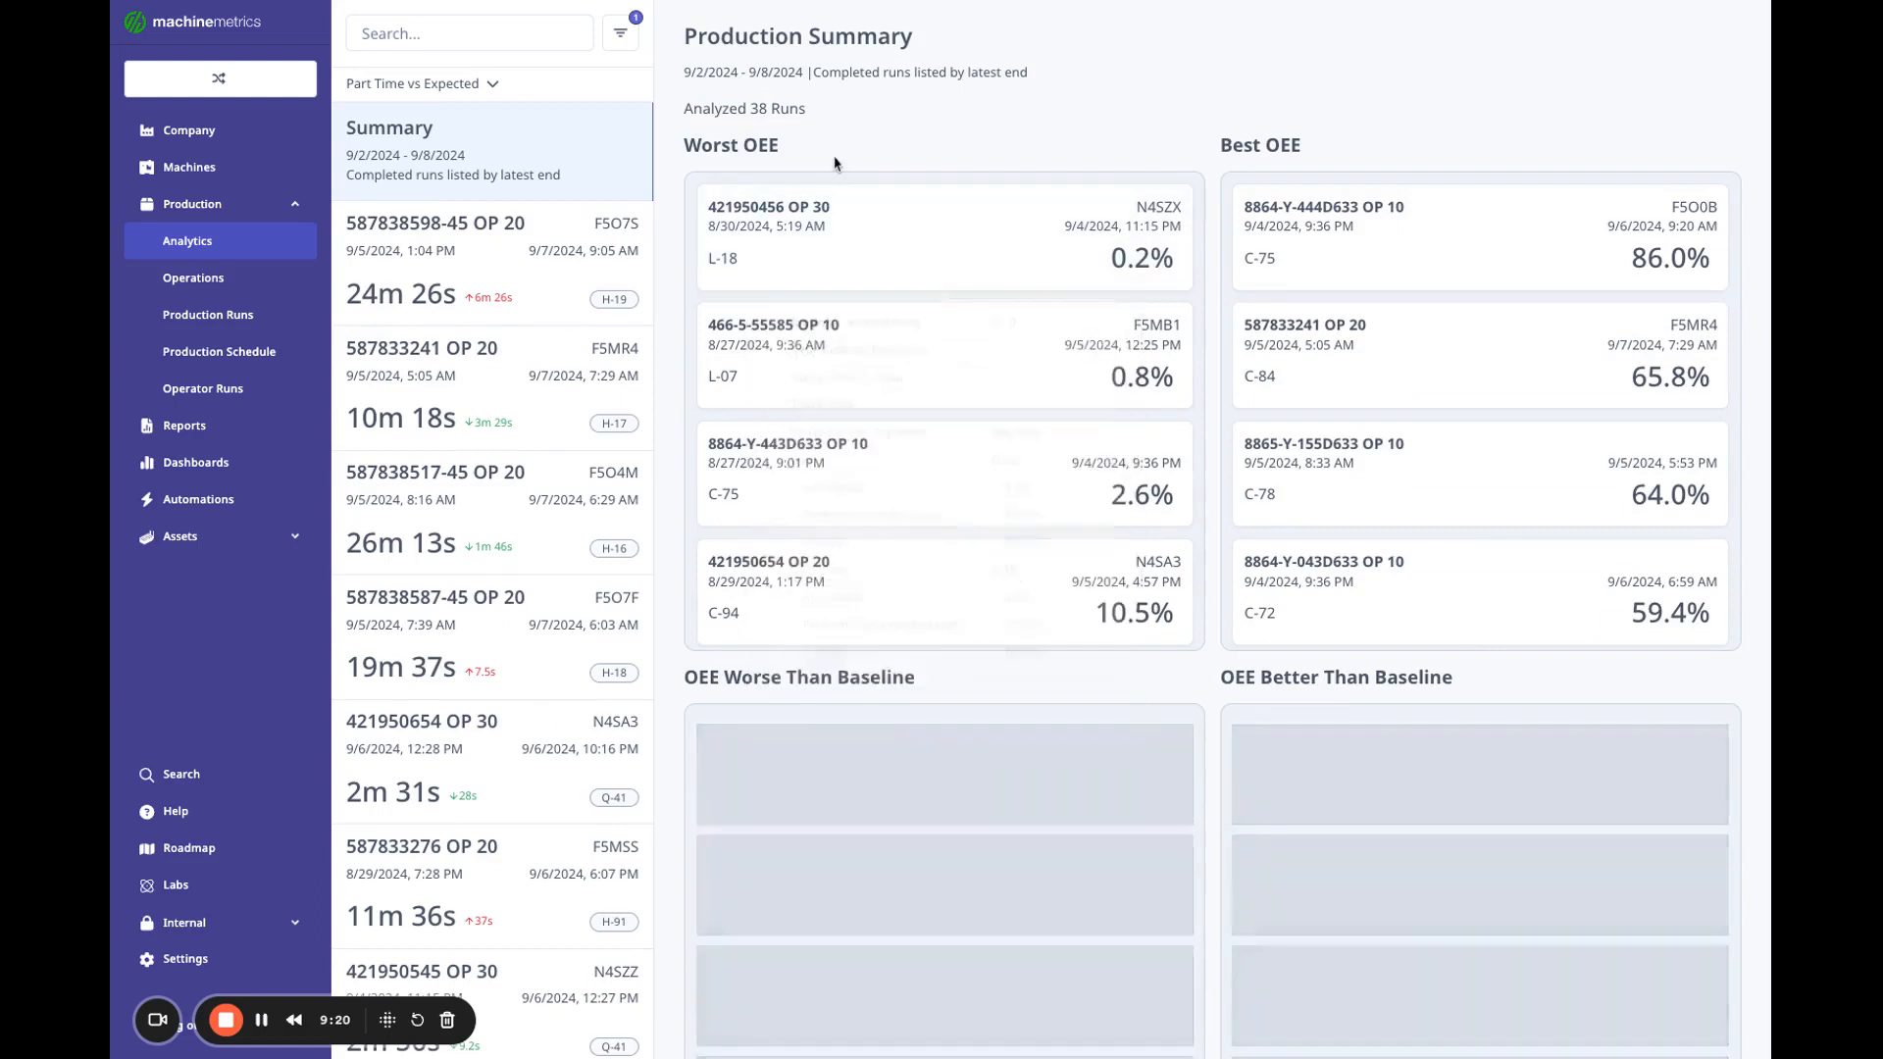
{"action": "mouse_move", "coordinate": [924, 242]}
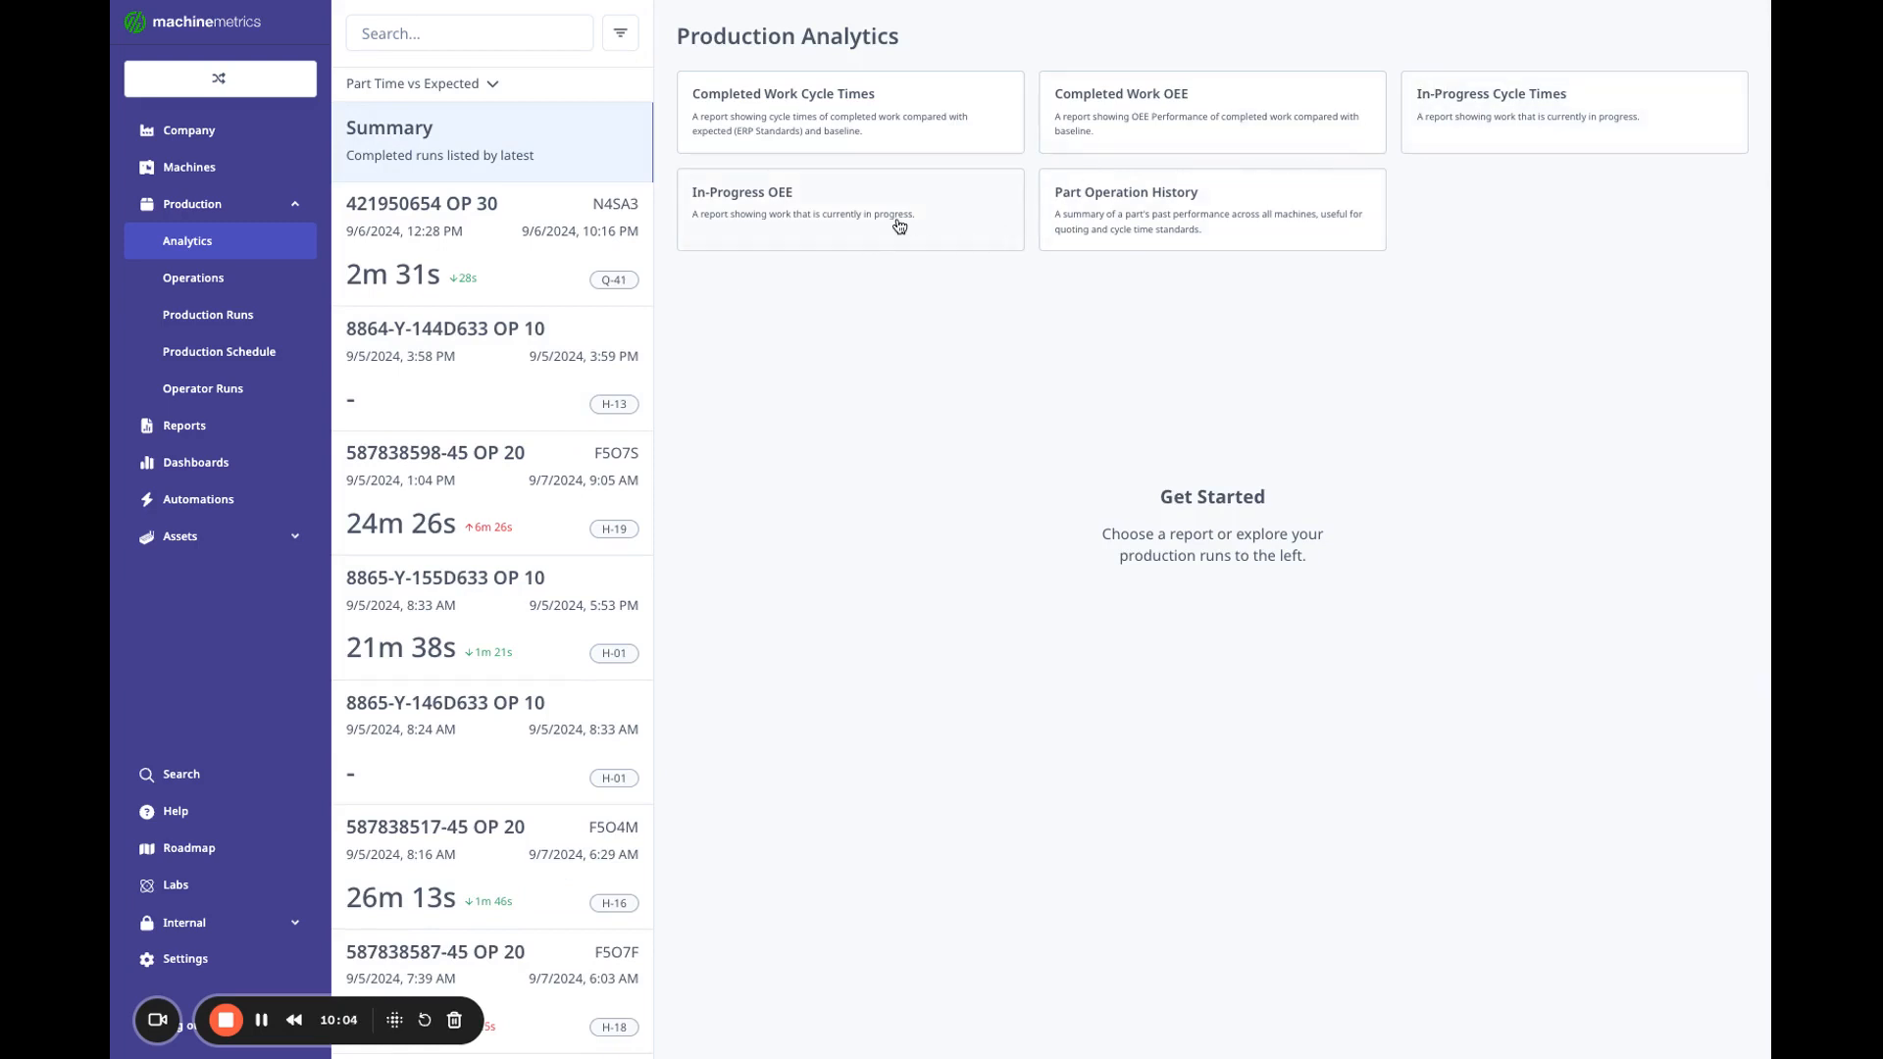
{"action": "mouse_move", "coordinate": [903, 389]}
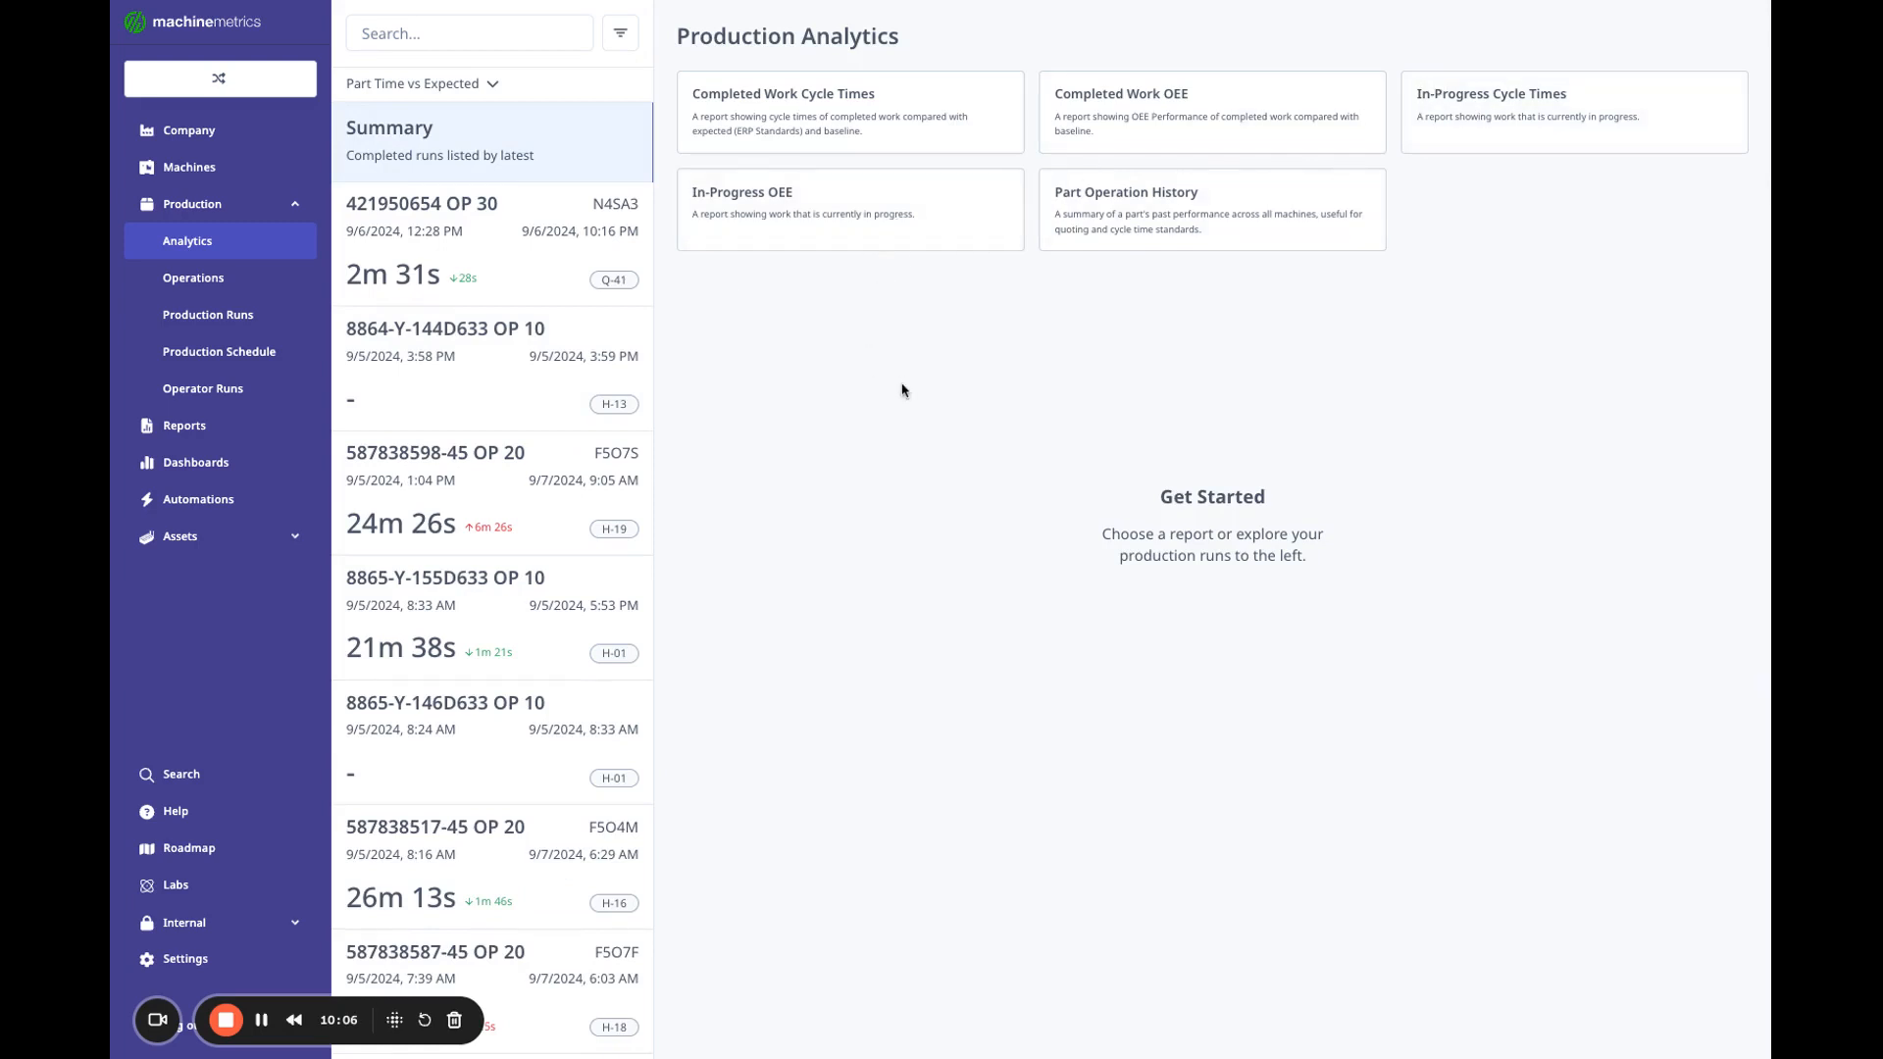
{"action": "mouse_move", "coordinate": [948, 465]}
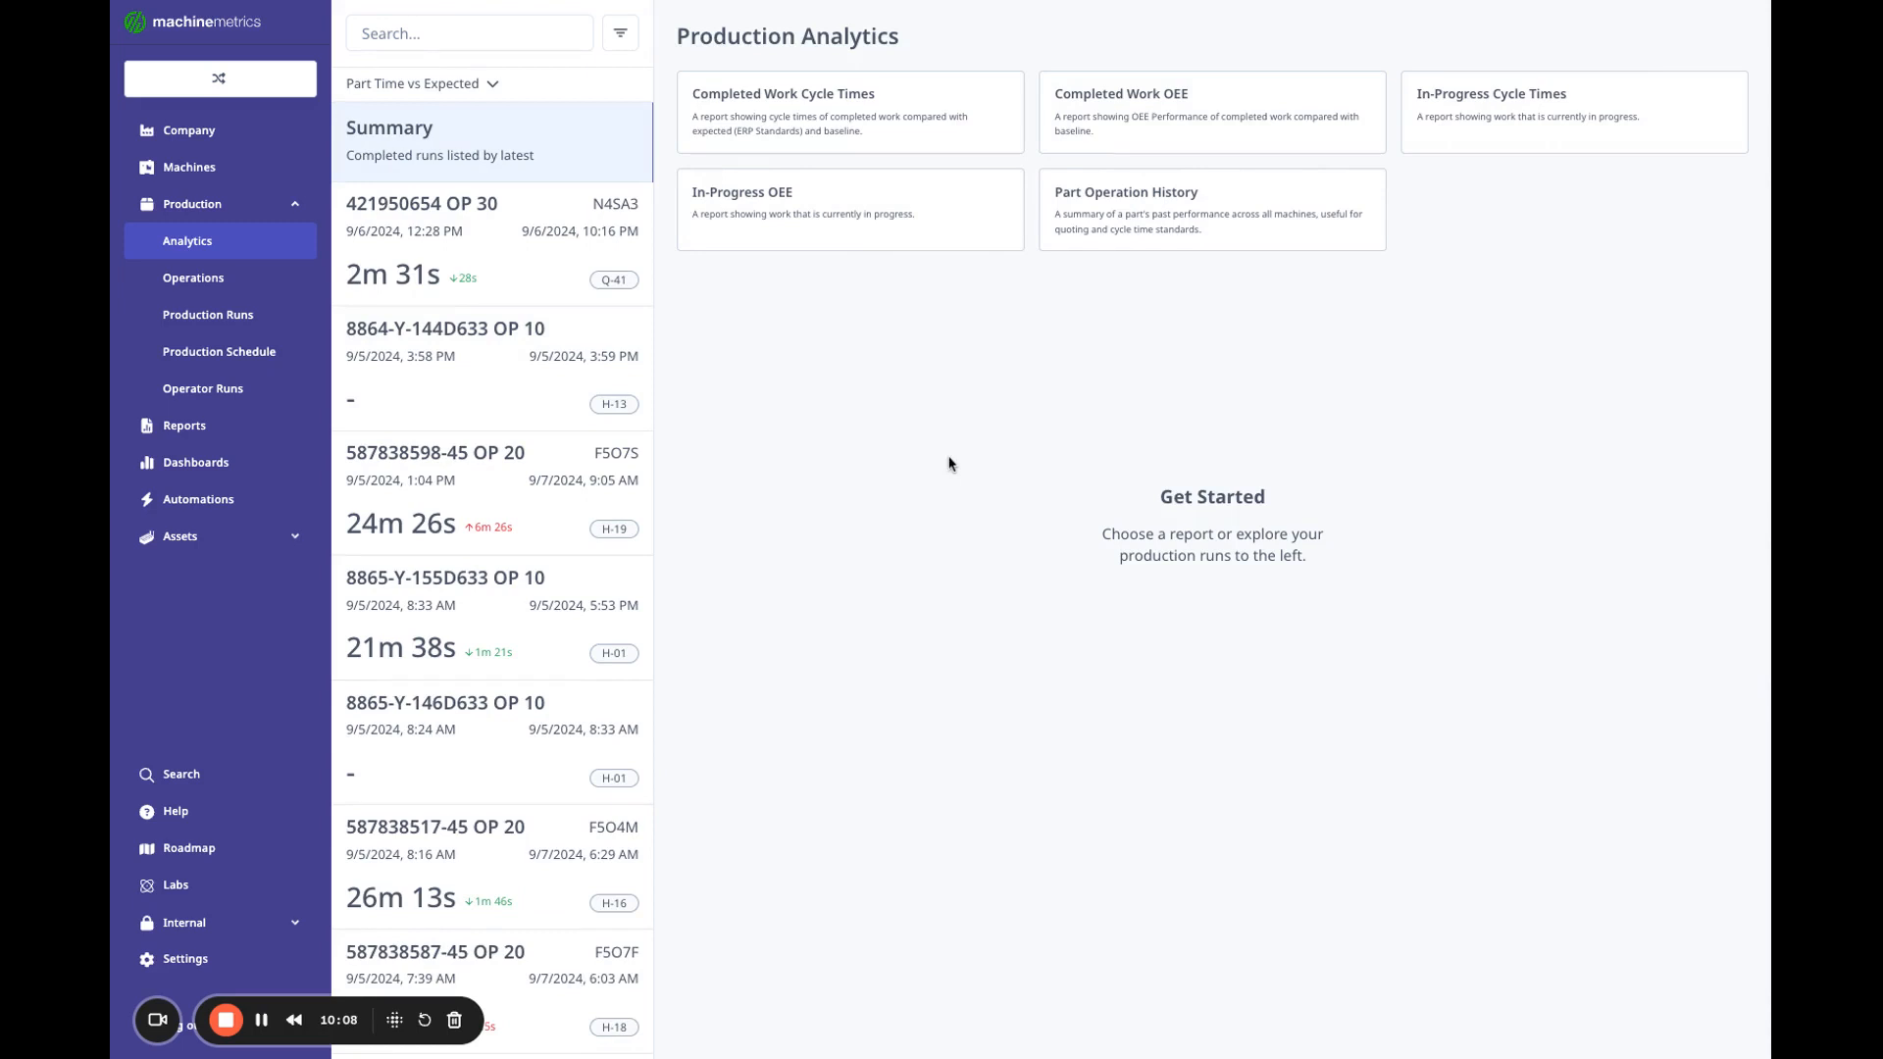